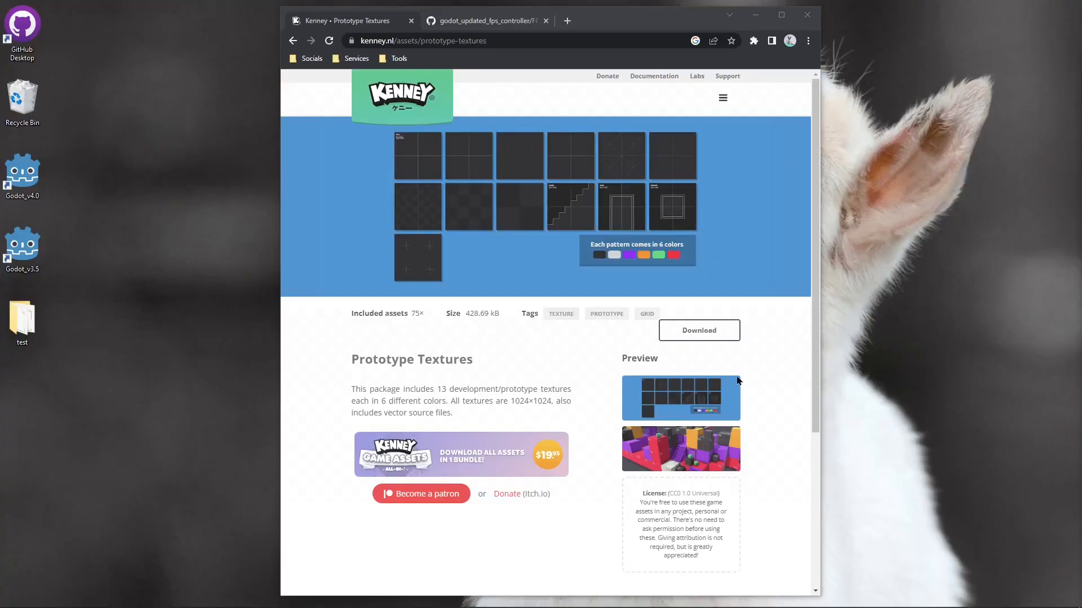
mouse_move(596, 214)
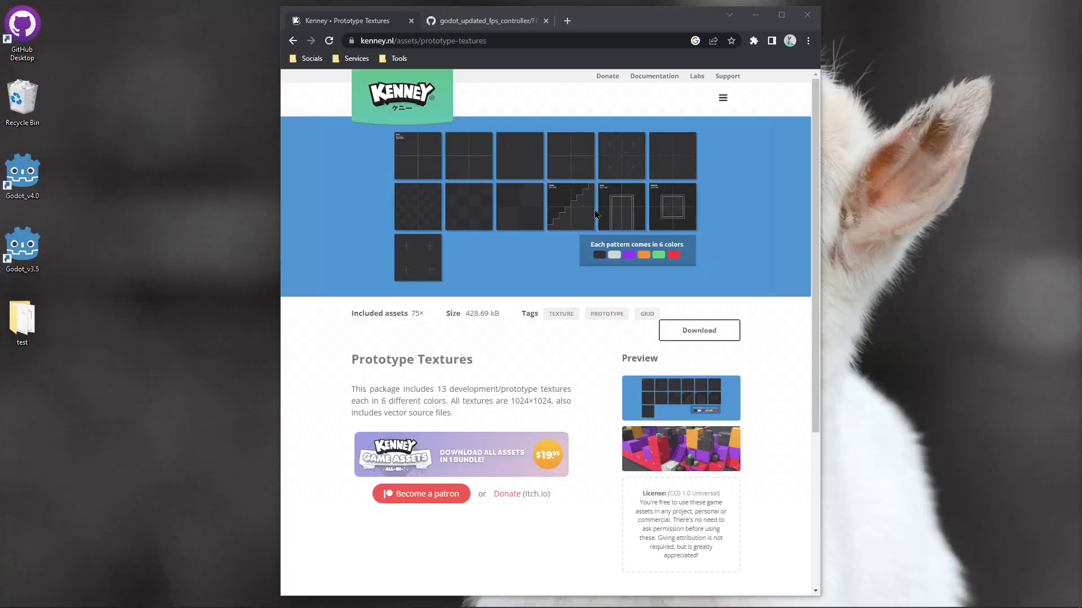
mouse_move(621, 196)
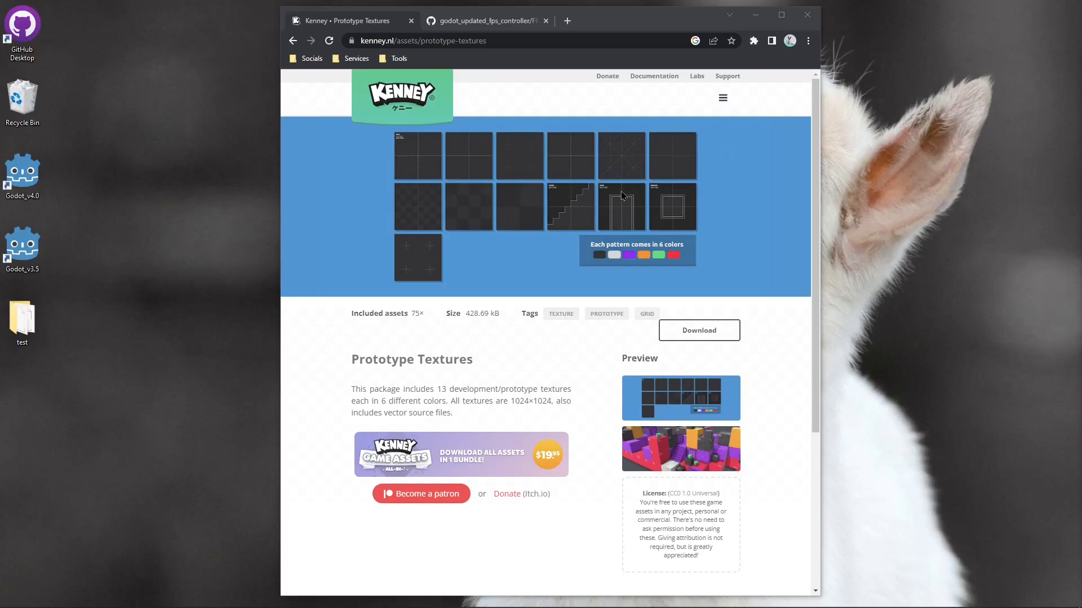
mouse_move(540, 264)
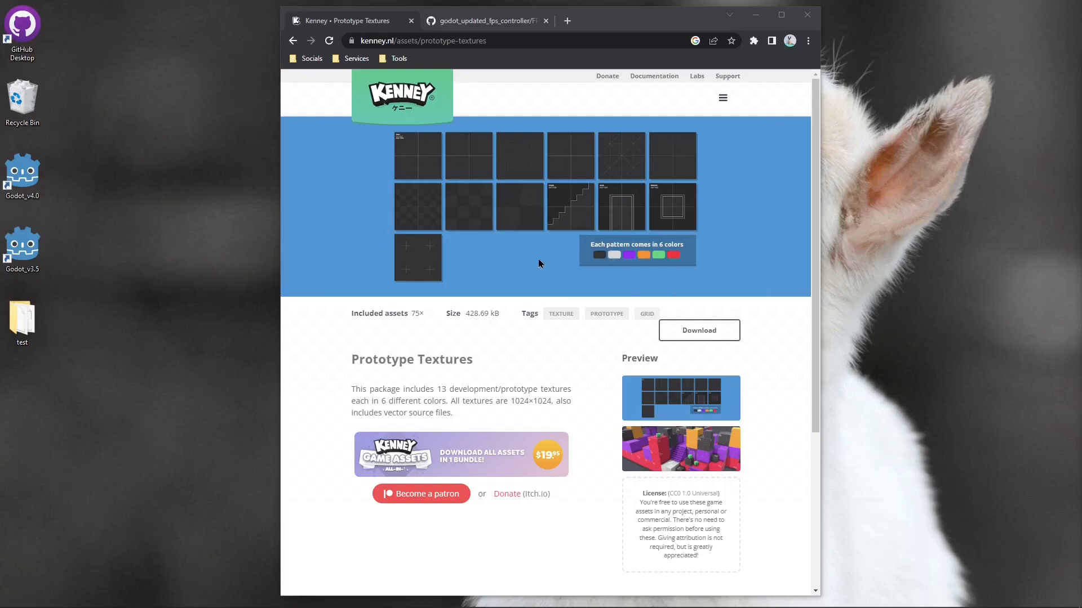
Extract the PNG texture folder from the downloaded archive onto the desktop.
click(698, 330)
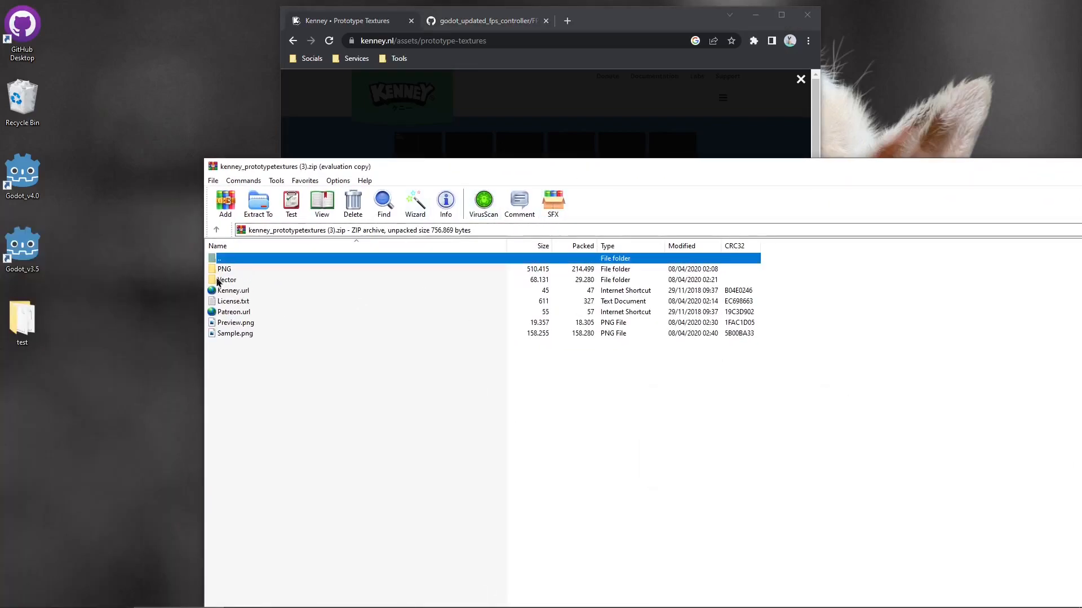
click(224, 268)
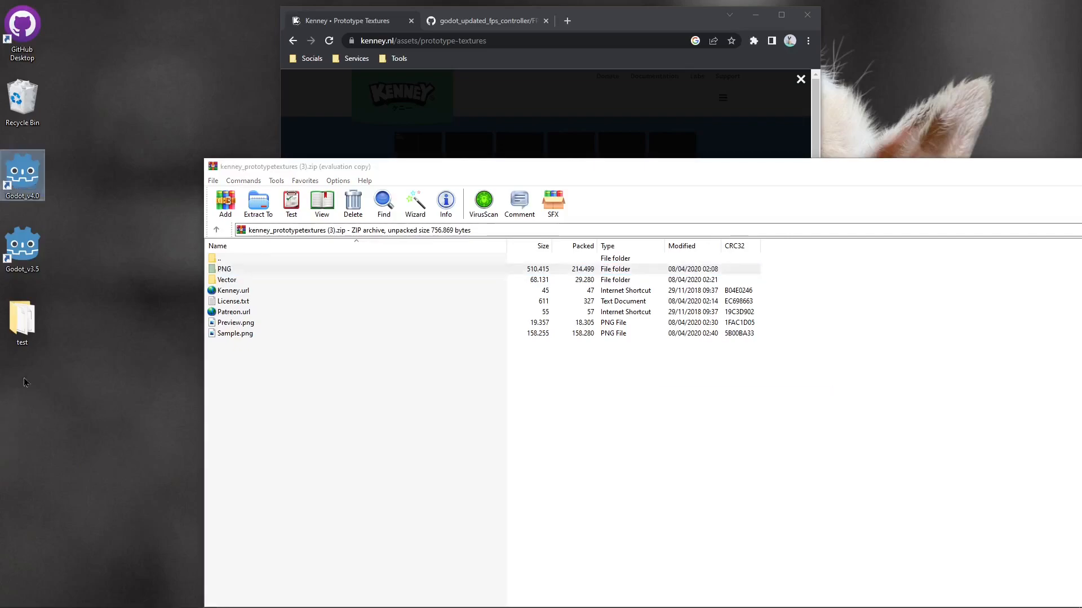
drag(224, 269, 22, 393)
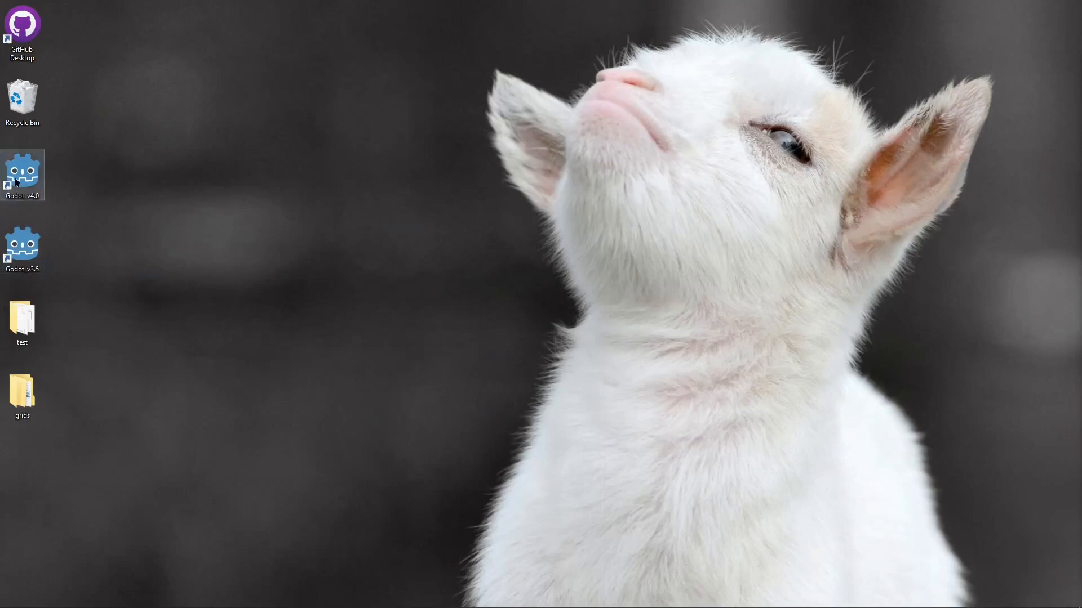
Launch Godot and create a new project in a new desktop folder named 'fps'.
double_click(21, 175)
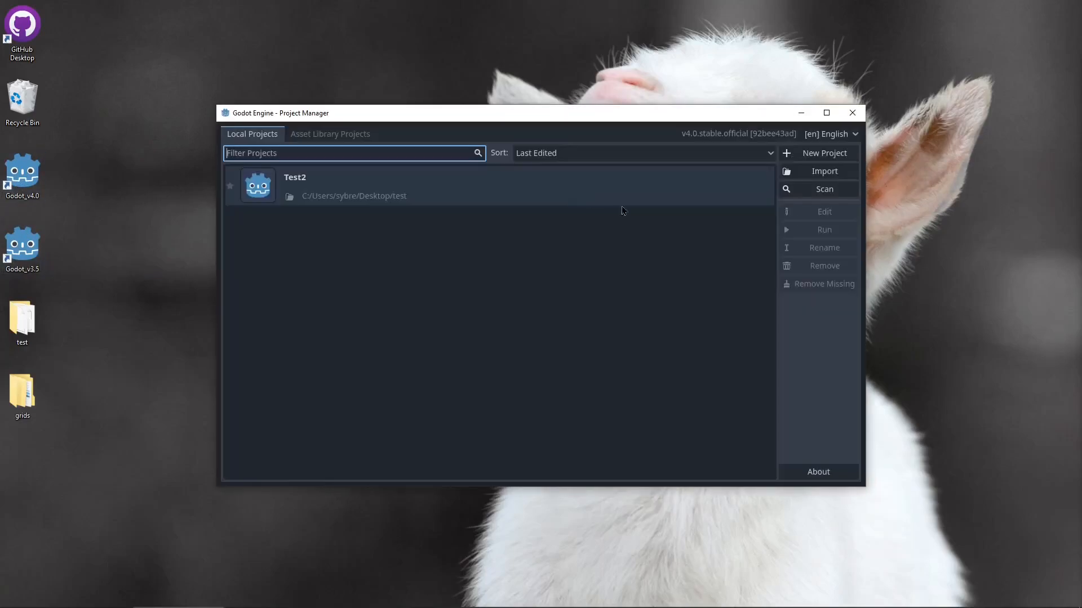
click(824, 152)
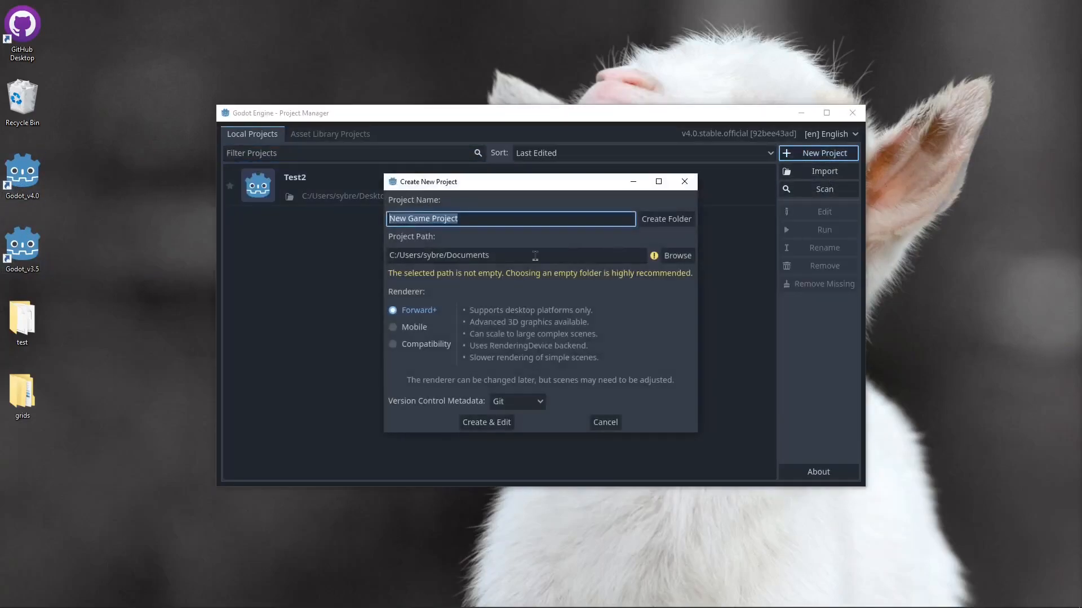
click(676, 255)
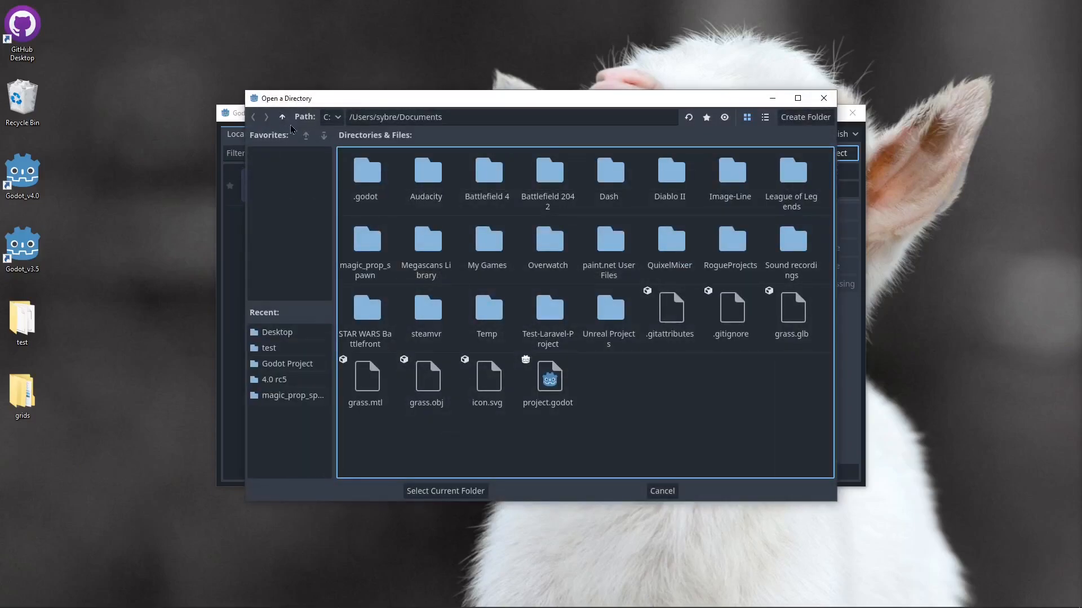
click(281, 117)
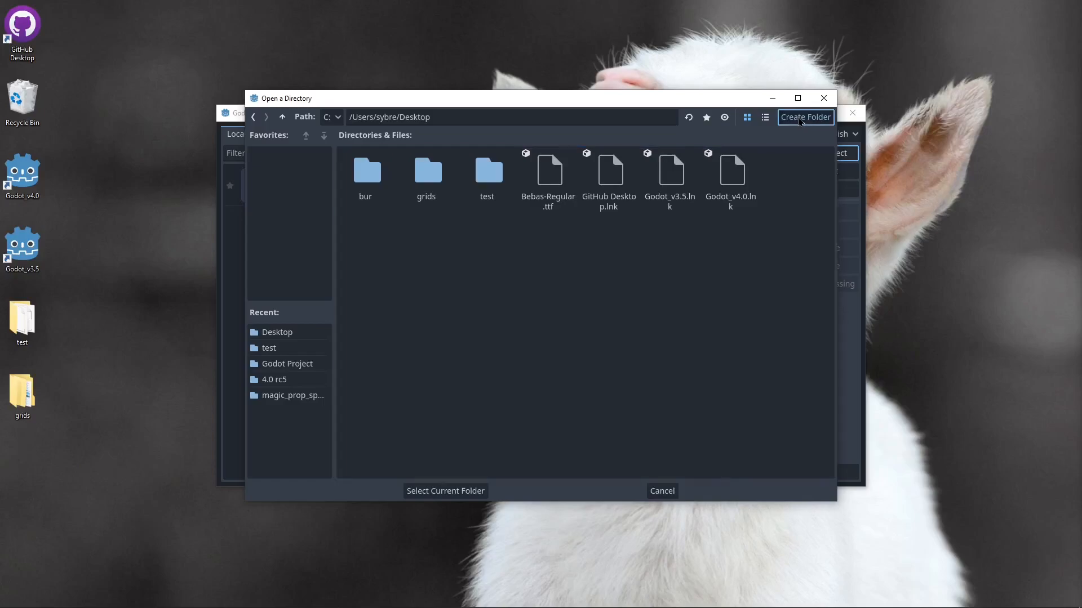
click(805, 116)
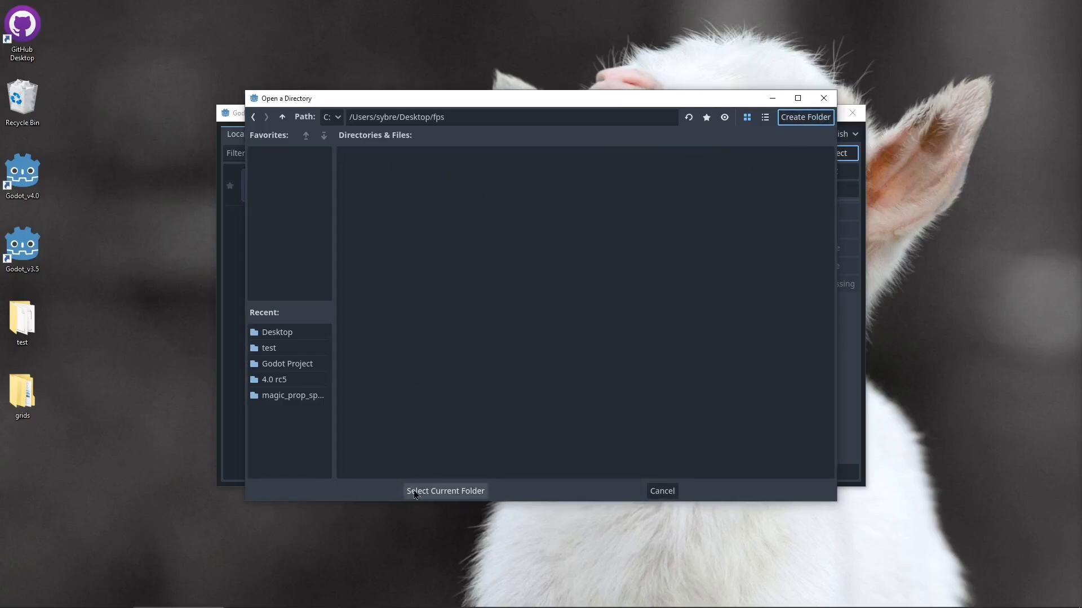
click(445, 491)
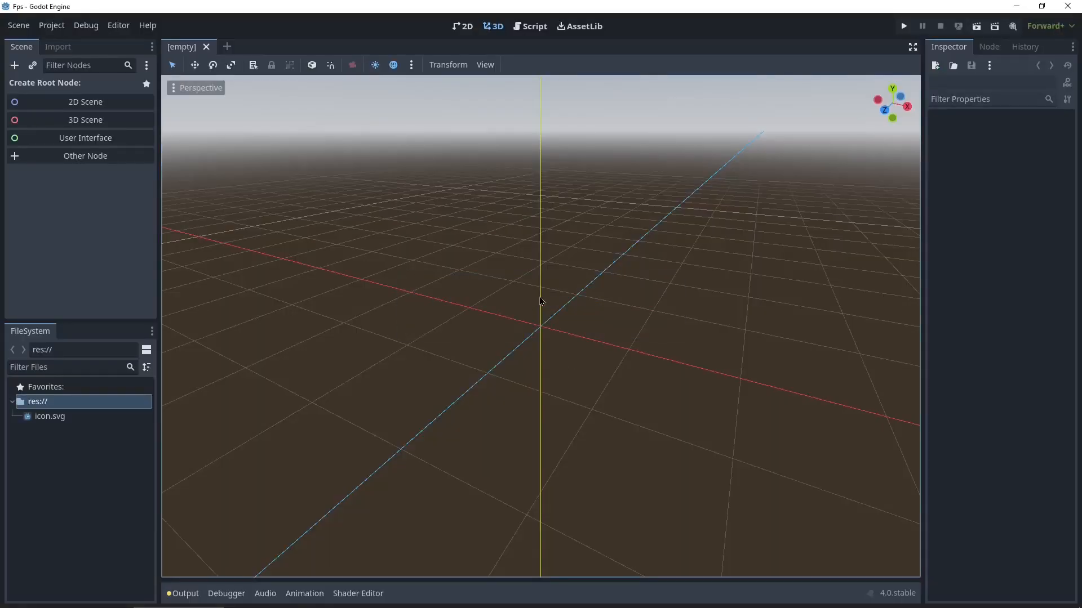
mouse_move(119, 78)
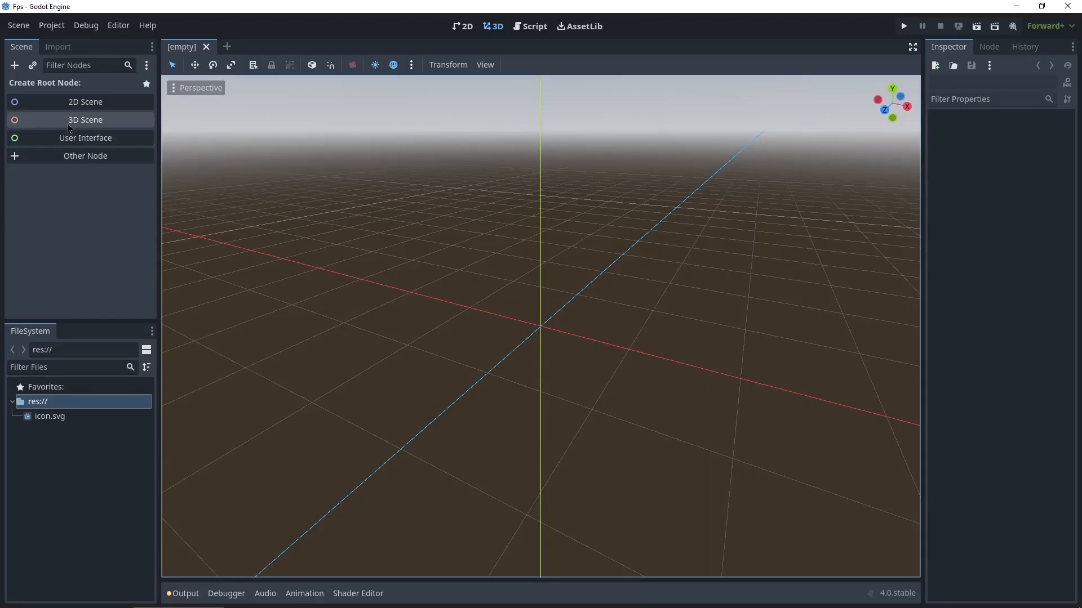
Create a 3D scene root node and rename it 'world'.
click(85, 119)
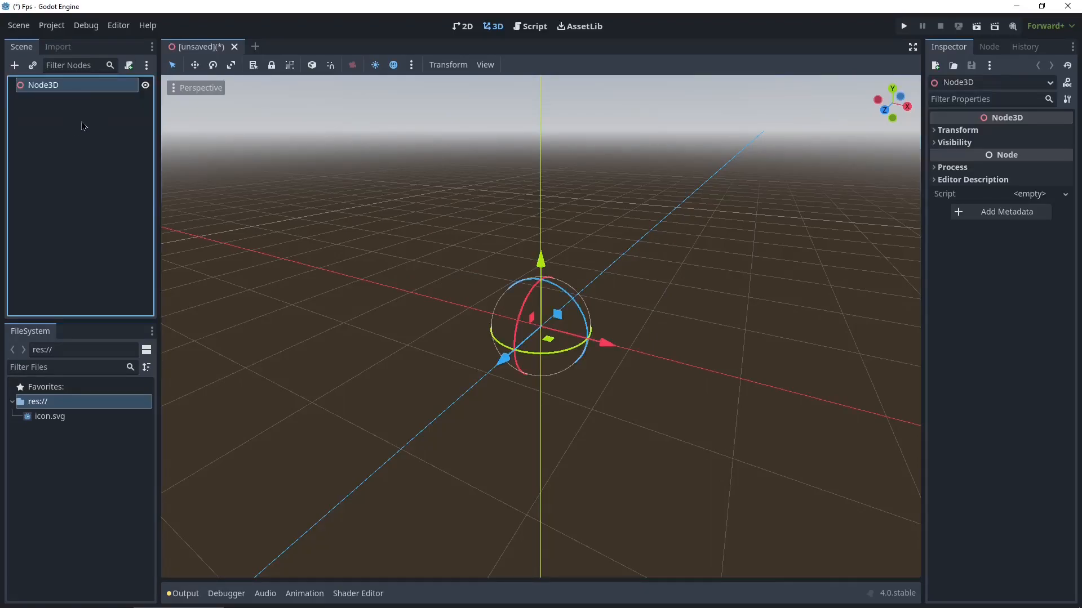
double_click(45, 84)
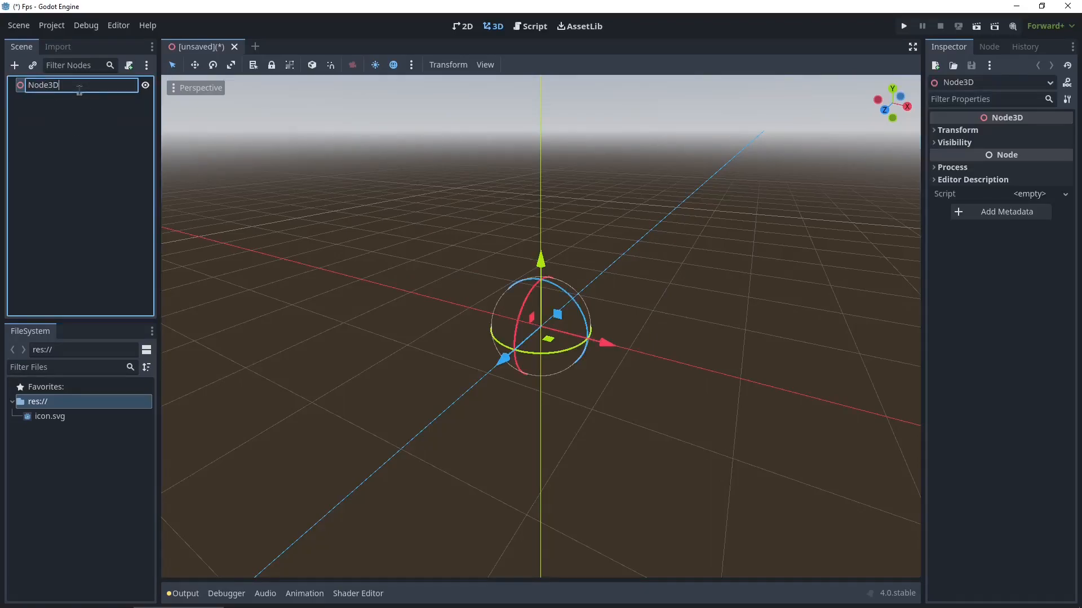
text(world)
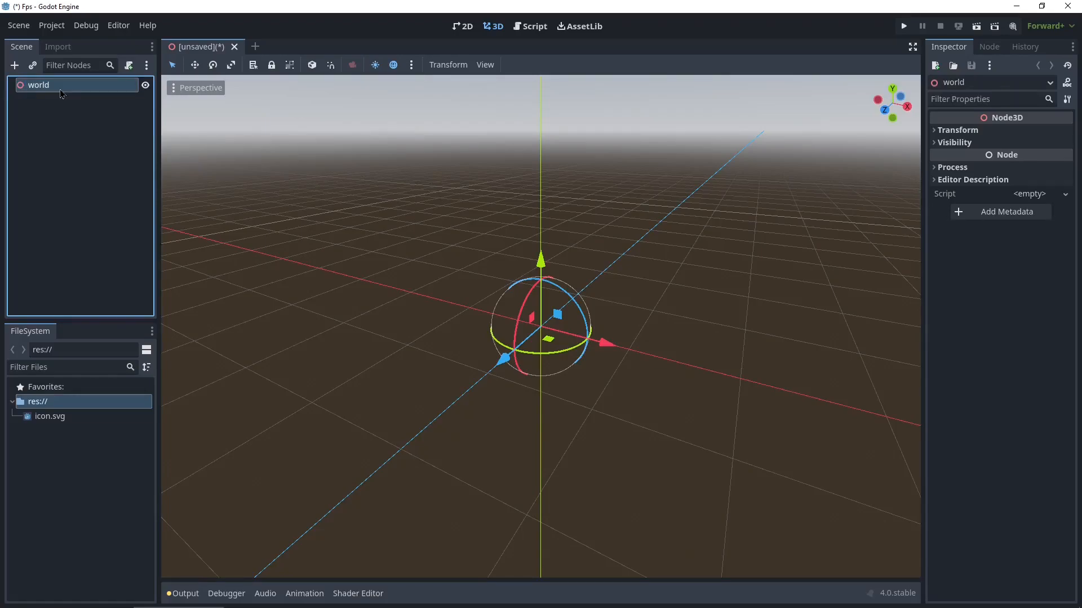
Add a CSGBox3D child node under world.
right_click(38, 85)
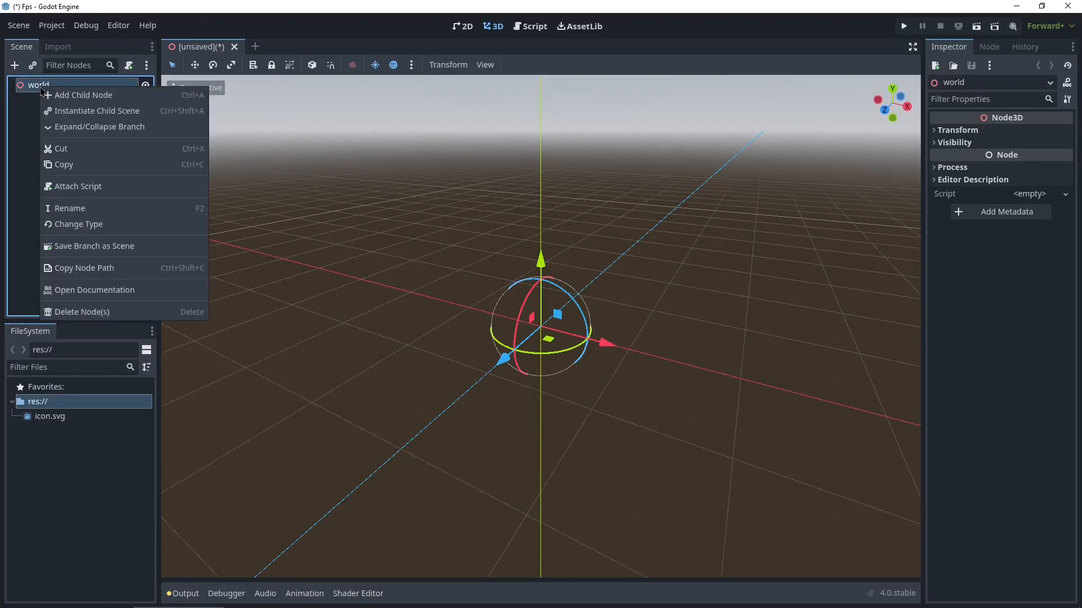
click(83, 95)
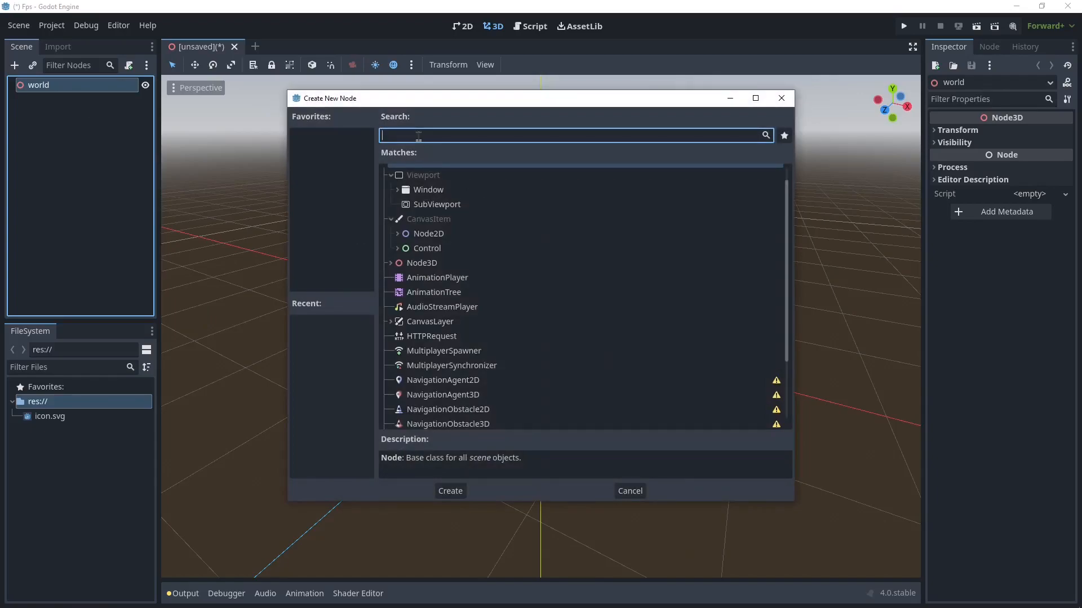
text(box)
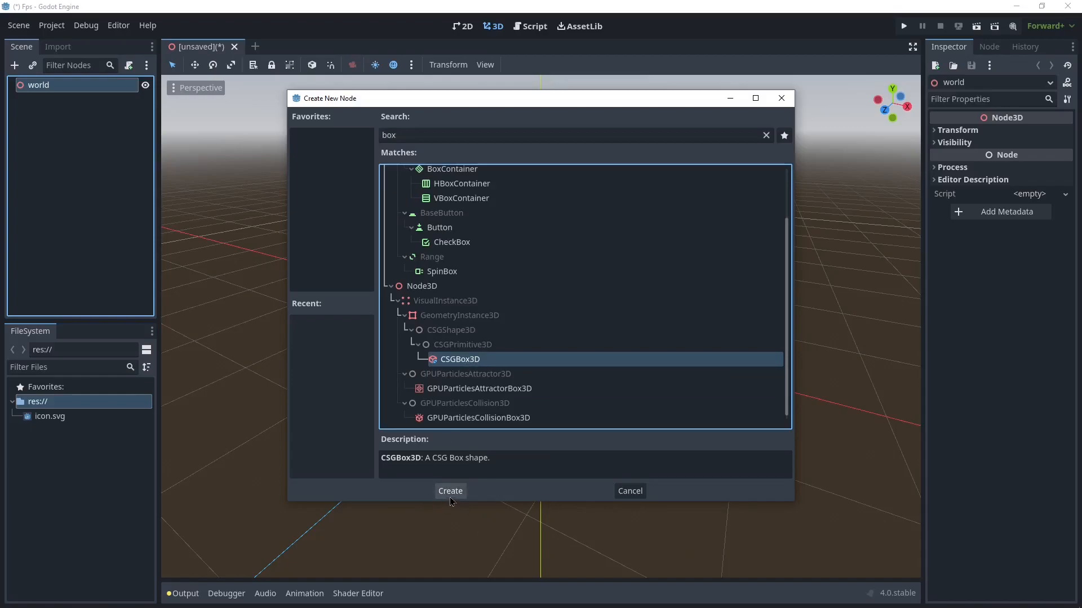
click(449, 490)
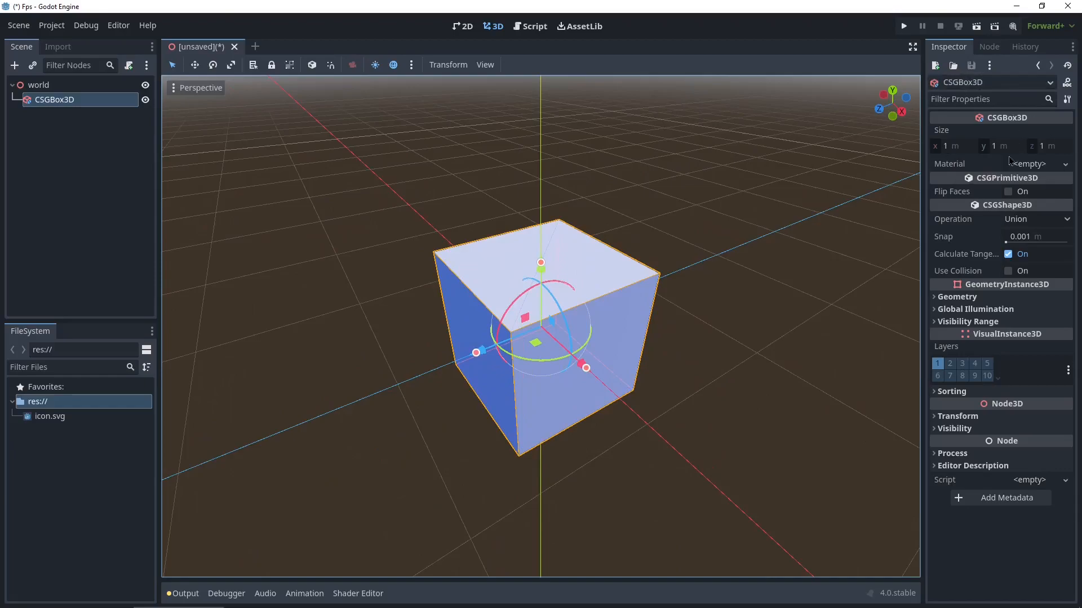
Set the CSGBox3D size to 1000 and its Transform position y to -0.5.
text(1000)
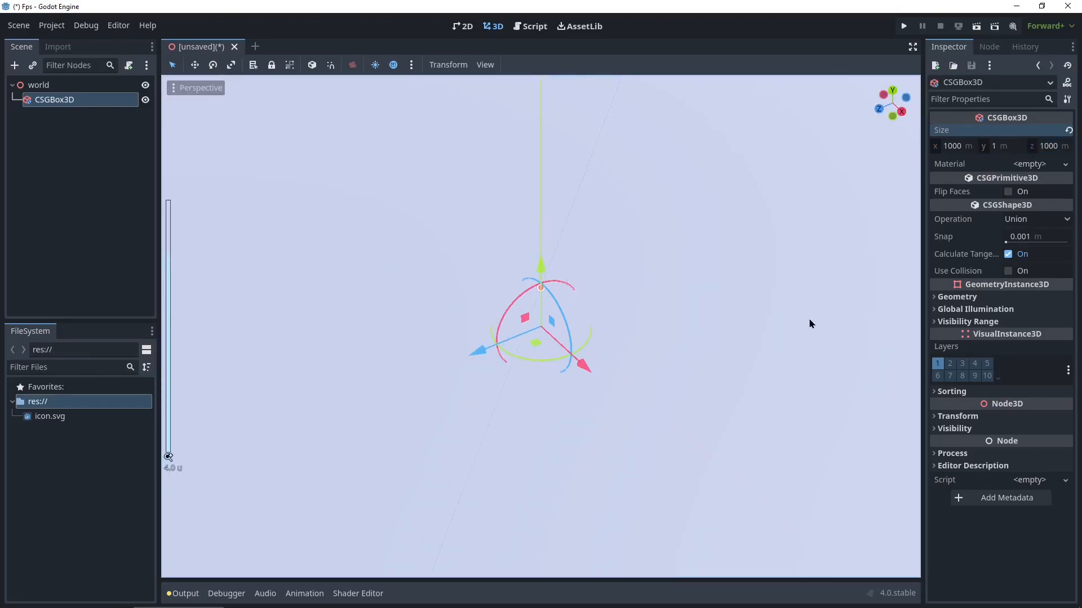
click(957, 416)
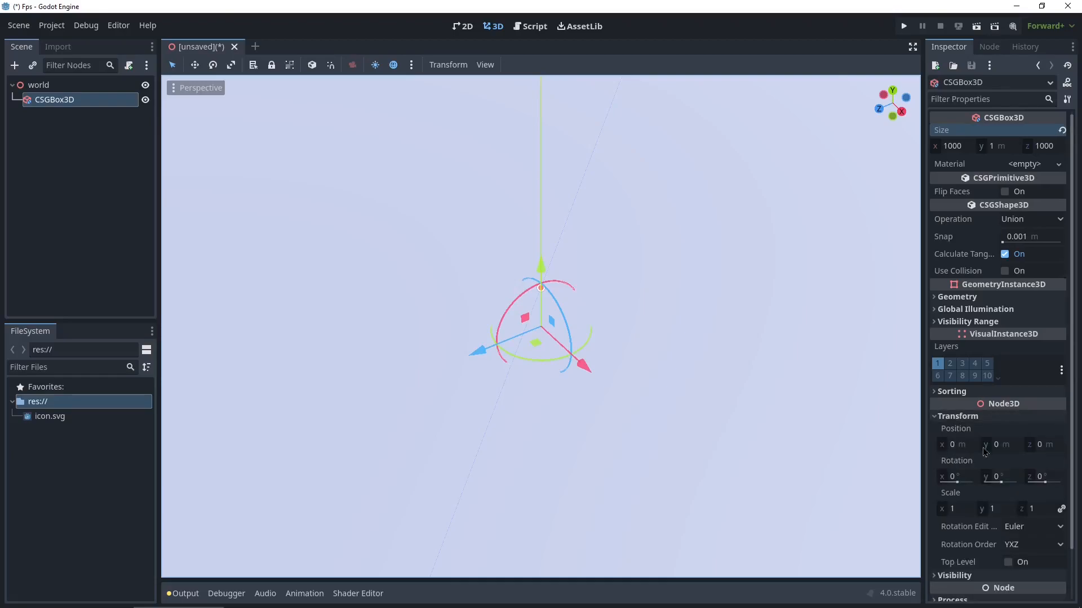
click(1000, 444)
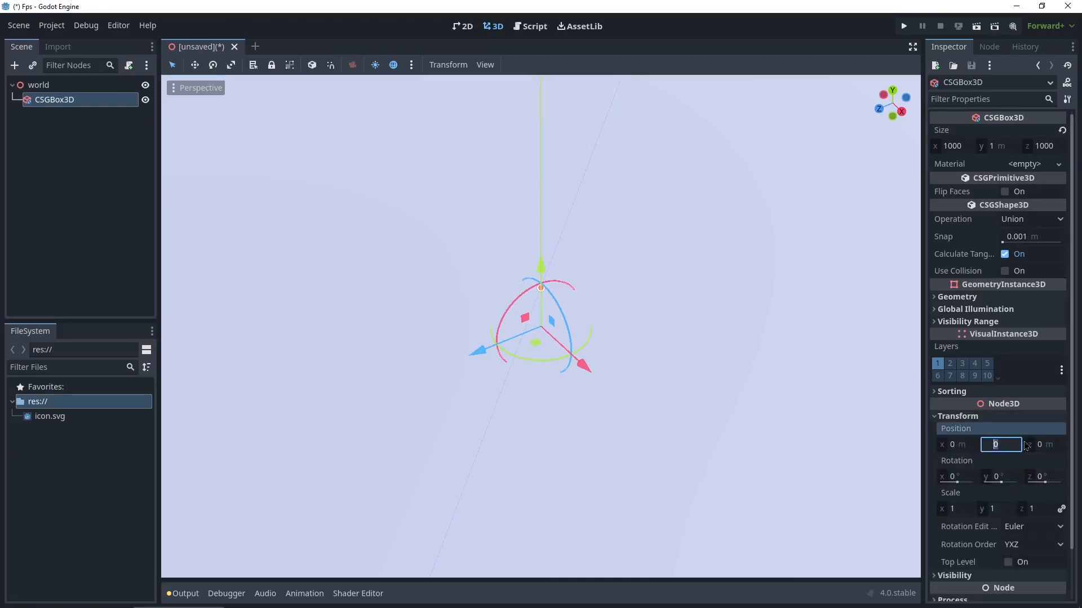
text(-0.5)
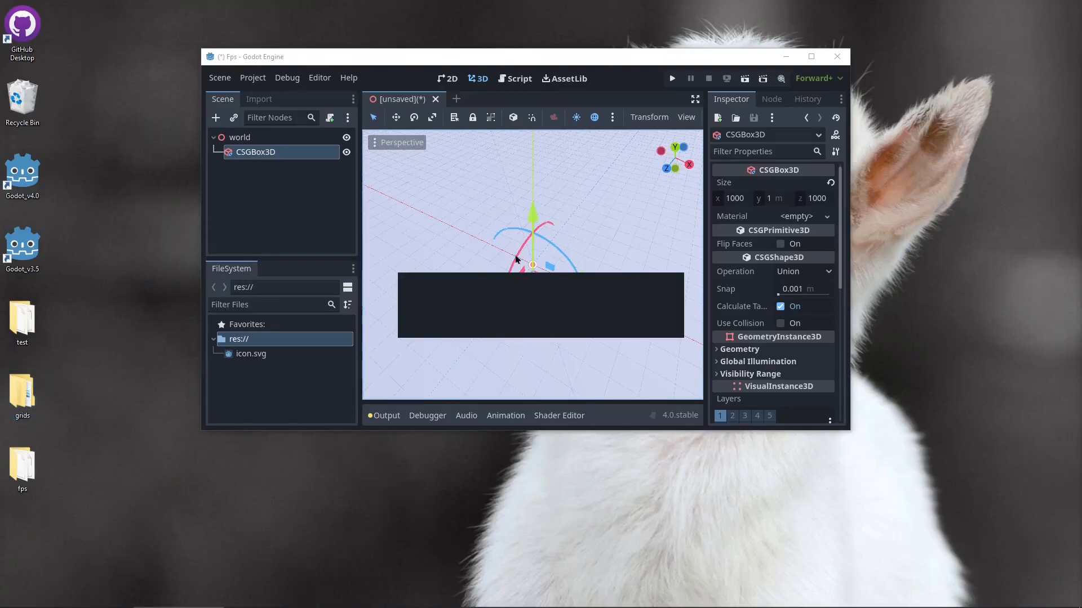
Bring the grids textures into the project and apply texture_04.png to the floor.
click(811, 56)
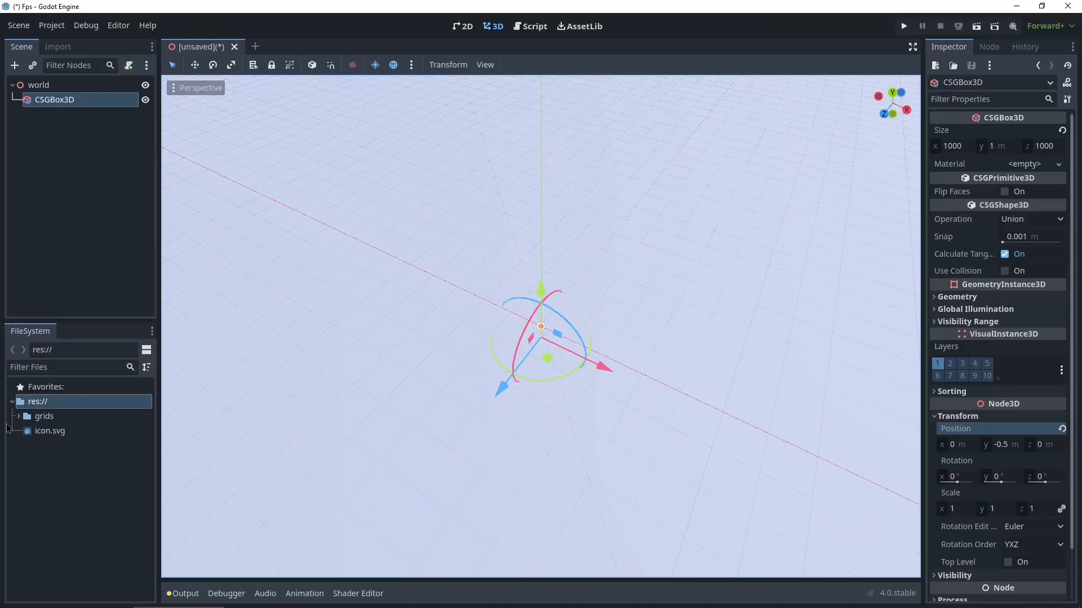
click(27, 416)
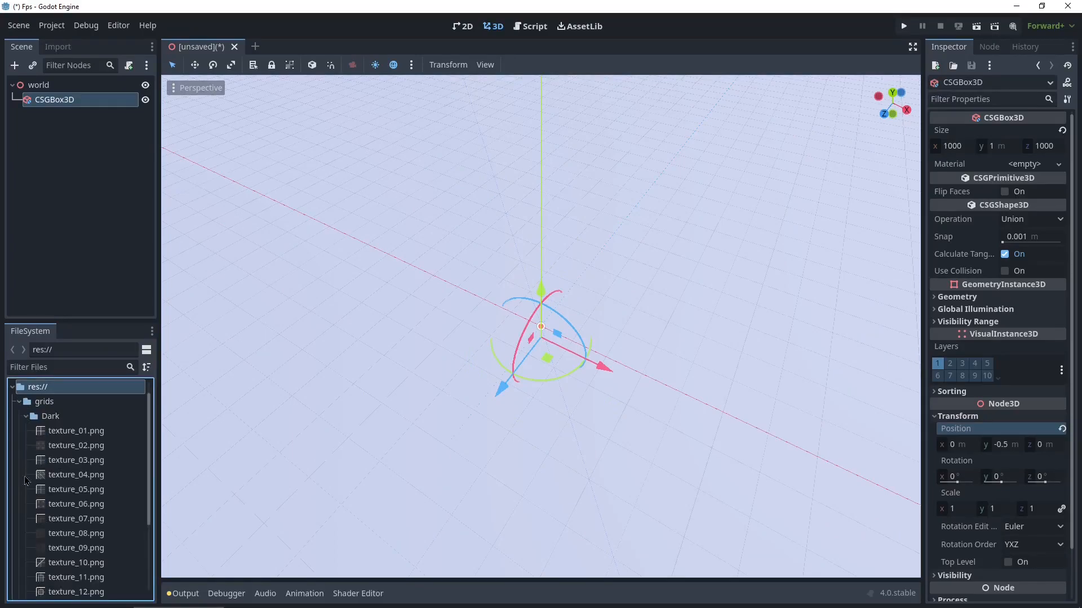
mouse_move(101, 498)
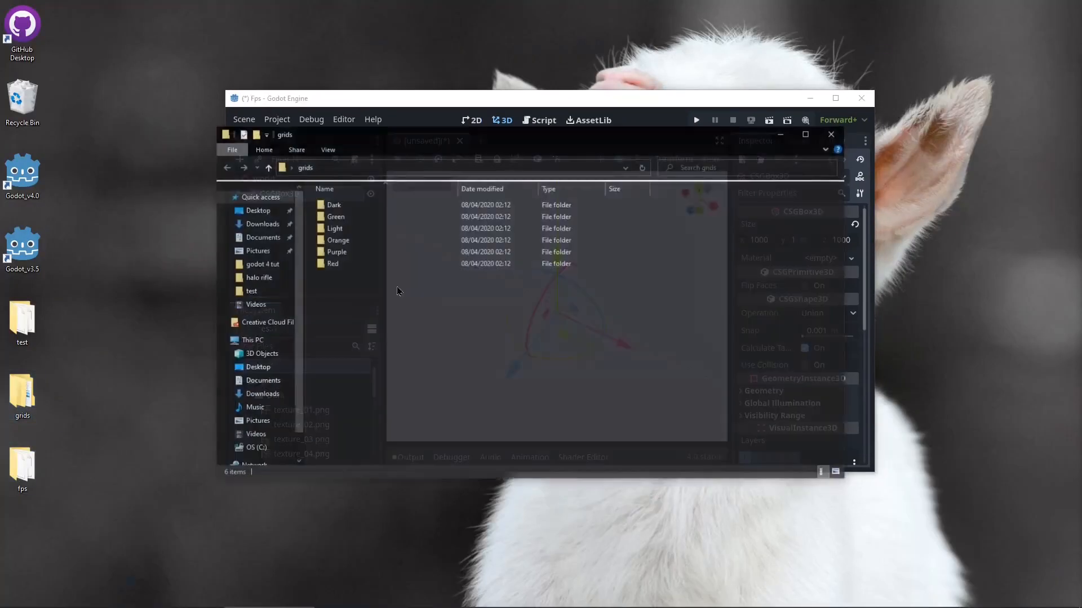
double_click(334, 205)
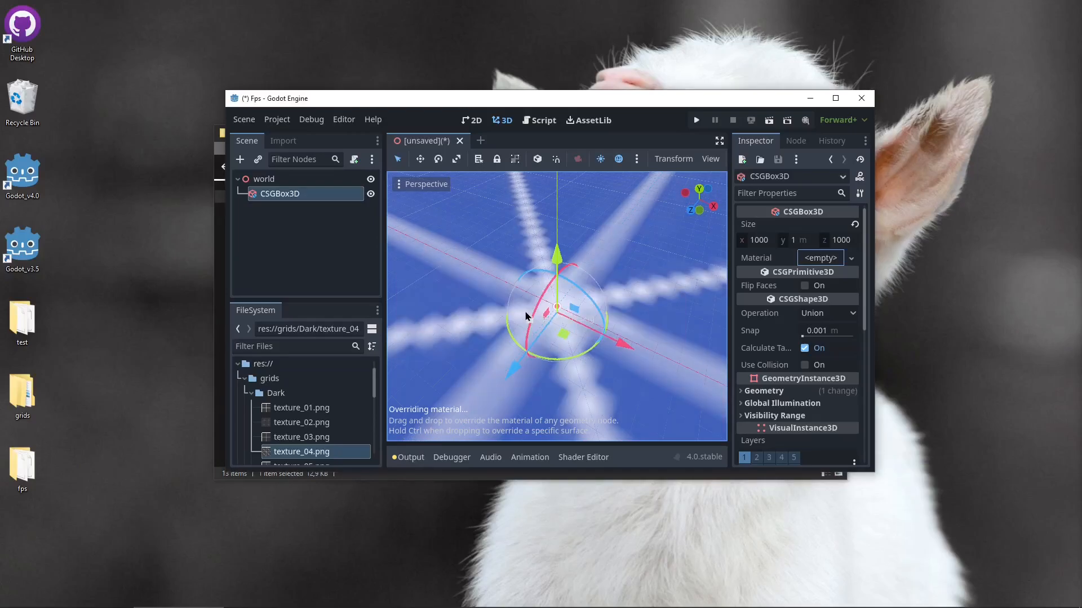
click(835, 98)
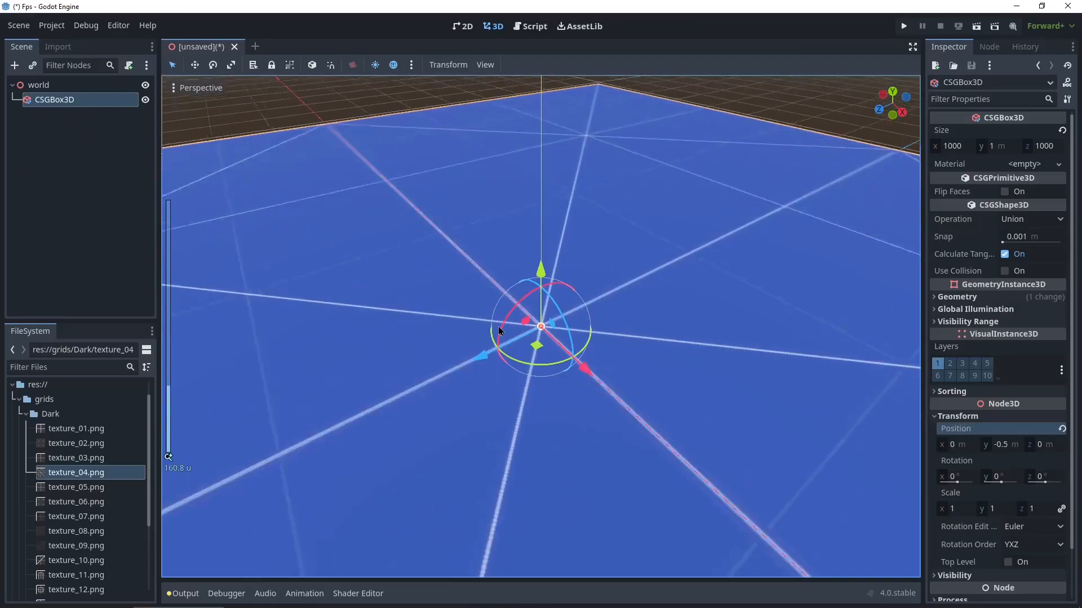
Show the slab's Geometry material override and its UV1 mapping options.
click(38, 83)
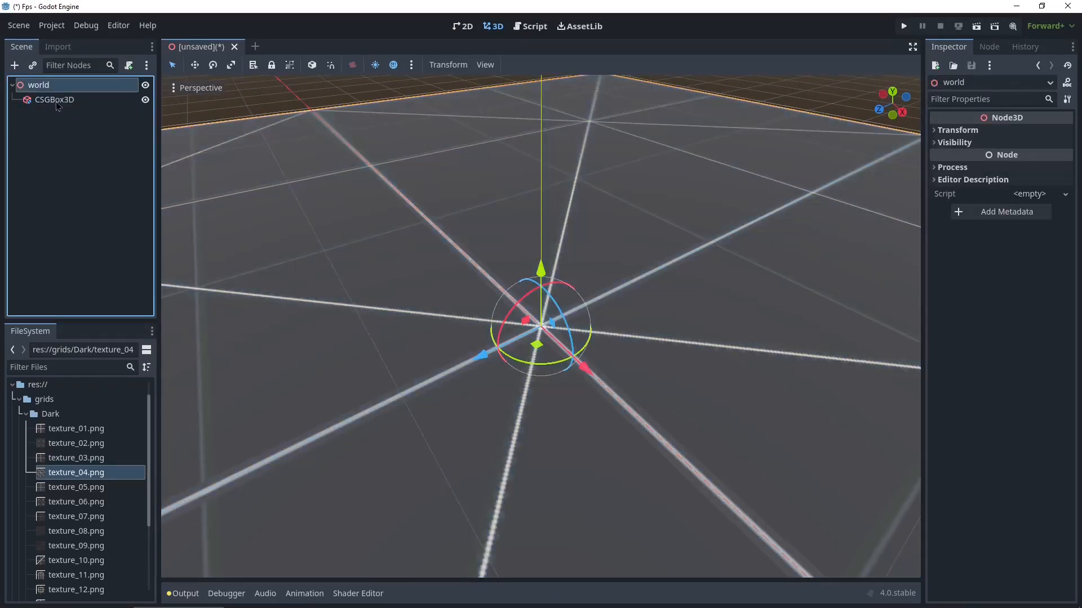
click(54, 99)
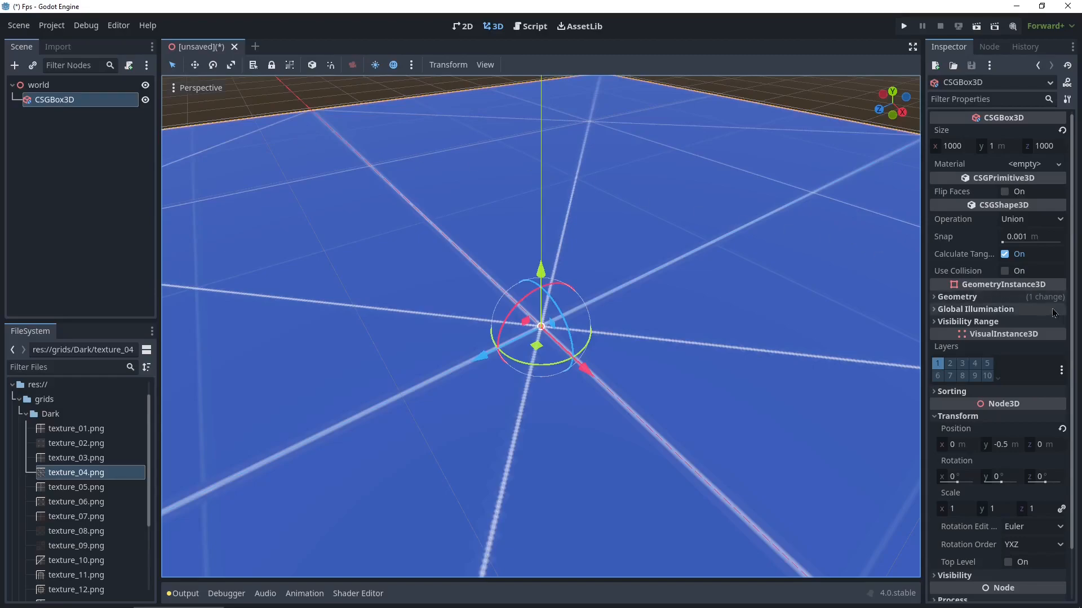
click(956, 297)
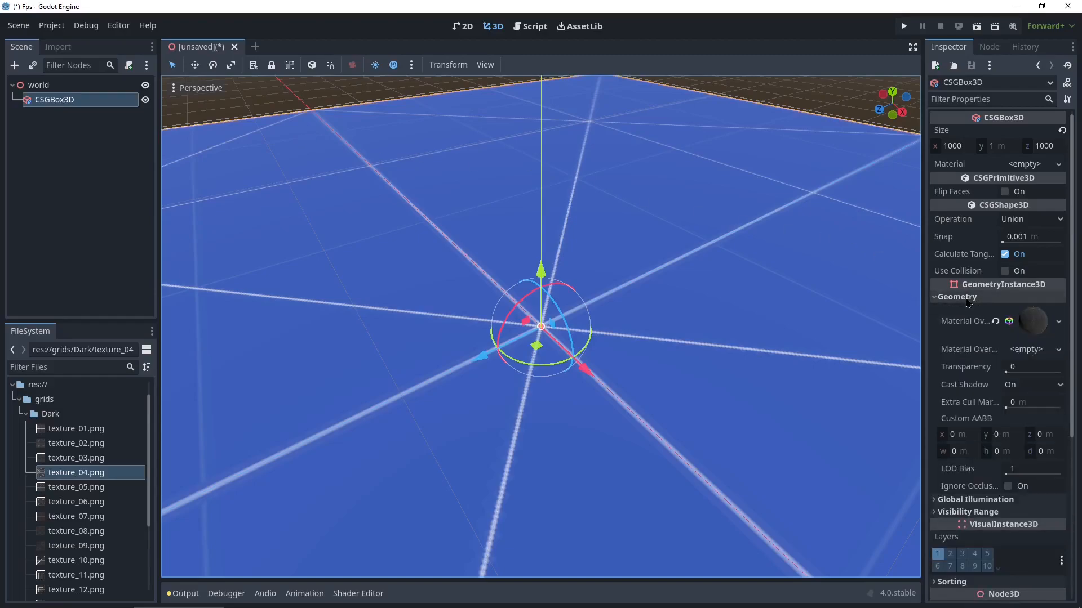
mouse_move(1033, 321)
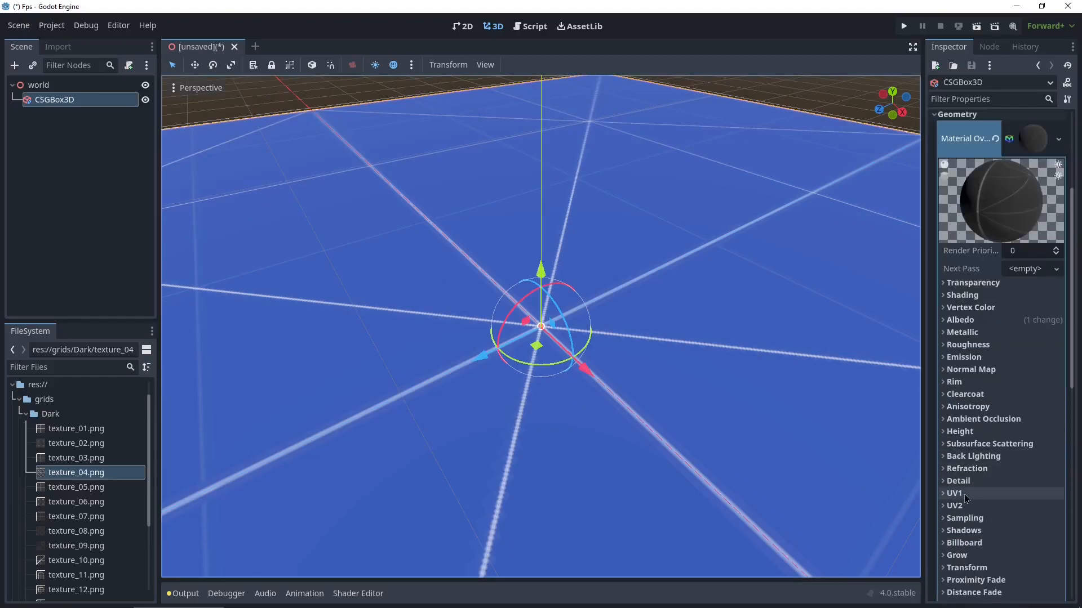
click(954, 493)
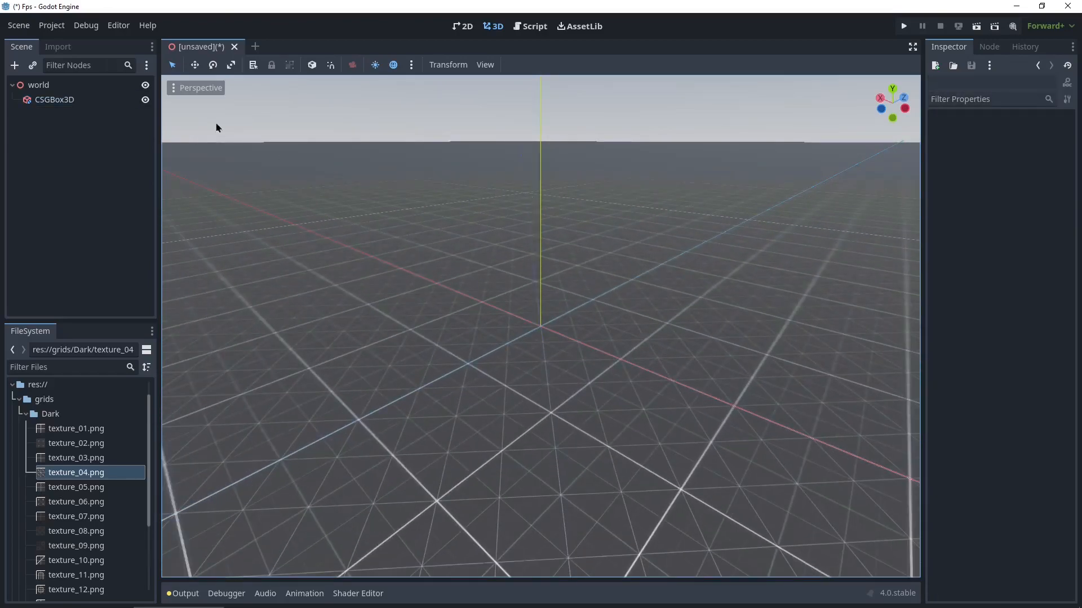
Rename the slab to 'floor' and add a new CSGBox3D under world.
click(54, 100)
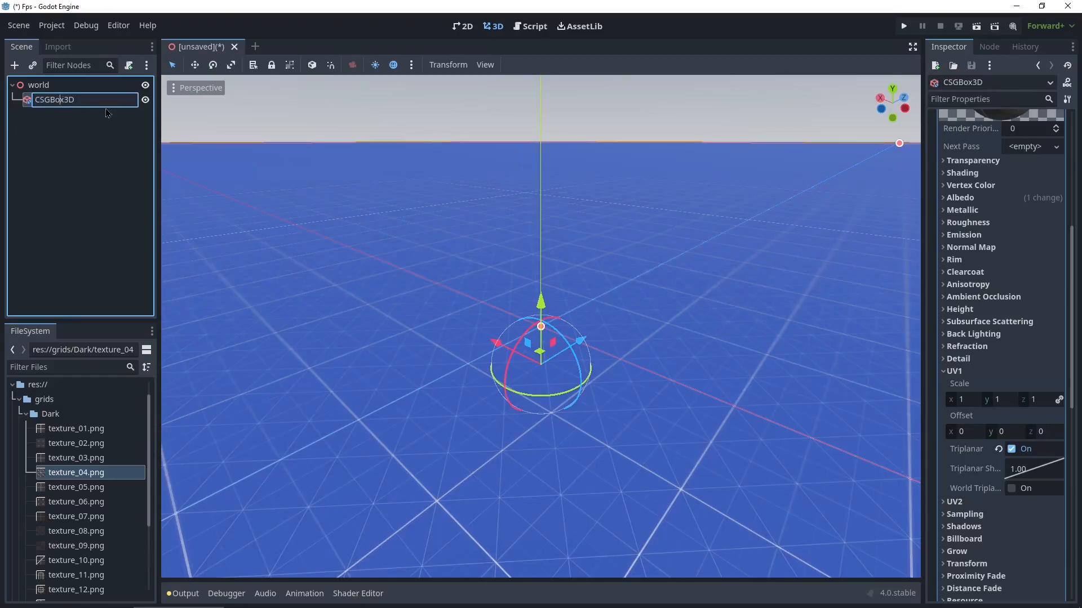
text(floor)
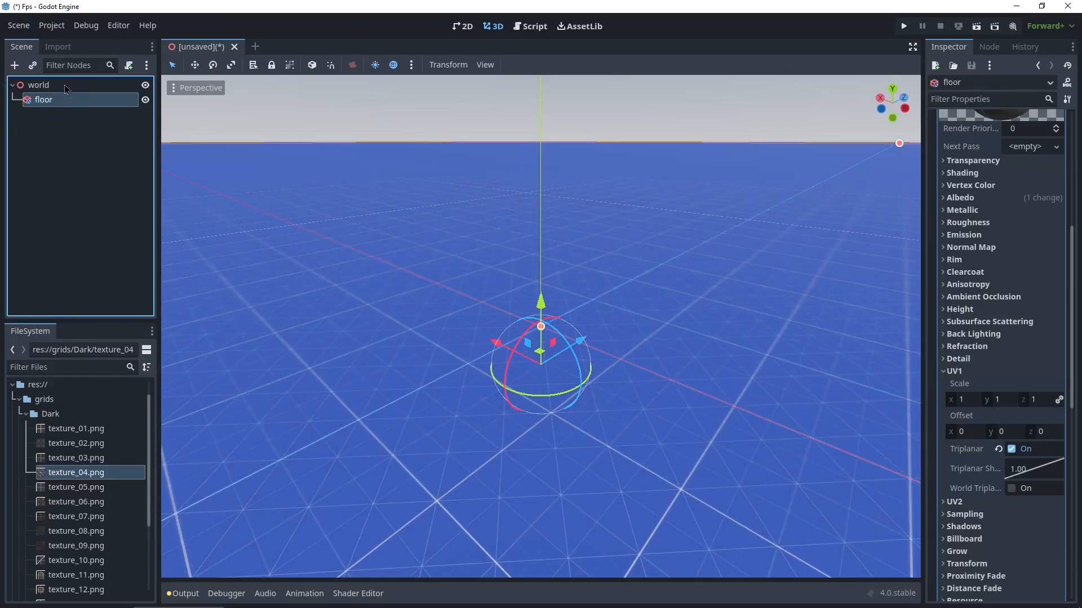
click(38, 85)
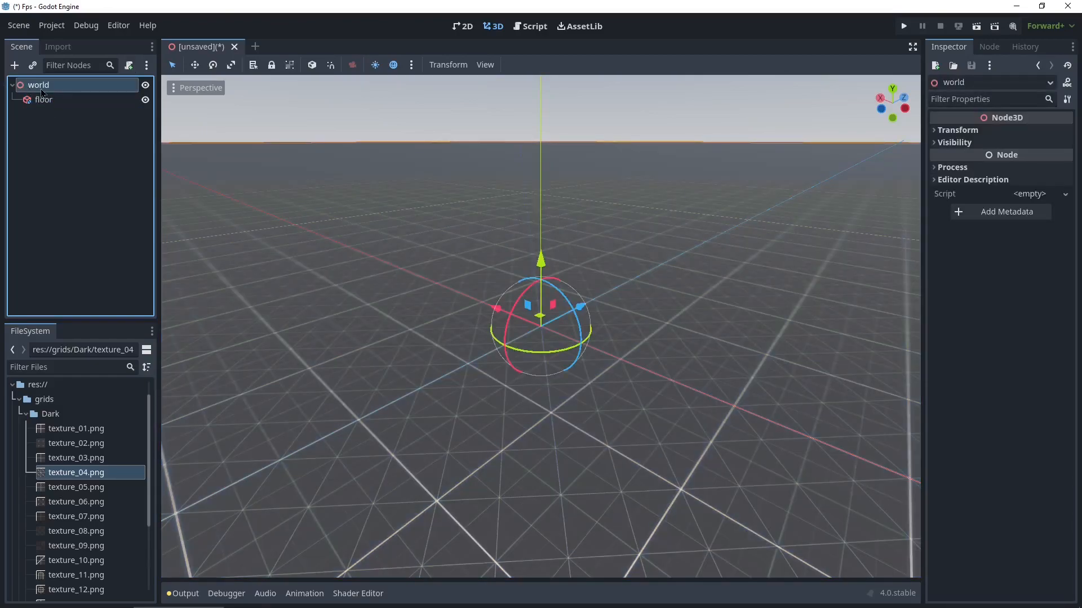
right_click(39, 84)
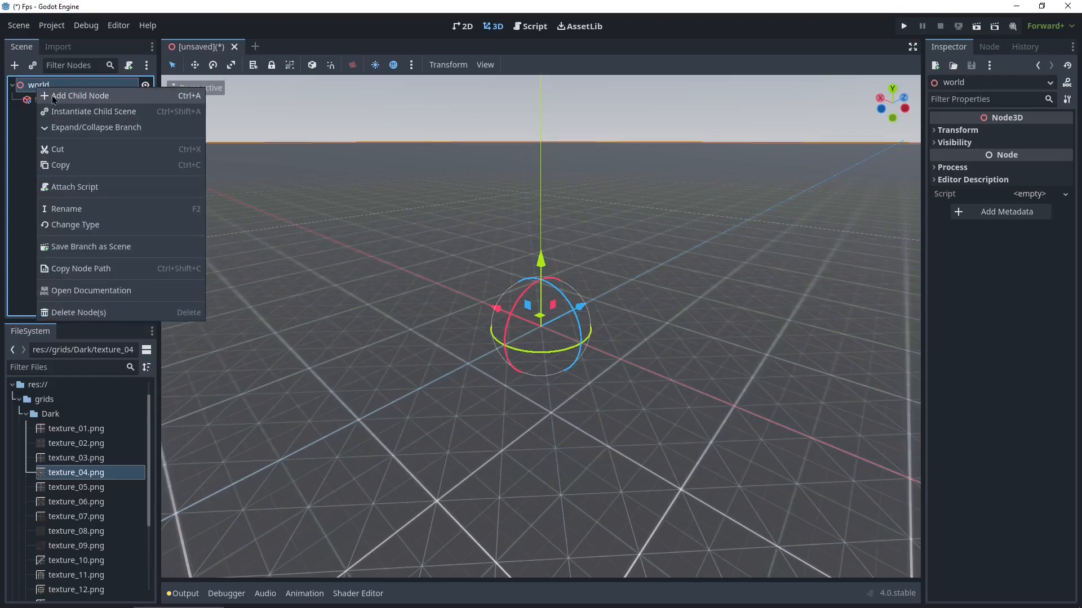
click(80, 95)
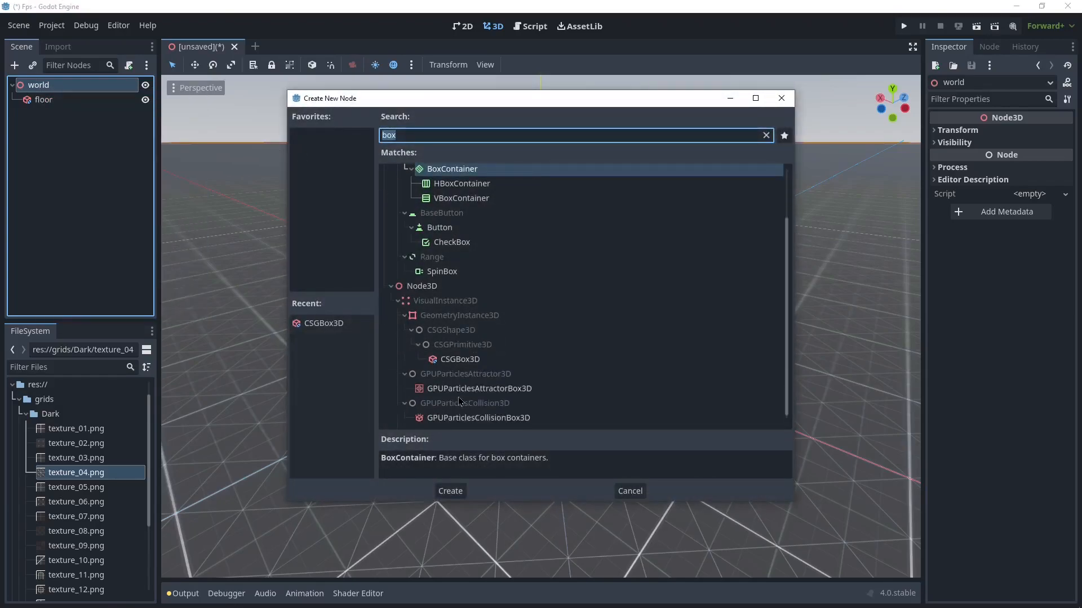
click(460, 358)
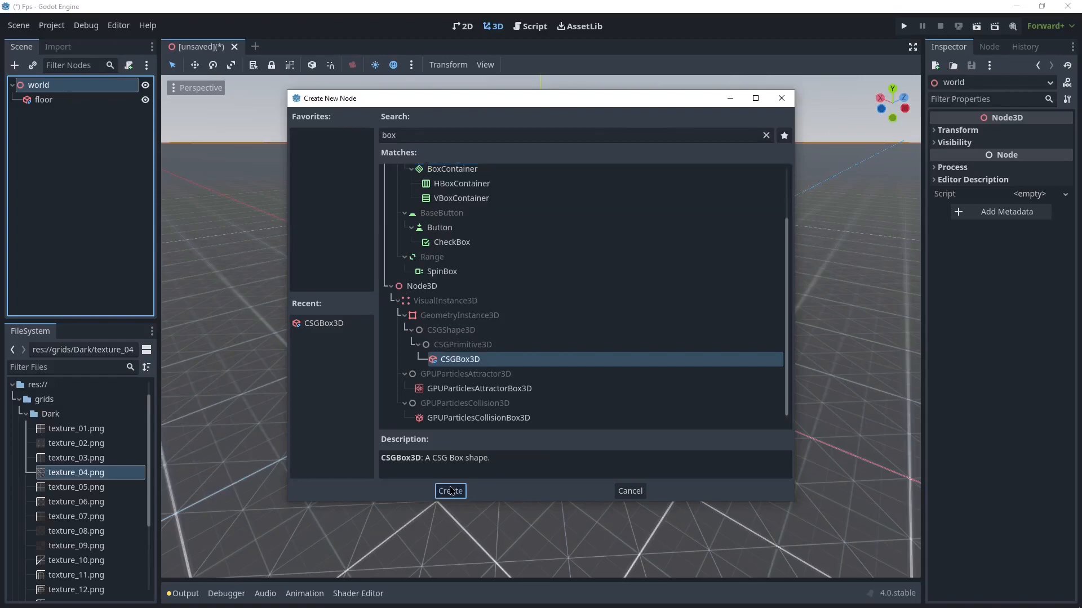
click(449, 490)
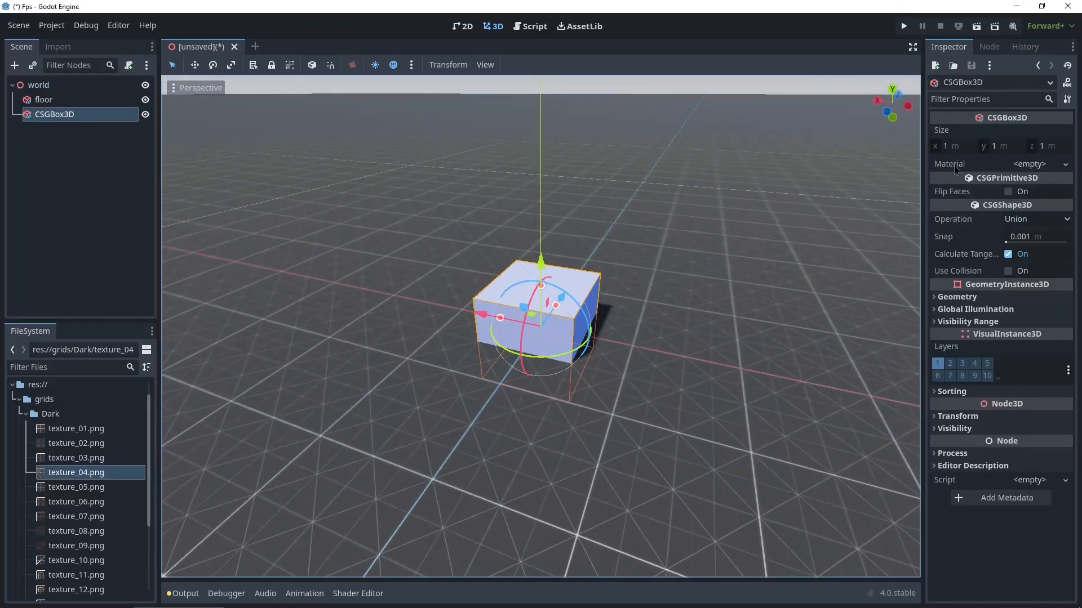
Size the new cube 4 × 4 × 4 and raise it to position y 2.
text(4)
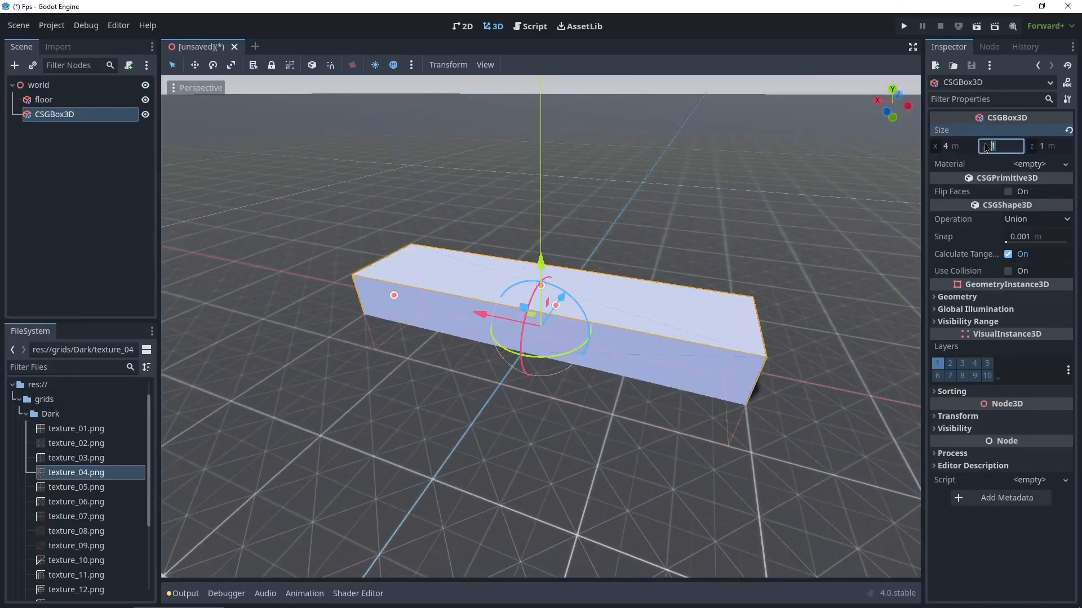
text(4)
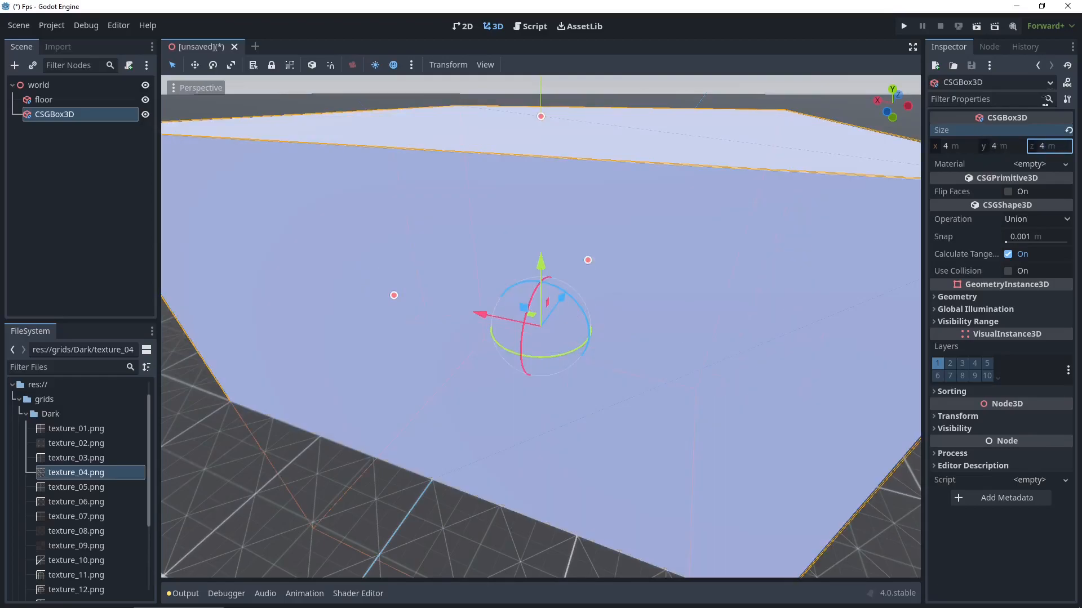
click(958, 297)
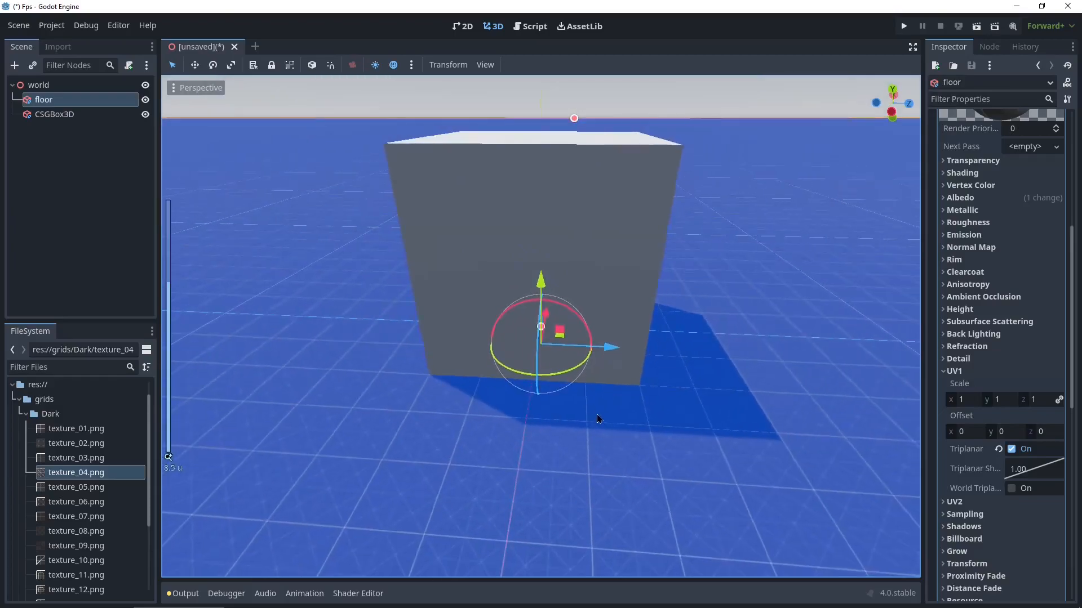
click(55, 114)
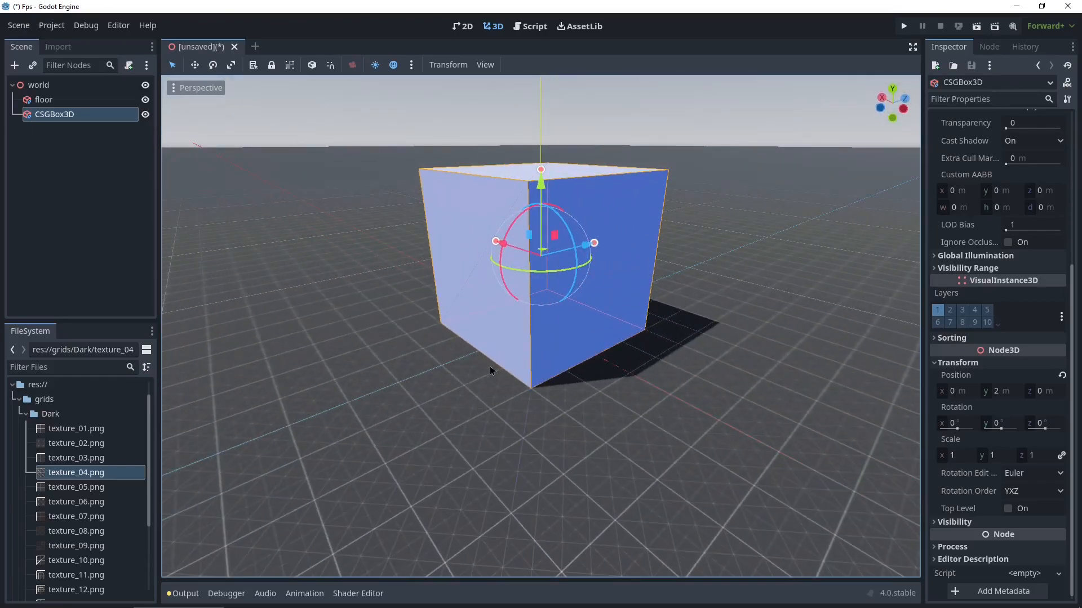
mouse_move(370, 228)
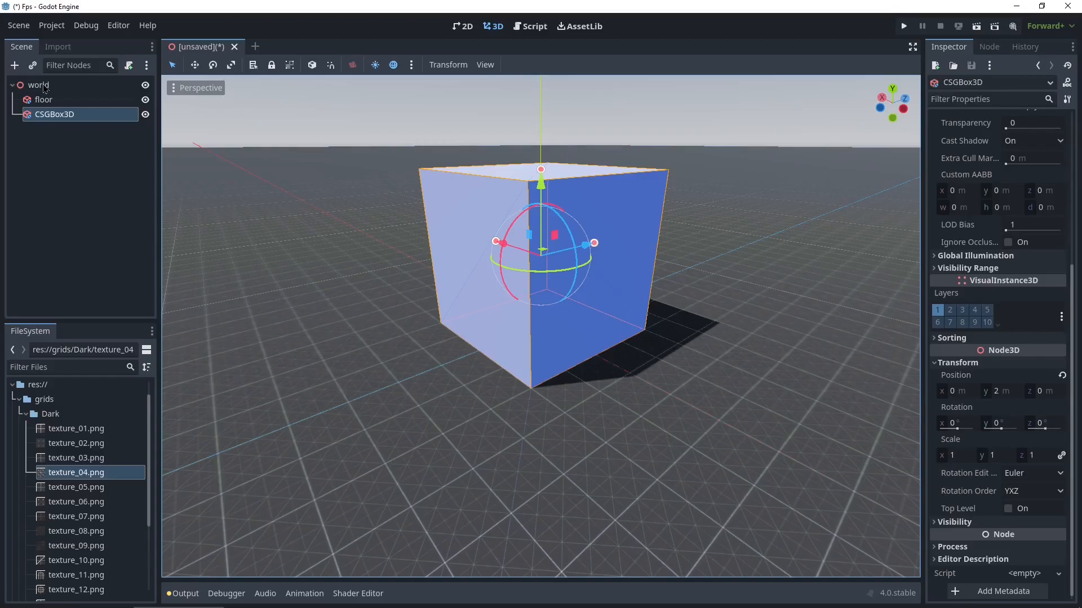
Add a CSGCombiner3D under world, name it 'arch', and put the cube inside it.
right_click(38, 85)
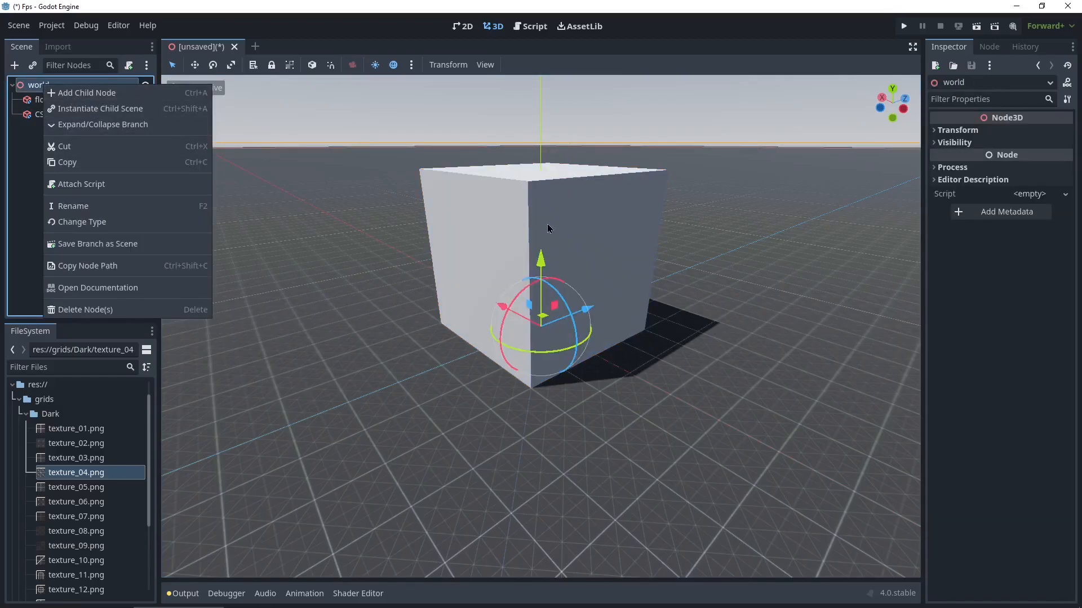
mouse_move(87, 92)
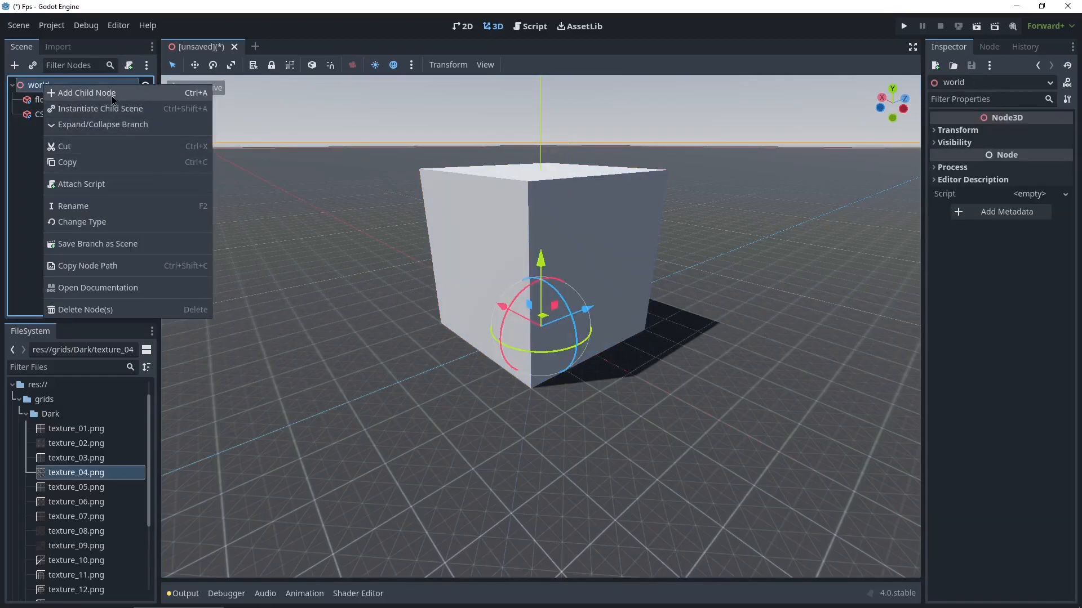
mouse_move(77, 142)
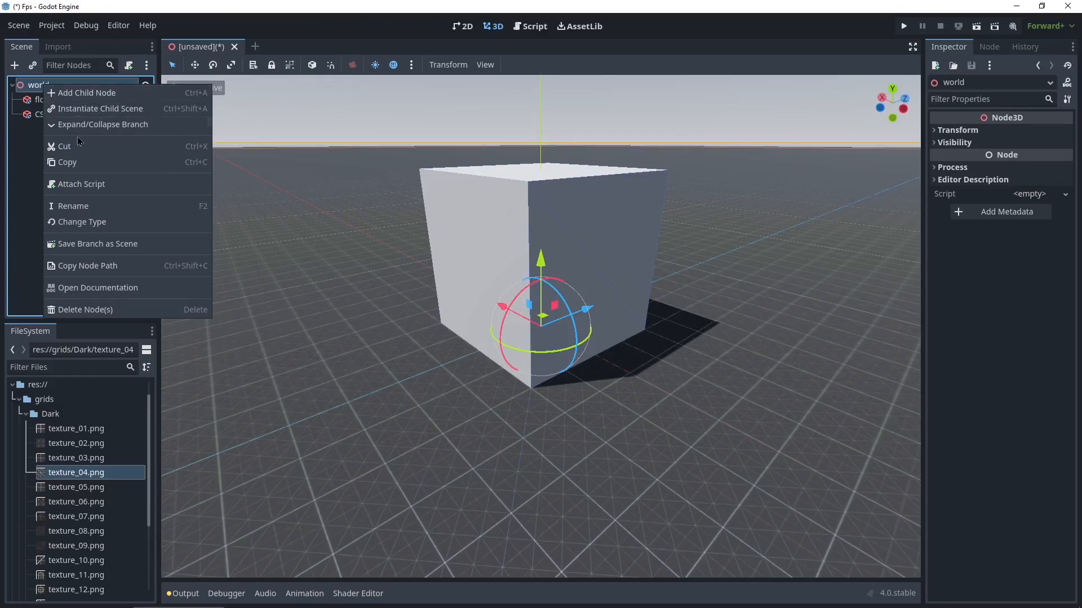
click(86, 92)
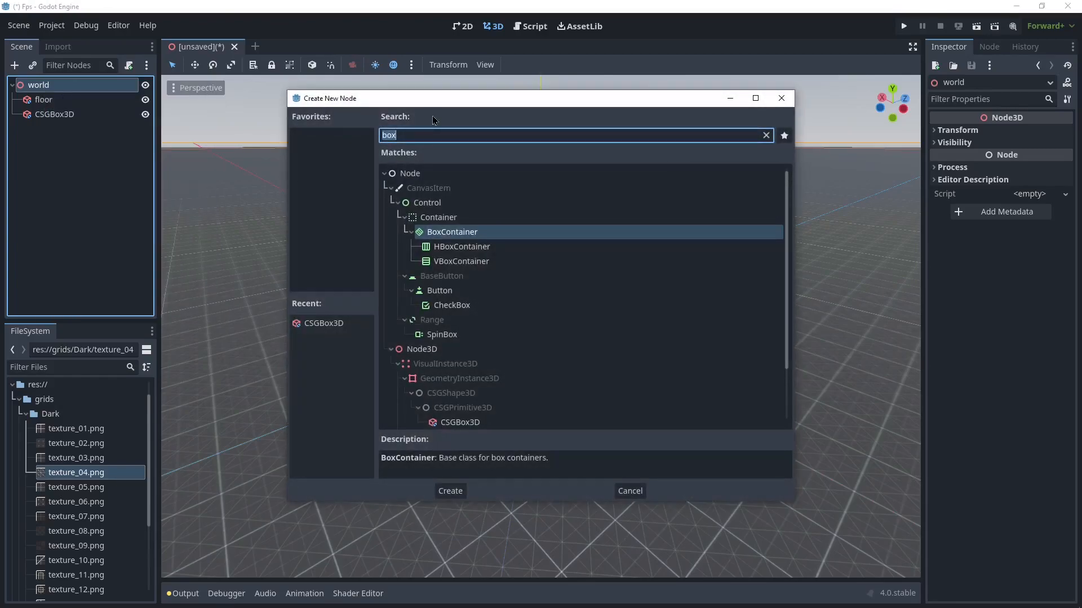
text(com)
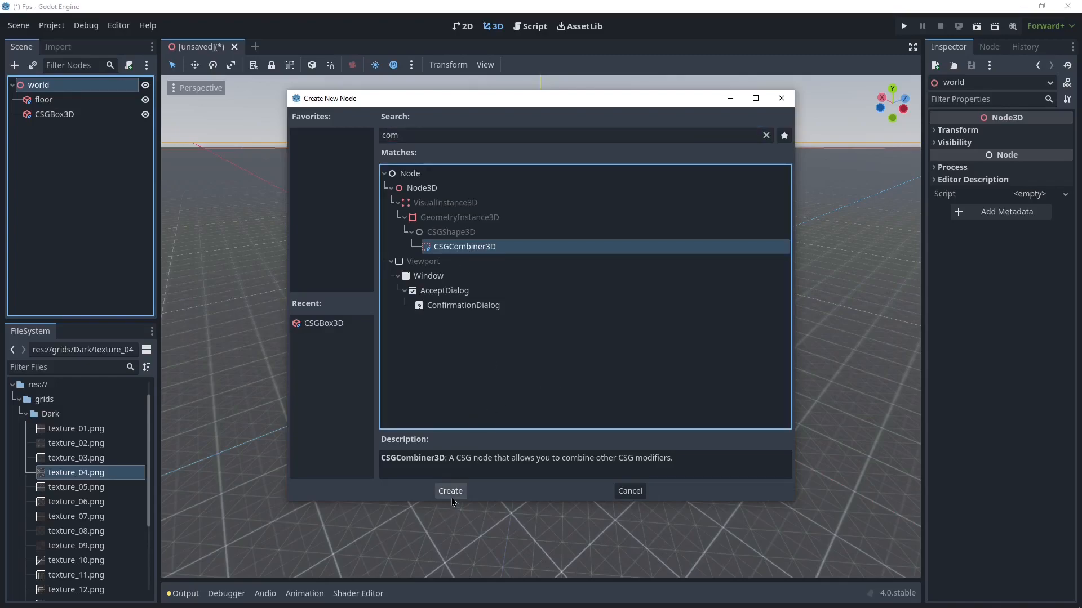
click(449, 490)
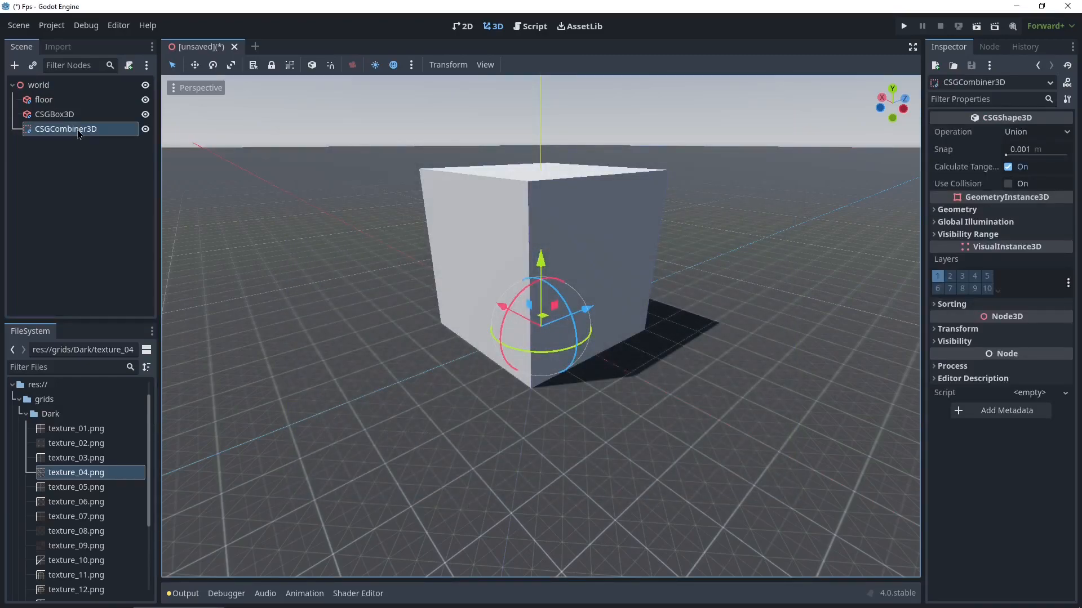
text(arch)
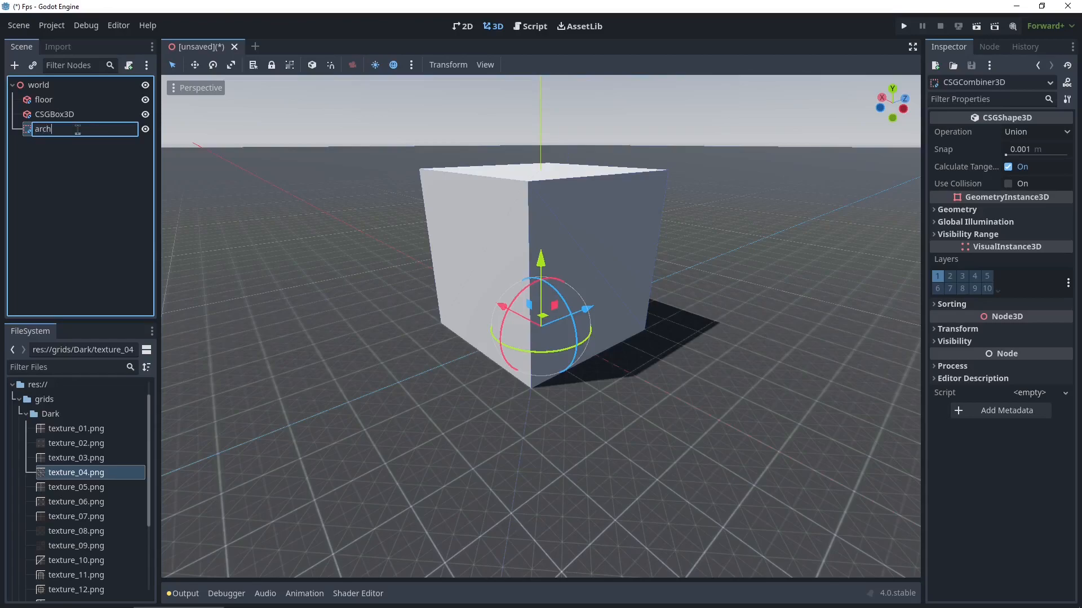
click(55, 113)
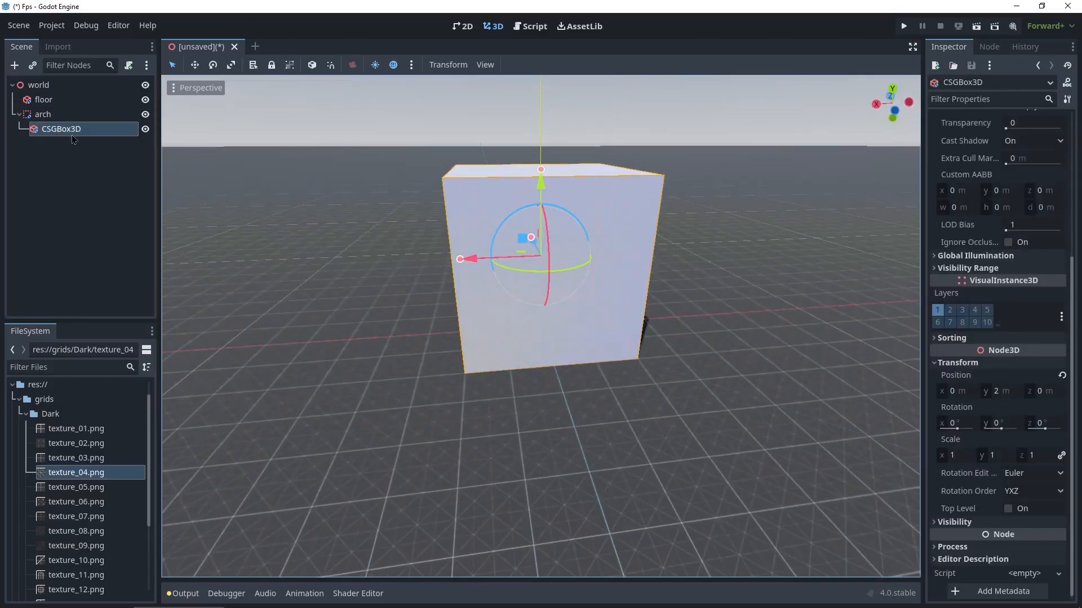
Set the second box to Subtraction, shrink it to 2 × 2 m, and lower it to the cube's bottom.
scroll(up, 3)
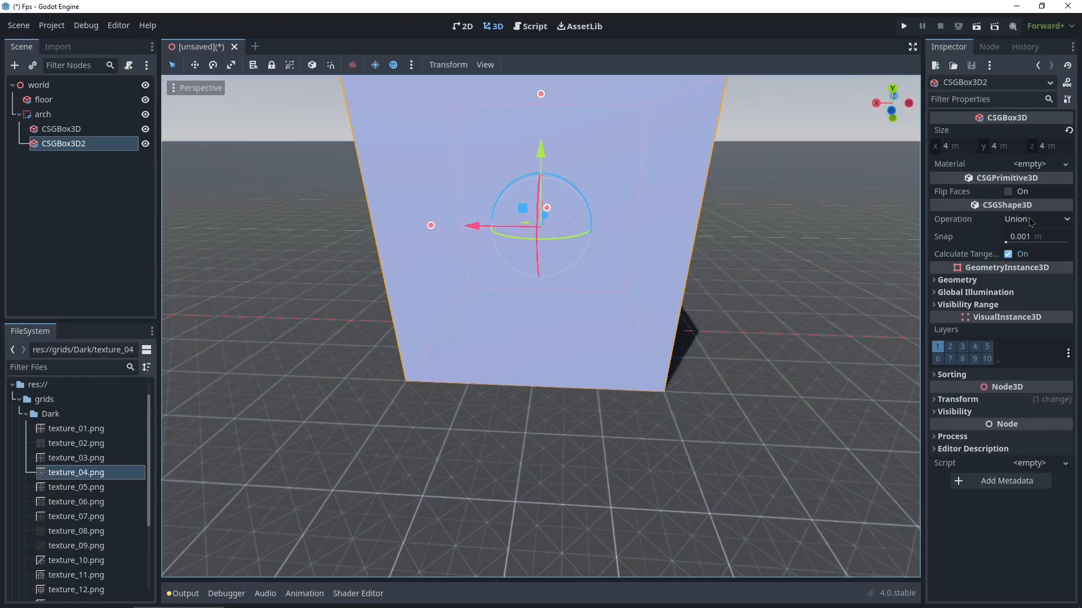
click(1034, 218)
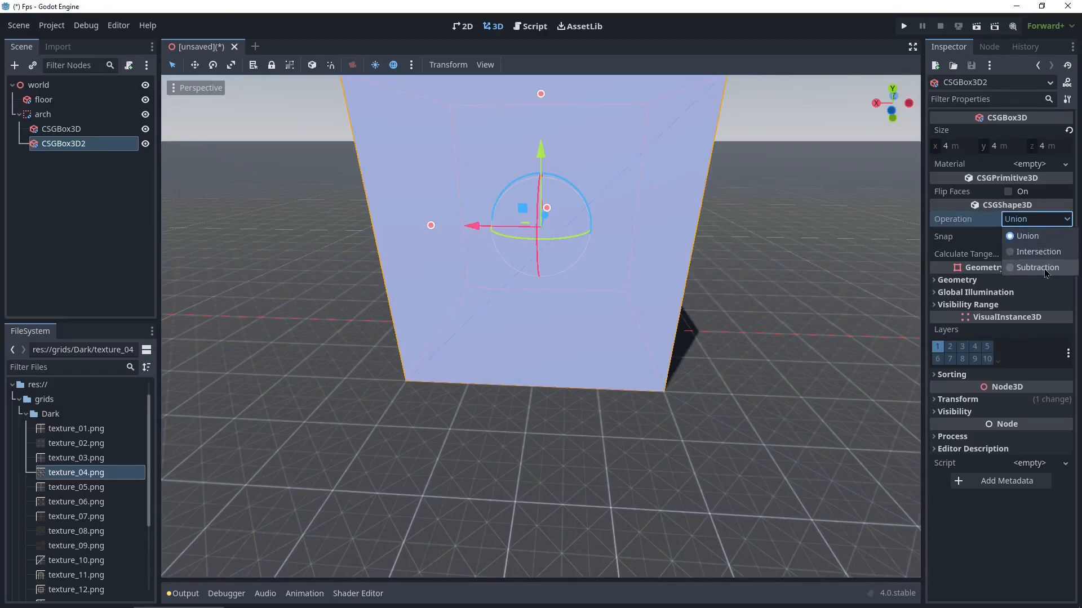
click(1038, 267)
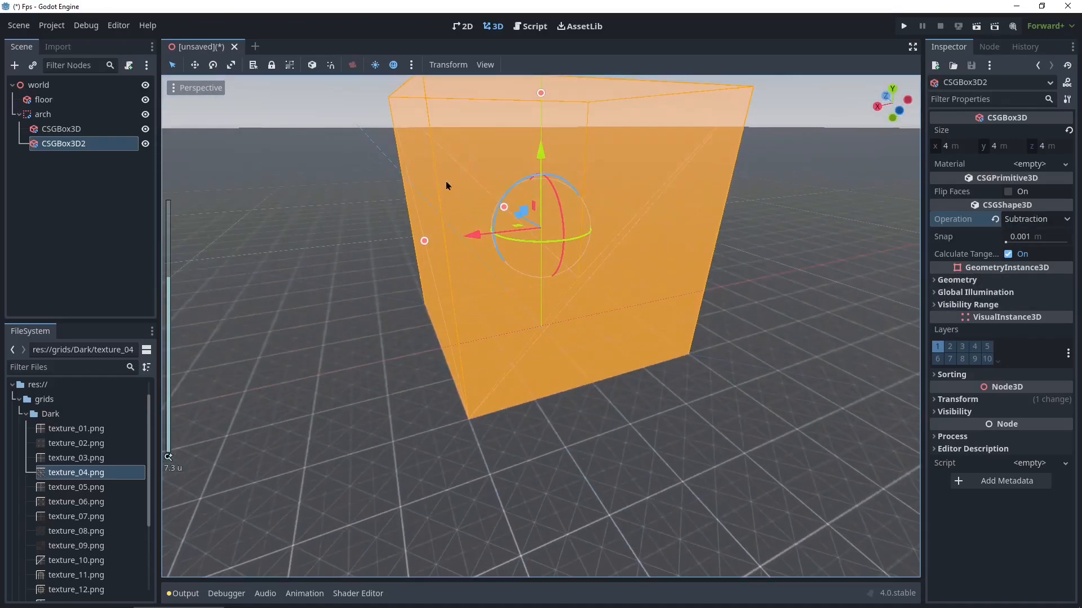
click(61, 129)
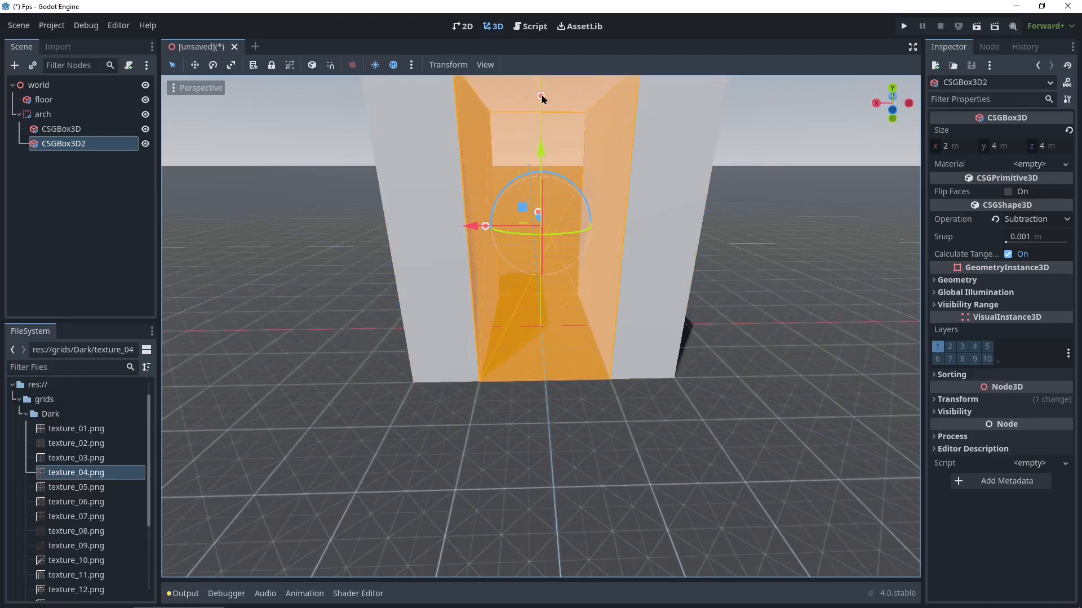
drag(541, 96, 540, 151)
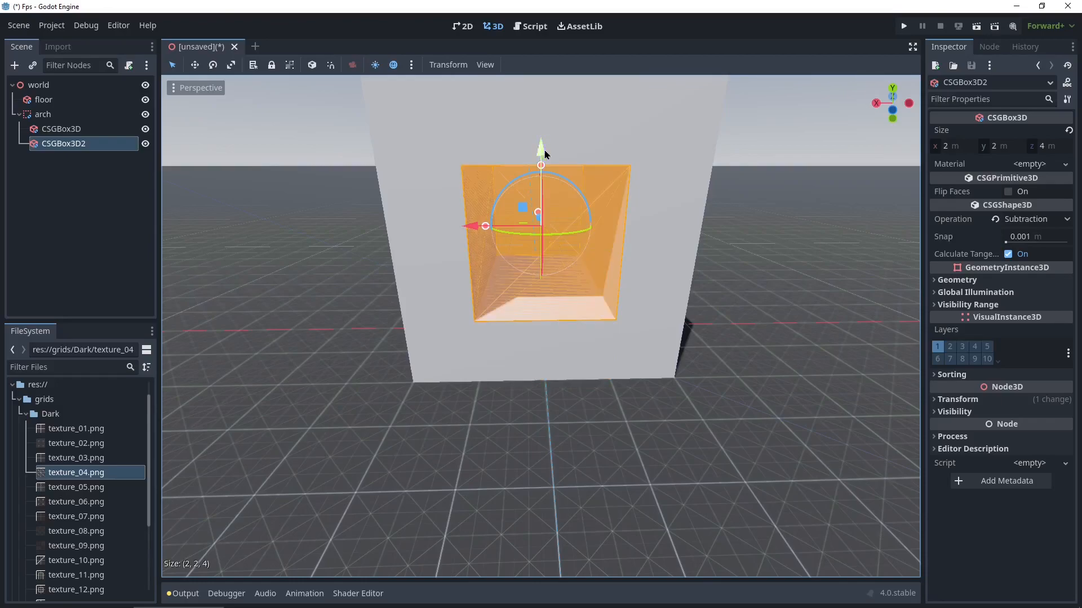
drag(541, 145, 542, 157)
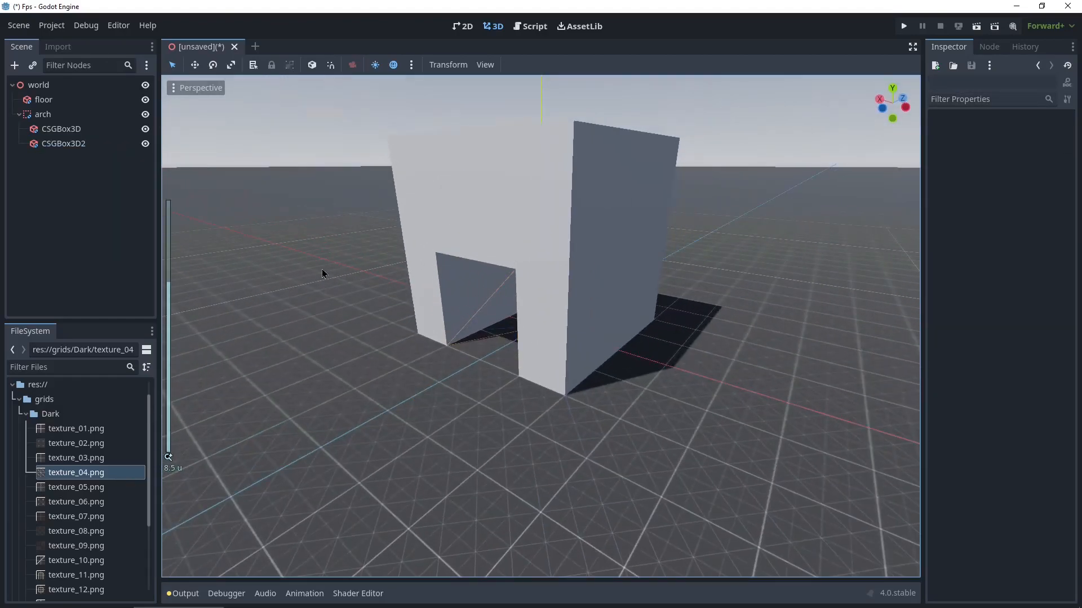
Add a CSGCylinder3D under arch and set its operation to Subtraction.
right_click(43, 114)
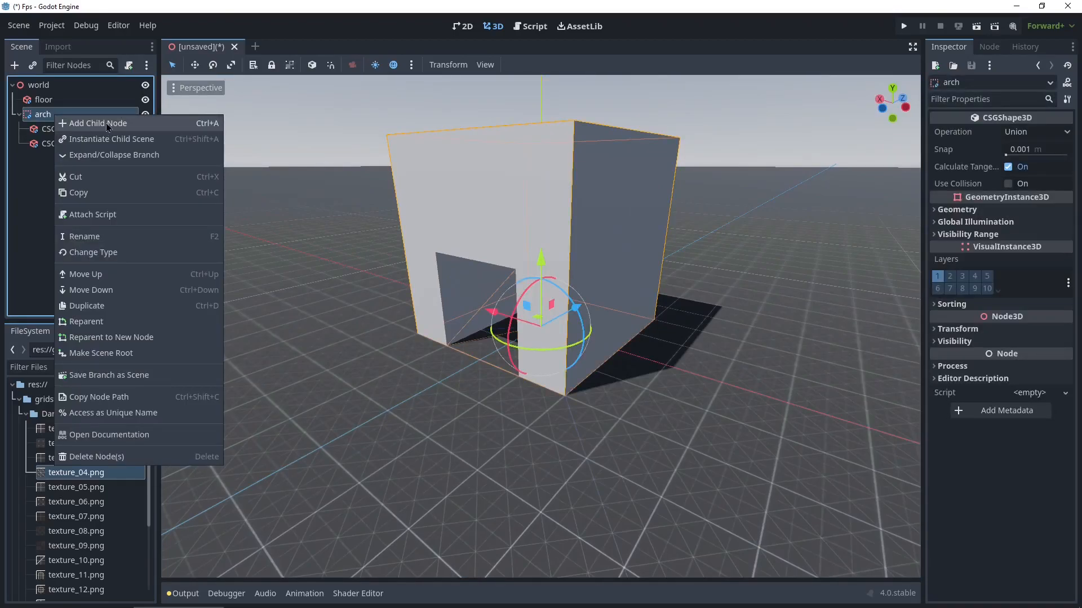
click(96, 123)
text(cy)
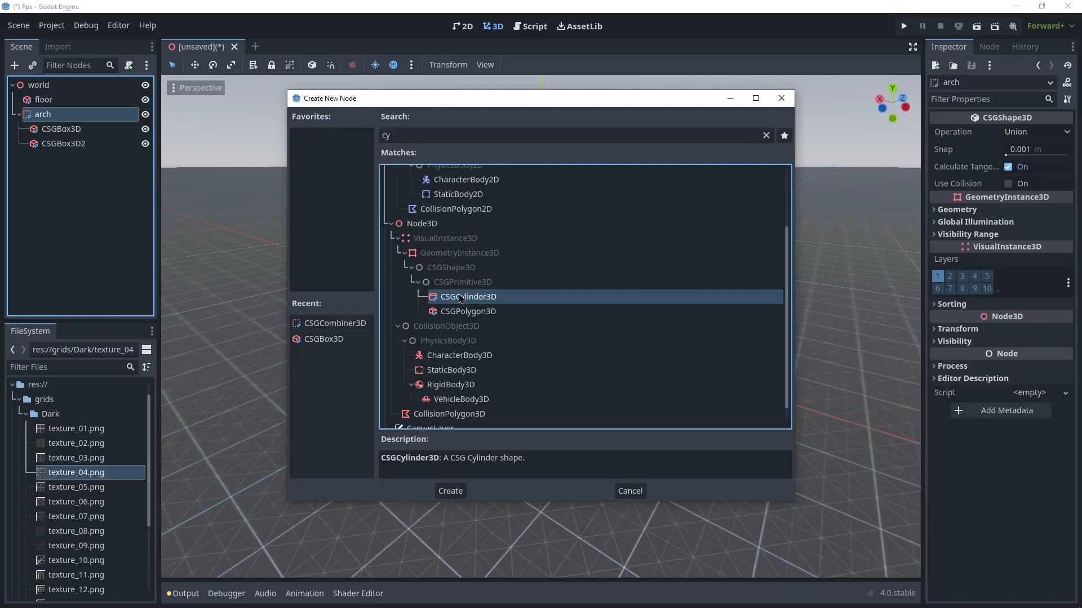
click(449, 491)
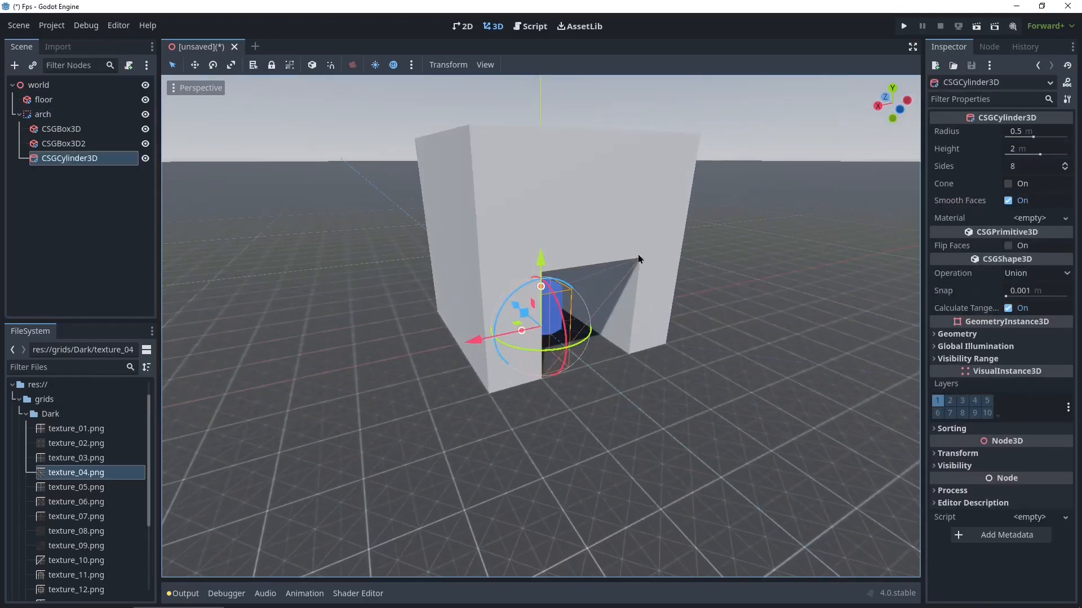
click(1035, 272)
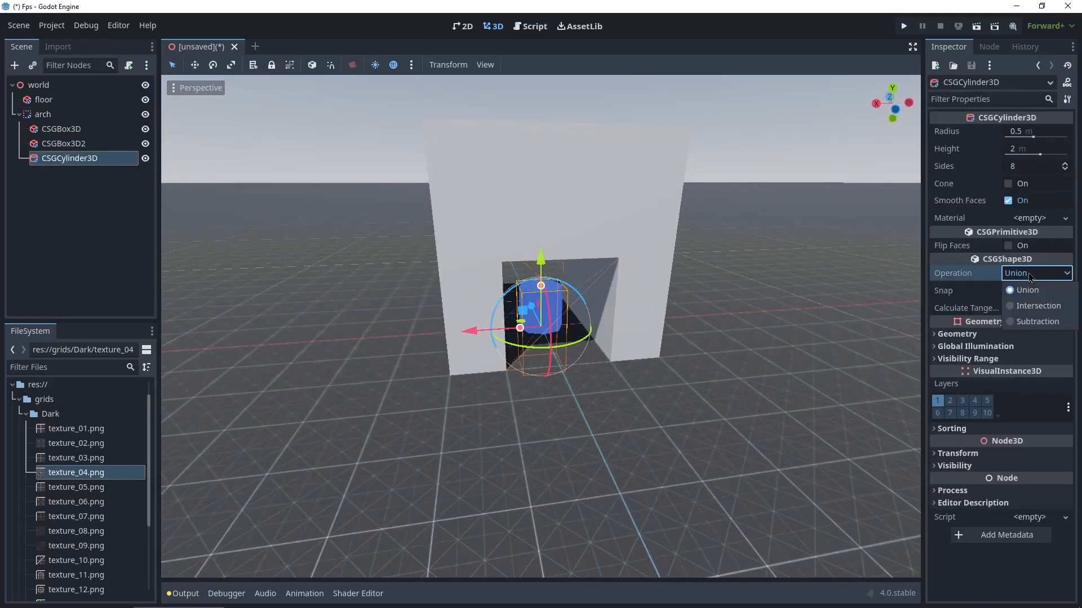
click(1038, 321)
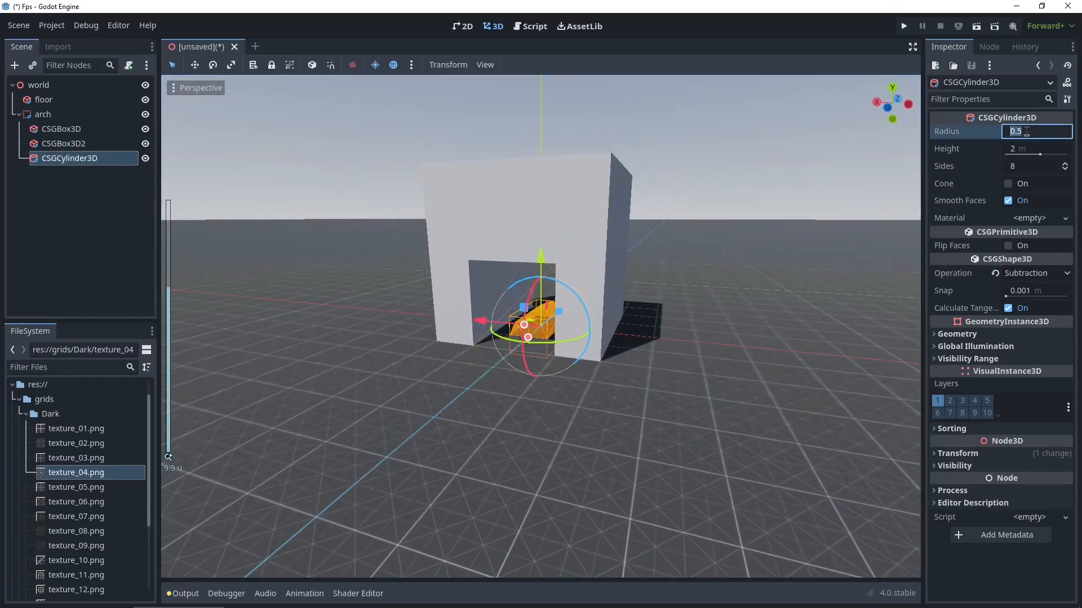
Give the cylinder radius 1, height 4 and 32 sides.
text(1)
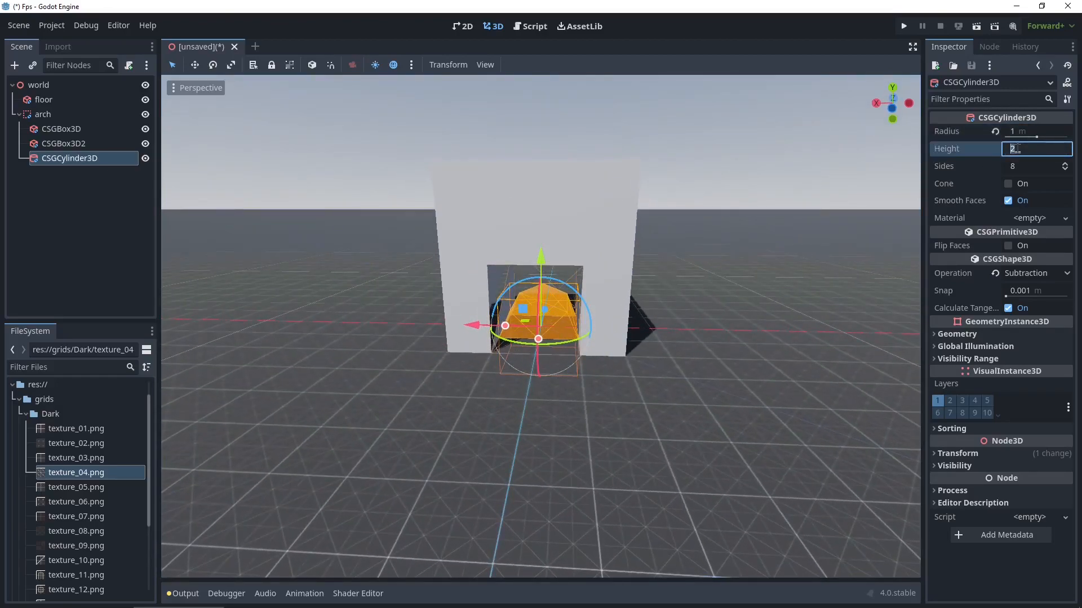
text(4)
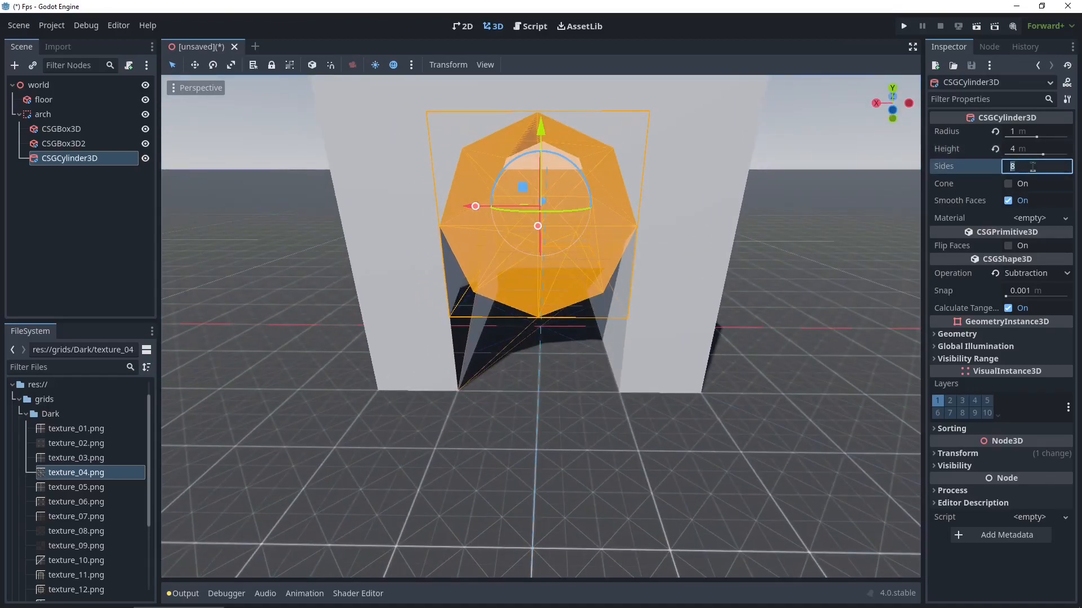
text(32)
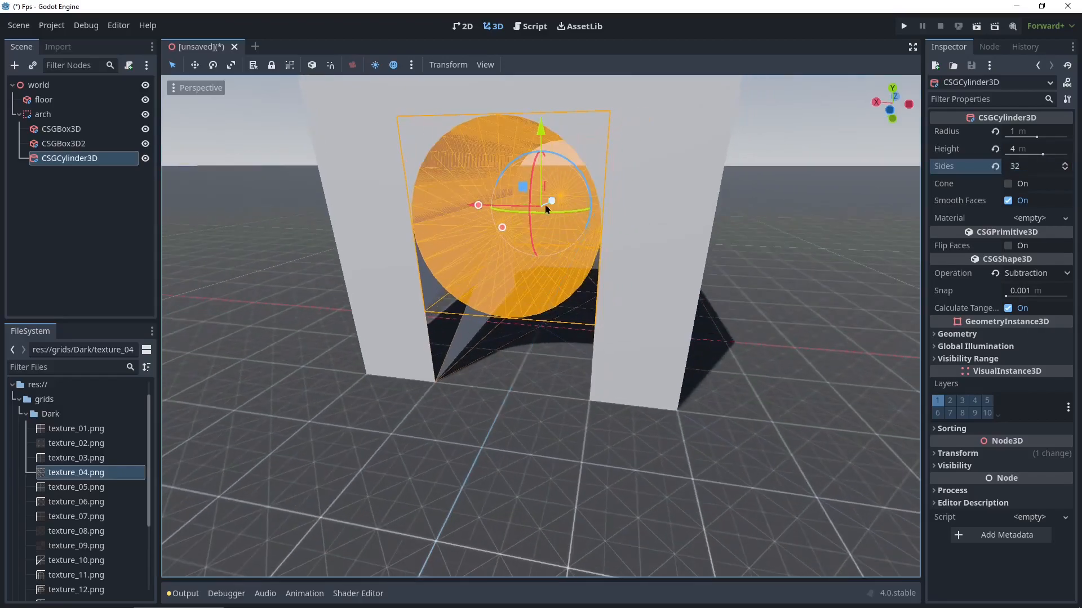
click(61, 129)
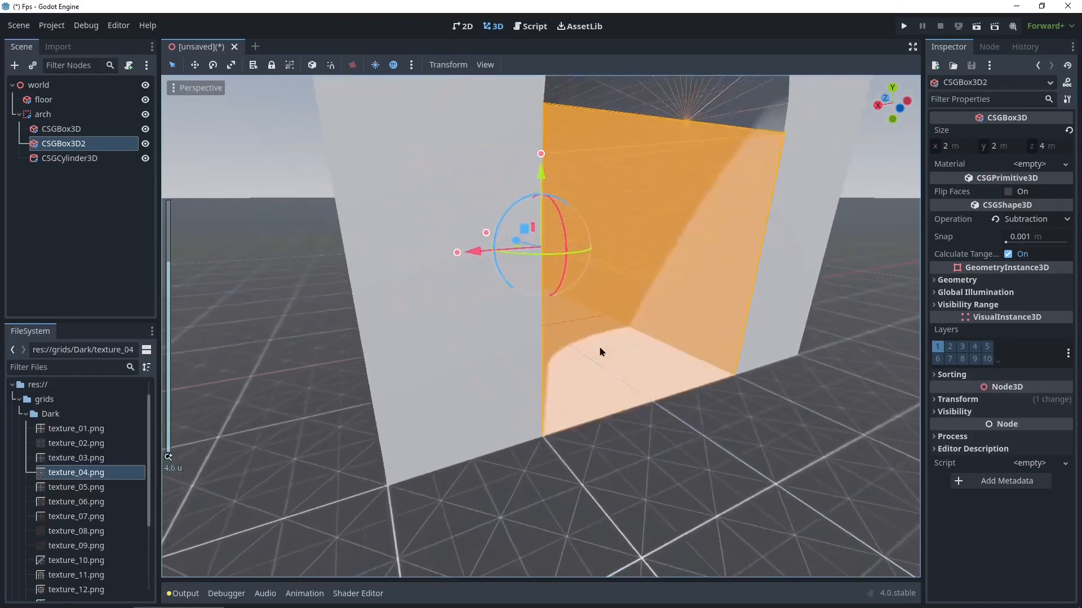
Adjust the doorway box's height with its handle and preview the arch.
drag(540, 153, 540, 187)
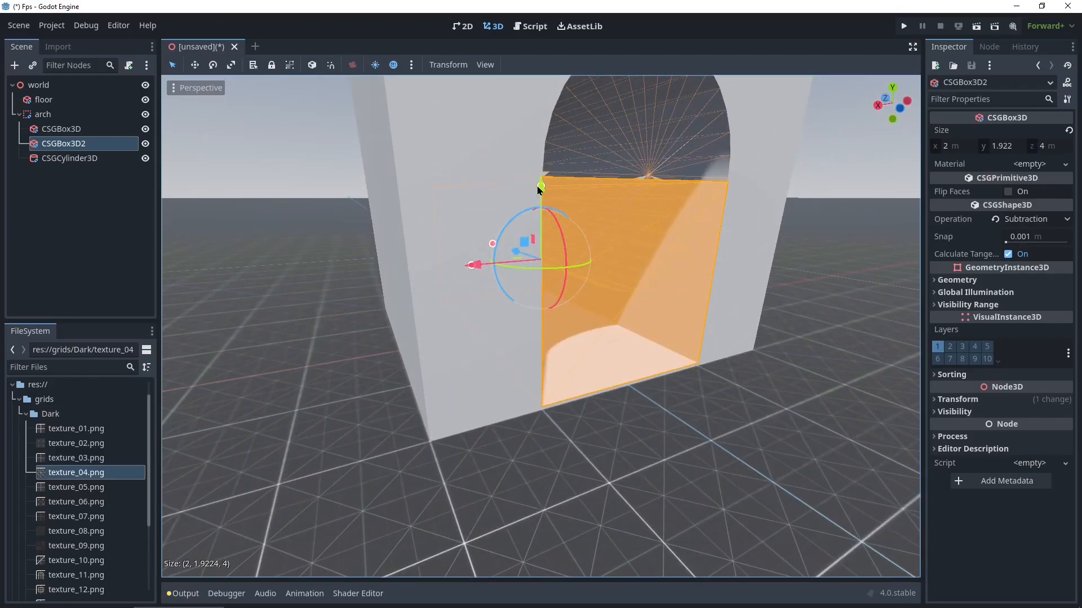
drag(541, 188, 540, 181)
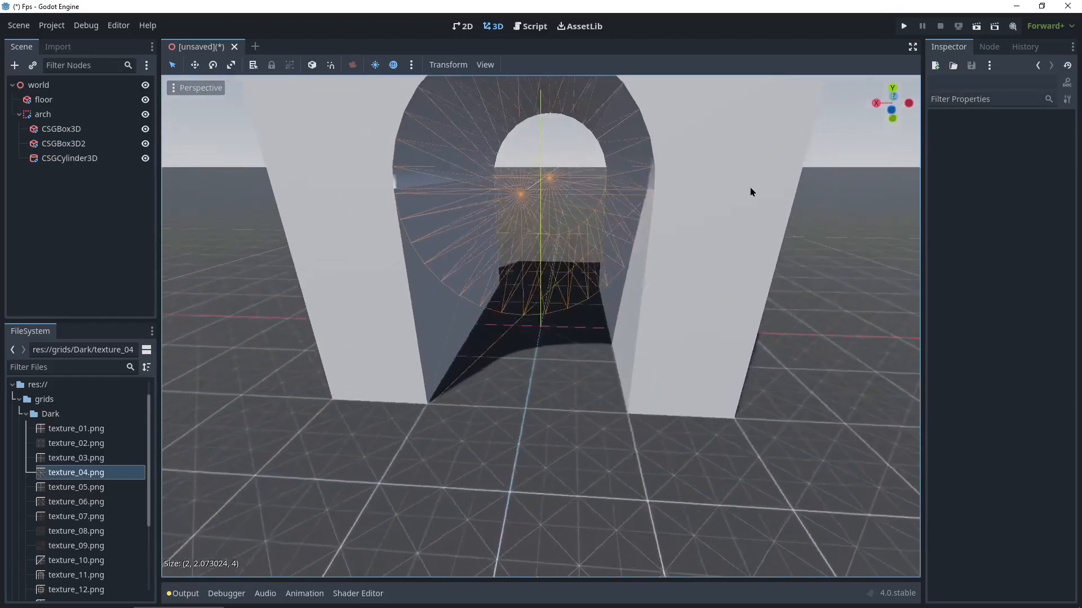
click(65, 143)
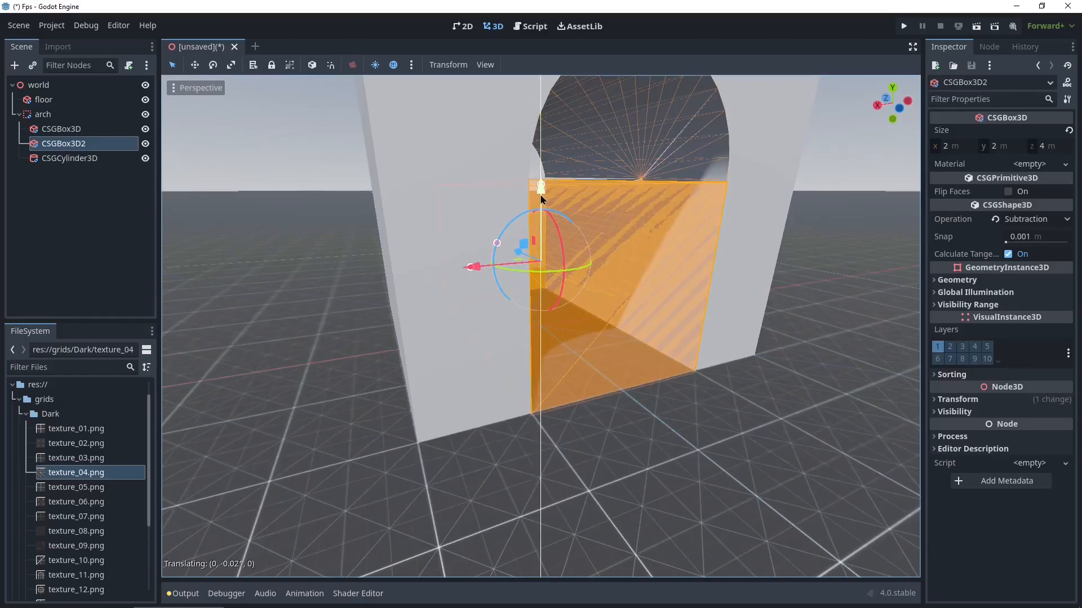
Select the cutting cylinder and lengthen its height to 5 m.
text(cy)
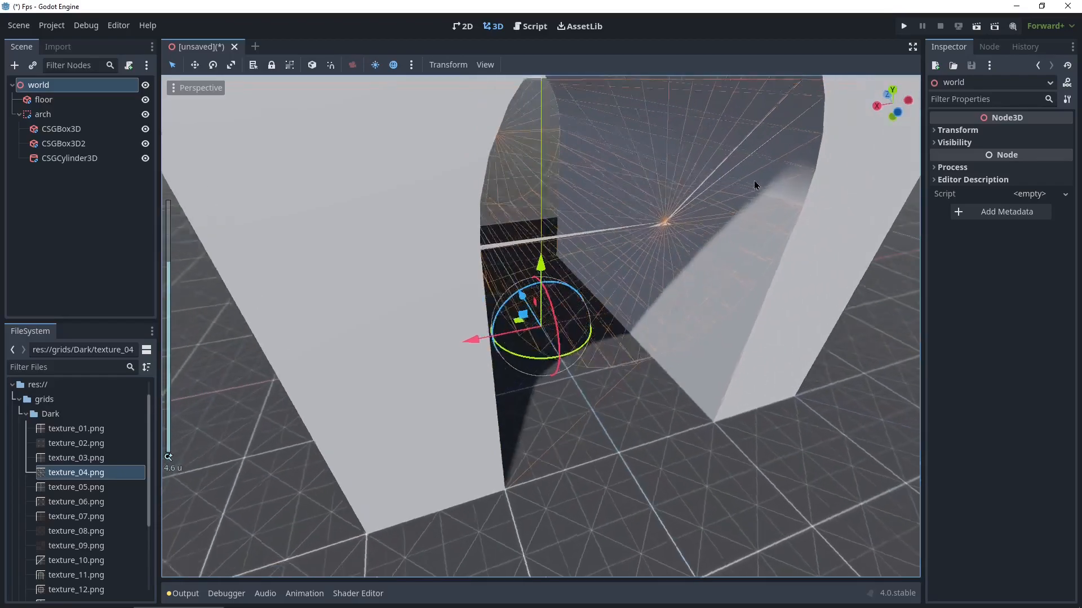
click(70, 158)
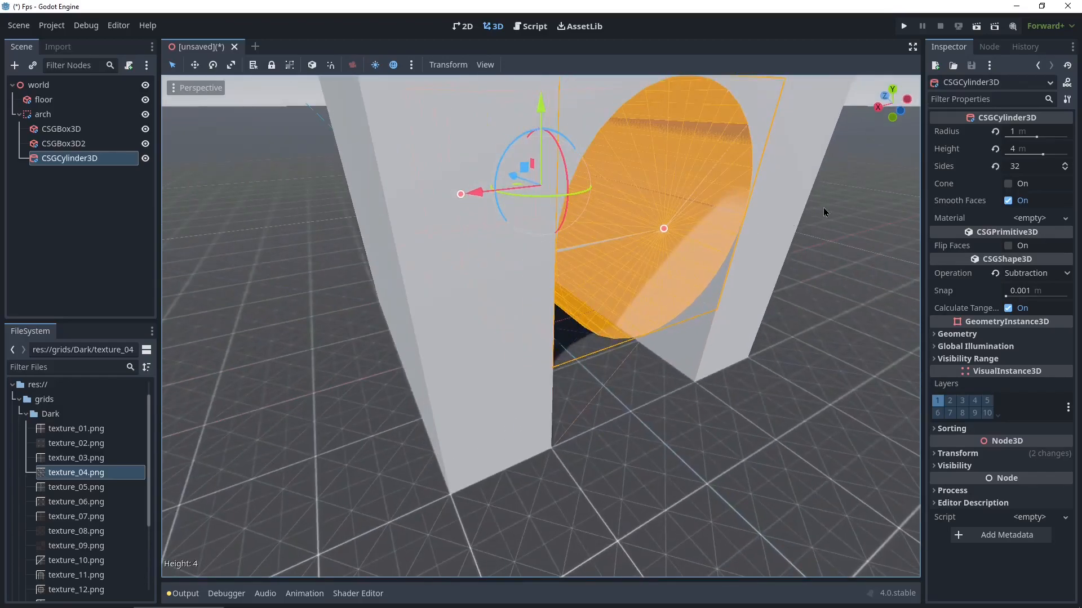
double_click(1031, 148)
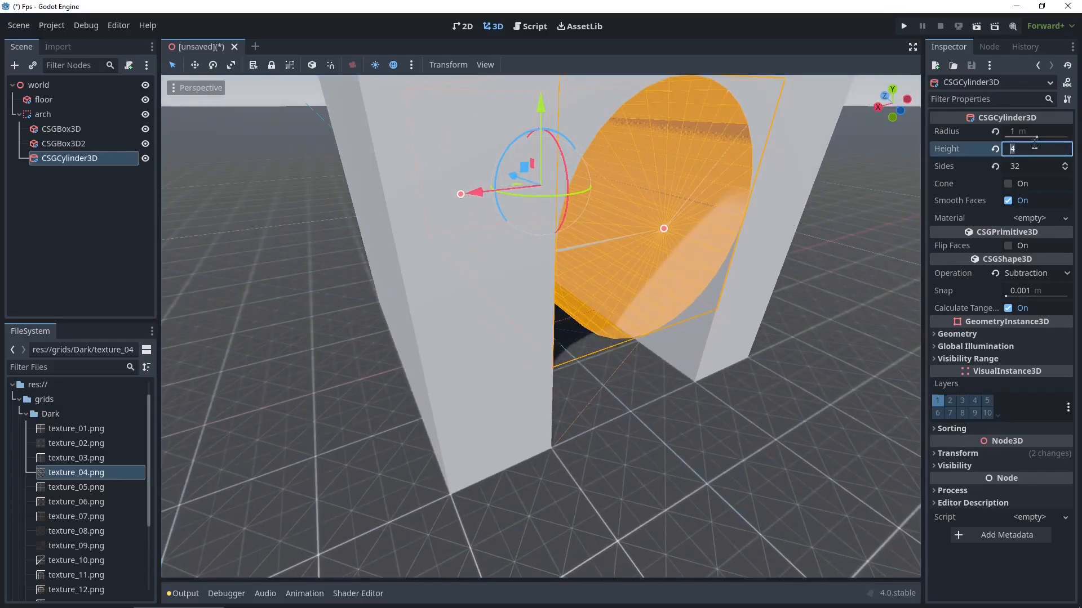
text(5)
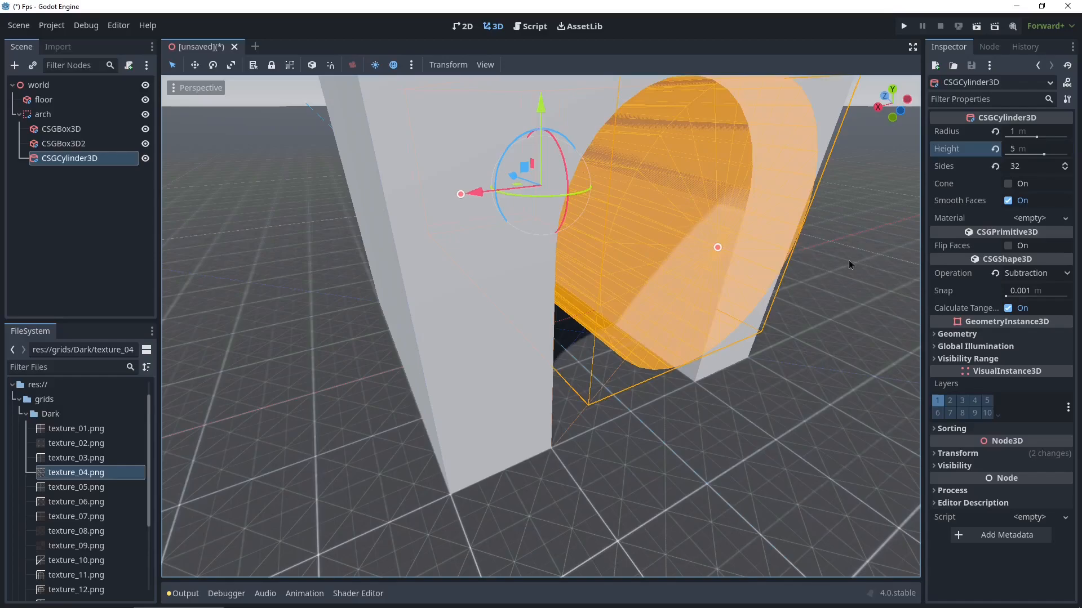
click(39, 84)
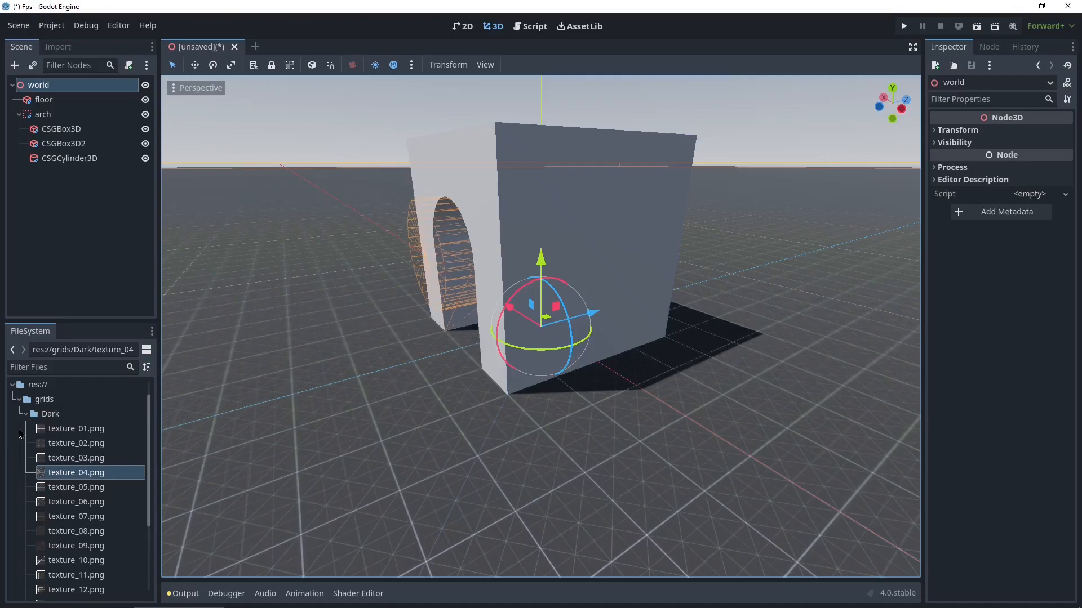
Create a StandardMaterial3D resource from FileSystem and save it as orange_grid.tres.
click(22, 413)
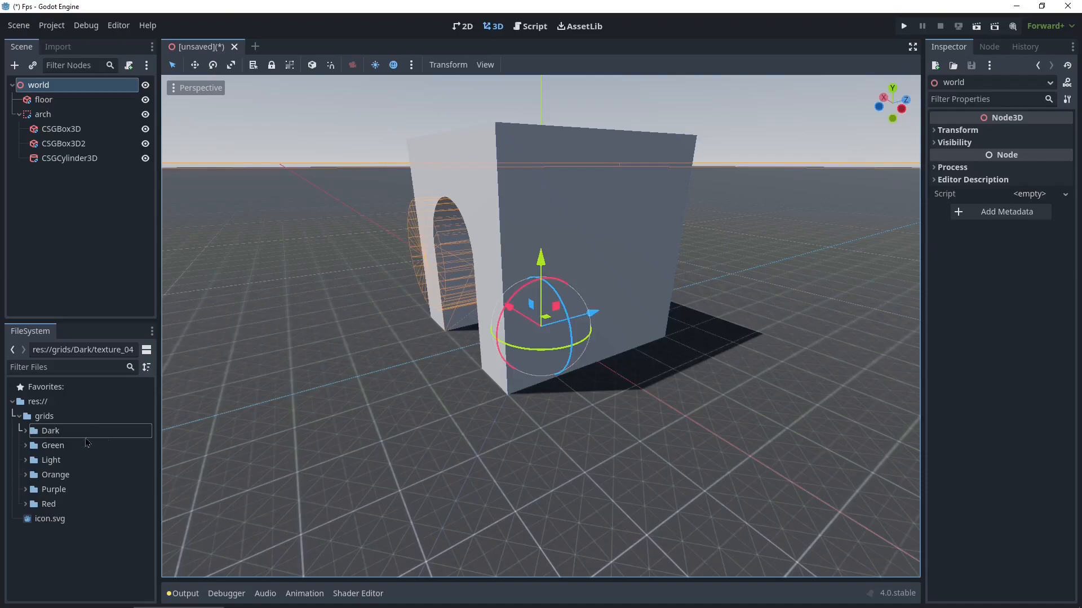
right_click(83, 446)
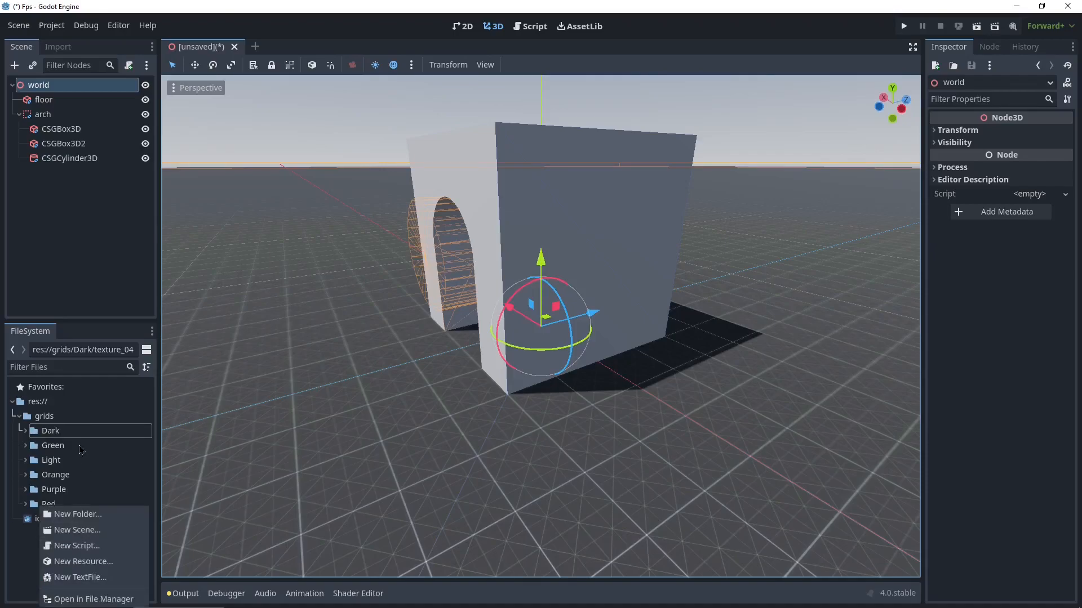
click(83, 561)
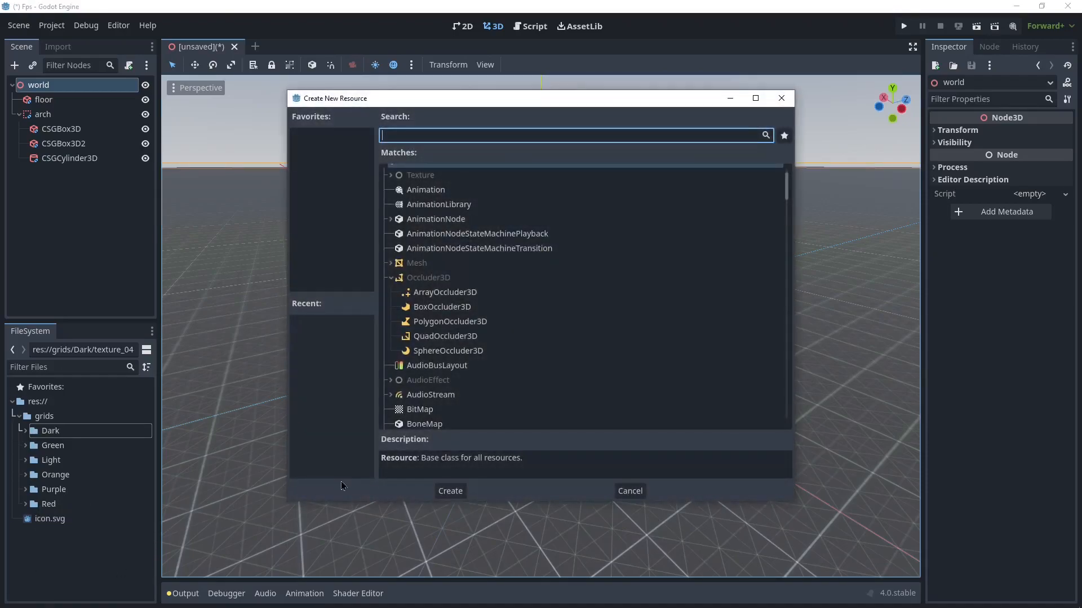
text(mat)
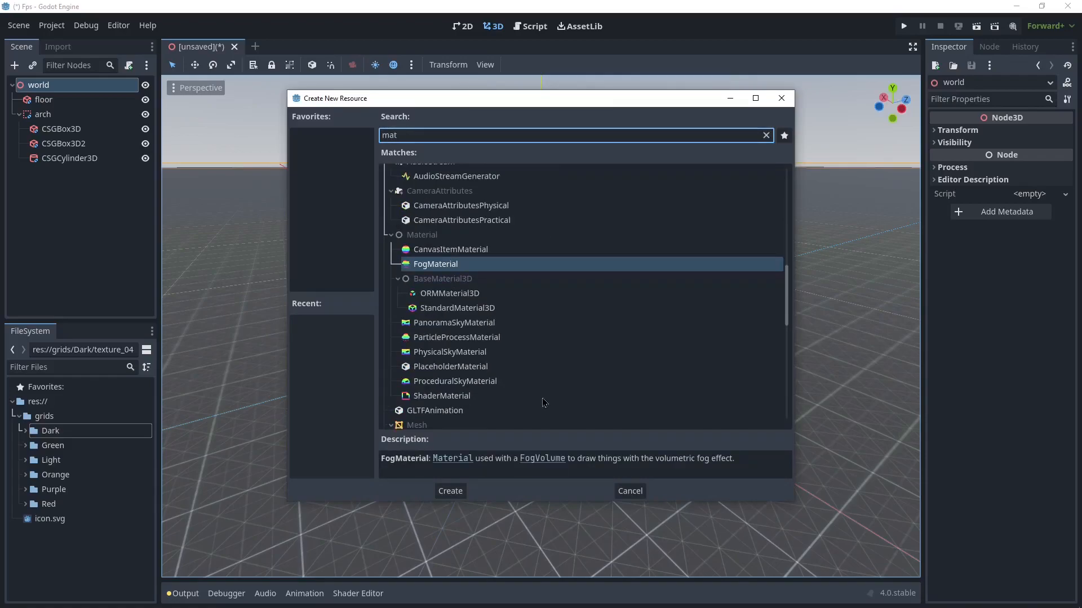
scroll(down, 3)
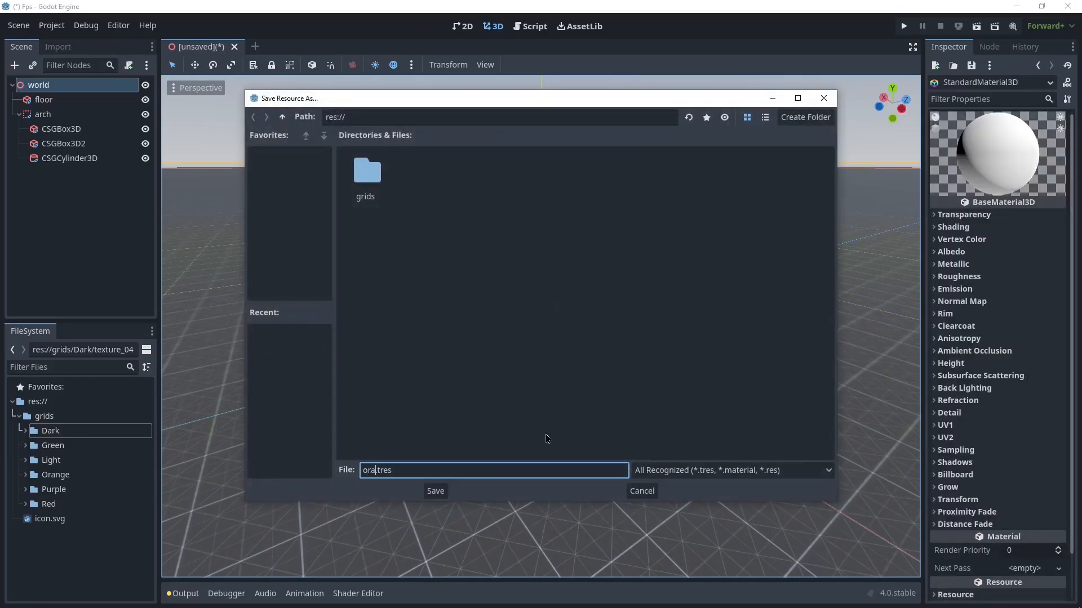
click(434, 491)
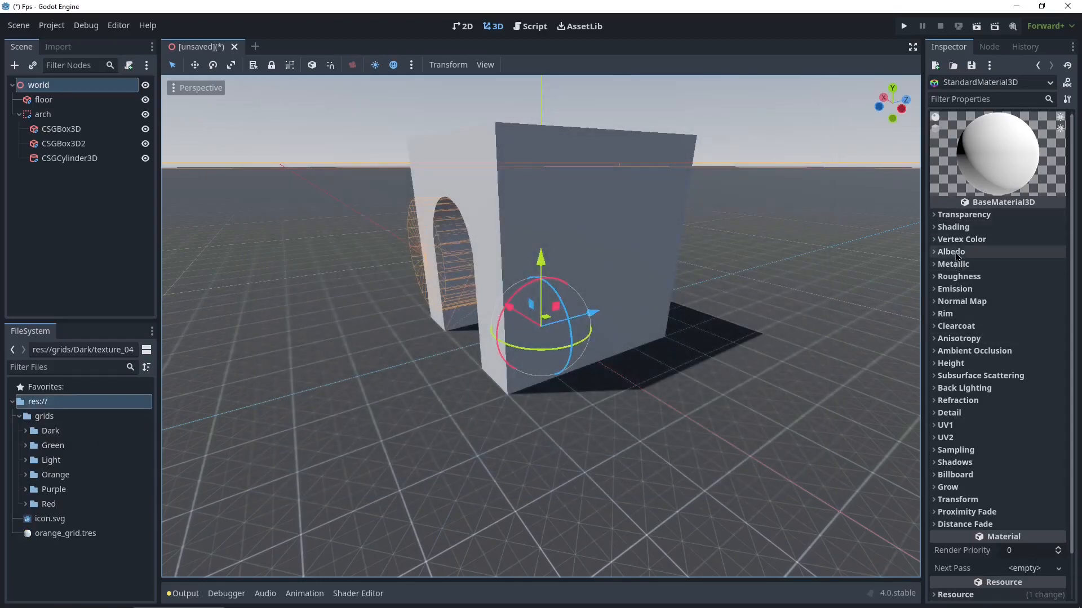
Give orange_grid an orange grid albedo texture and enable UV1 Triplanar mapping.
click(950, 251)
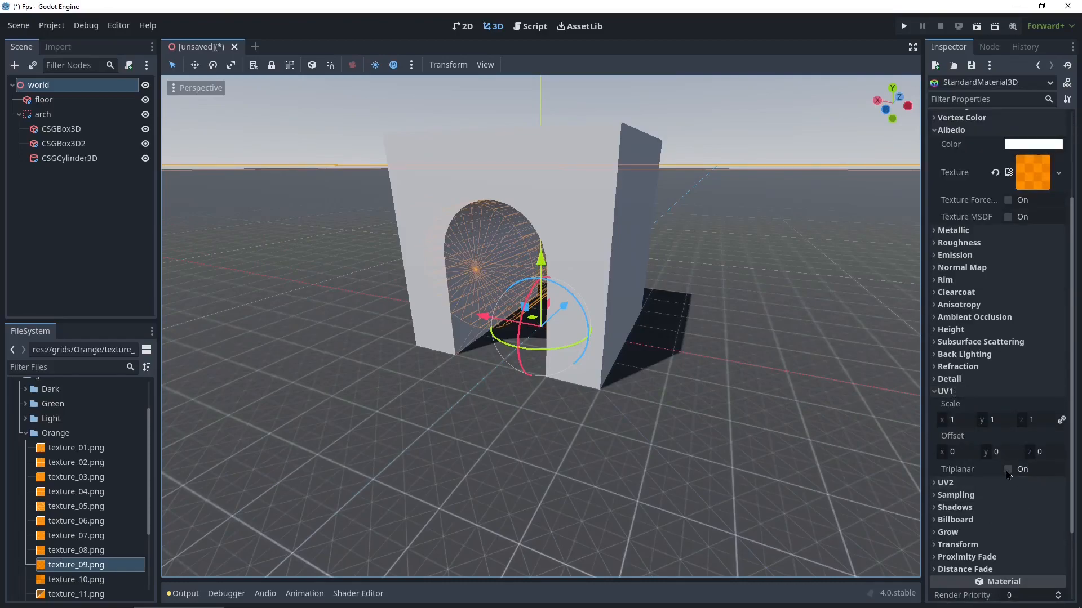
click(1009, 469)
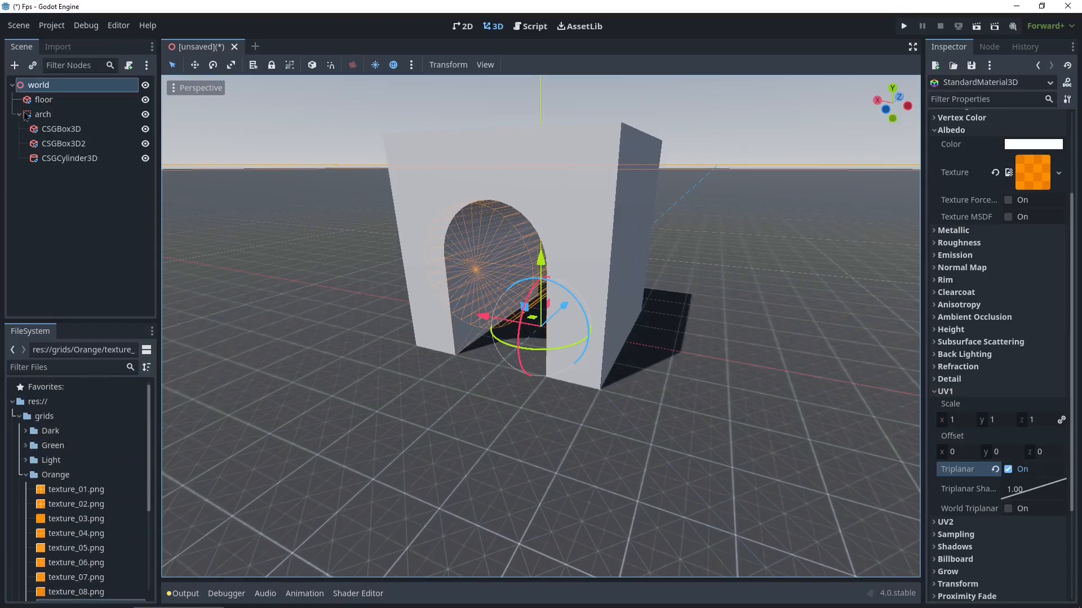
click(42, 114)
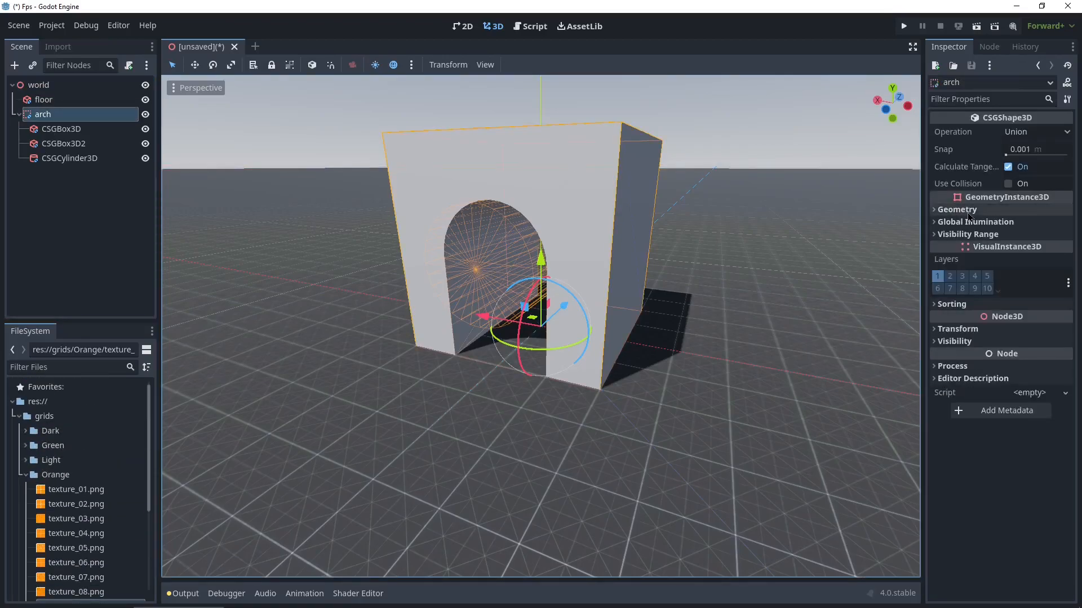
Expand the arch's Geometry section and pick its Material Override slot.
click(957, 209)
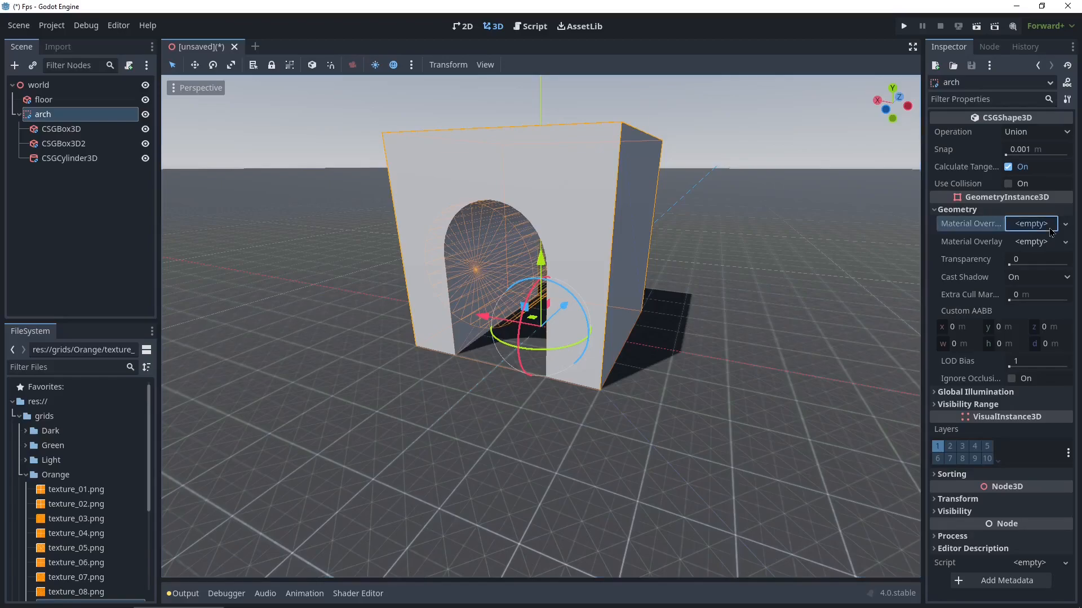
click(1030, 223)
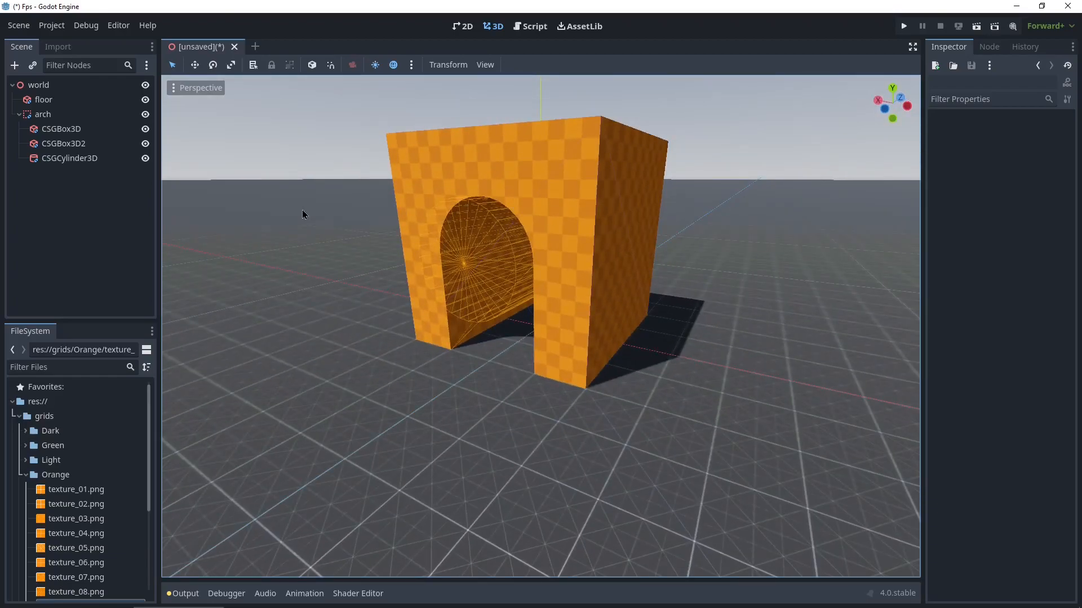
Create a new Environment resource and save it in the project root as env.tres.
click(43, 114)
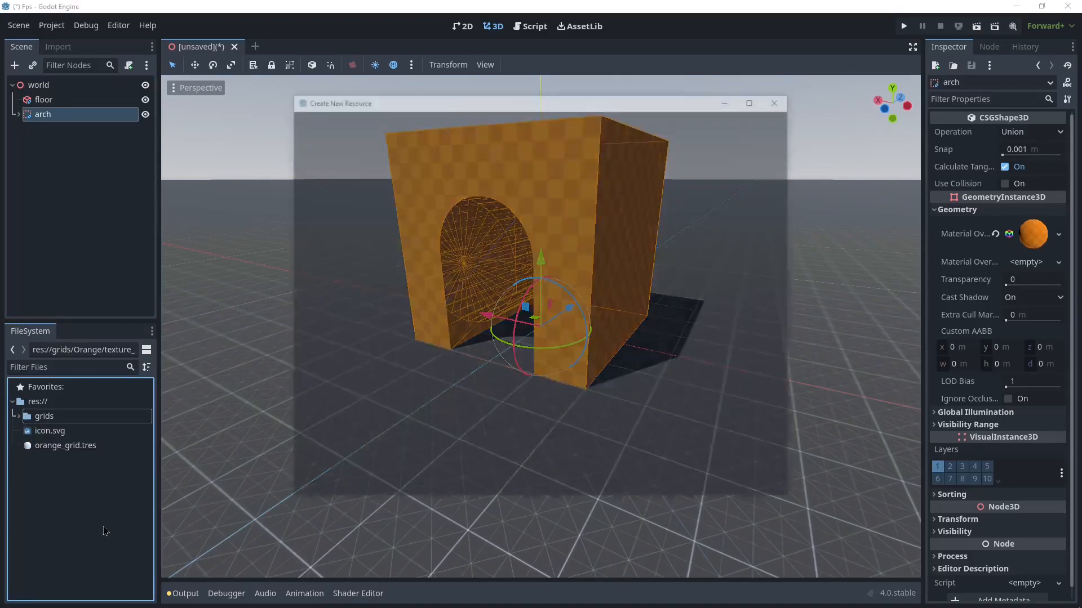
text(env)
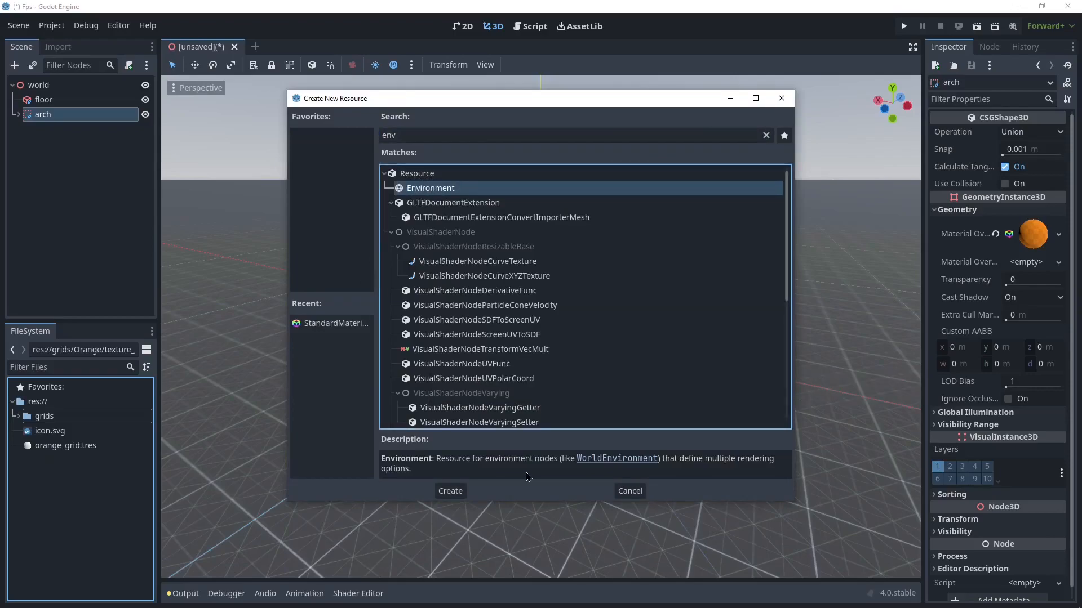
click(449, 491)
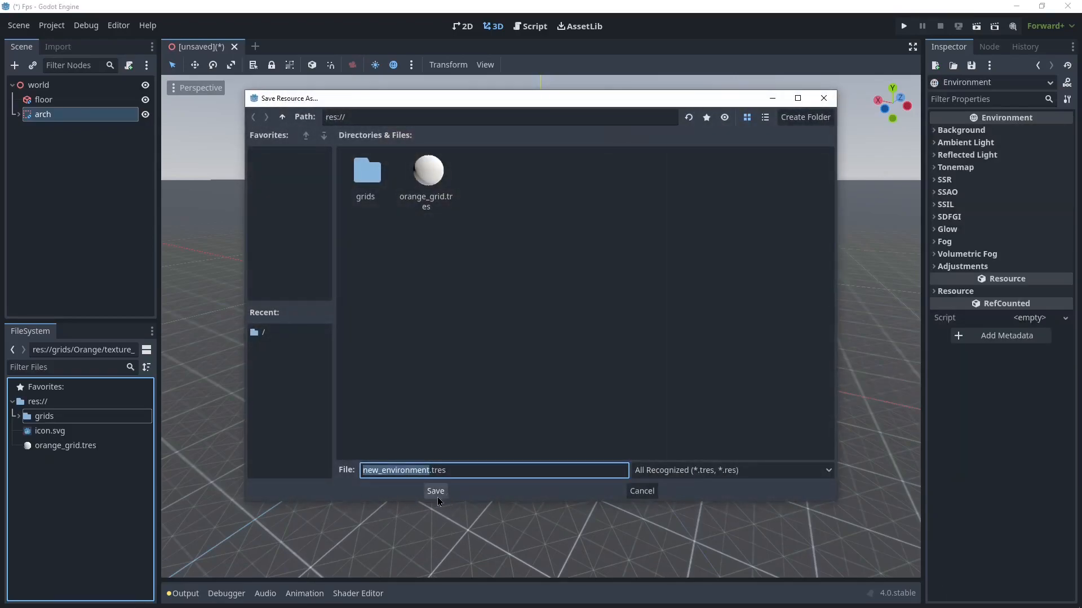
text(env.tres)
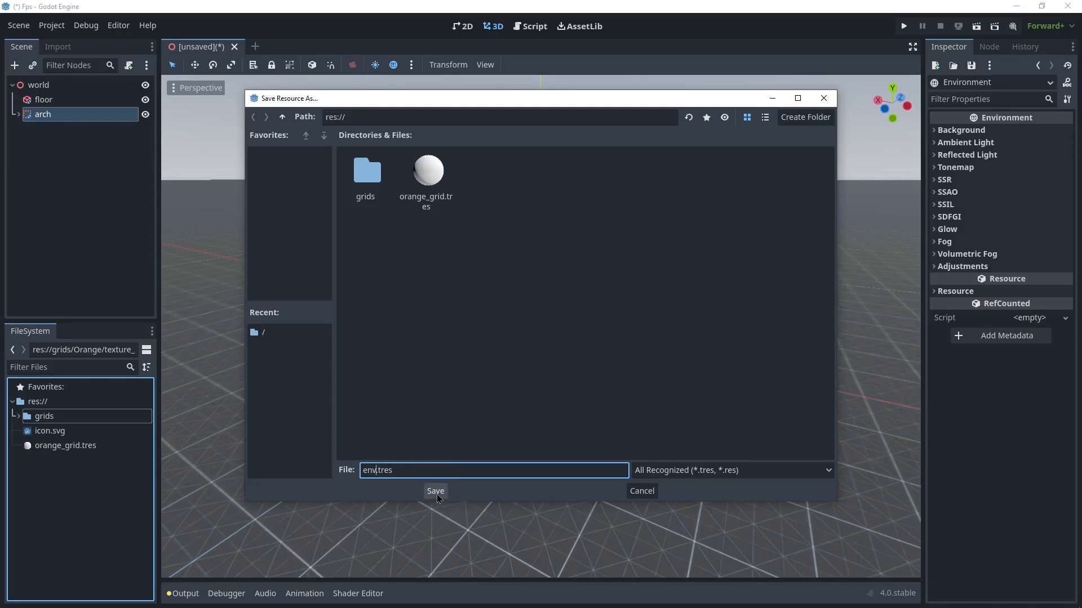
click(434, 490)
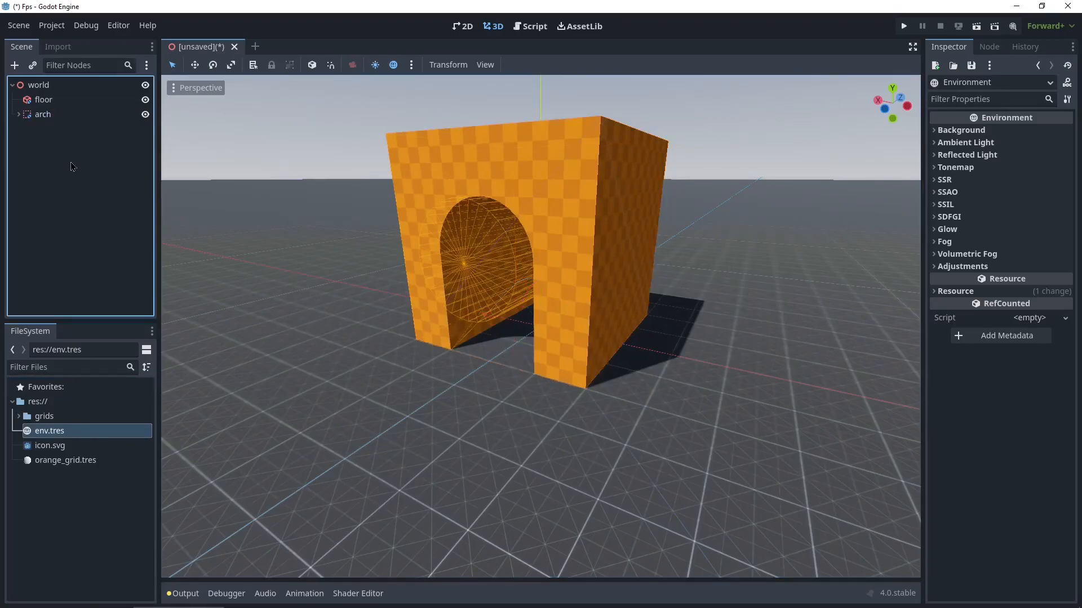
Add a WorldEnvironment child node under the world node.
right_click(39, 84)
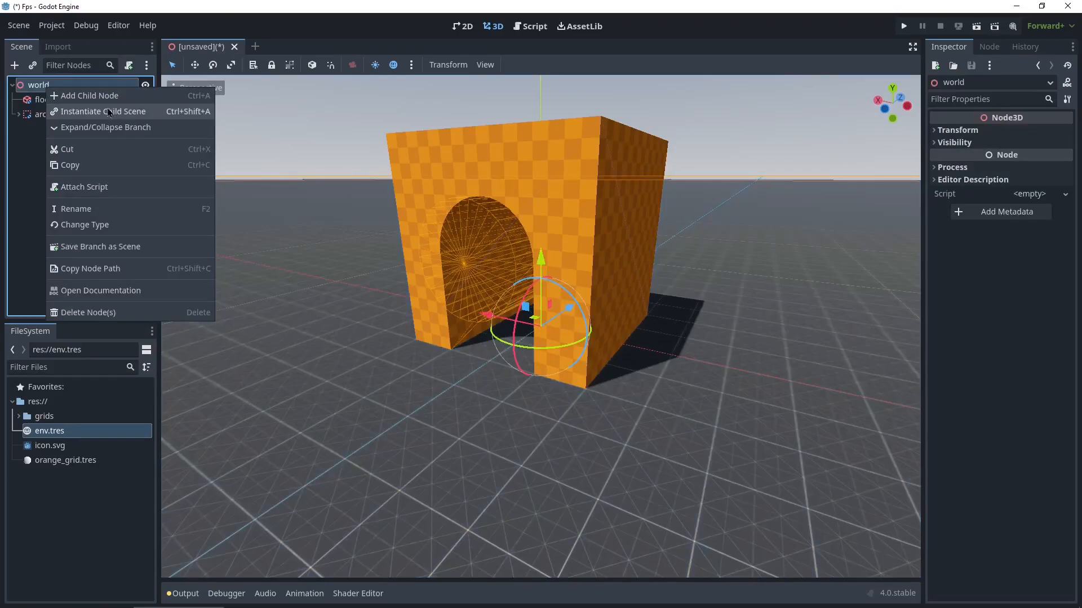
click(91, 96)
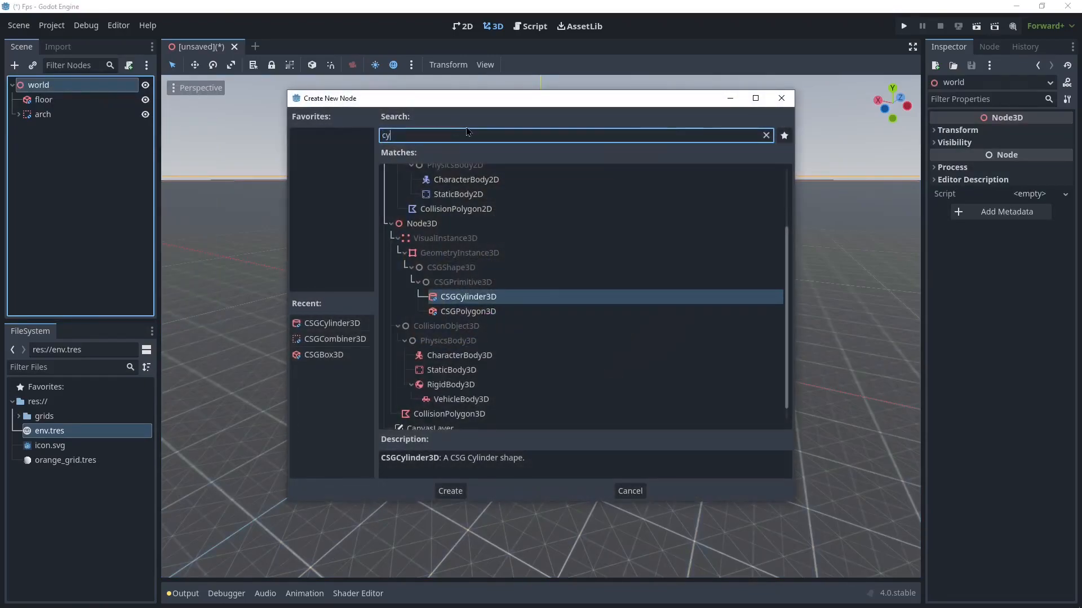
click(765, 134)
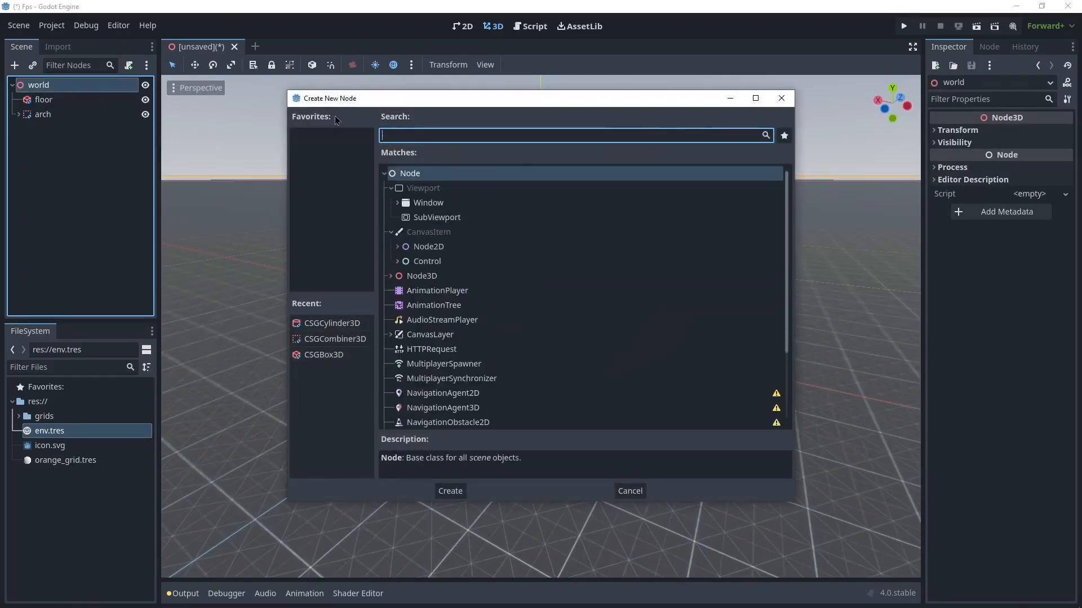
text(env)
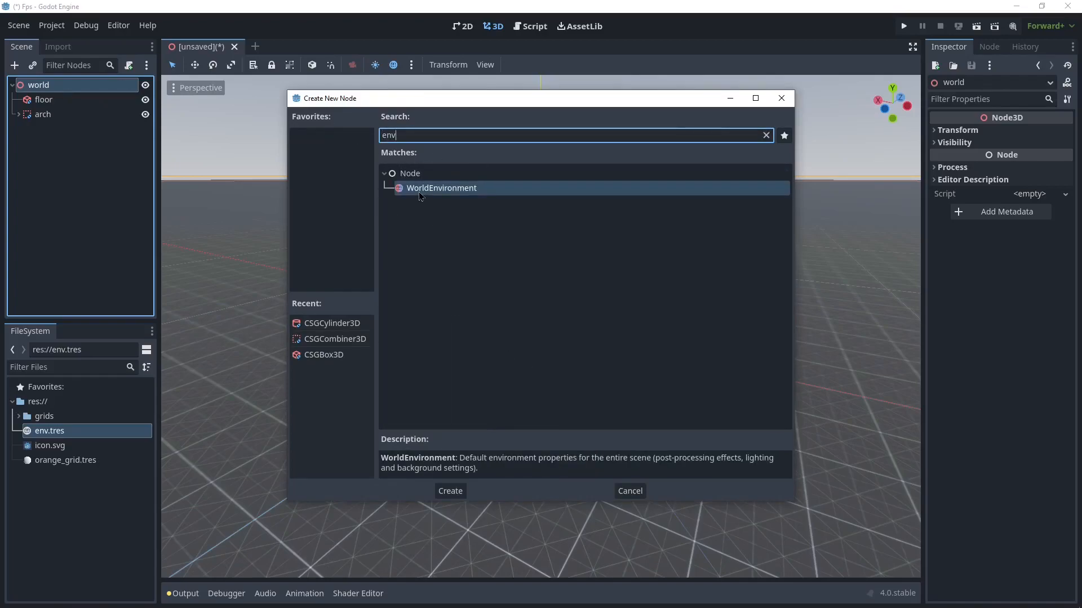
click(449, 491)
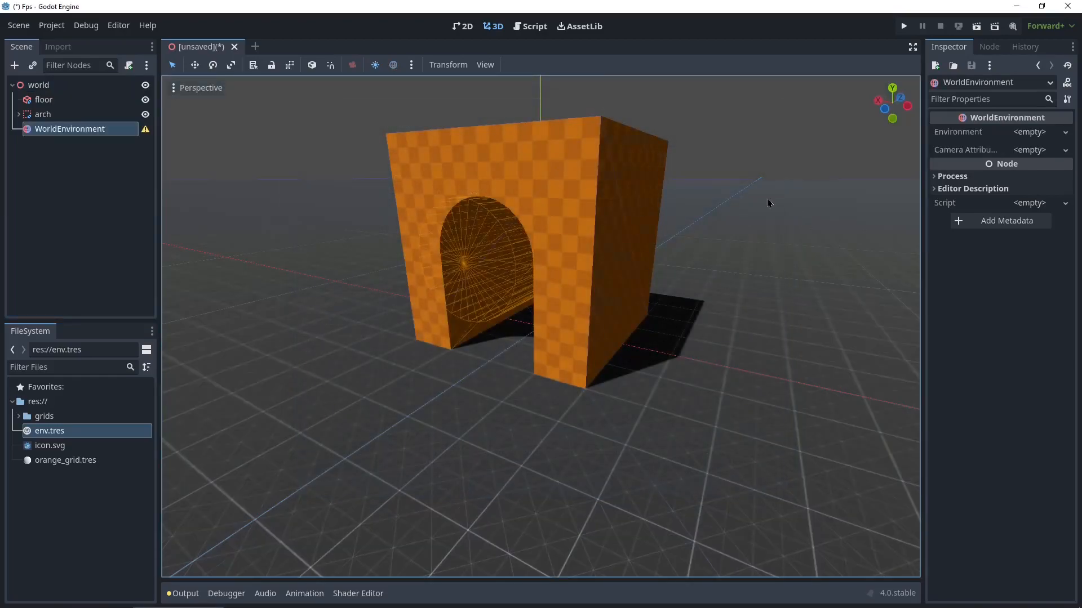
Quick-load env.tres as the WorldEnvironment's environment.
click(1029, 132)
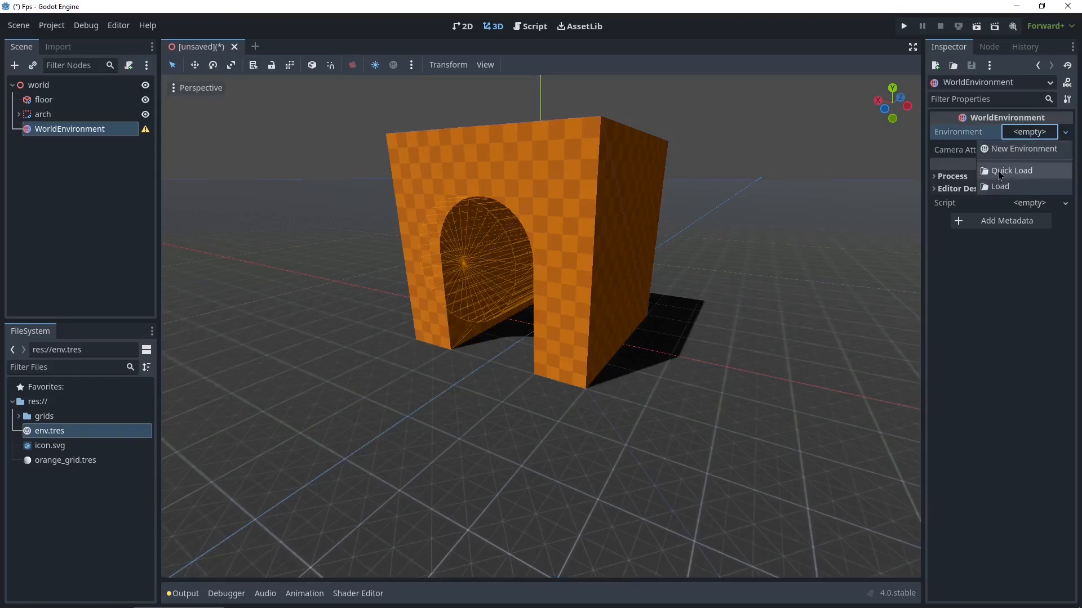
click(1011, 170)
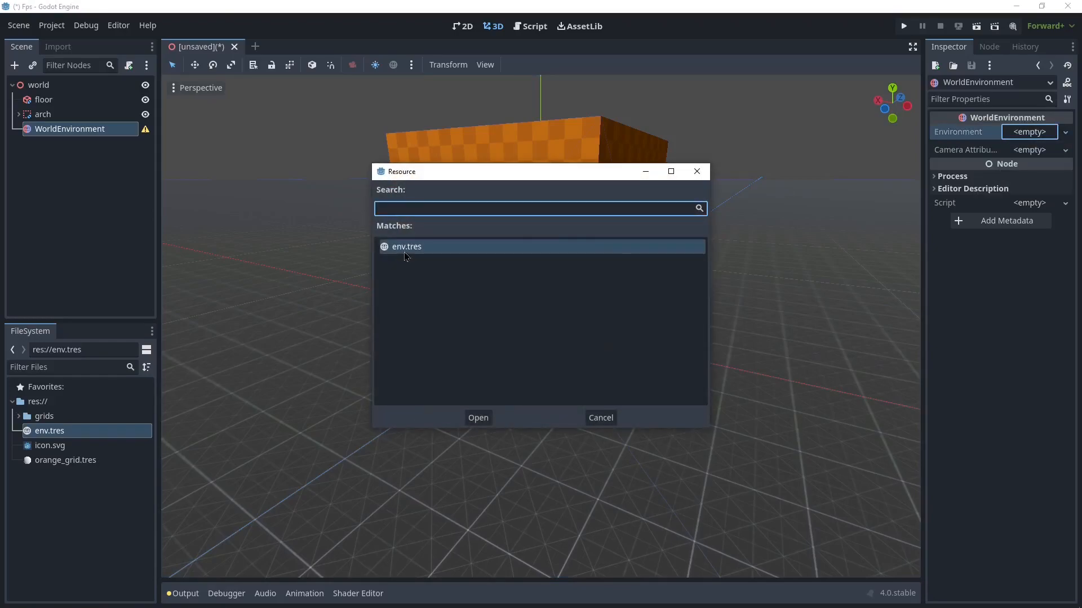
click(477, 417)
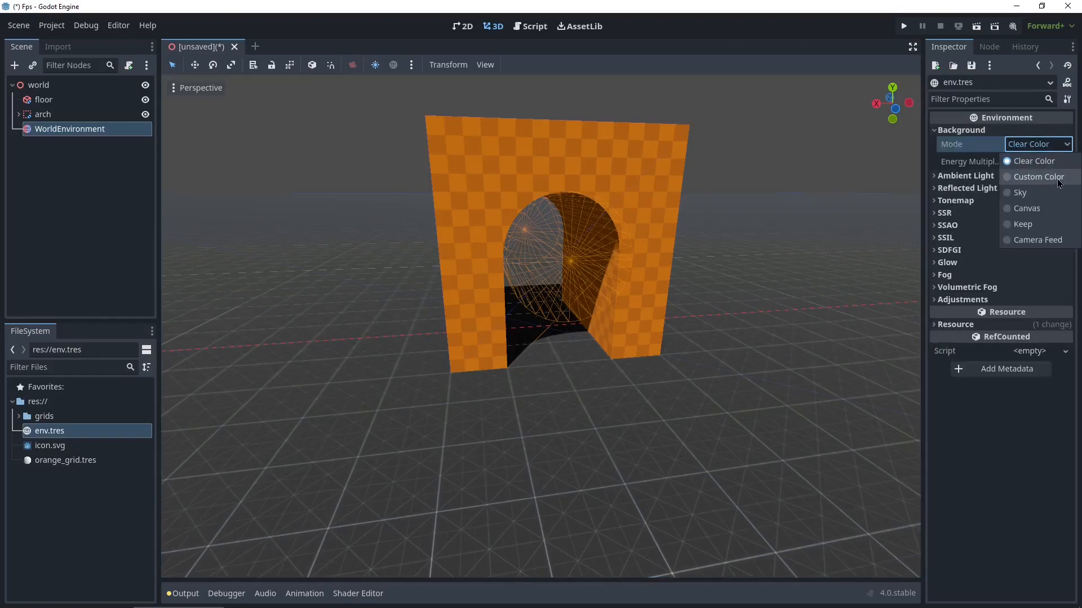
Set the background mode to Custom Color and review ambient and reflected light settings.
click(1036, 177)
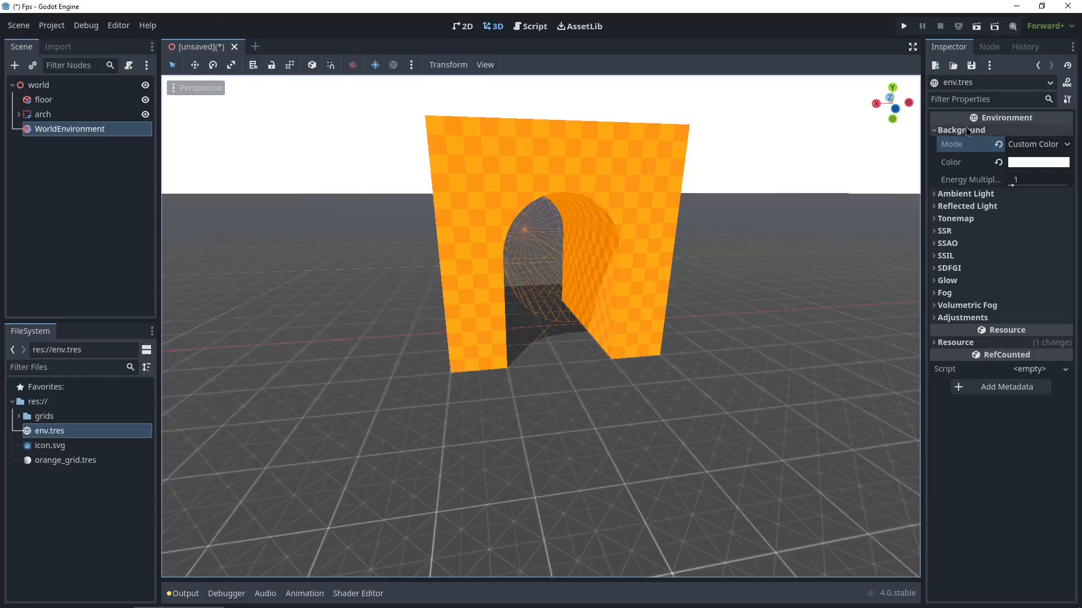
click(966, 142)
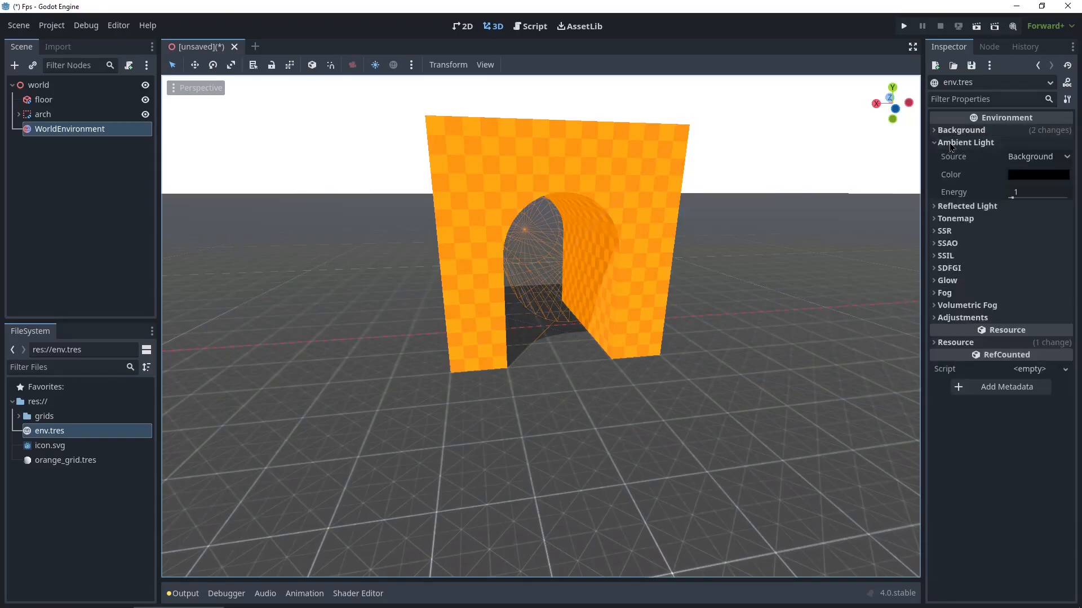
click(965, 142)
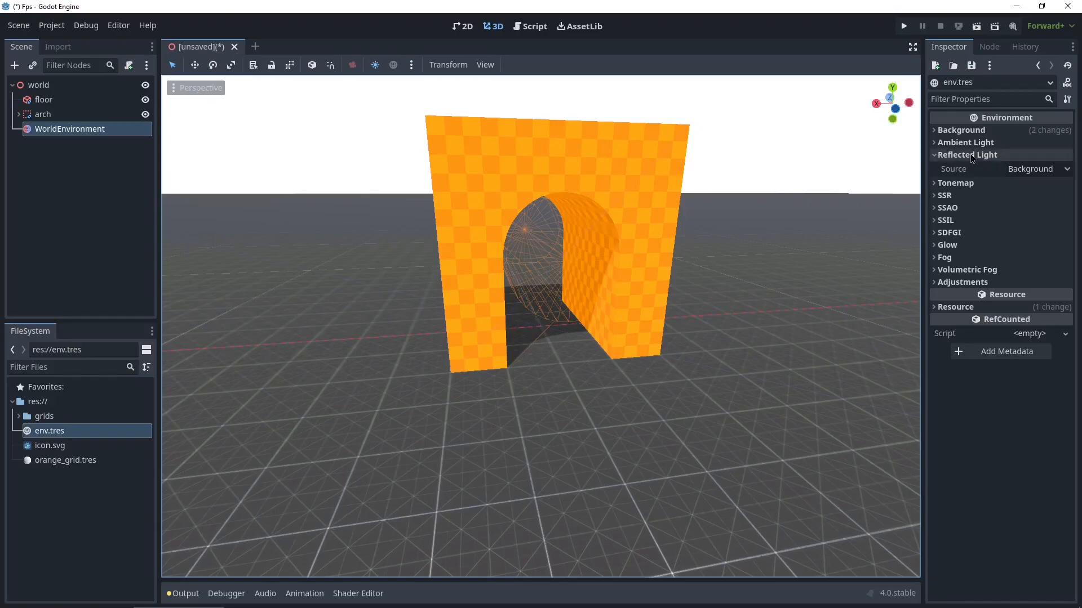
Switch tonemapping to Filmic and expand the SSAO settings.
click(955, 167)
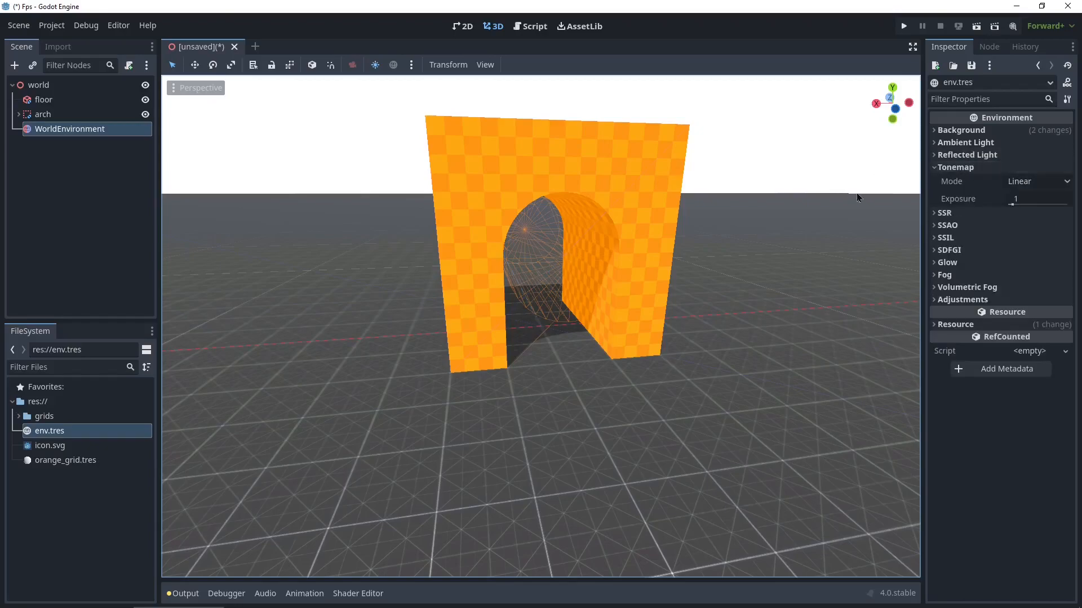
click(1037, 181)
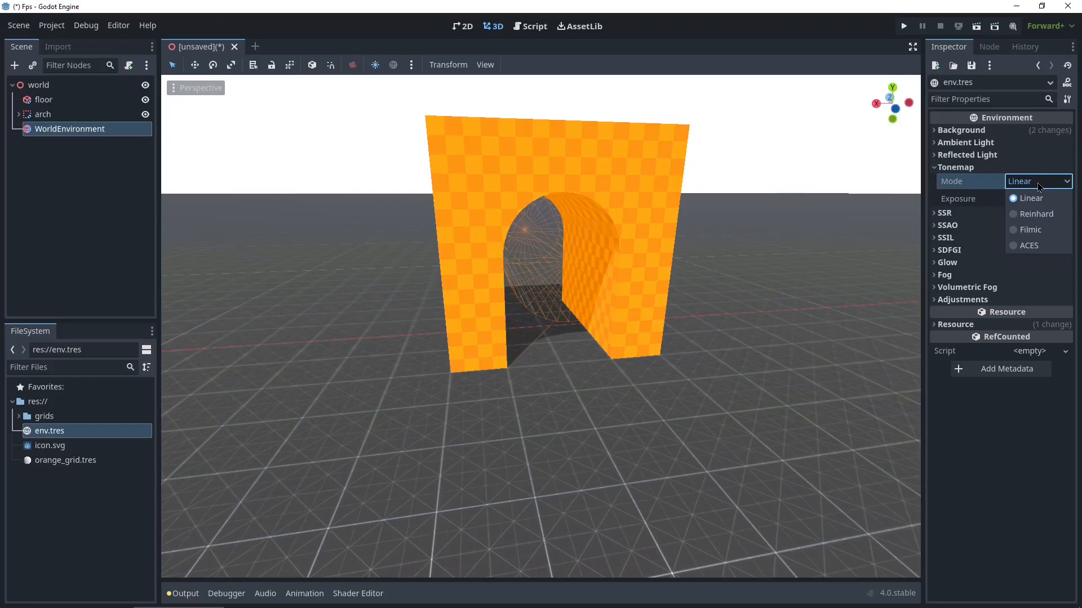
mouse_move(1034, 230)
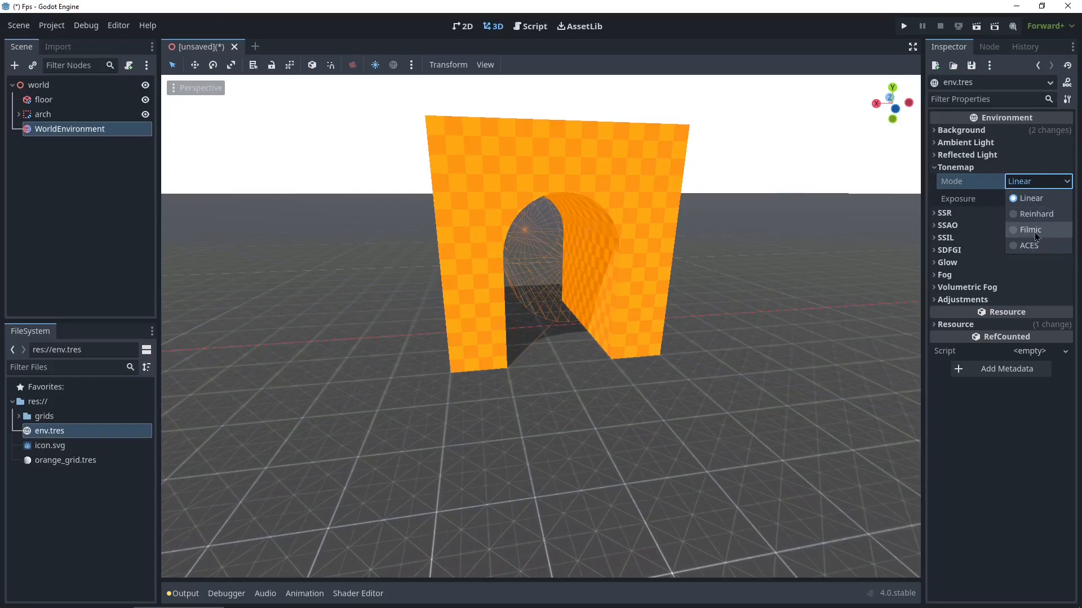
click(1028, 229)
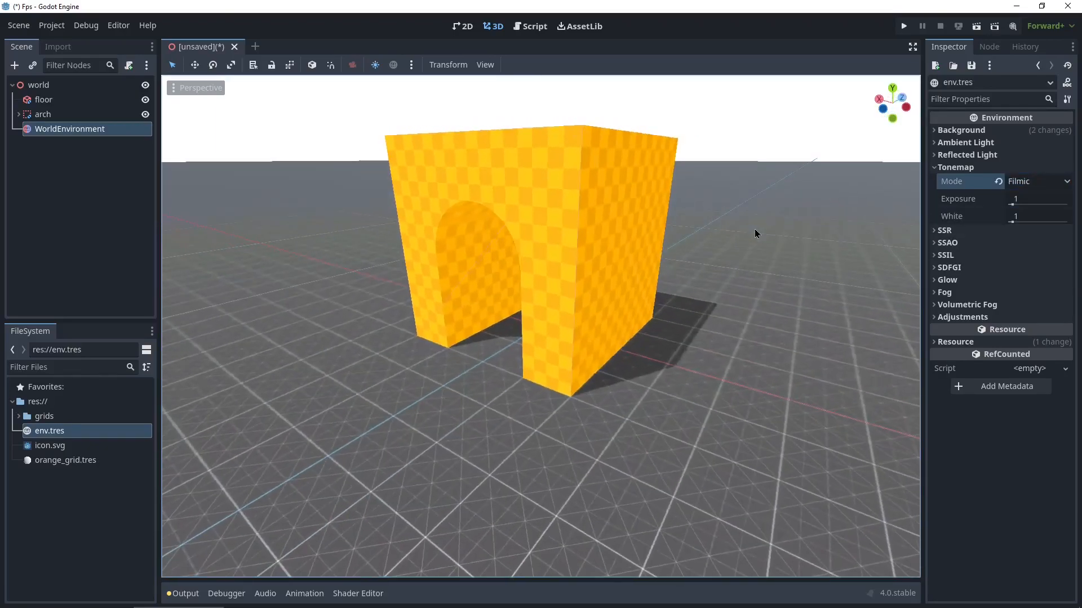
click(954, 167)
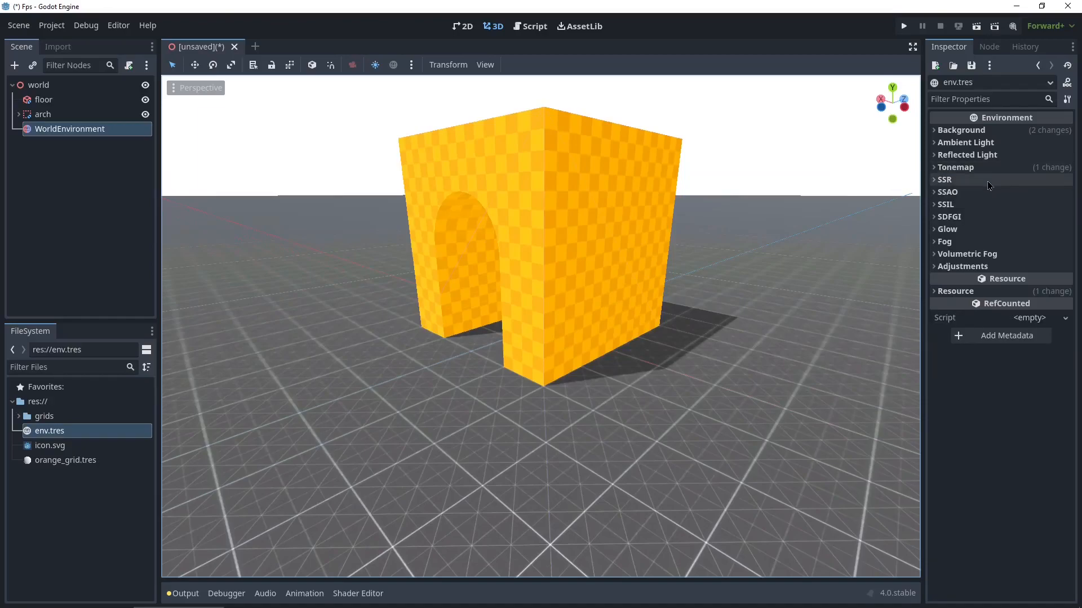
click(948, 191)
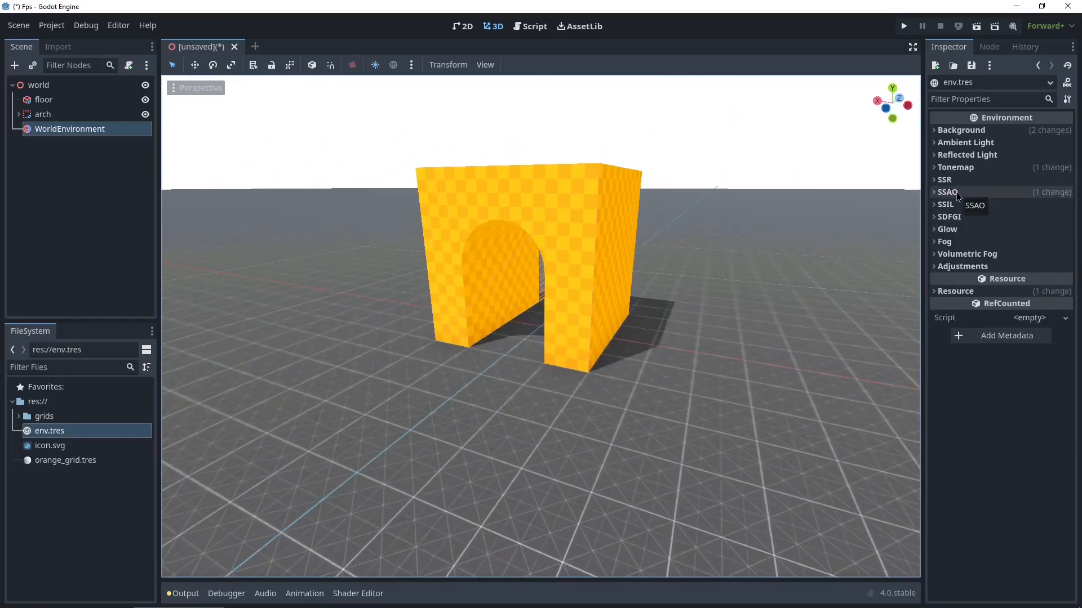
mouse_move(958, 220)
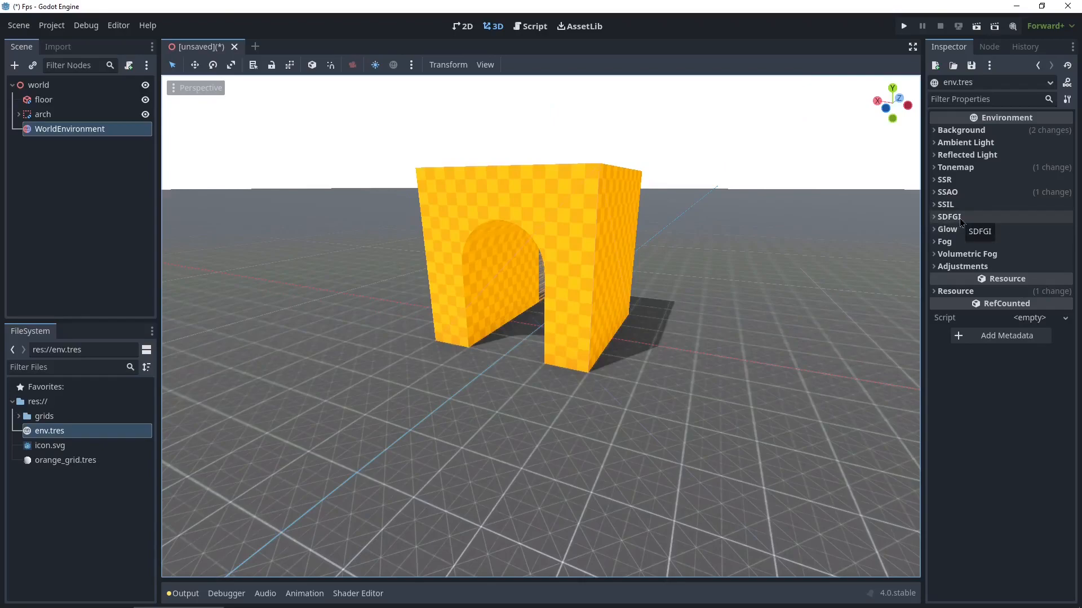
Enable SDFGI and set its energy to 0.7.
click(949, 216)
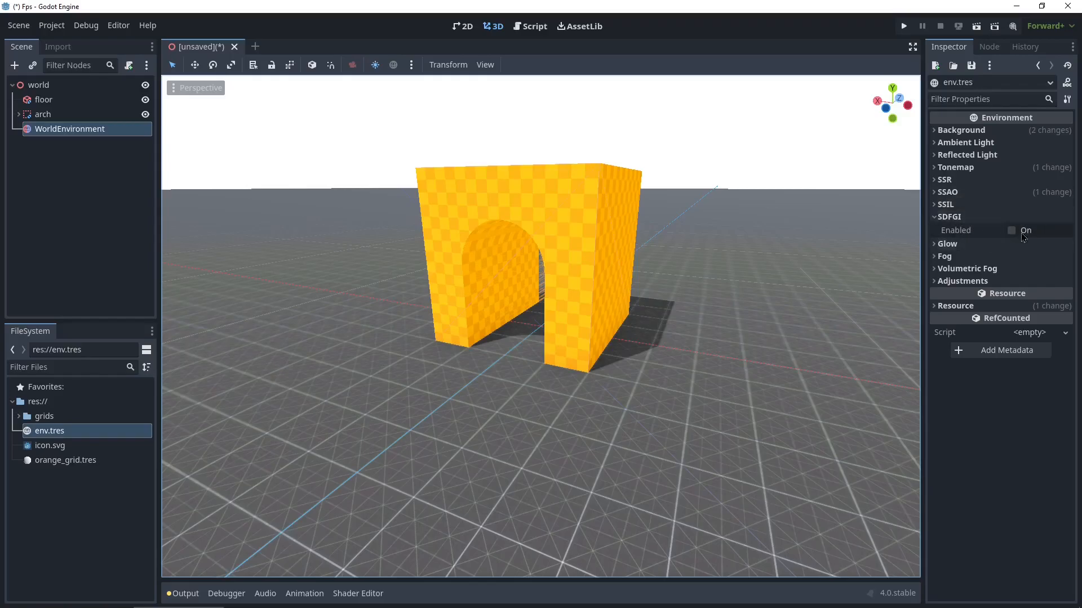
click(1011, 230)
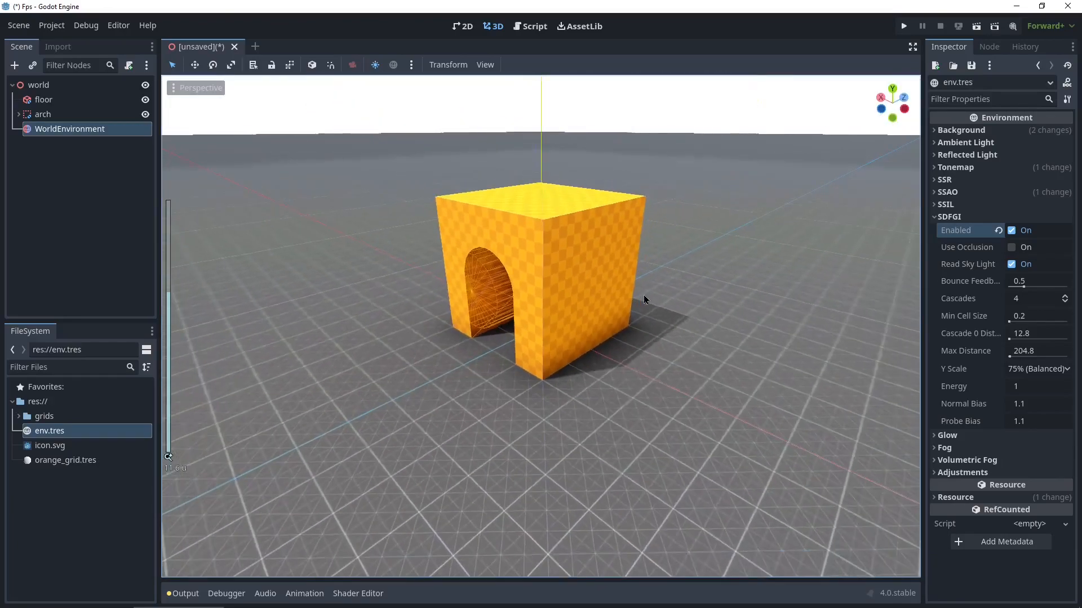
click(1038, 387)
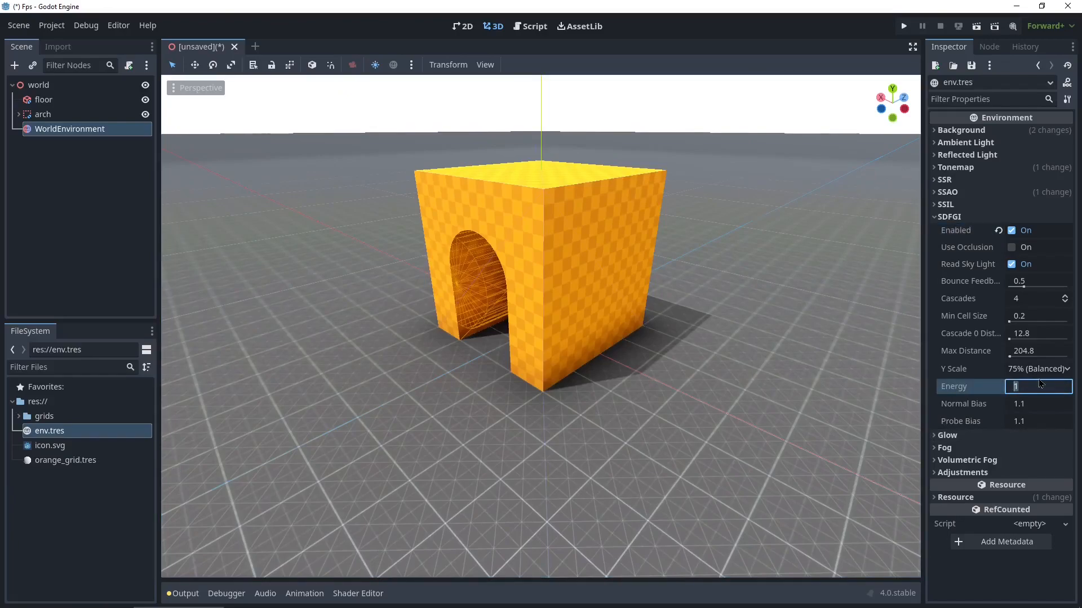
text(0.7)
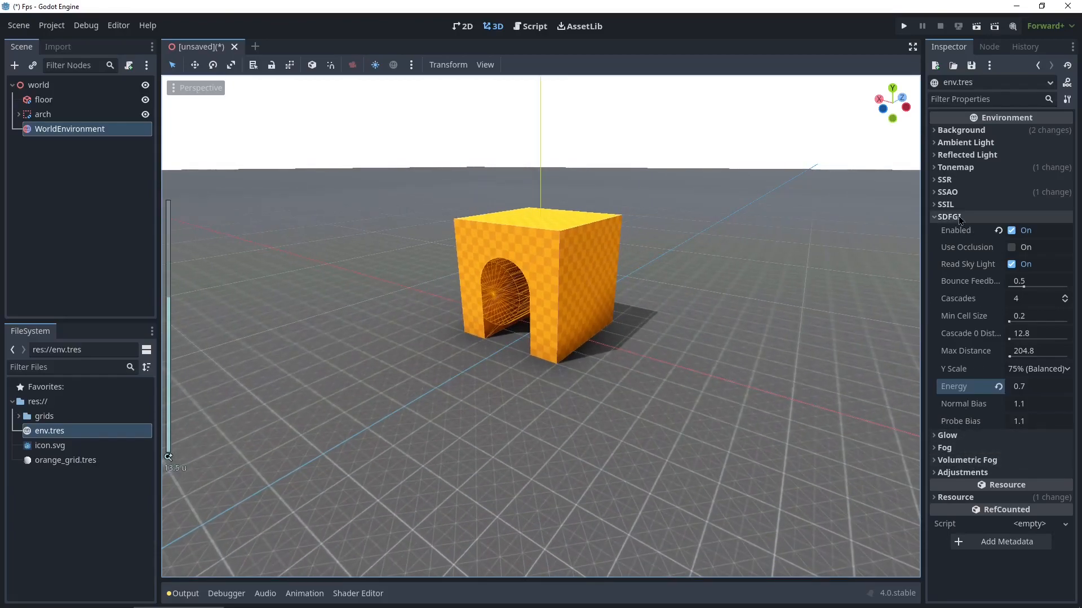
click(934, 216)
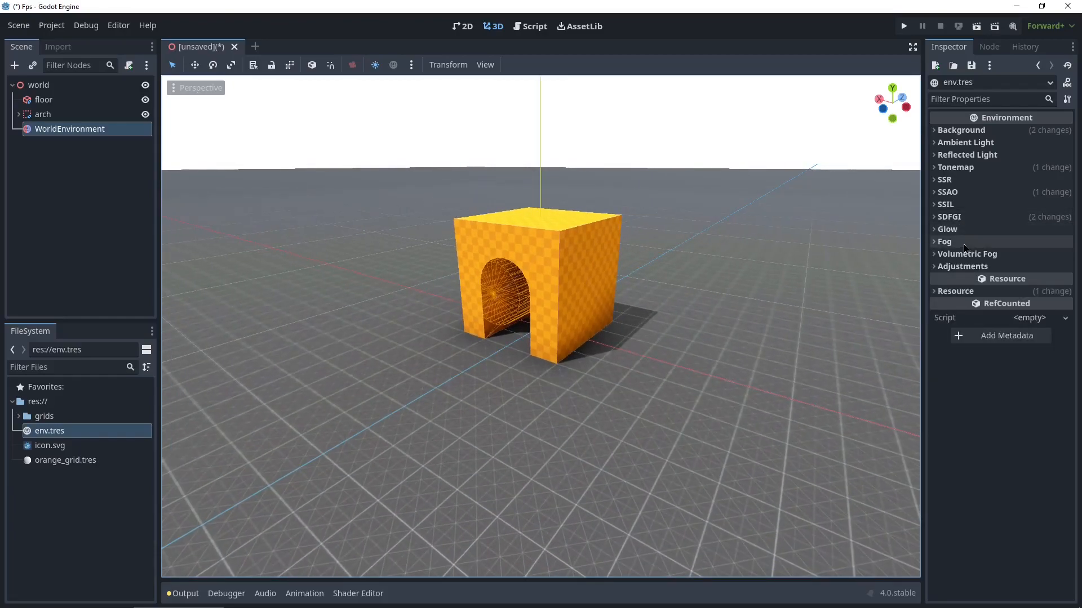
Enable volumetric fog with density 0.02 and length 500.
click(967, 254)
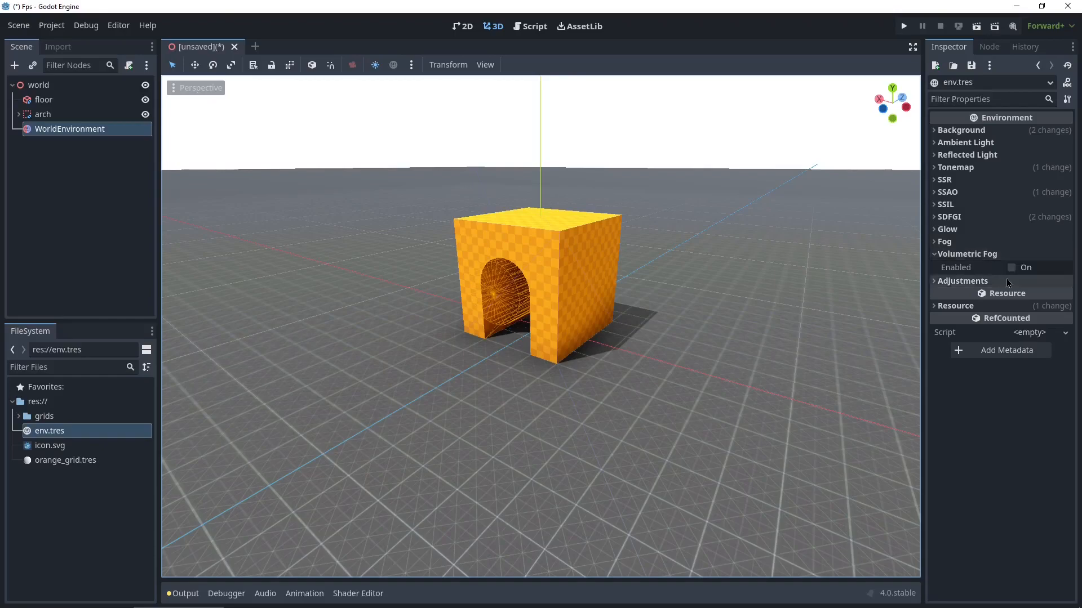
click(1011, 268)
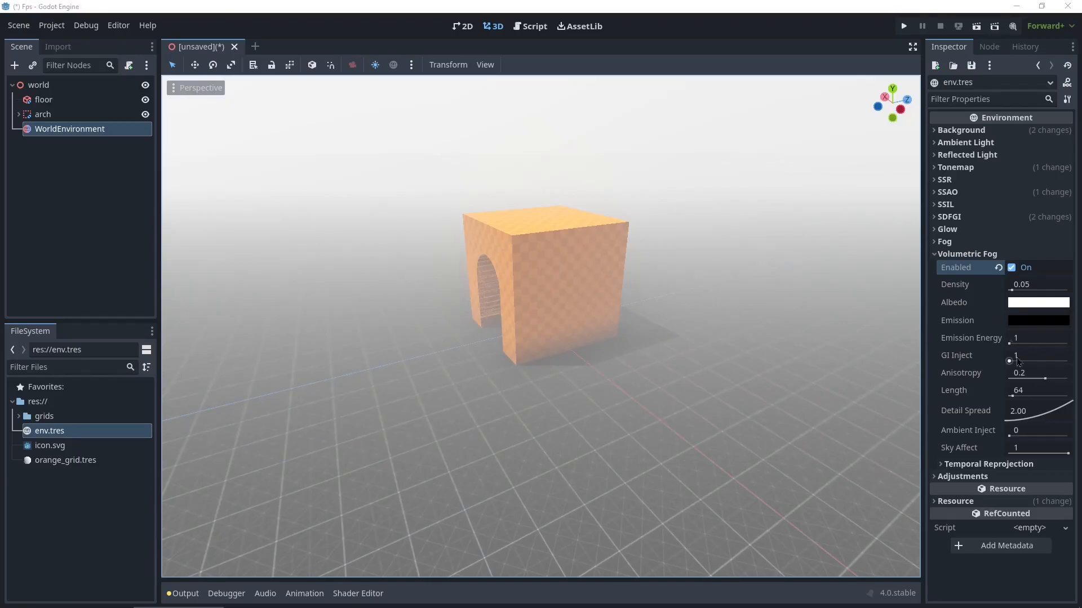
click(1037, 283)
text(0.02)
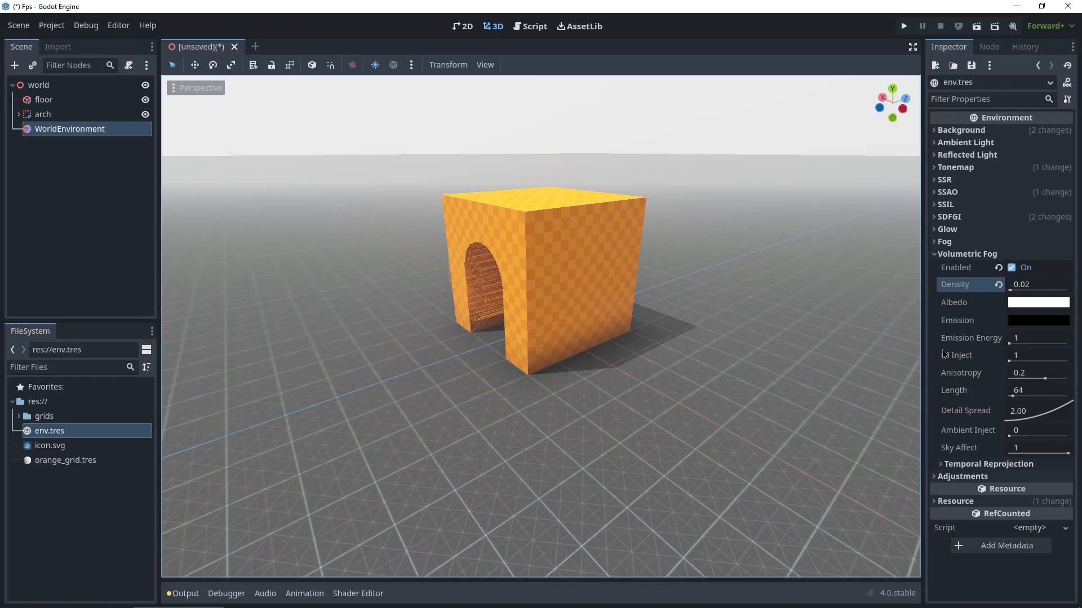
click(1027, 390)
text(500)
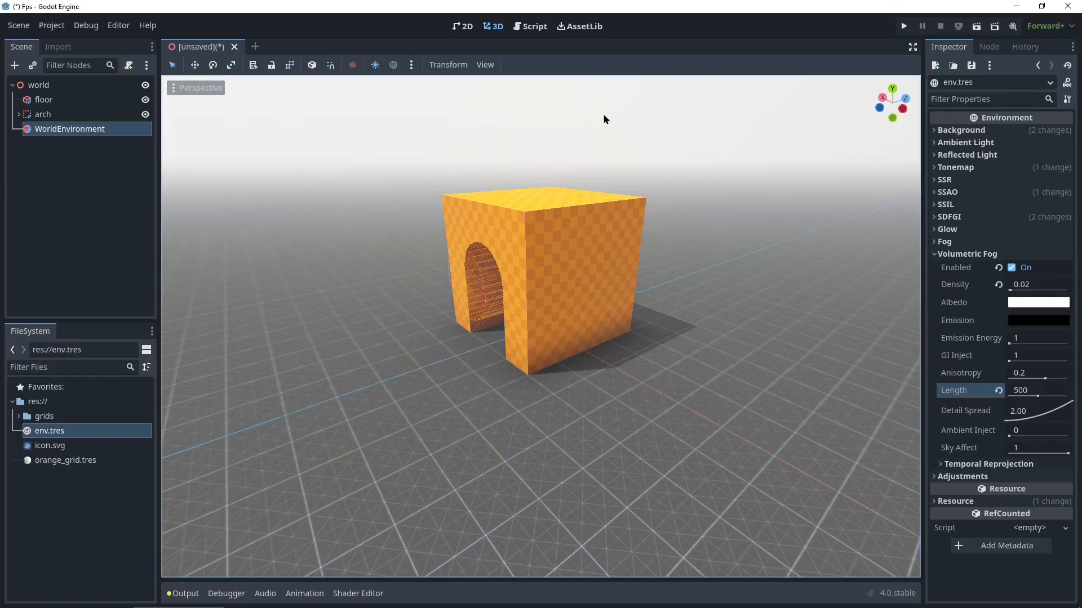
scroll(up, 3)
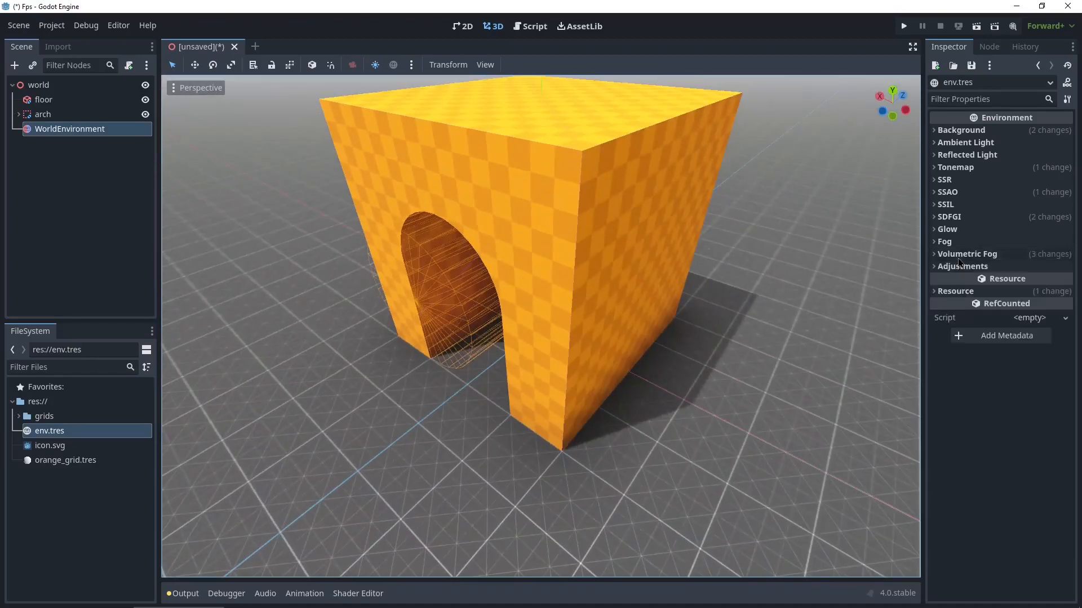
Enable adjustments (contrast 1.1, saturation 1.35) and switch tonemap mode to ACES.
click(961, 267)
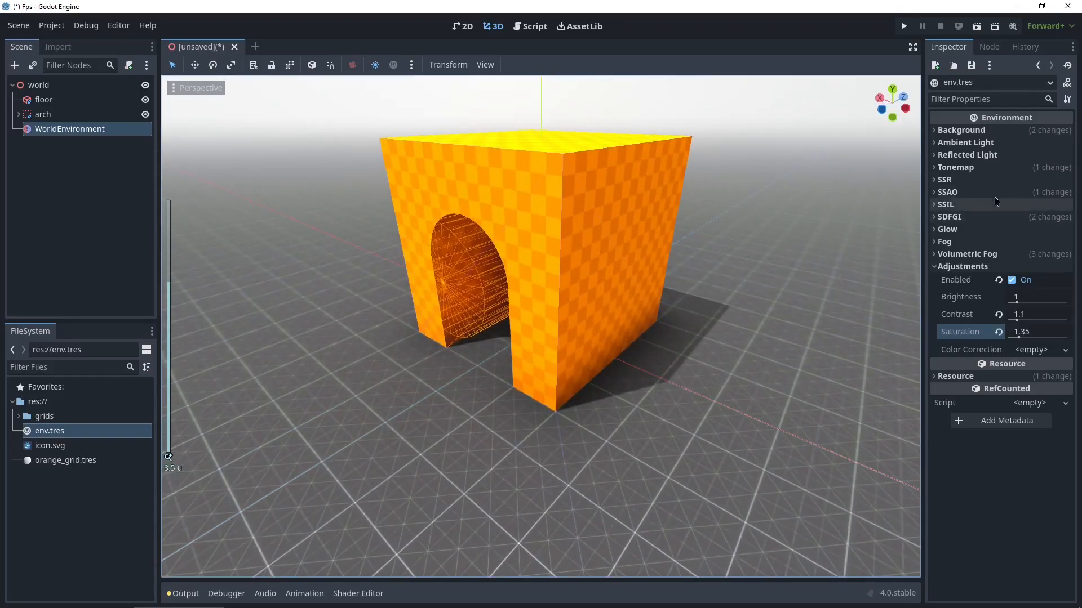
click(956, 167)
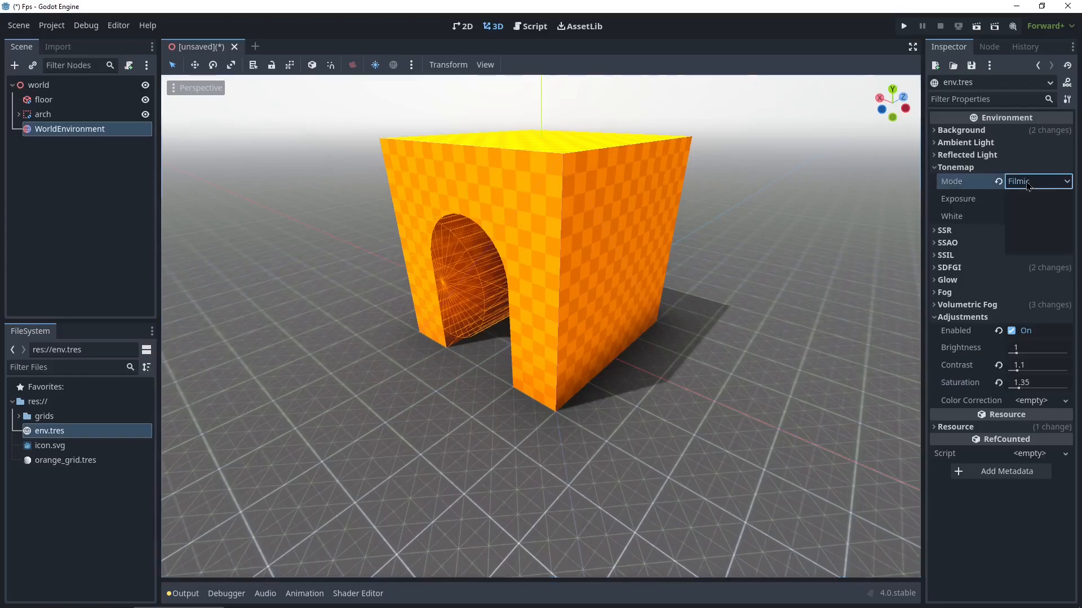
click(1038, 181)
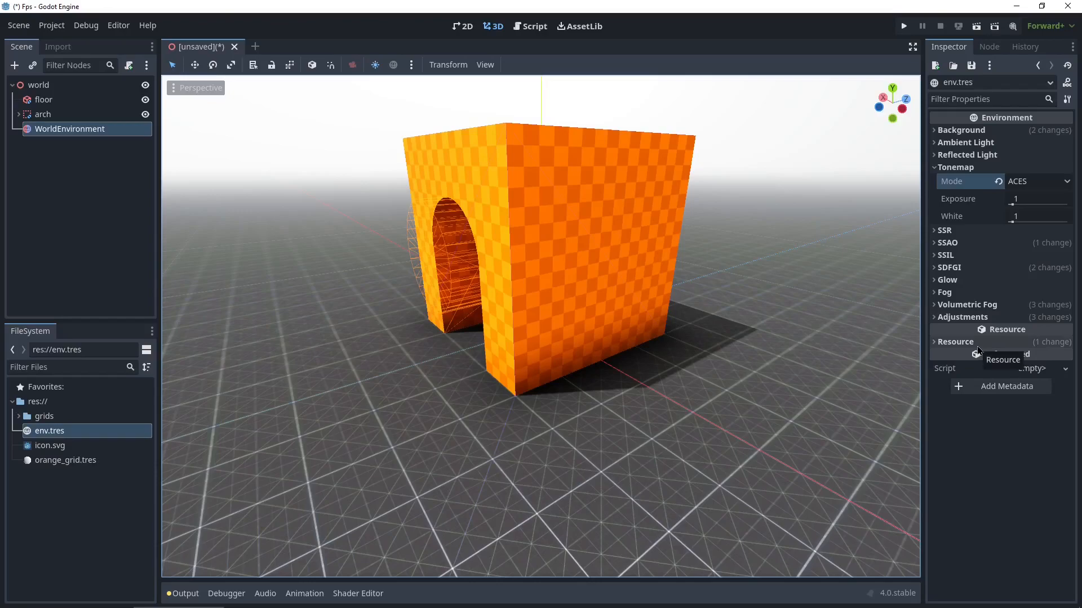
Give WorldEnvironment a new CameraAttributesPractical resource and expand its DOF Blur settings.
click(43, 115)
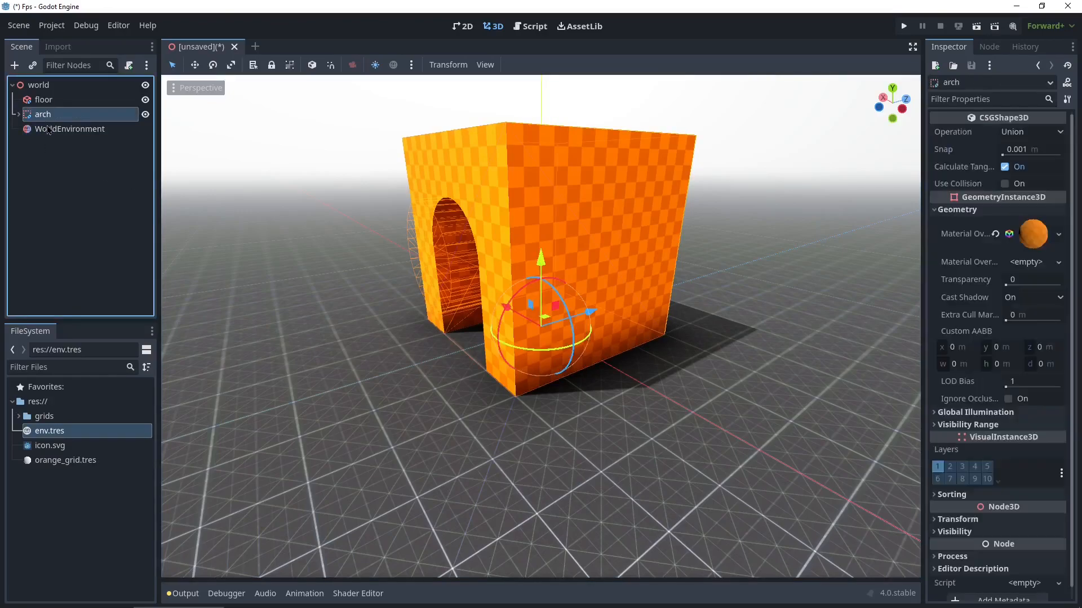
click(68, 129)
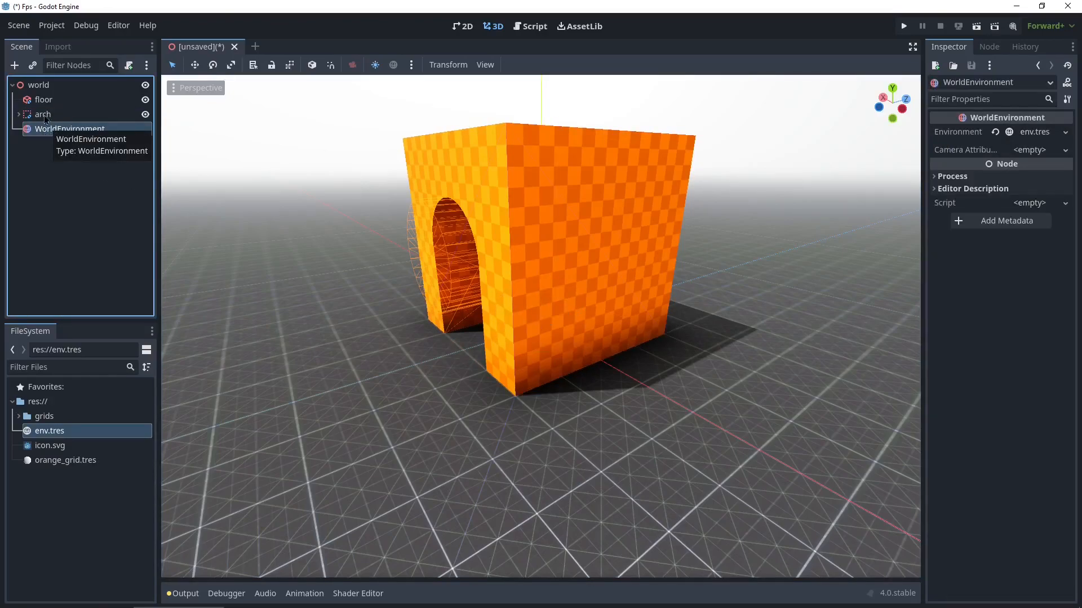
mouse_move(958, 156)
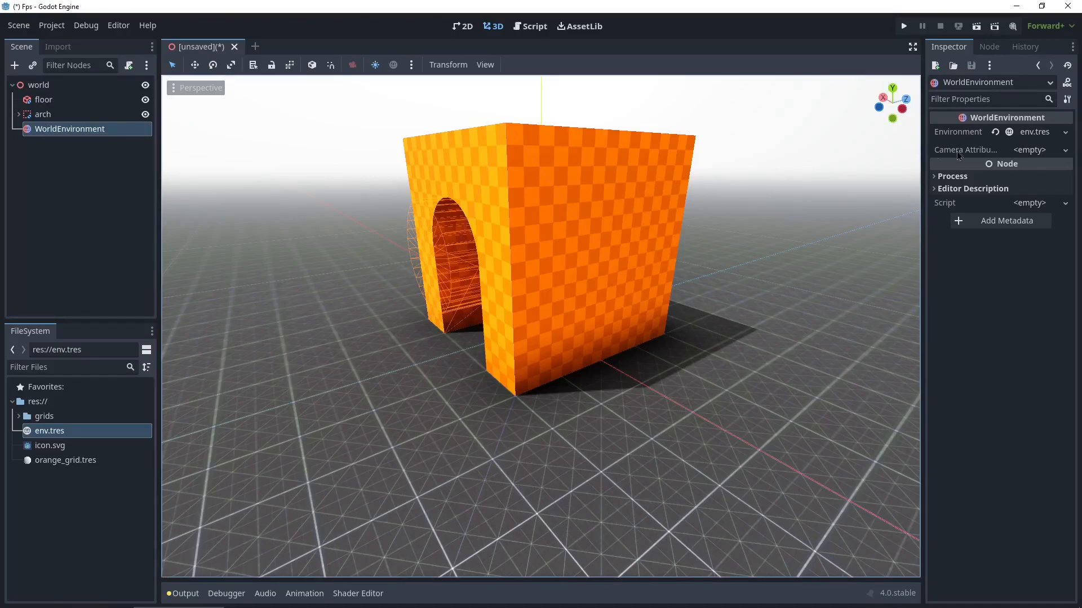
click(1030, 150)
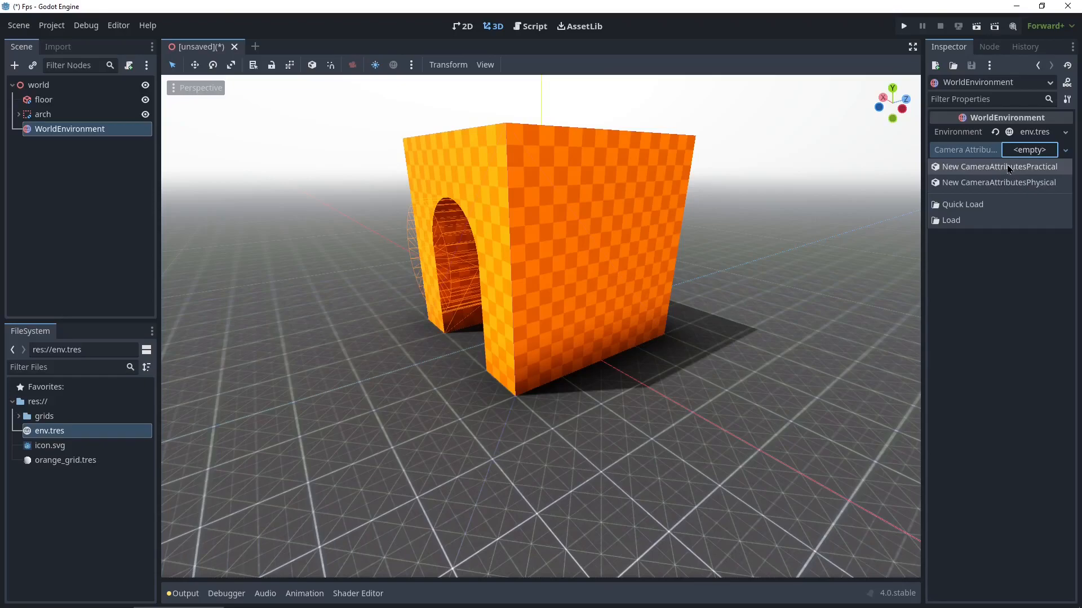
click(996, 166)
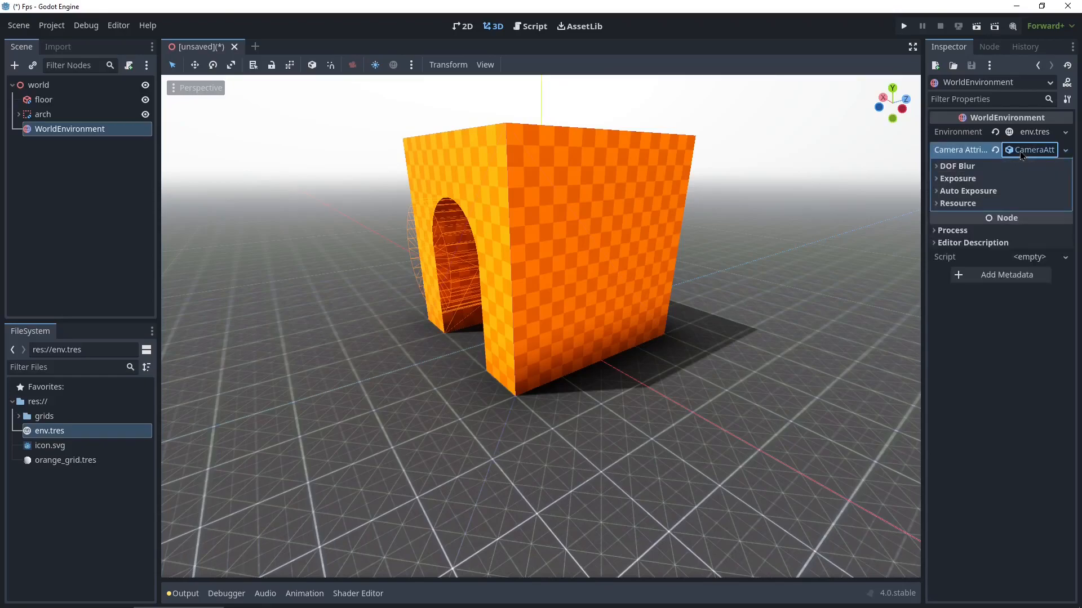
click(957, 166)
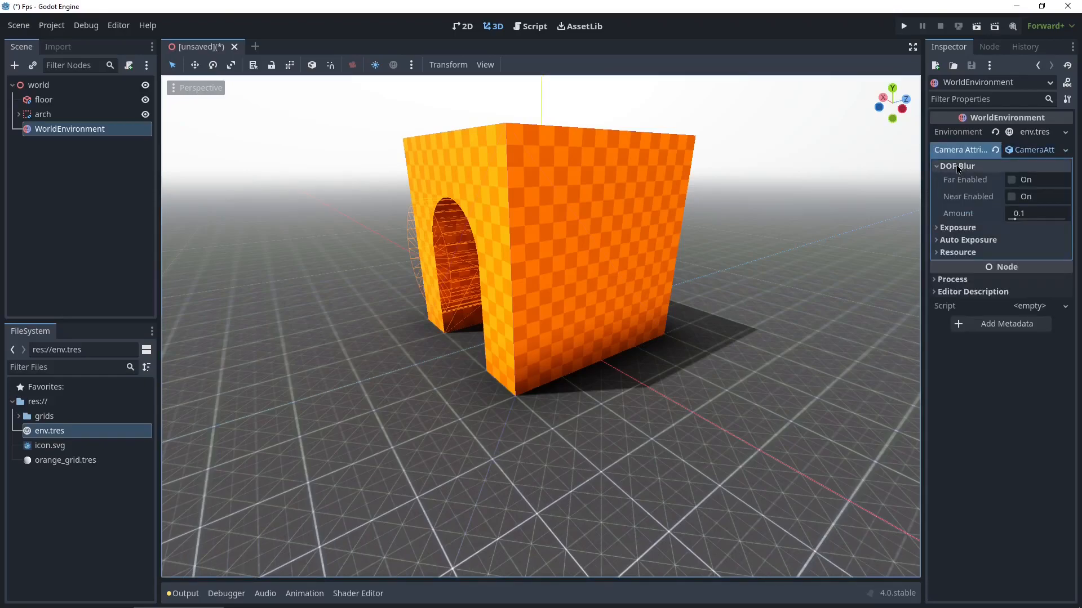
click(1011, 179)
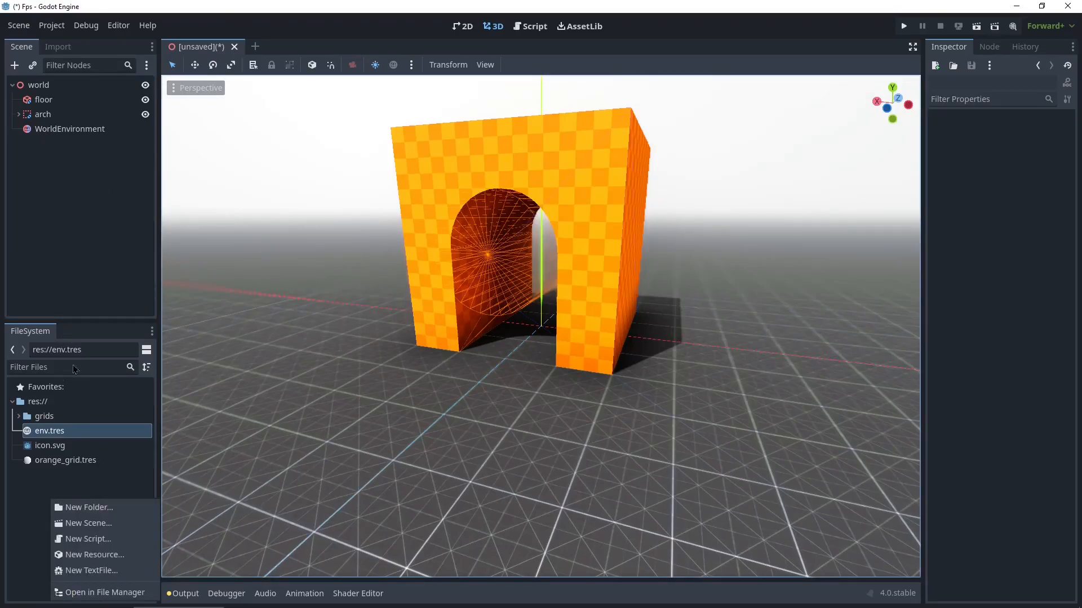
Create a new scene named player with a CharacterBody3D root node.
click(89, 522)
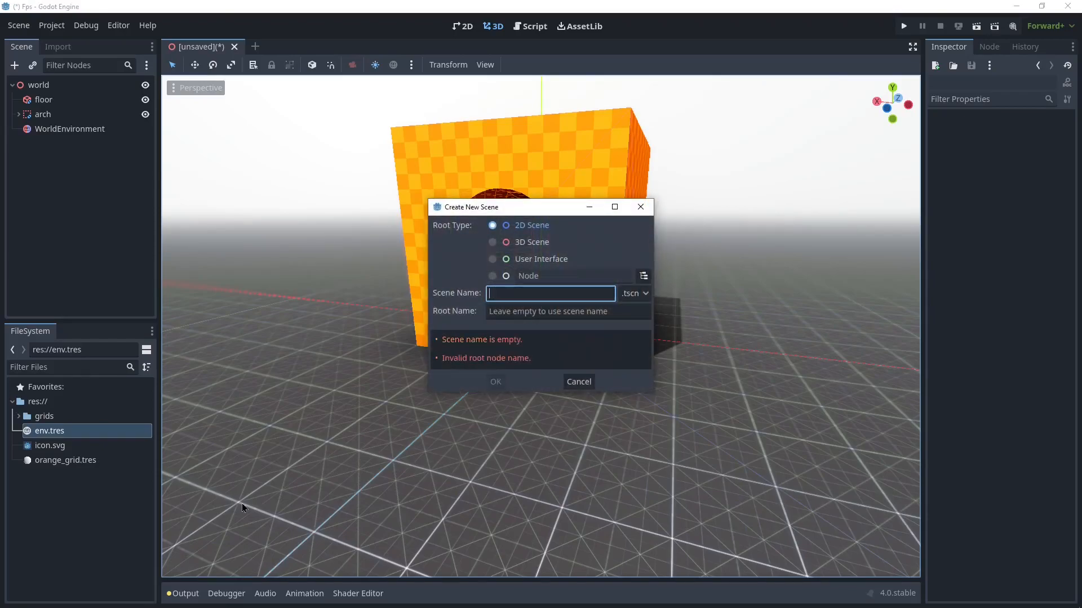
text(player)
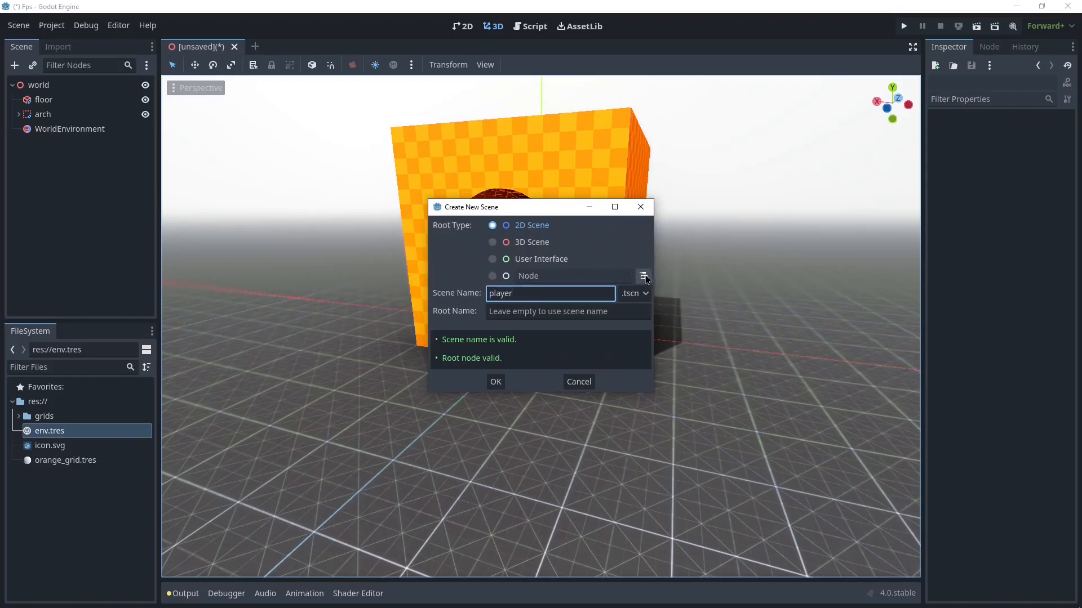
click(643, 276)
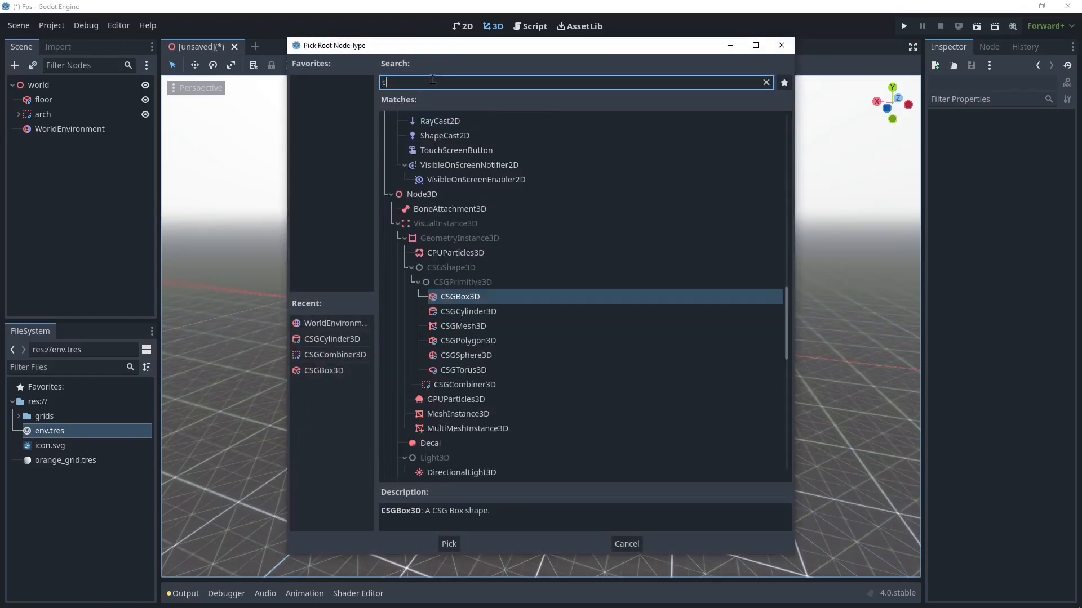
text(ha)
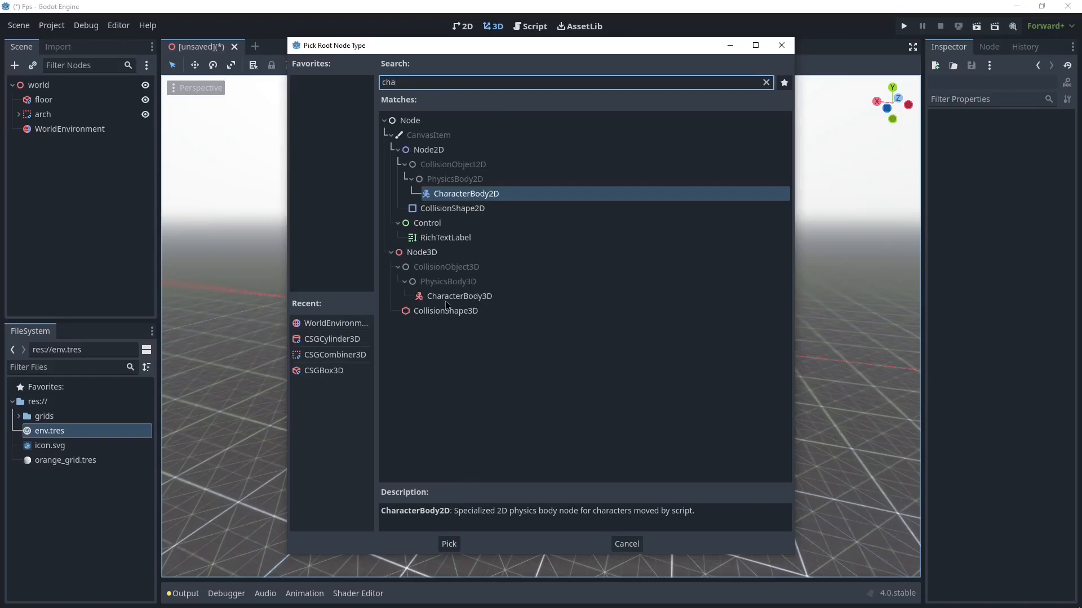
click(460, 295)
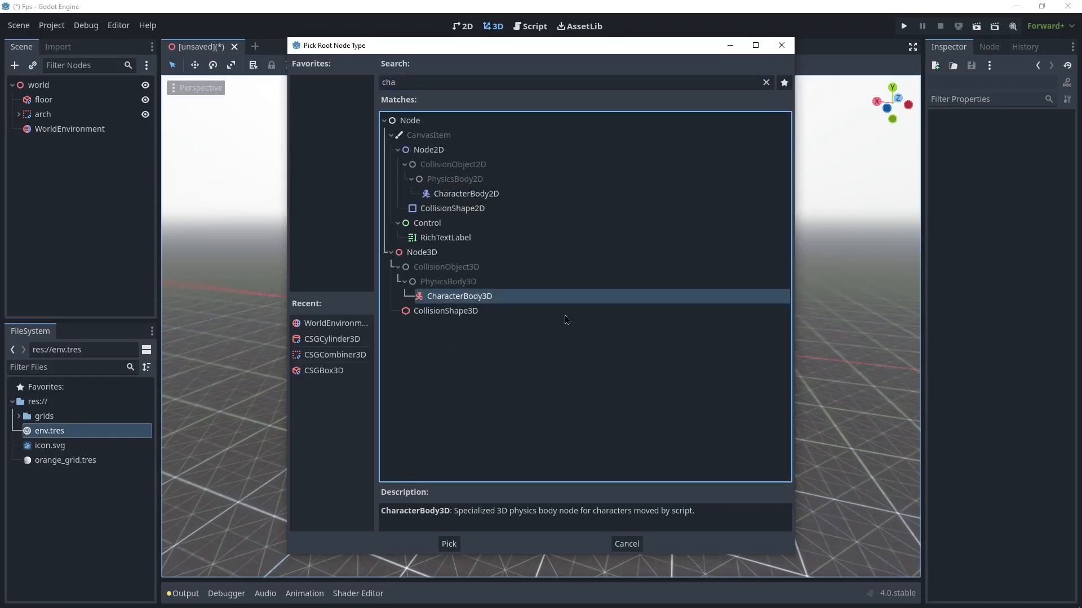
click(449, 544)
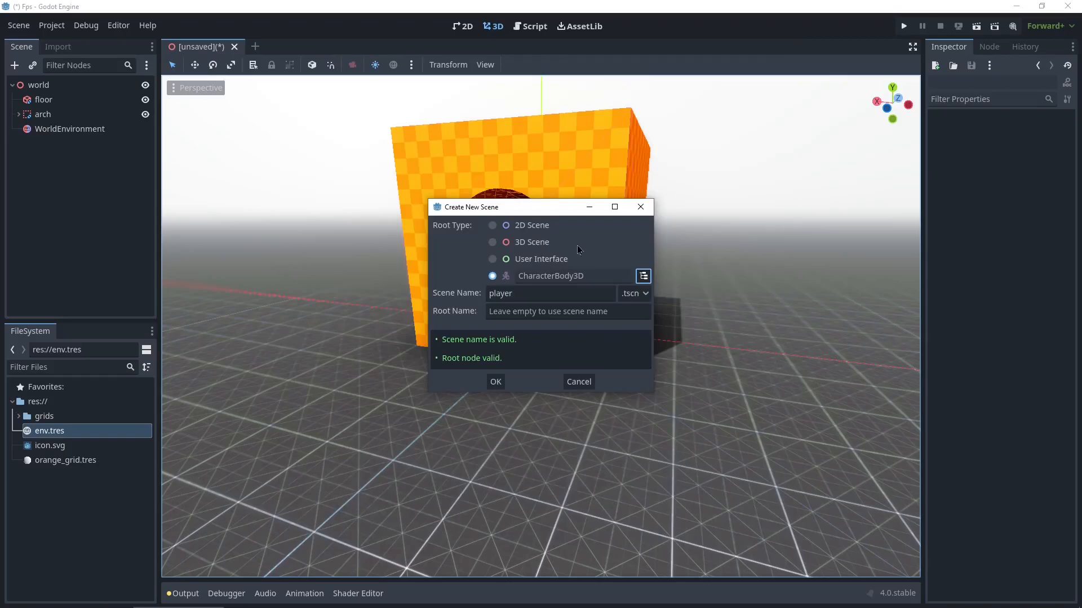
click(495, 382)
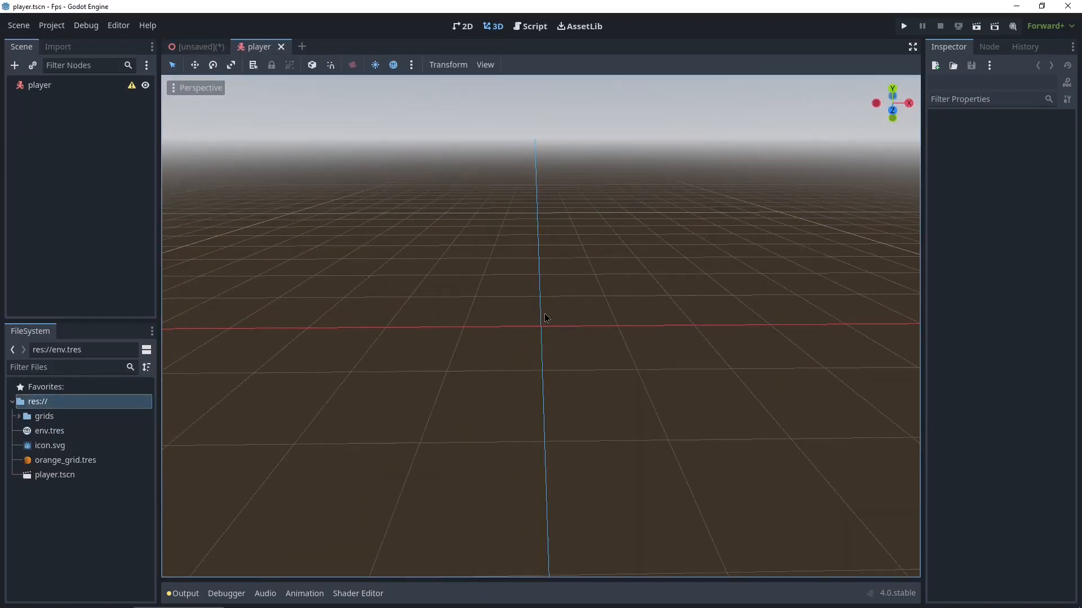
Add a CollisionShape3D under player with a cylinder shape, 2 m tall and 0.35 m radius.
drag(545, 317, 489, 316)
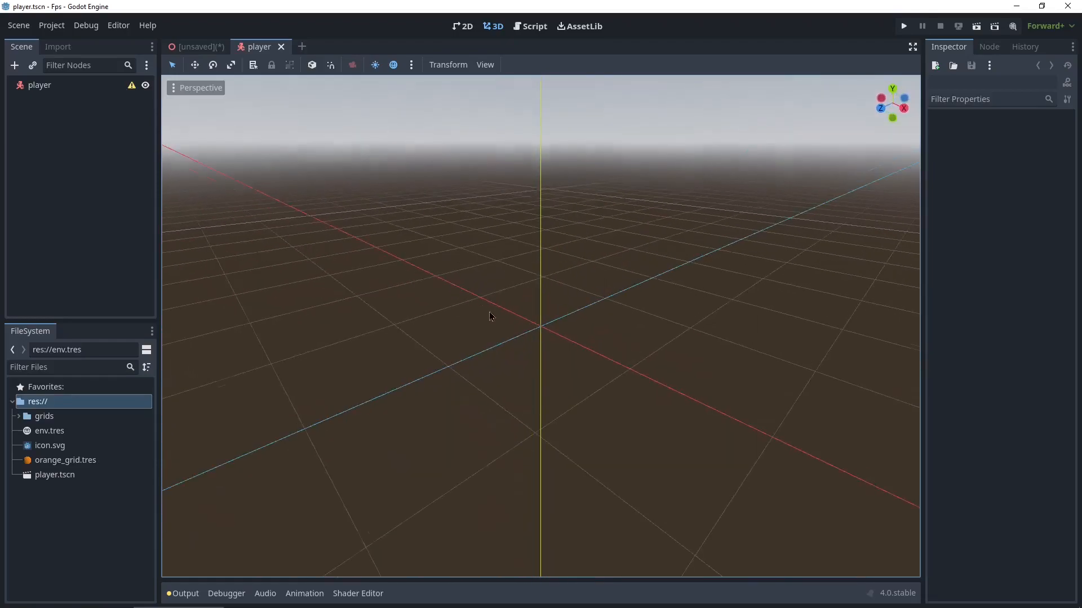
right_click(40, 84)
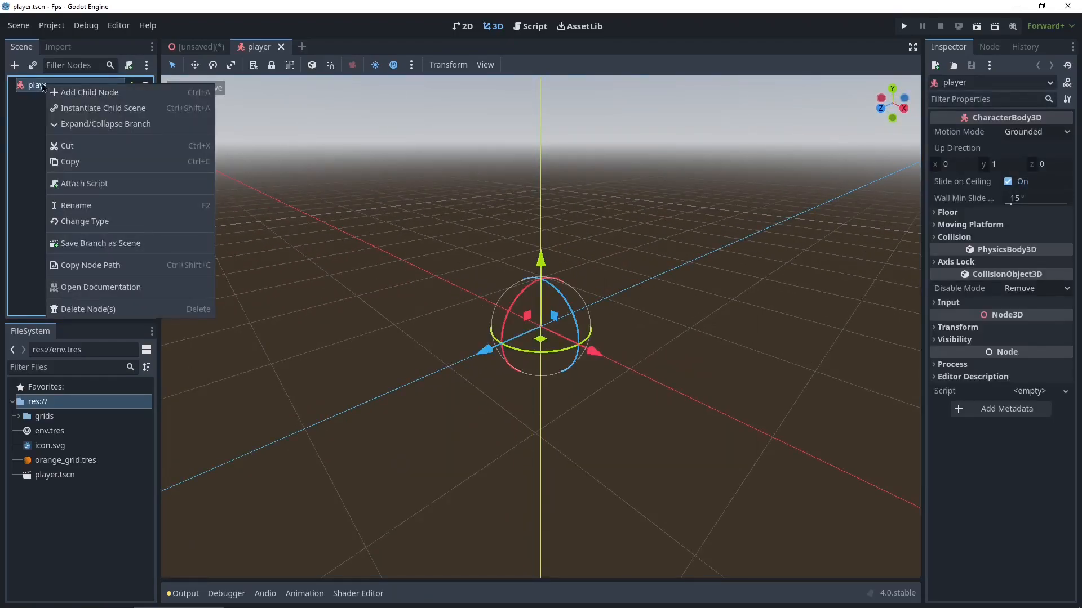
click(89, 92)
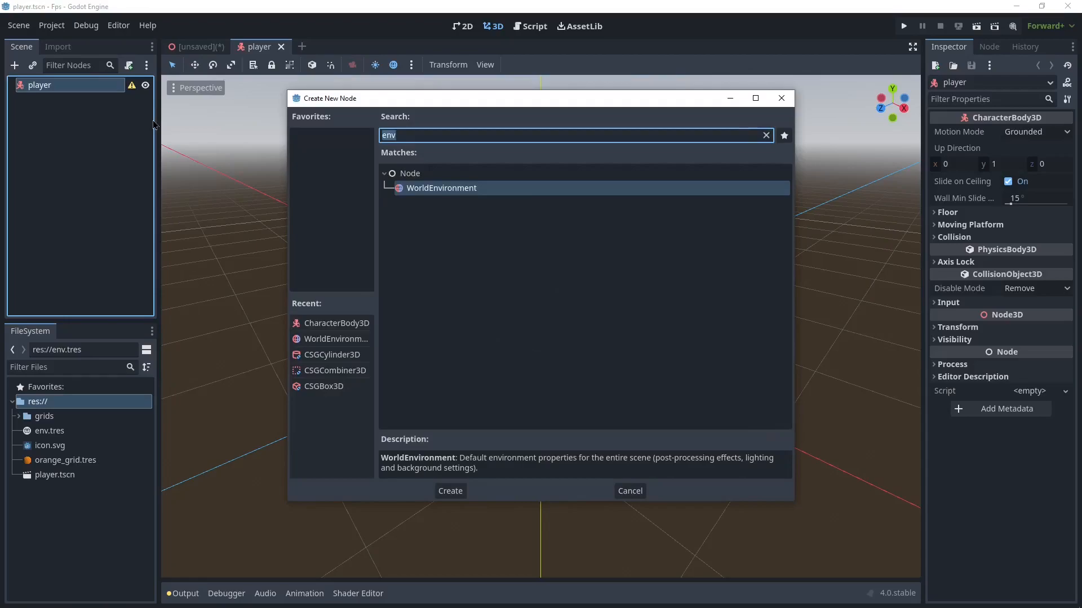
text(coli)
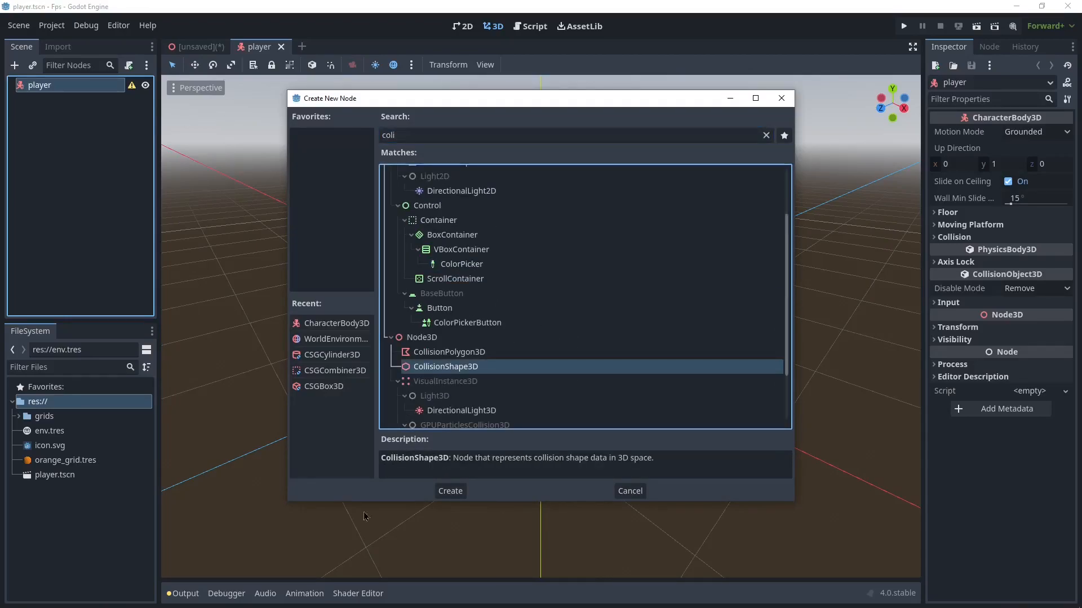
click(449, 490)
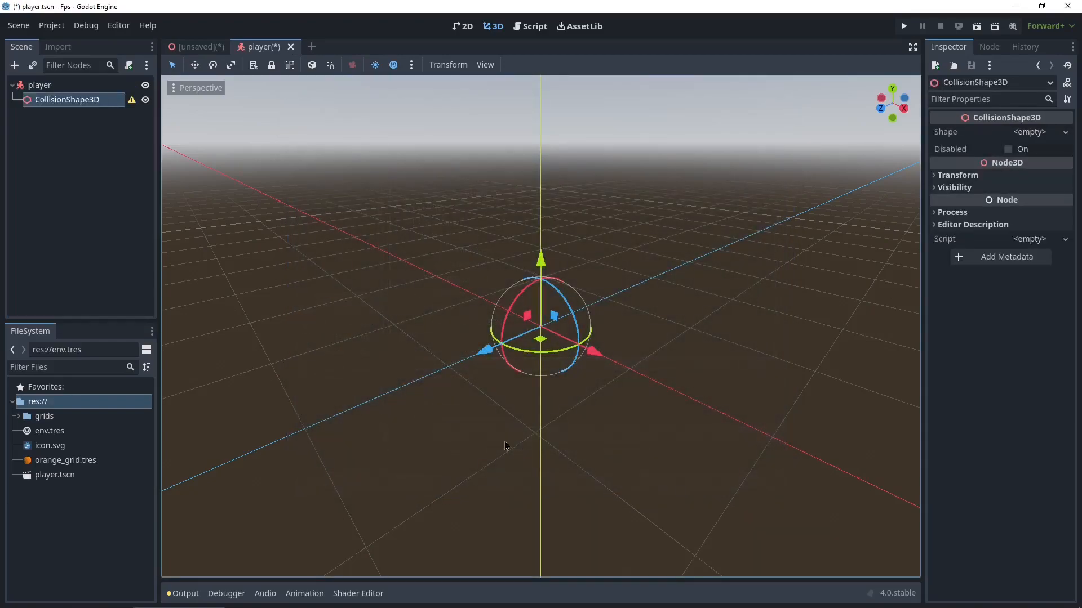
click(1027, 132)
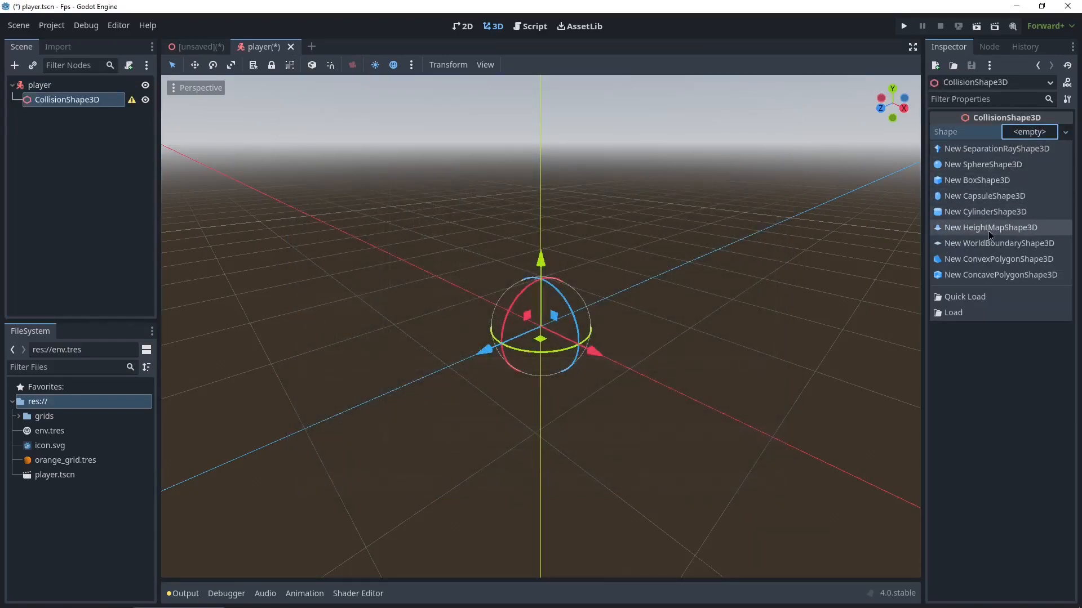
click(986, 212)
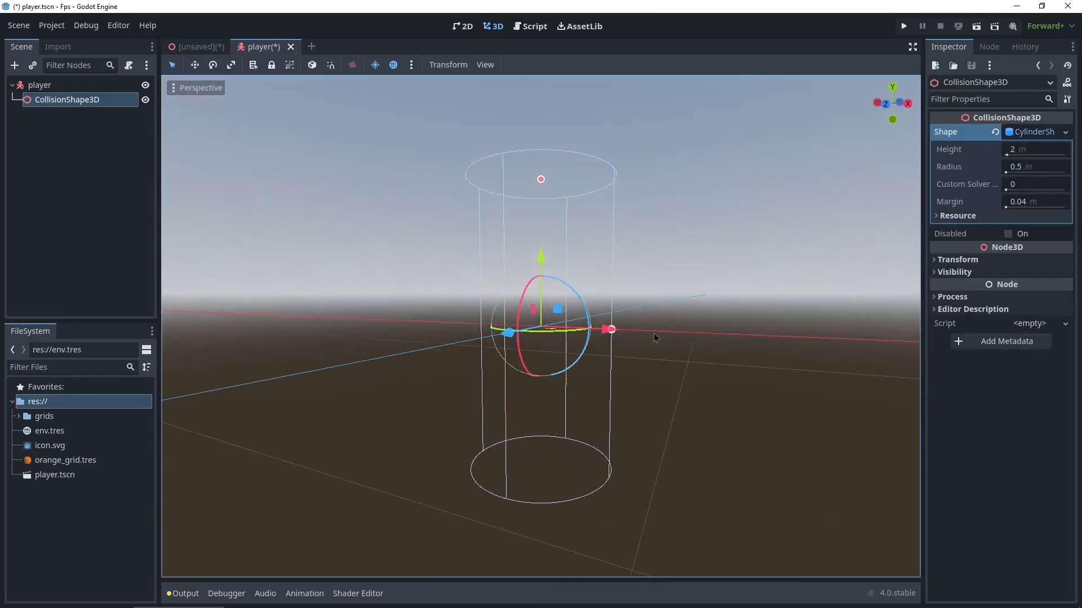
drag(609, 329, 591, 329)
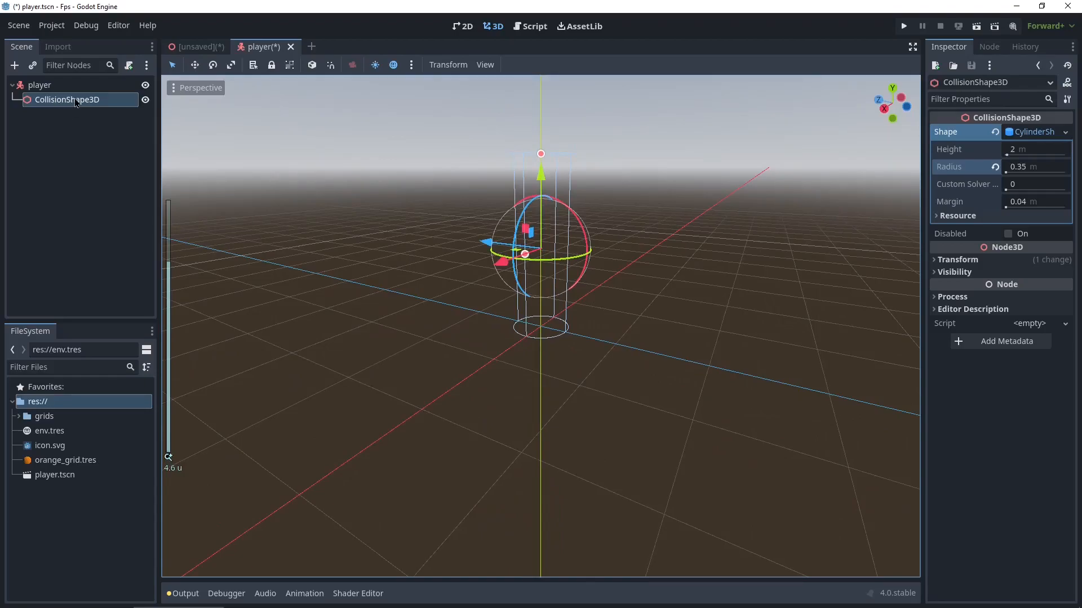
Add a Node3D named head under player, positioned at y 1.7.
right_click(40, 84)
text(node3d)
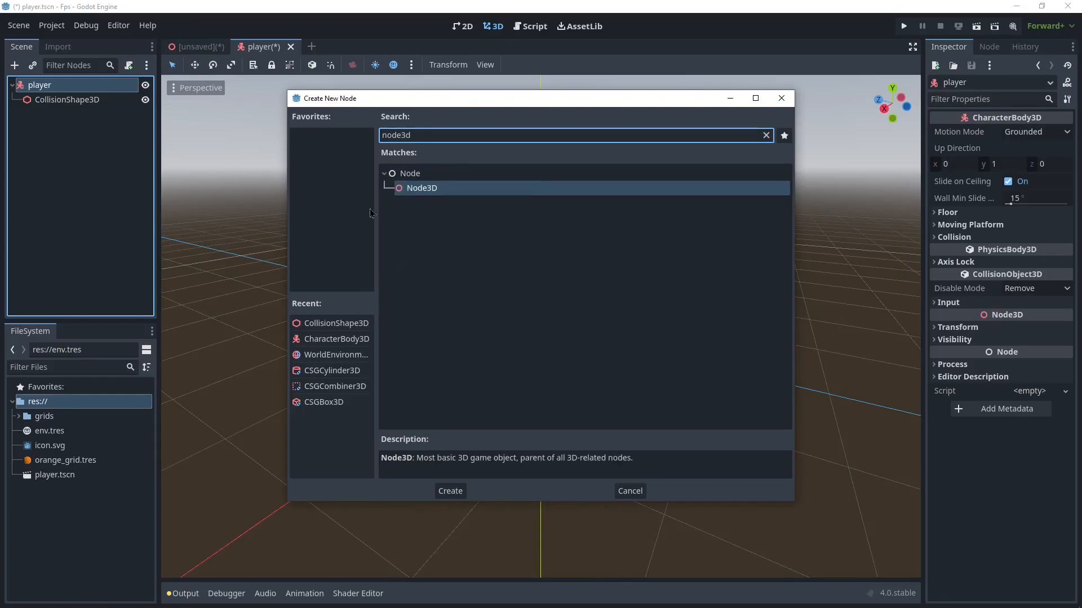
click(449, 490)
text(head)
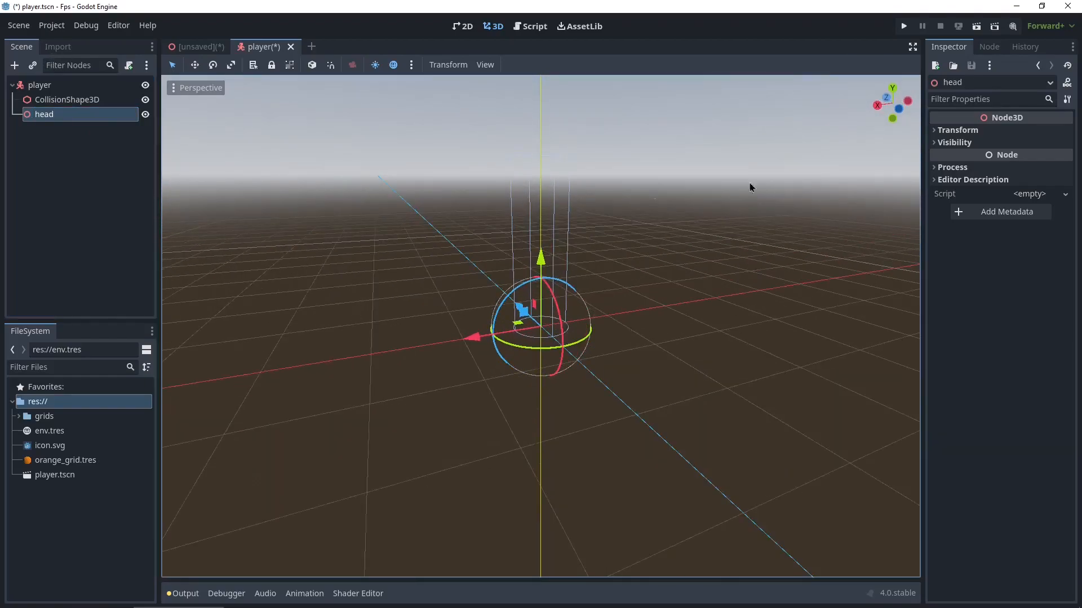
click(958, 130)
text(1.7)
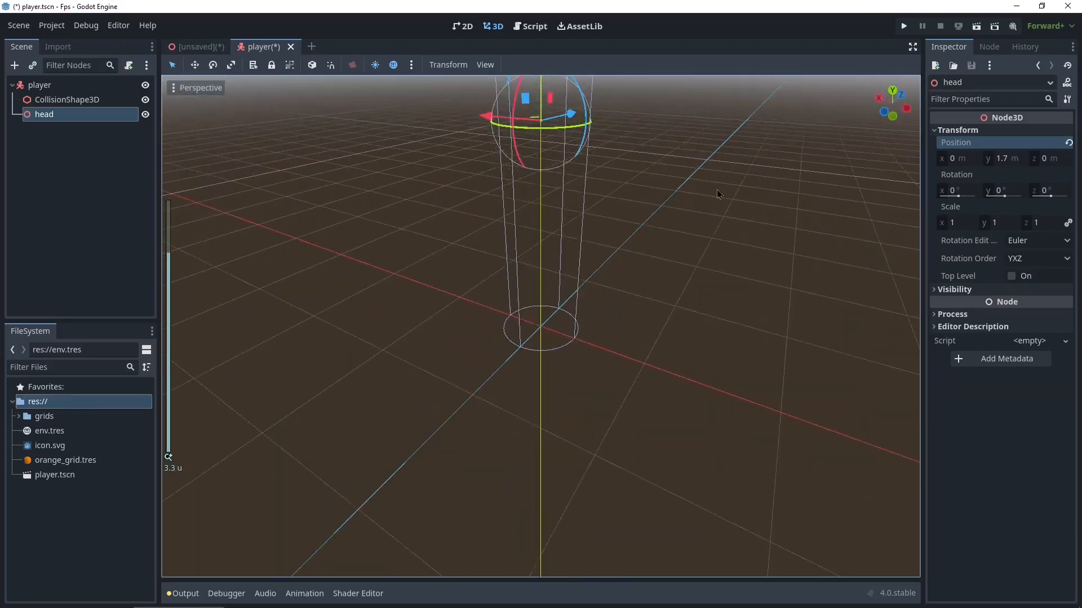
Add a Camera3D as a child of the head node.
right_click(44, 114)
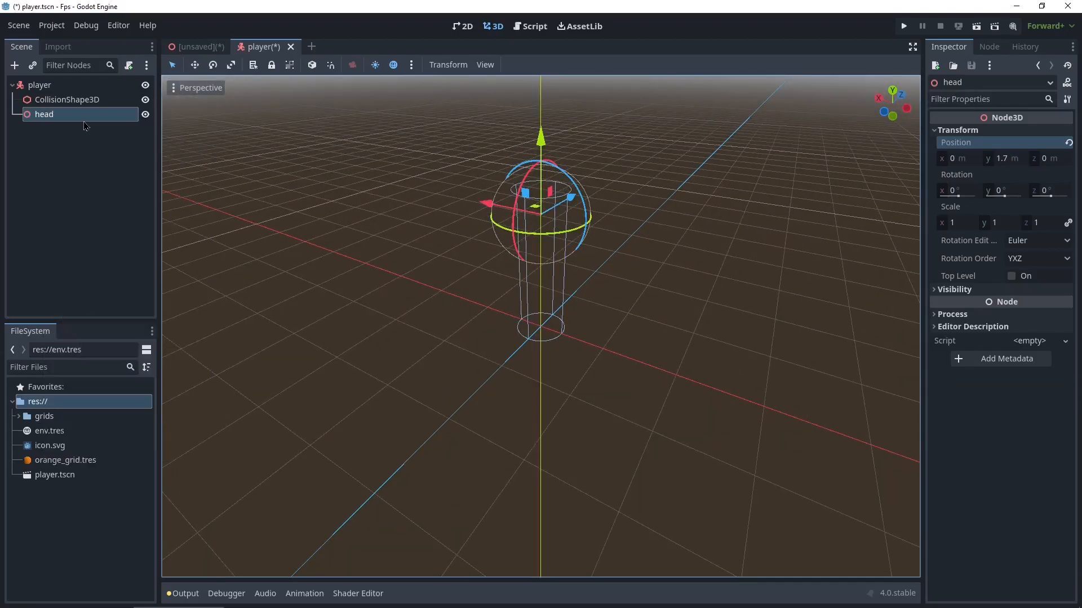
text(cam)
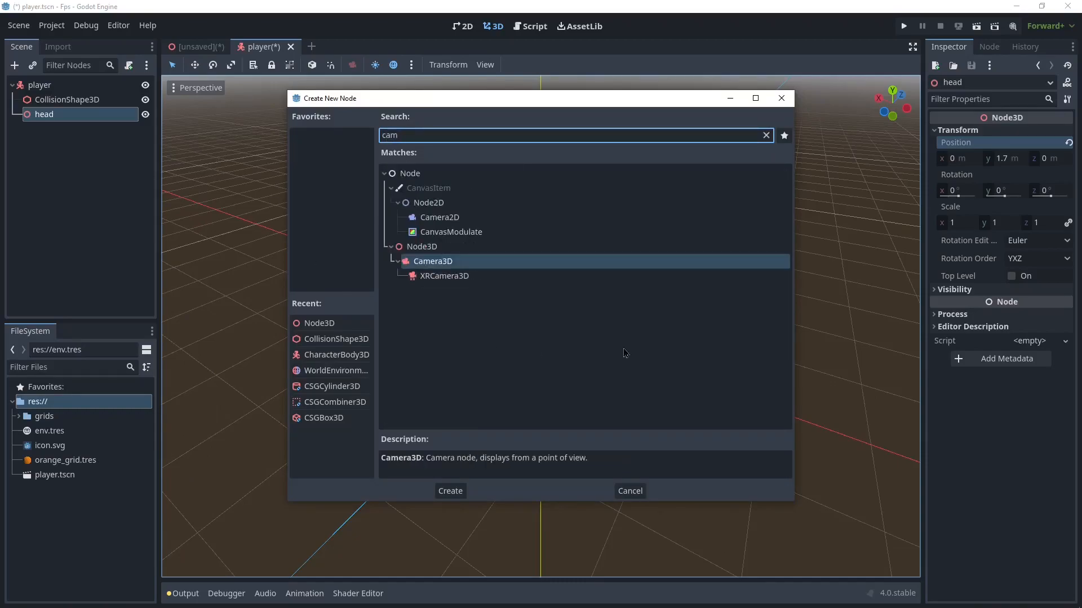
click(449, 491)
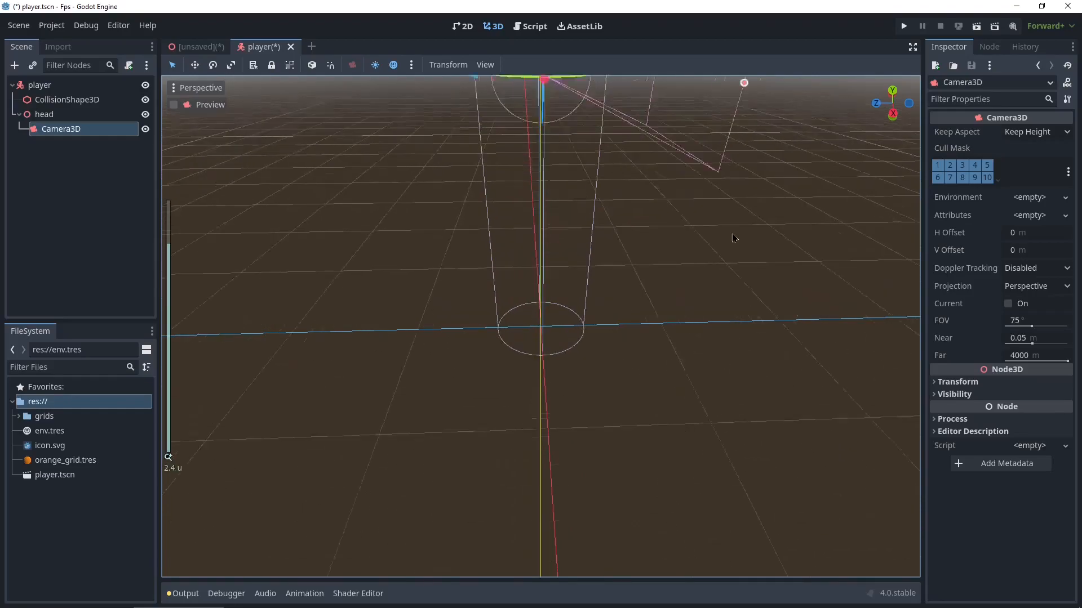
drag(733, 237, 496, 286)
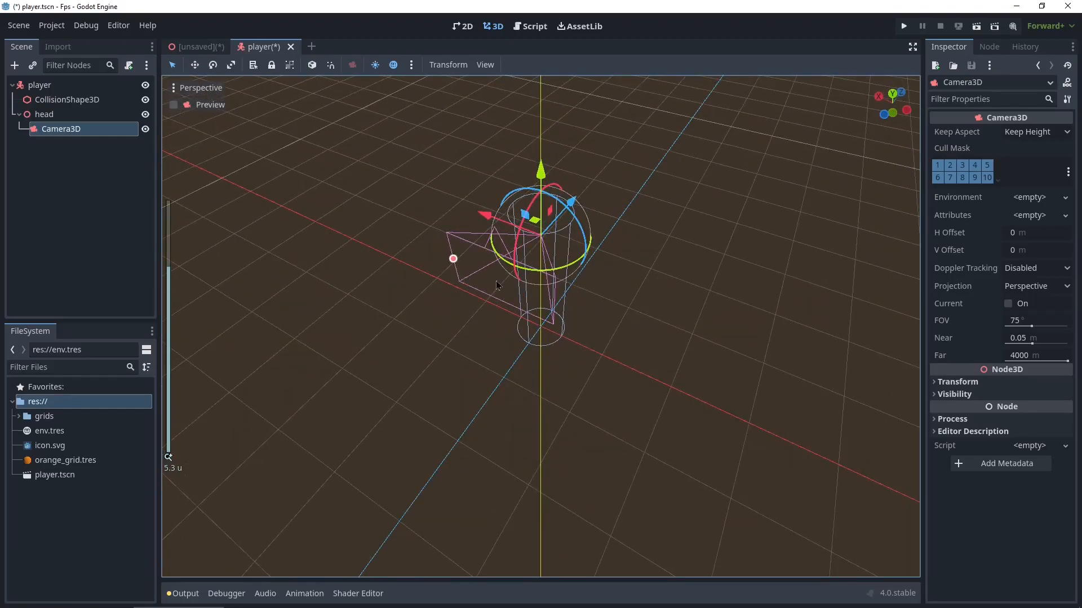
mouse_move(491, 191)
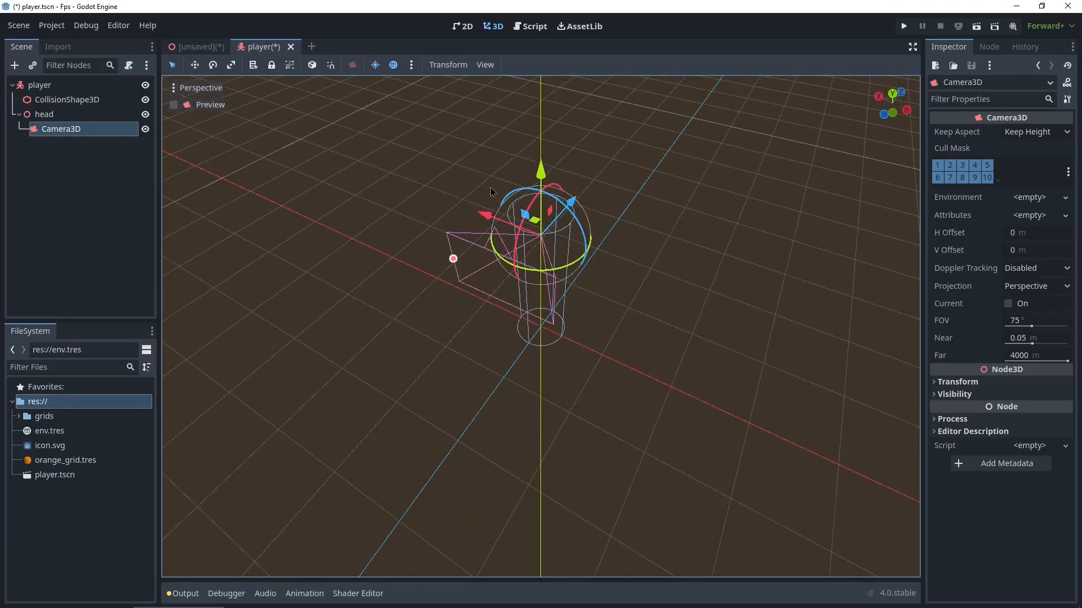
click(39, 85)
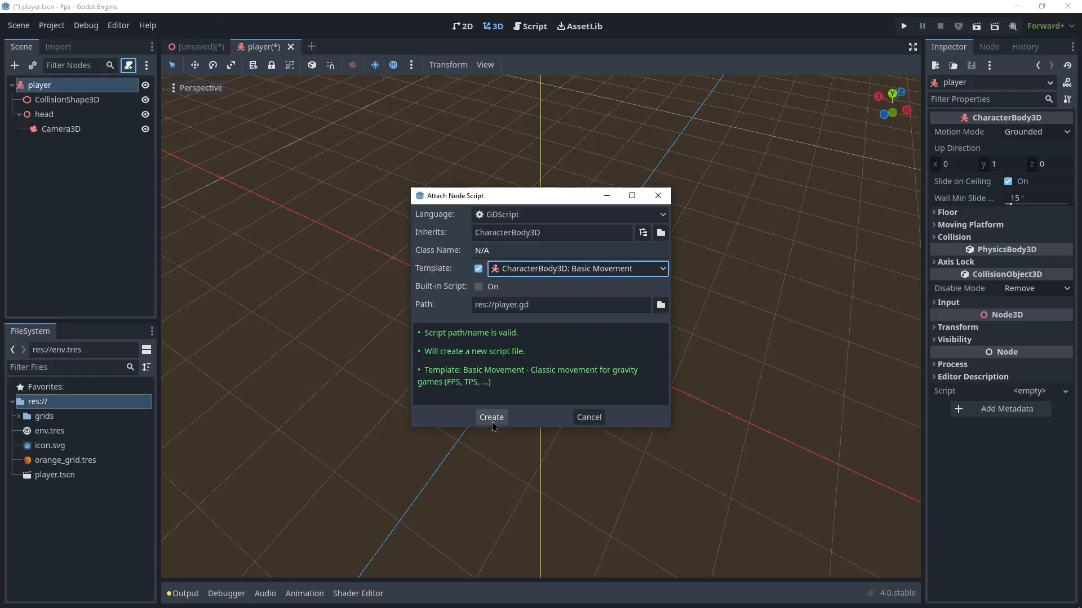
Attach player.gd from the CharacterBody3D Basic Movement template and review the generated code.
click(491, 417)
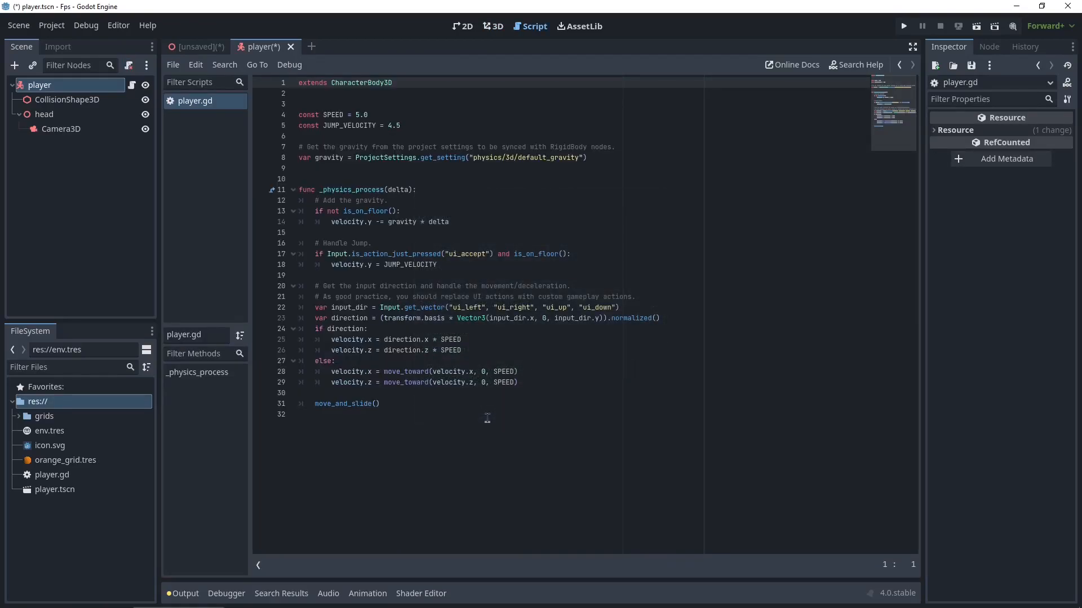
click(304, 82)
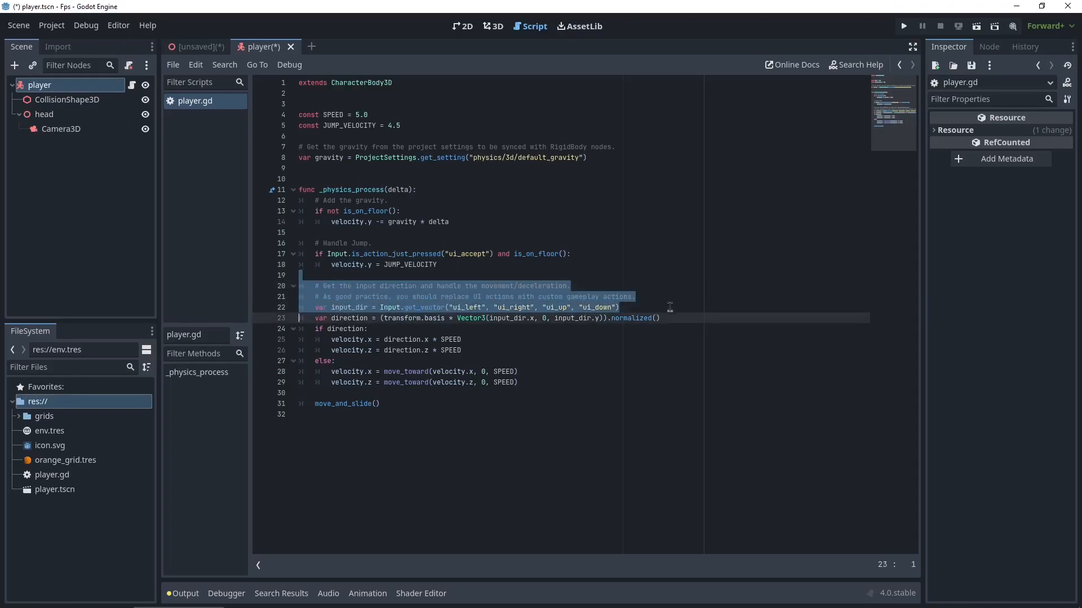
double_click(514, 307)
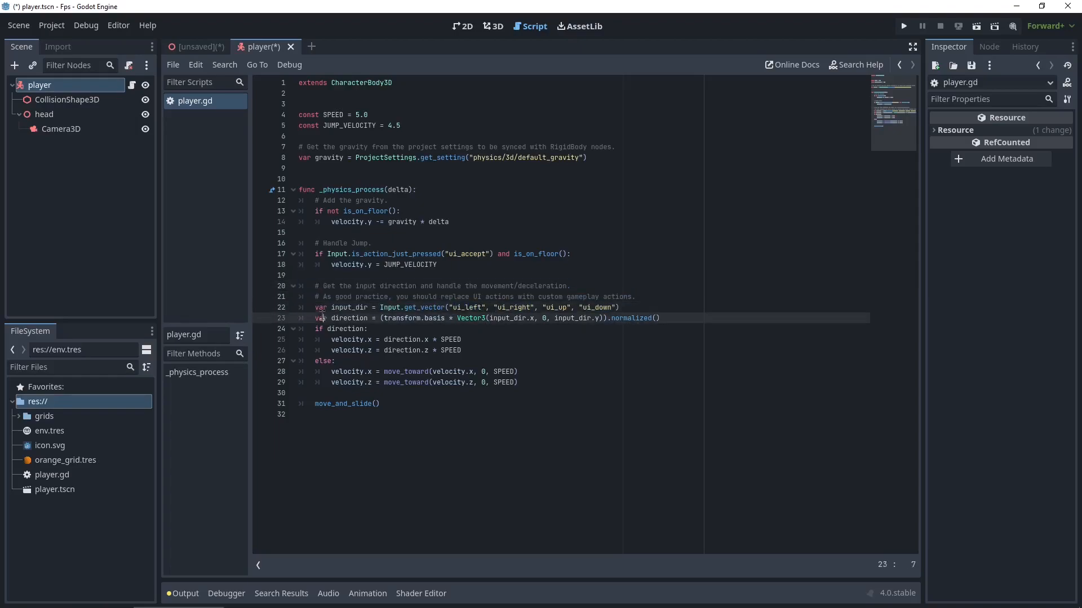
drag(324, 318, 517, 382)
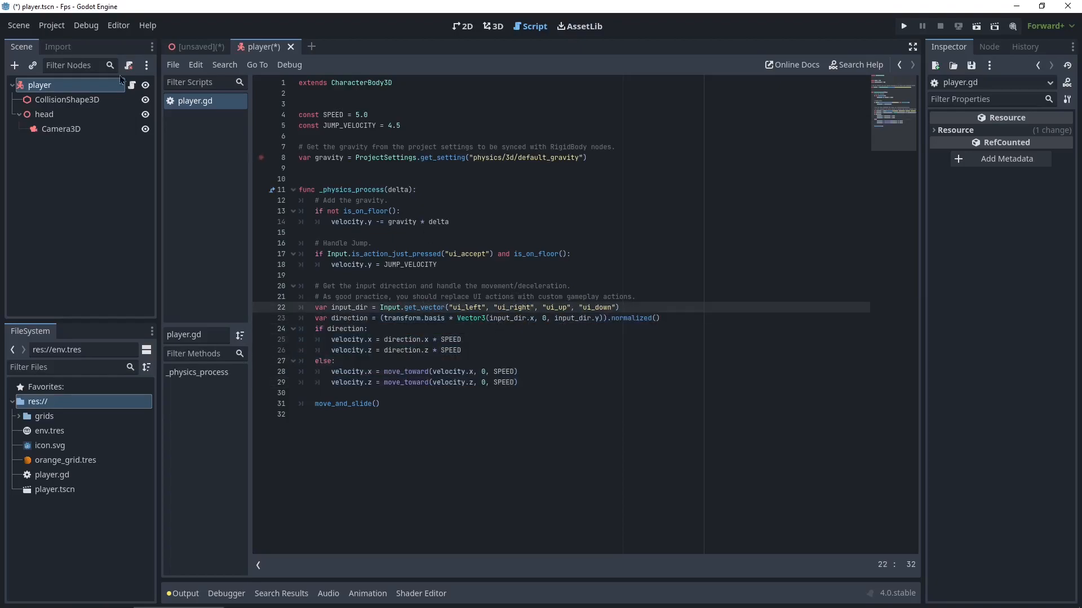
click(51, 26)
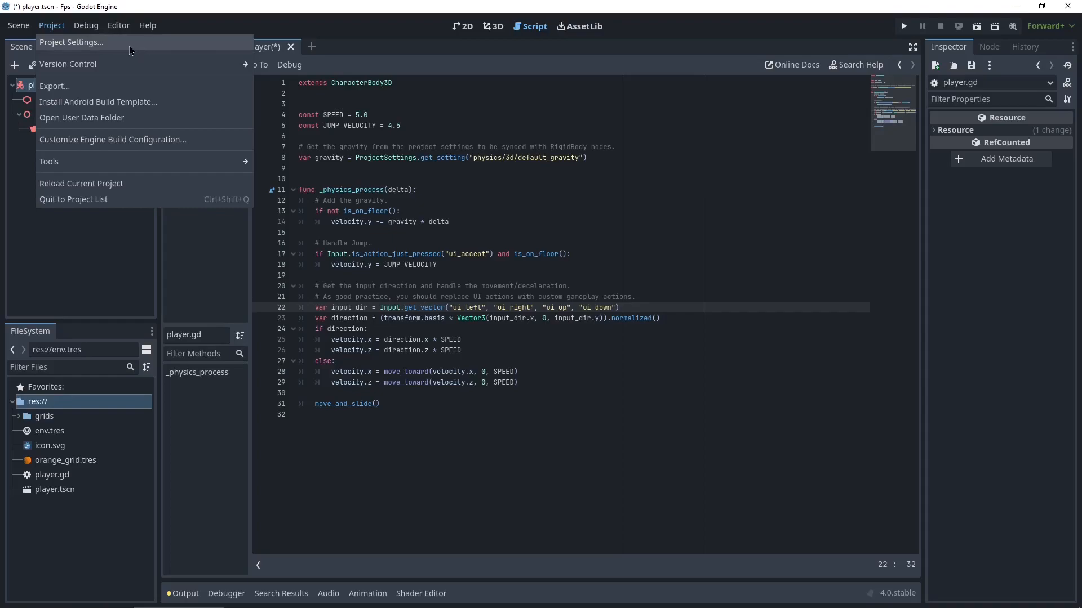
Add input actions forward, backward, left and right bound to W, S, A and D.
click(71, 43)
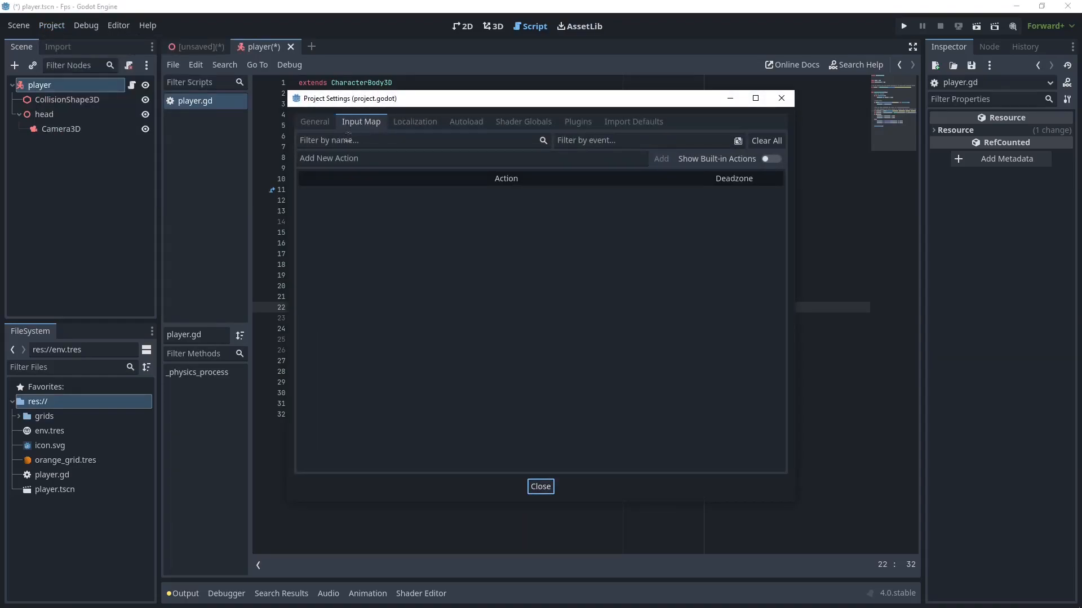
click(471, 158)
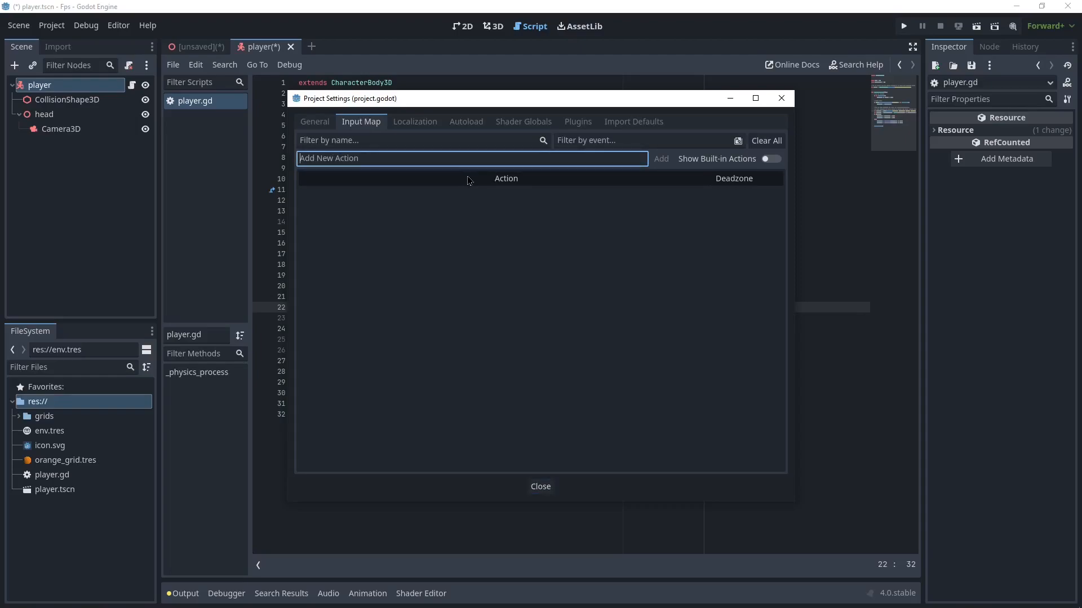
text(forward)
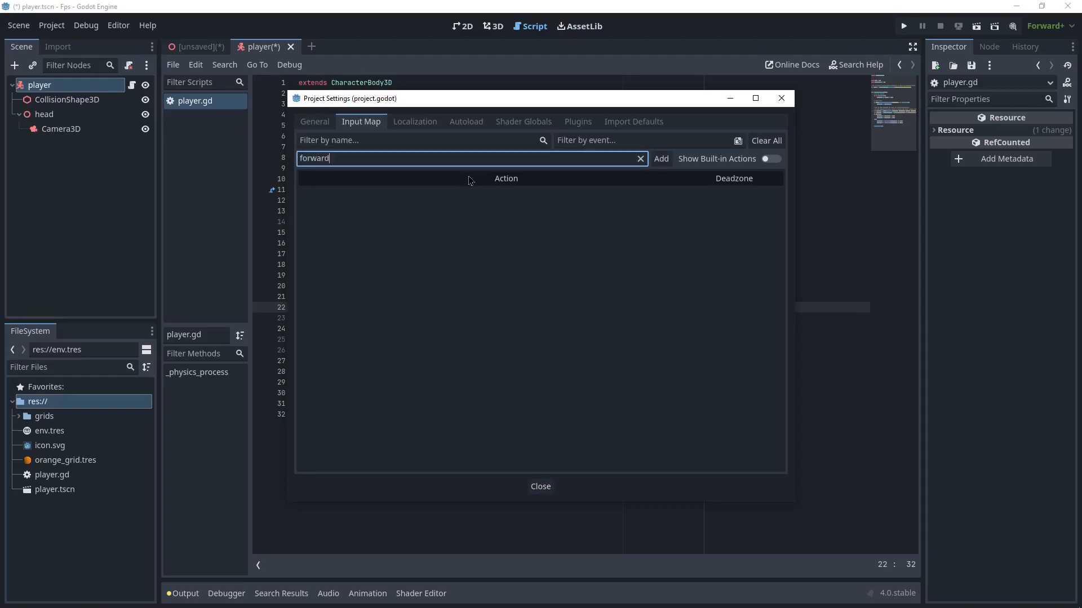
text(backwa)
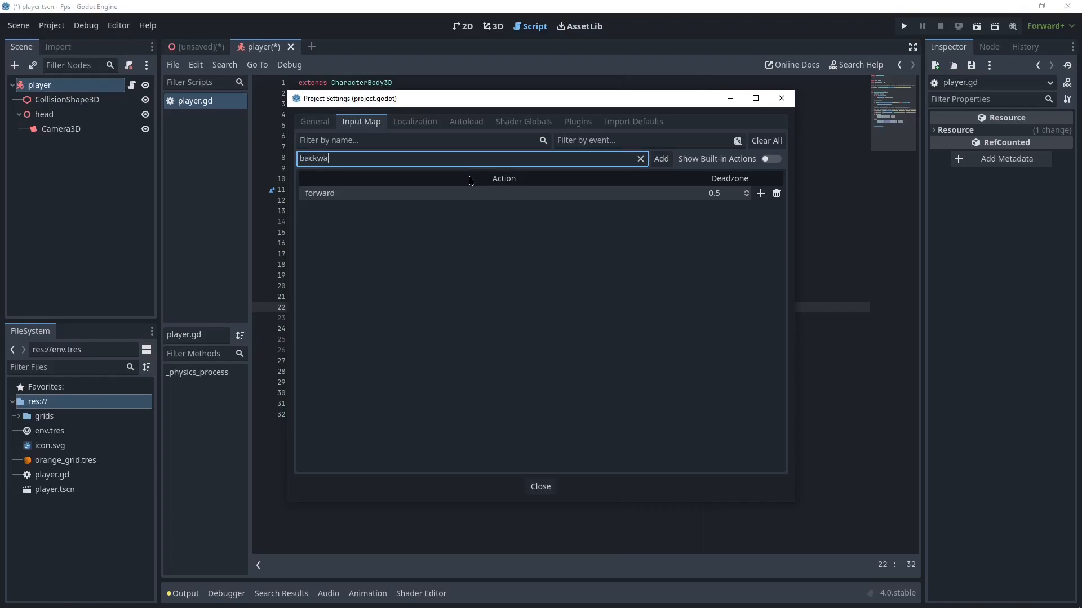
click(660, 159)
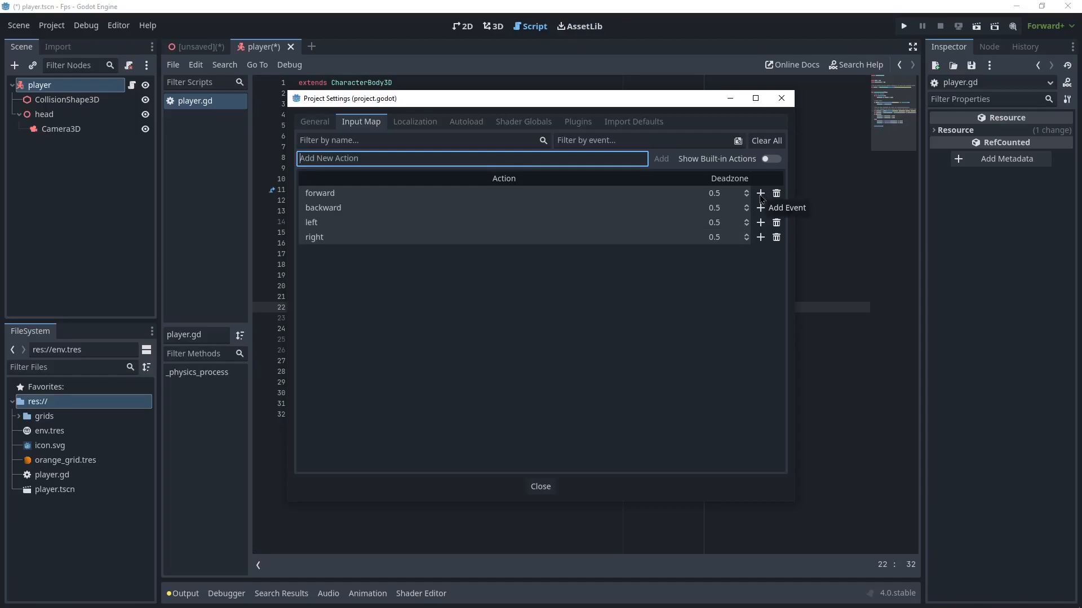
click(760, 193)
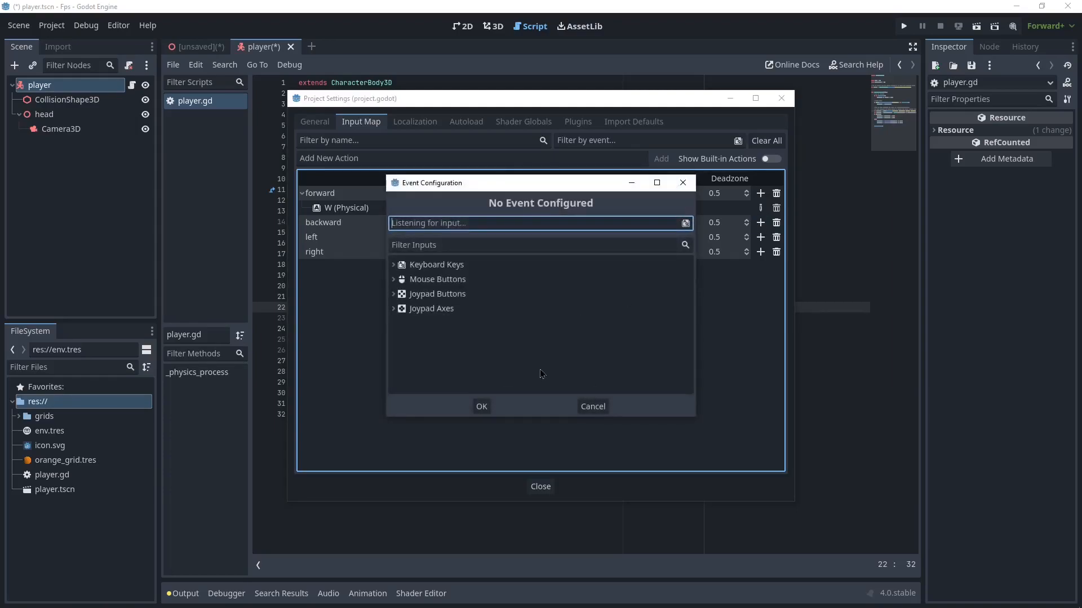
key(s)
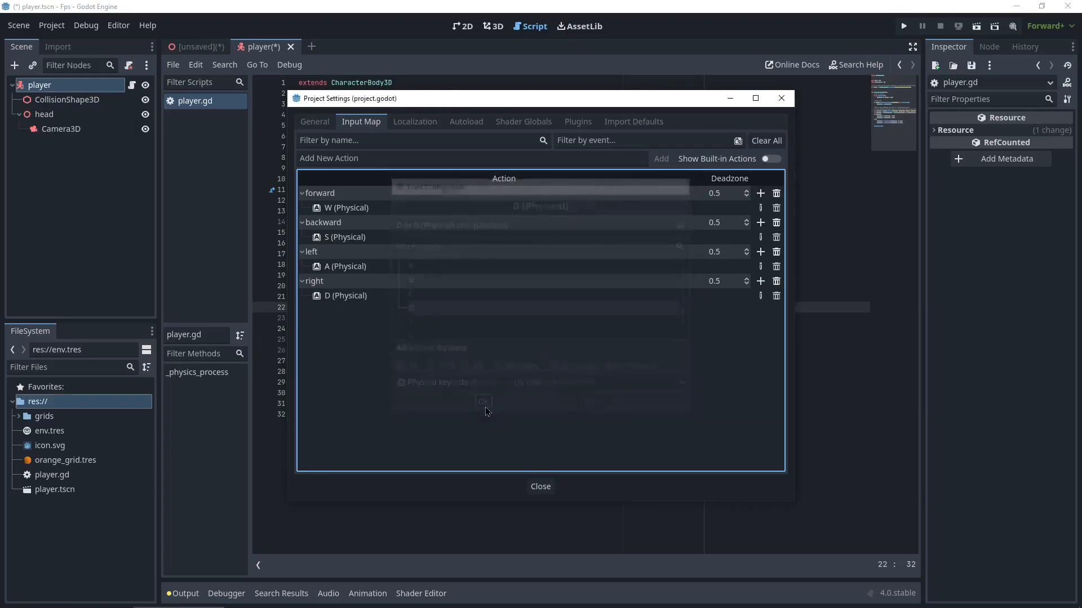
click(483, 402)
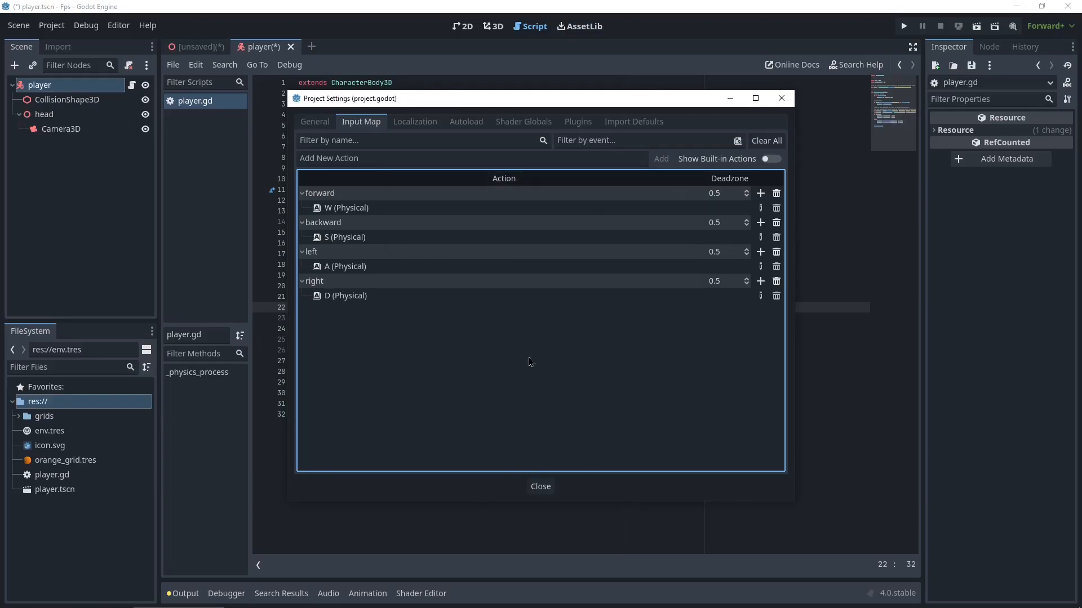
click(540, 486)
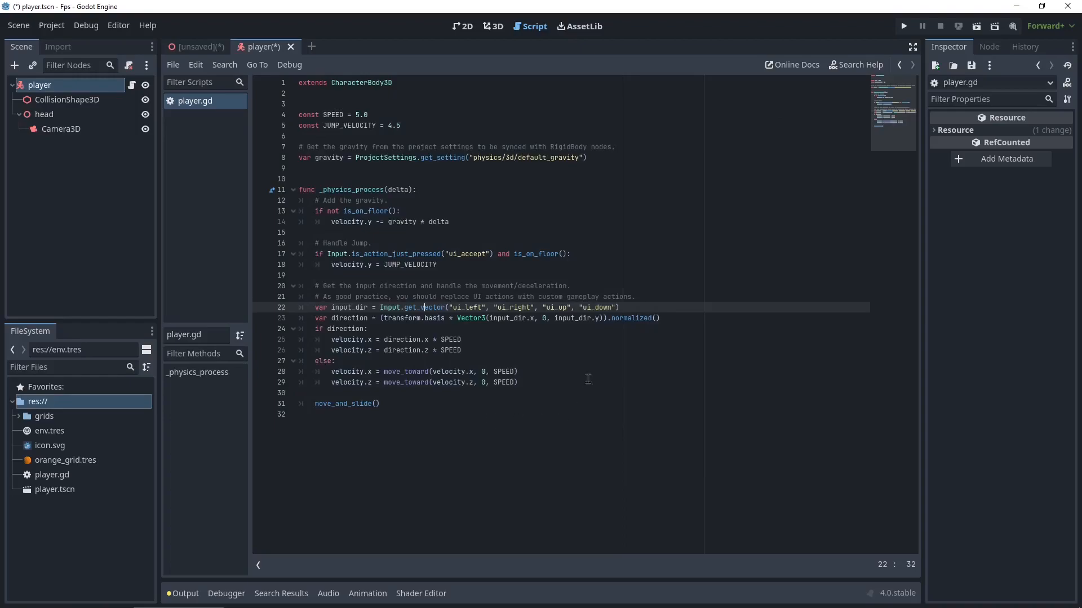
Change Input.get_vector to use left, right, forward and backward, then save player.gd.
double_click(465, 307)
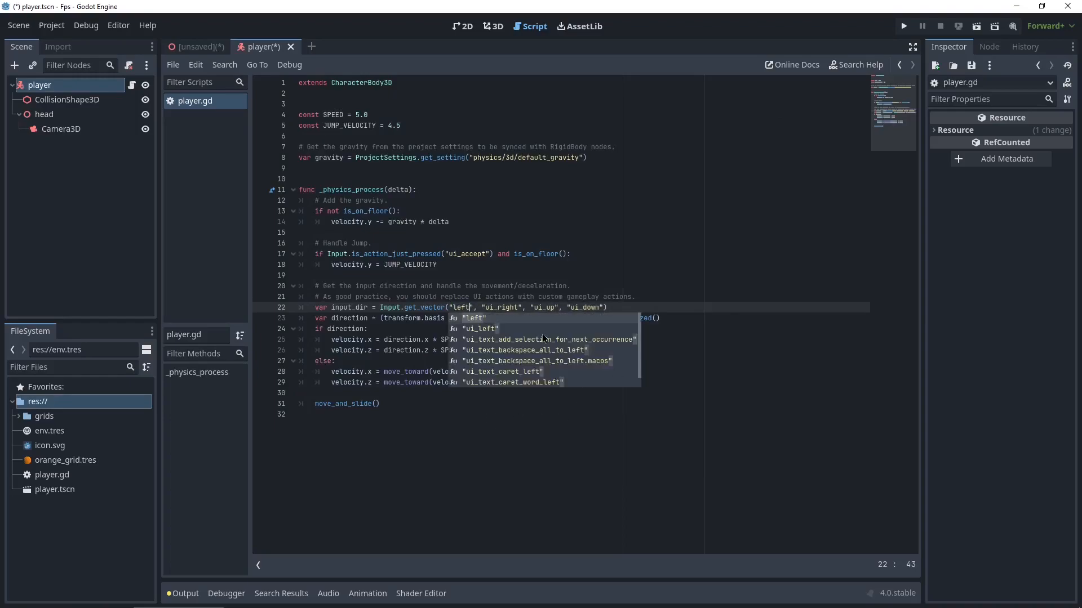
text(right)
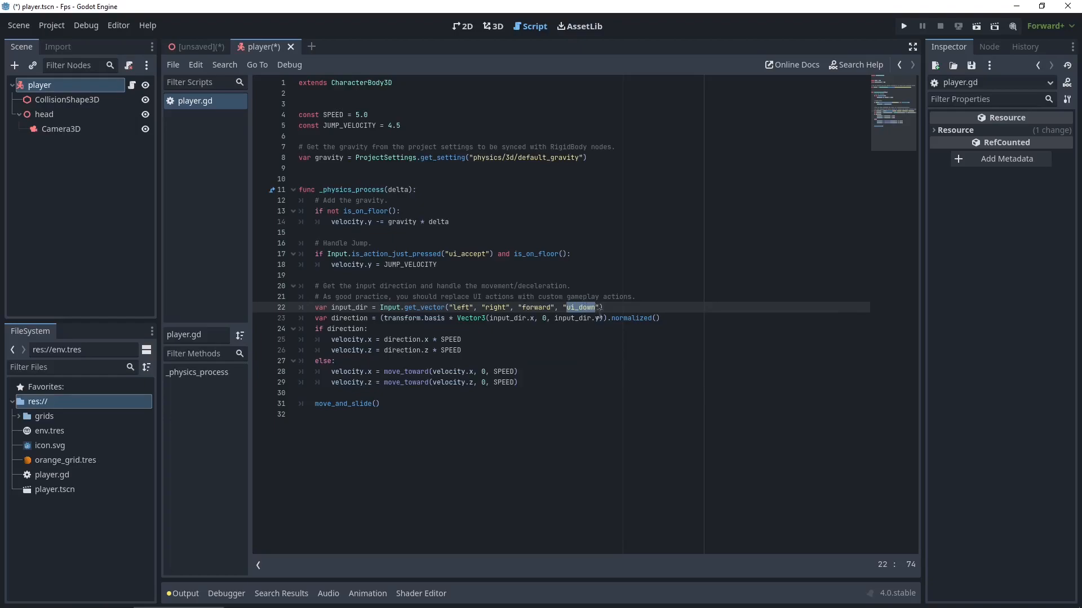
text(backward)
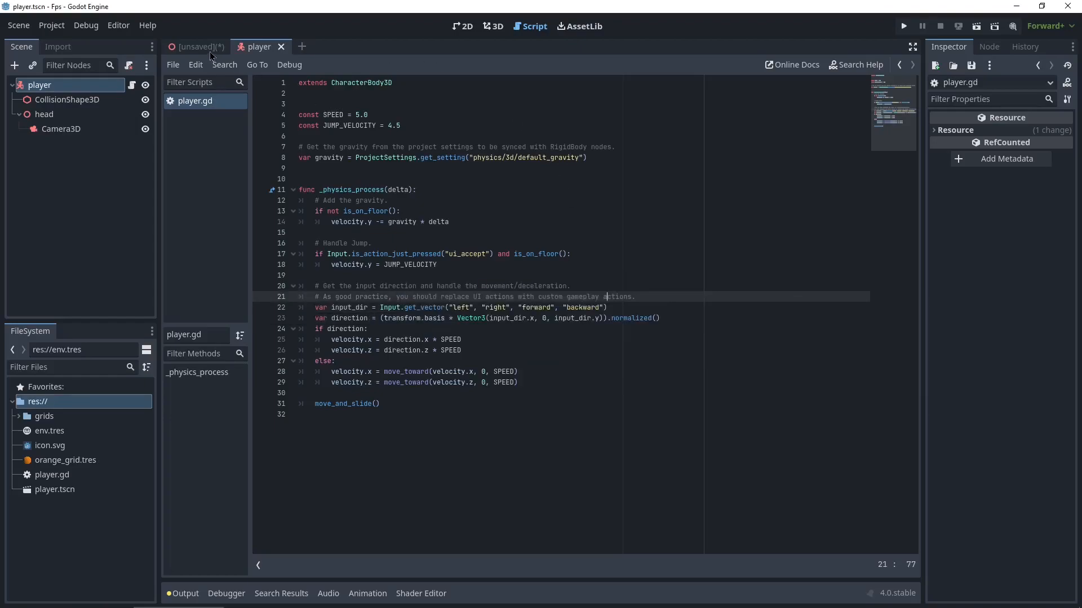
click(493, 27)
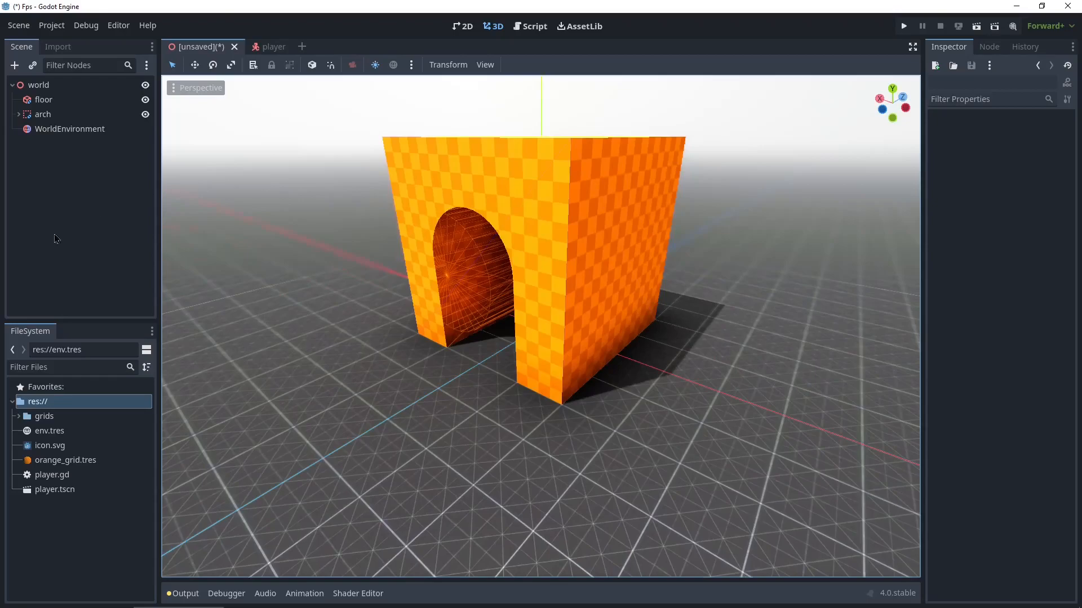
mouse_move(237, 178)
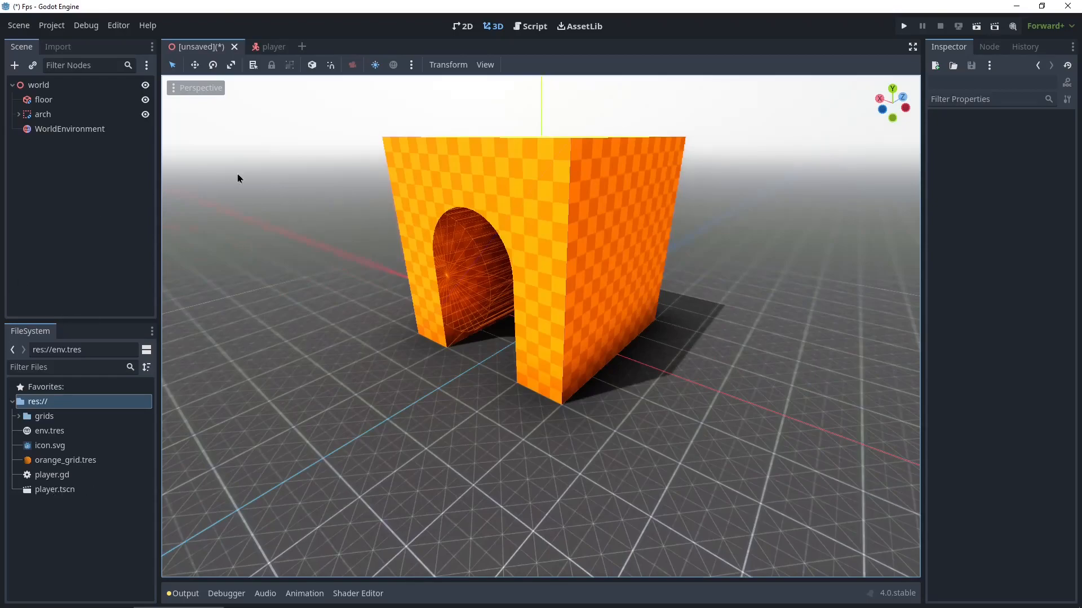
mouse_move(393, 205)
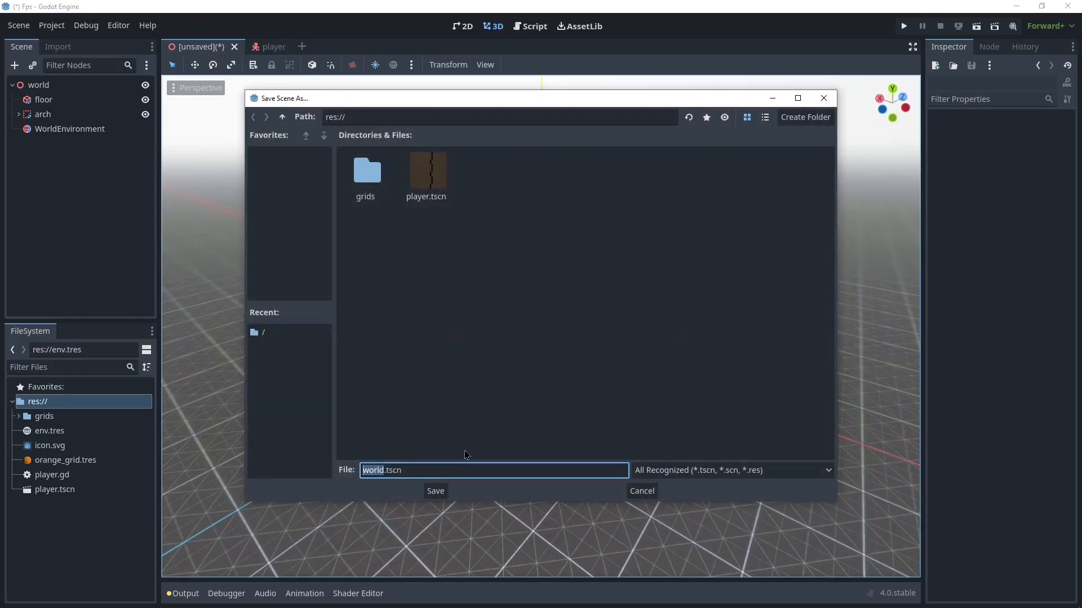
Save the scene as world.tscn and instance player.tscn into the world.
click(434, 491)
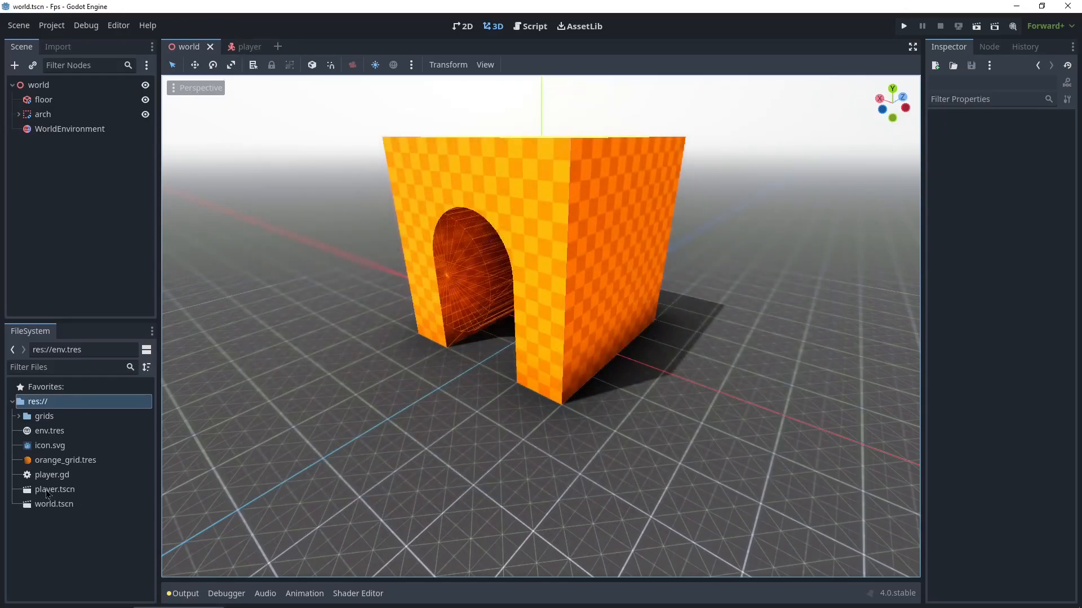
click(54, 489)
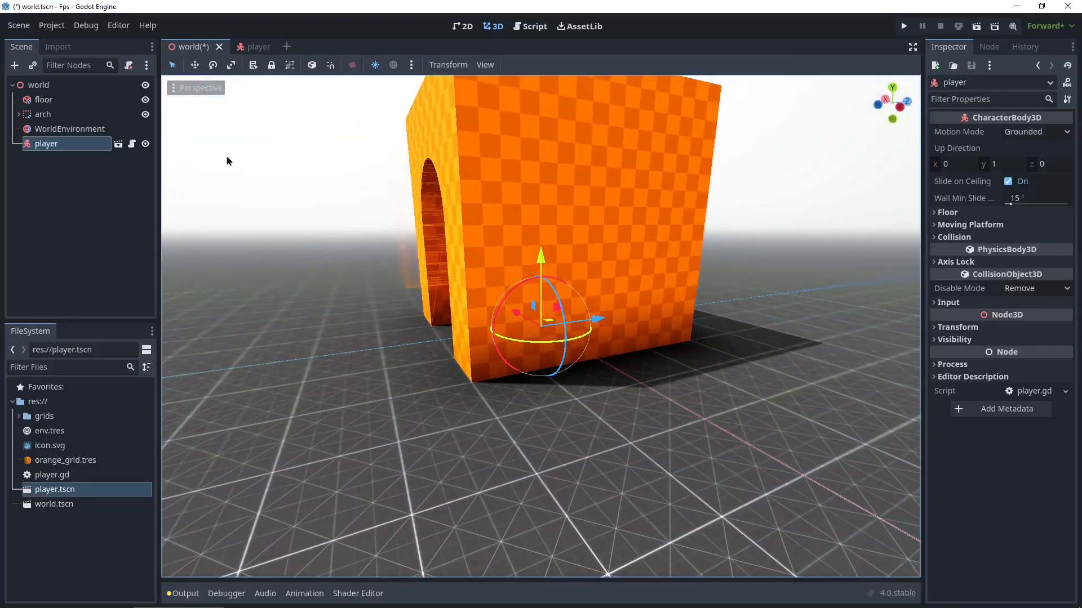
right_click(44, 99)
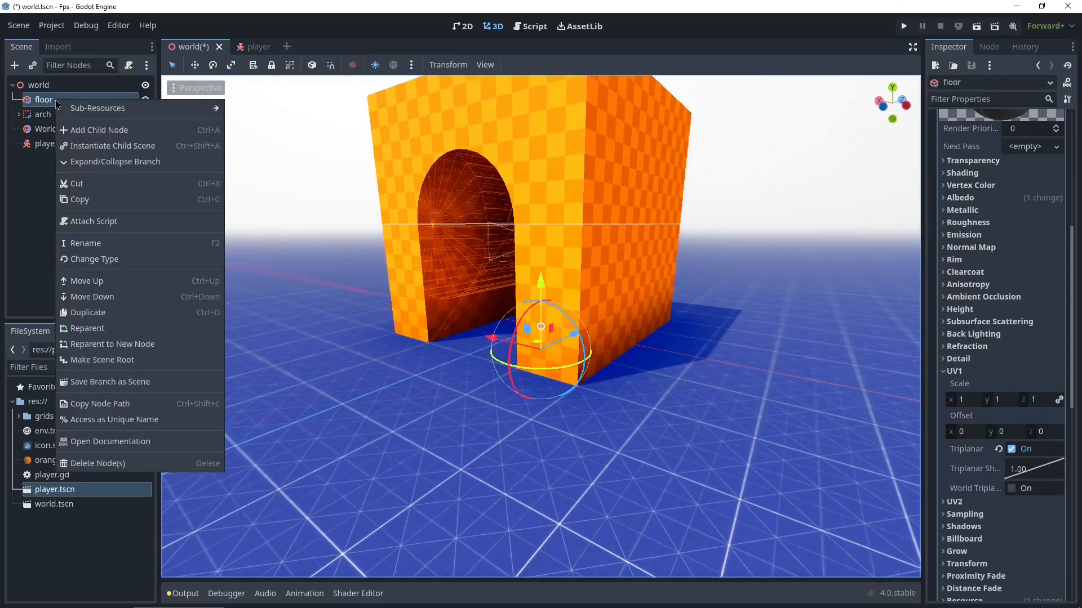
mouse_move(99, 129)
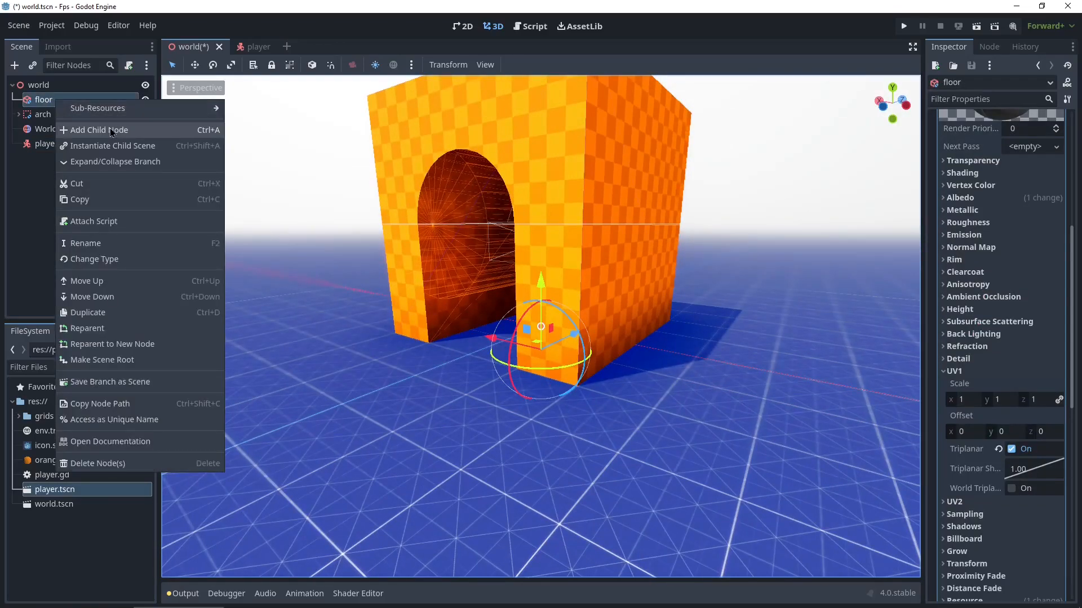
Give the floor a StaticBody3D with a 1000 × 1 × 1000 box CollisionShape3D.
click(98, 130)
text(static)
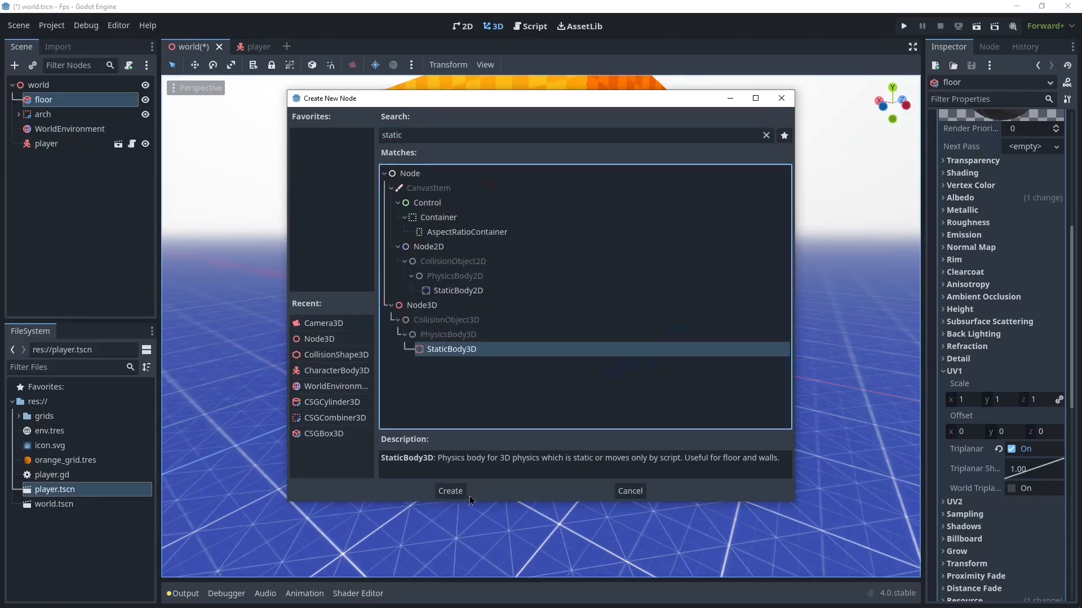
click(448, 491)
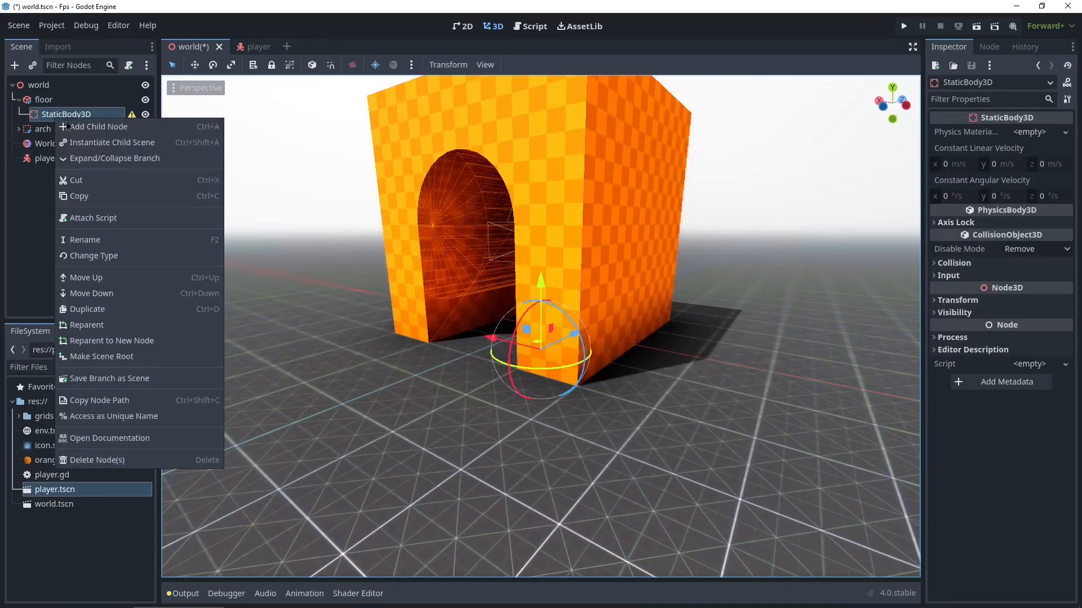
click(99, 127)
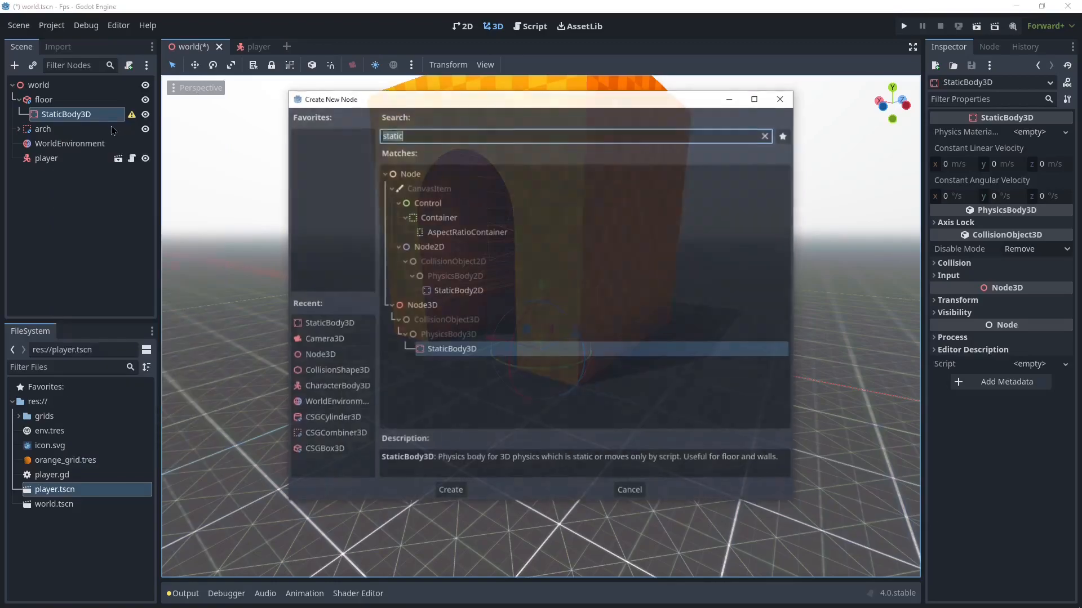
text(col;)
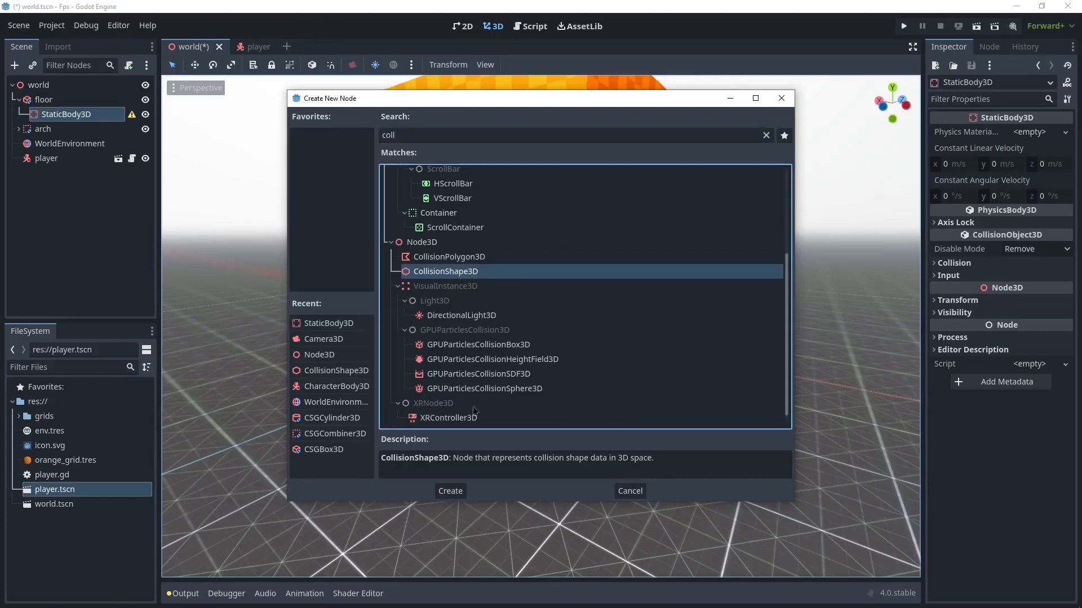
click(449, 491)
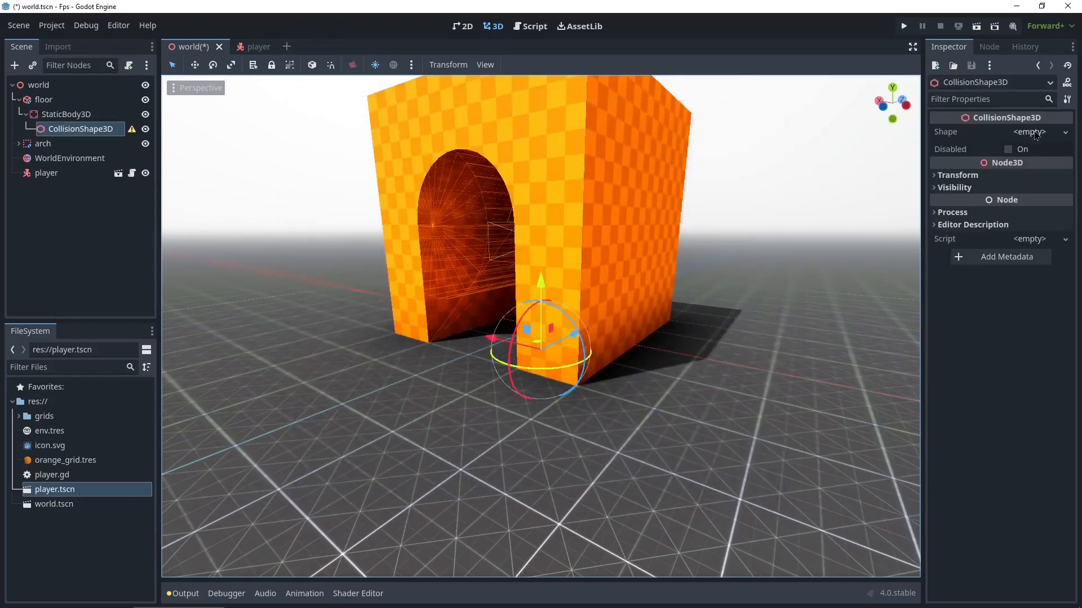
click(1027, 131)
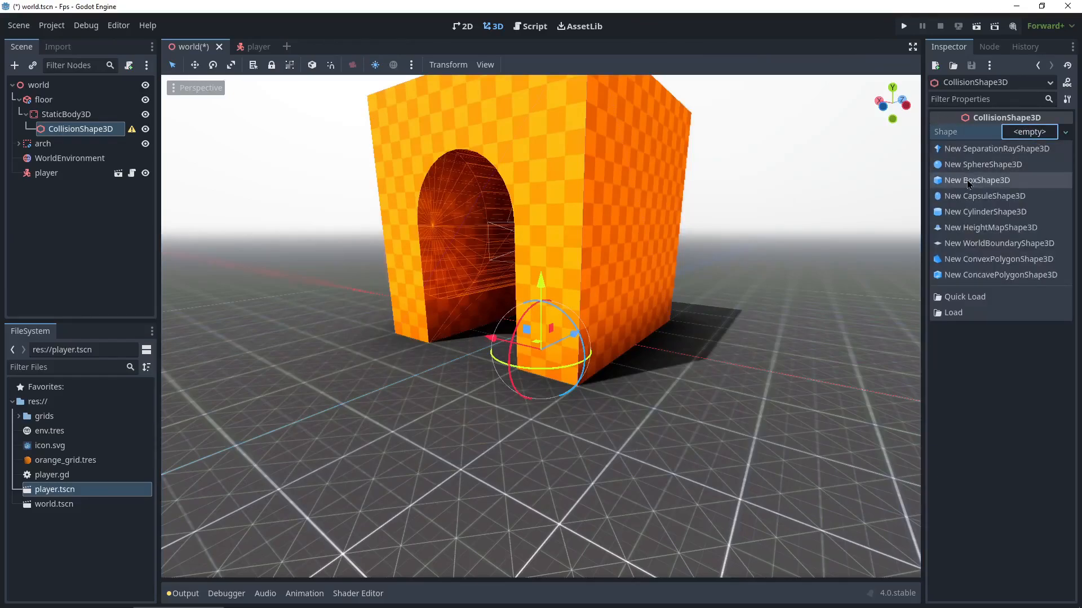
click(976, 181)
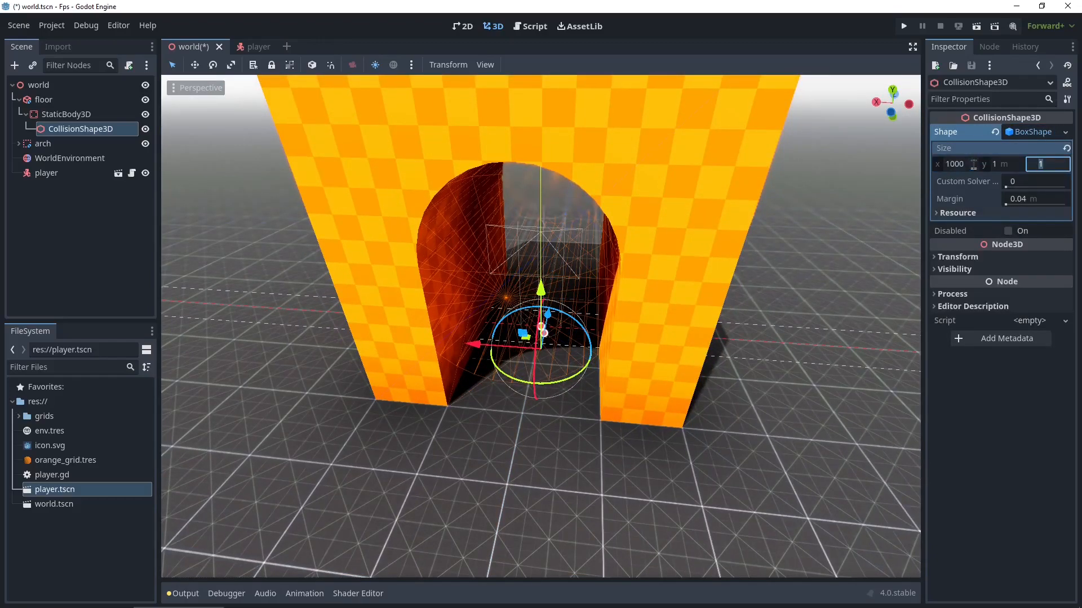
text(1000)
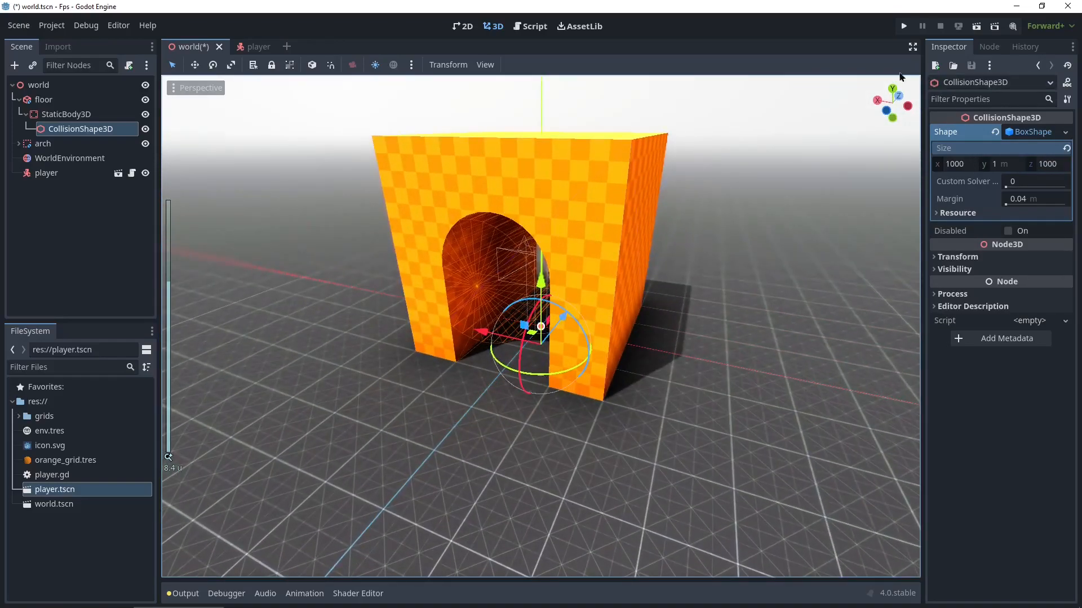
click(903, 25)
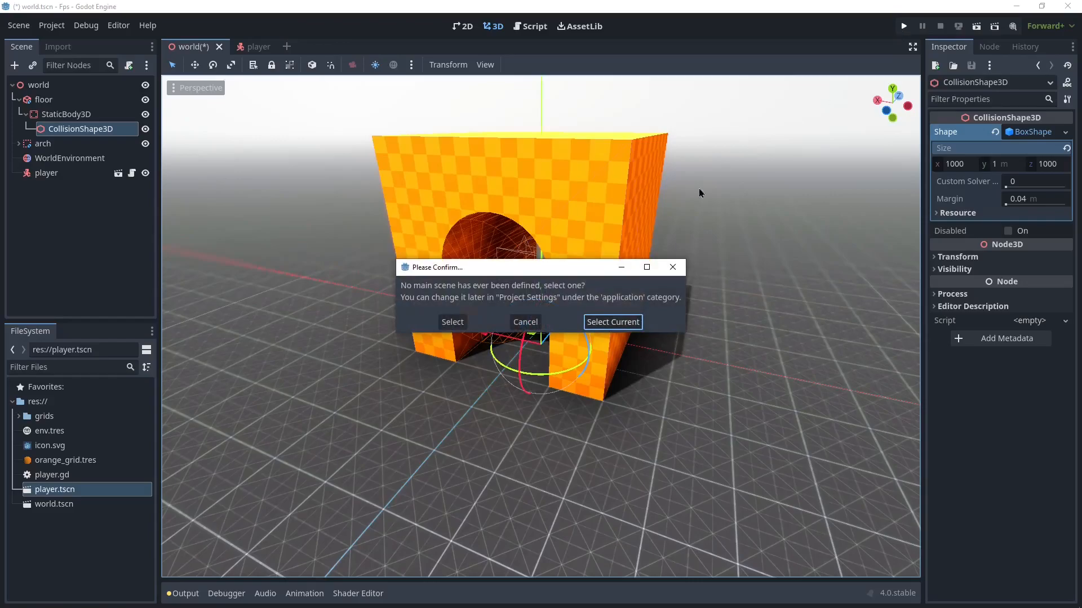
Set the world scene as the main scene and run the game once.
click(611, 322)
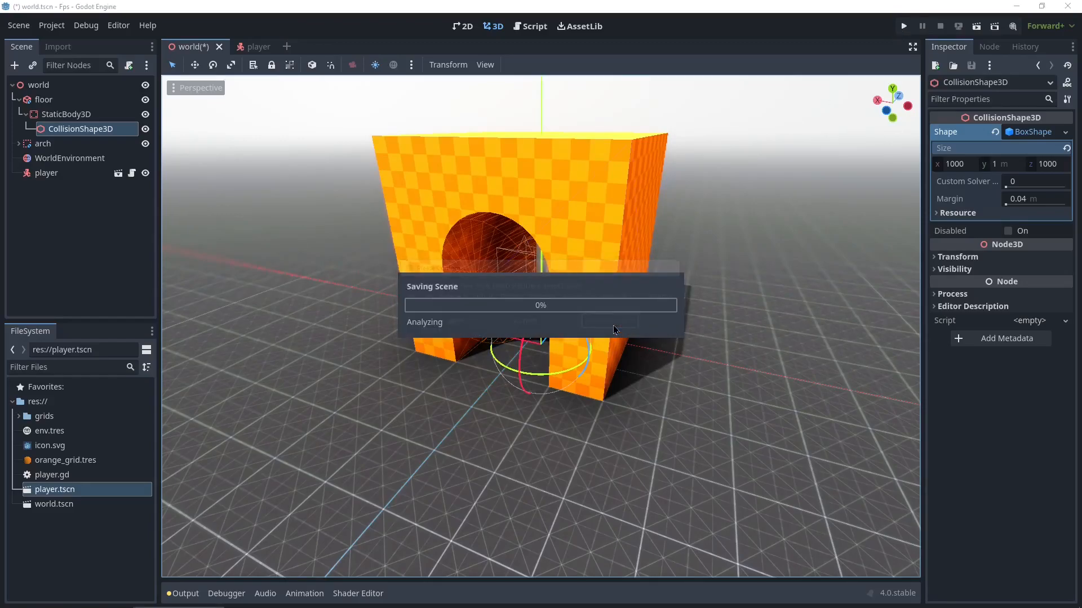
click(903, 26)
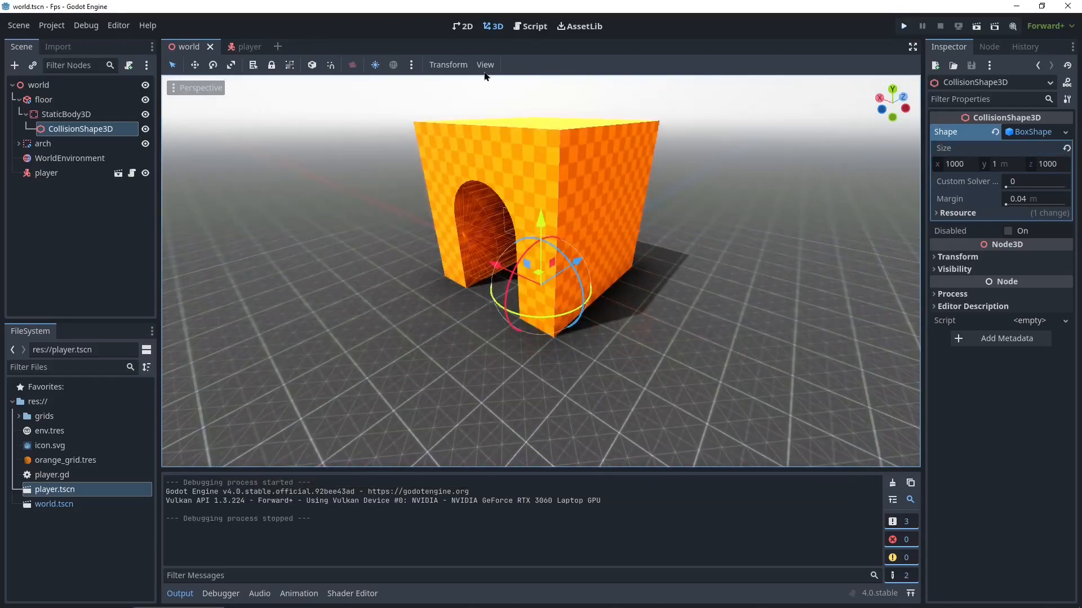
click(237, 46)
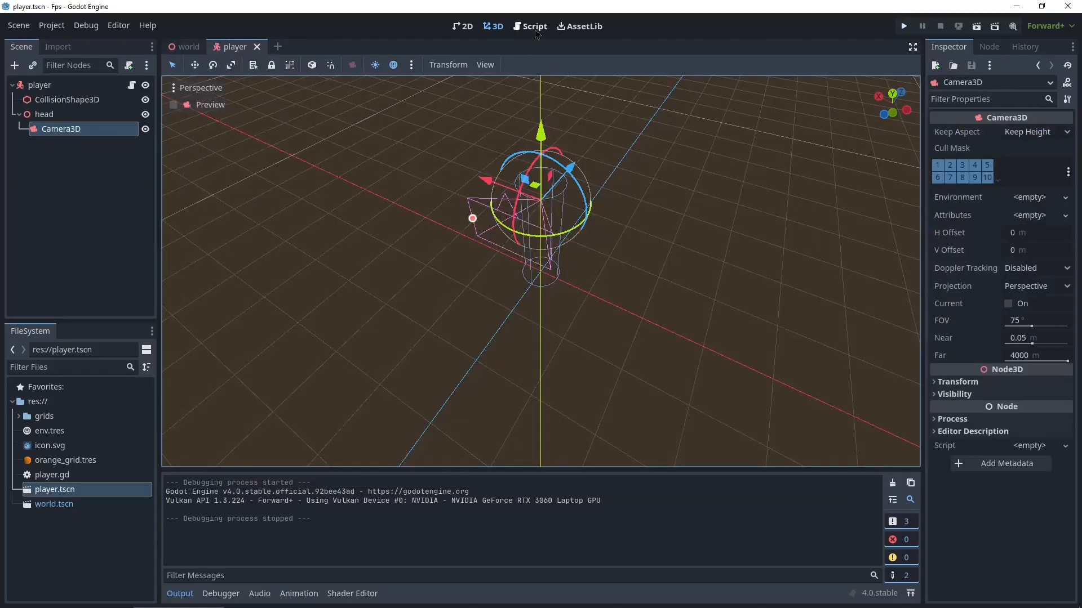
Select all of player.gd's code and bring up the reference FPS.gd script in the browser.
click(529, 27)
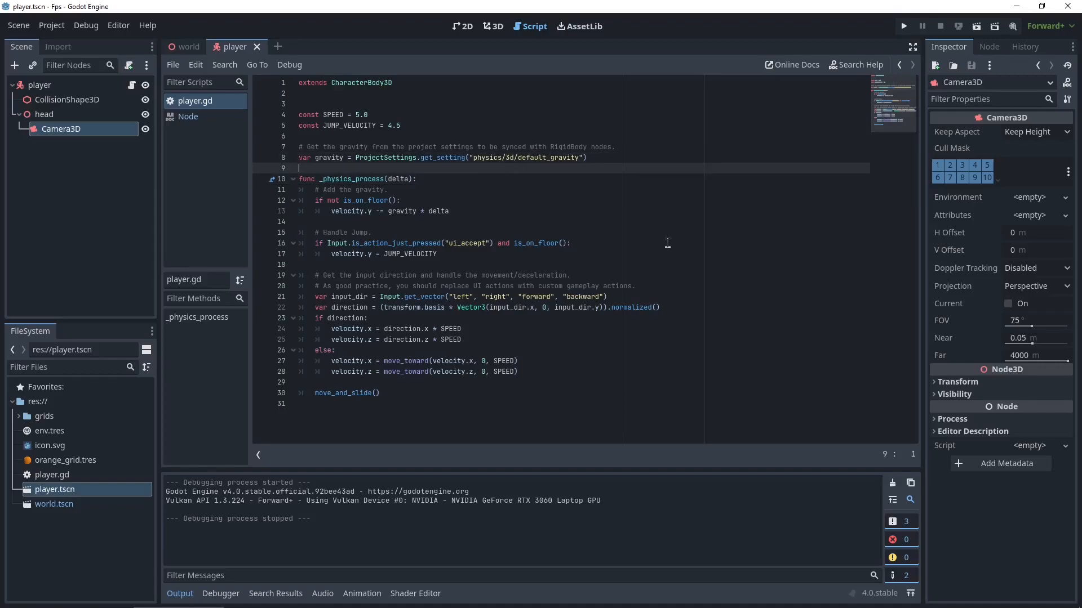
key(ctrl+a)
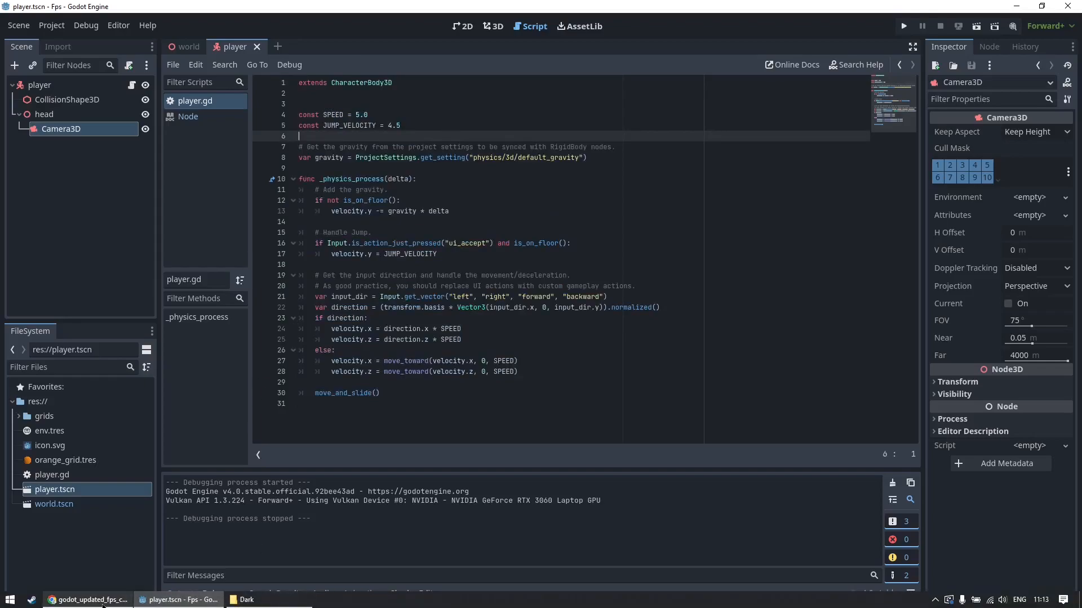
click(88, 600)
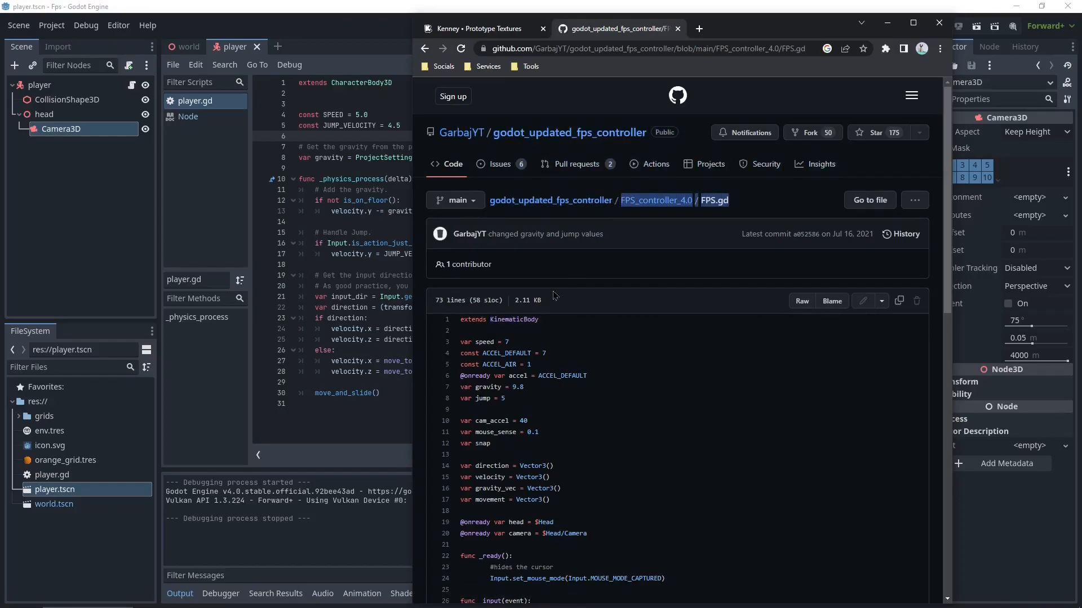
scroll(down, 3)
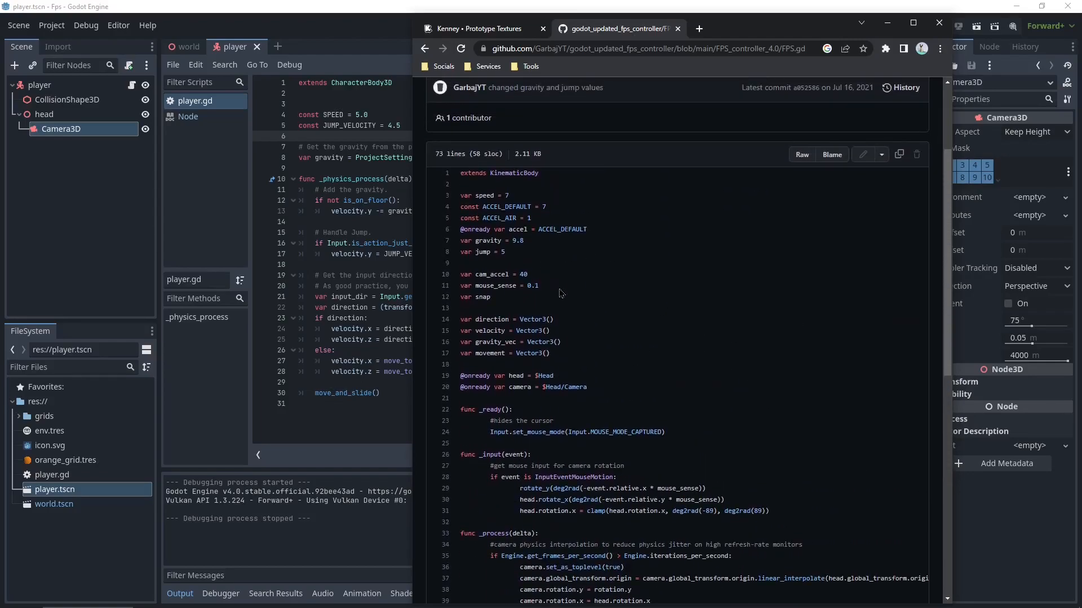
scroll(down, 3)
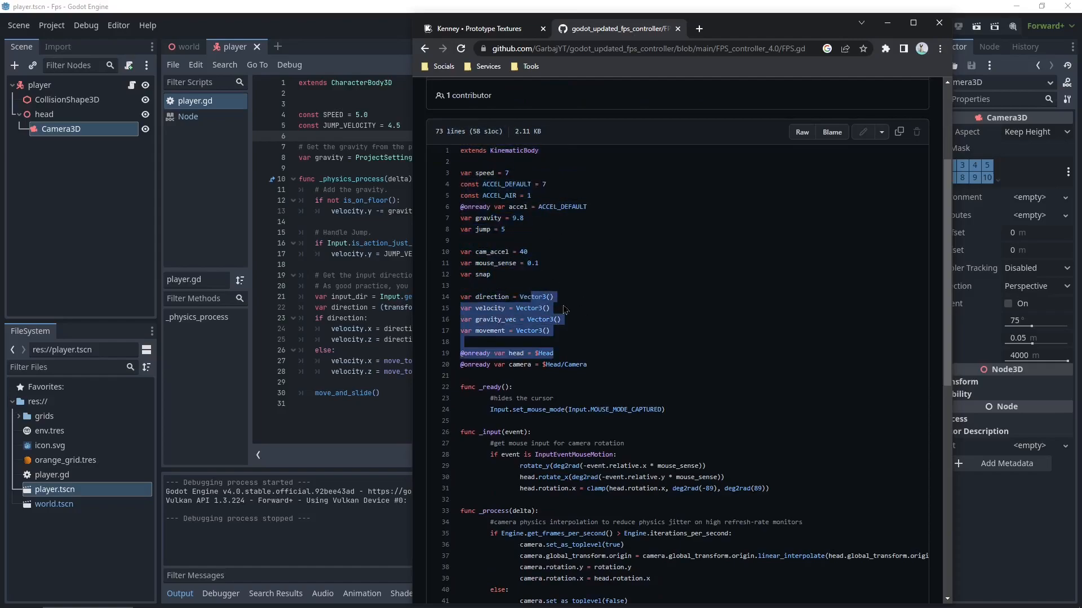
drag(563, 307, 722, 489)
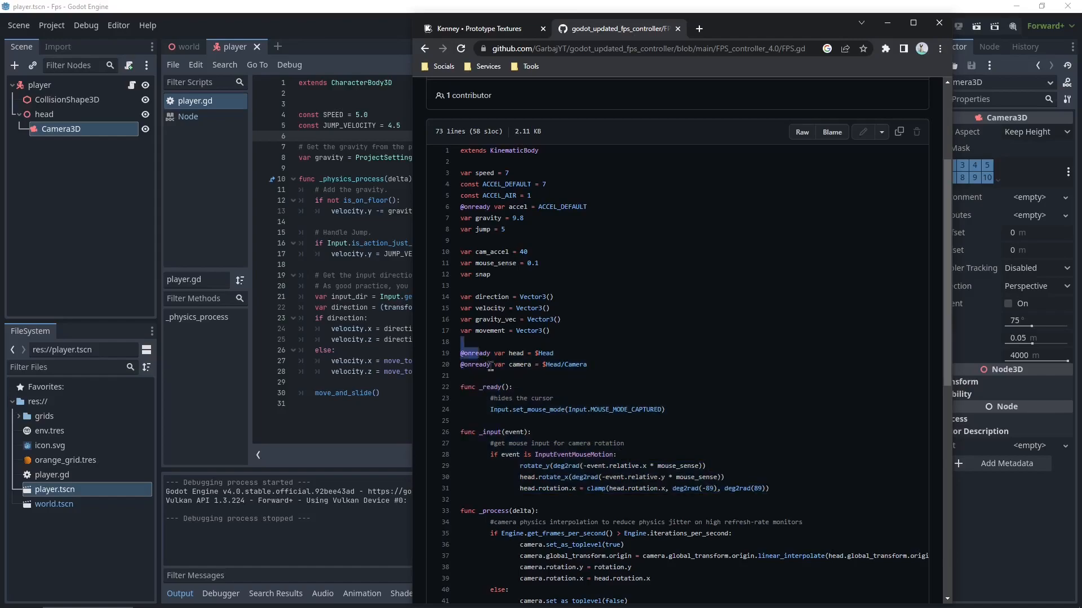
drag(460, 352, 769, 488)
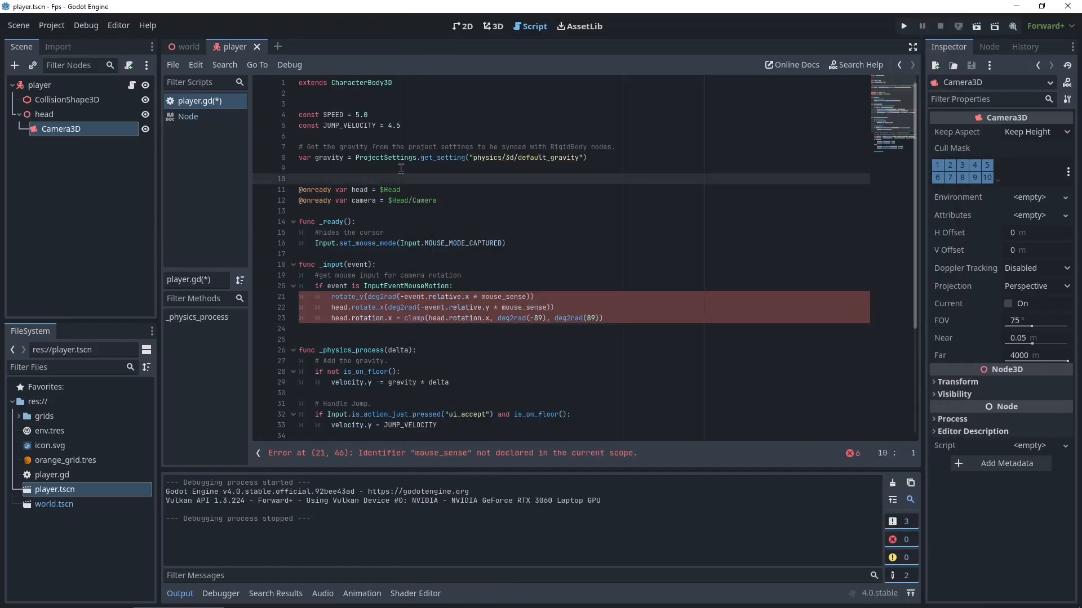
Declare var mouse_sense = 0.1 and rename the camera path's node to Camera3D.
text(var mouse_sense = 0.1)
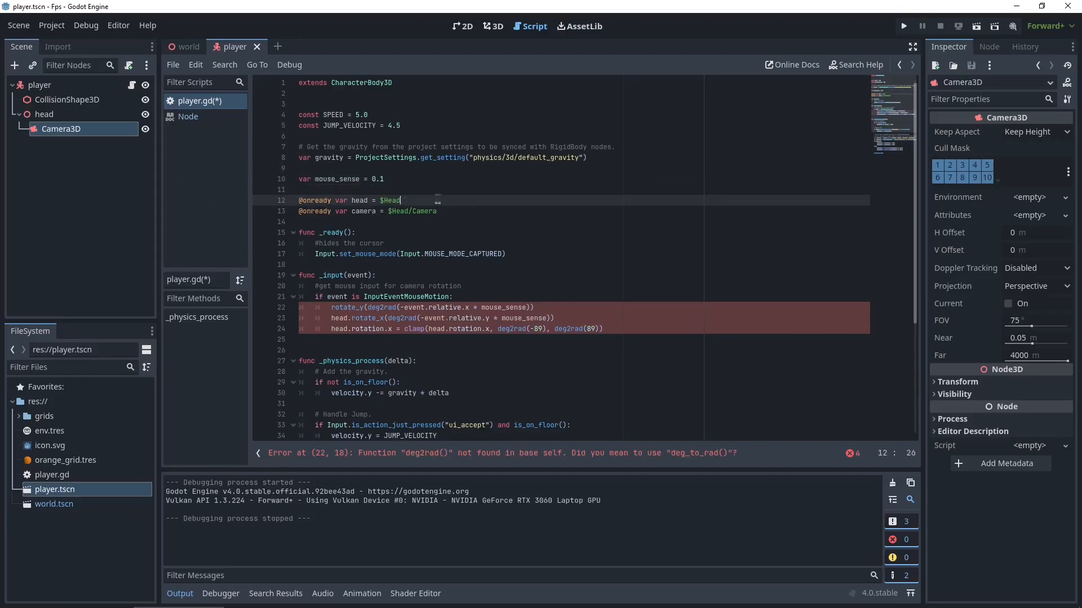
double_click(389, 200)
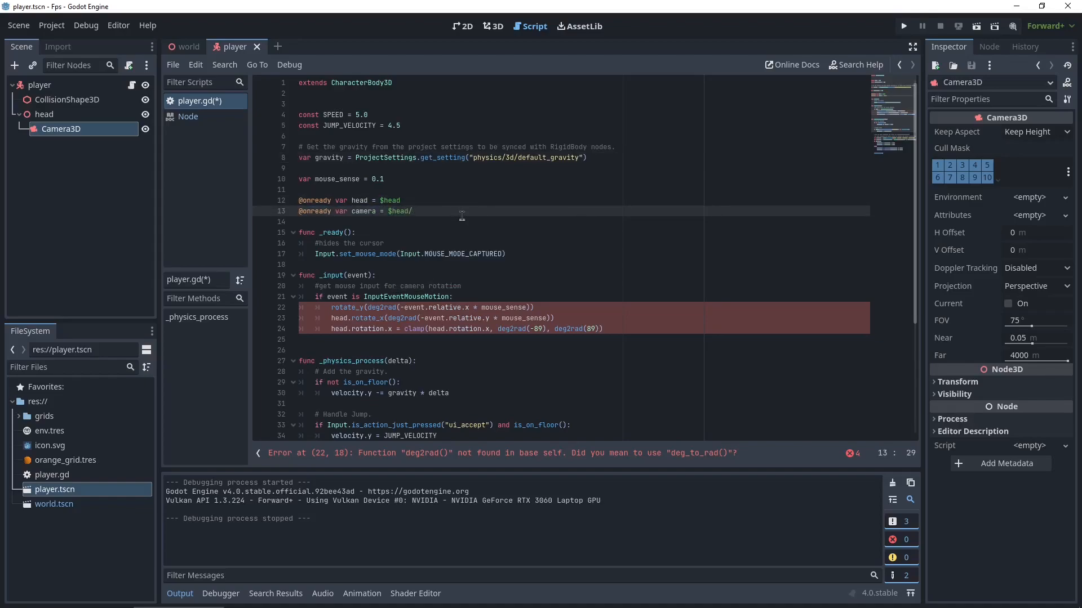
text(Camera3D)
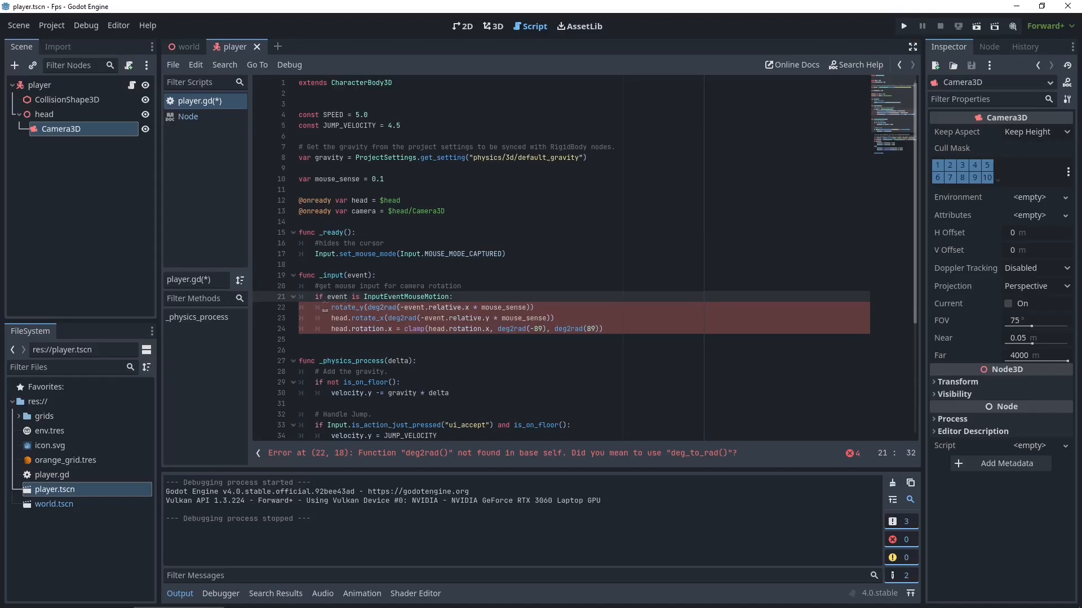
Replace the outdated deg2rad calls with deg_to_rad in the mouse-look rotation code.
drag(328, 307, 602, 328)
text(_to_)
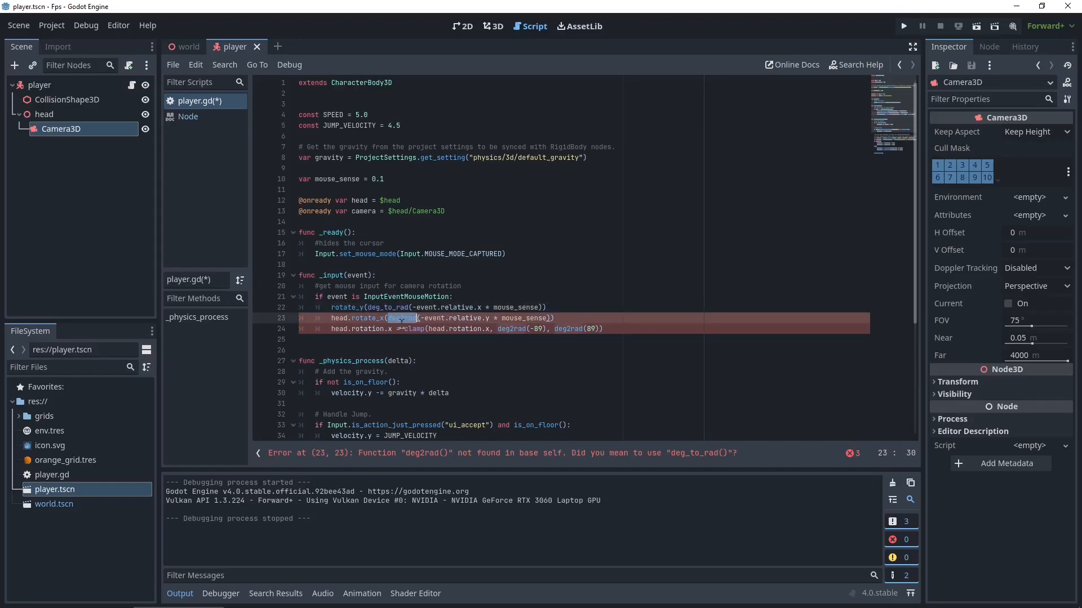
text(deg_to_rad)
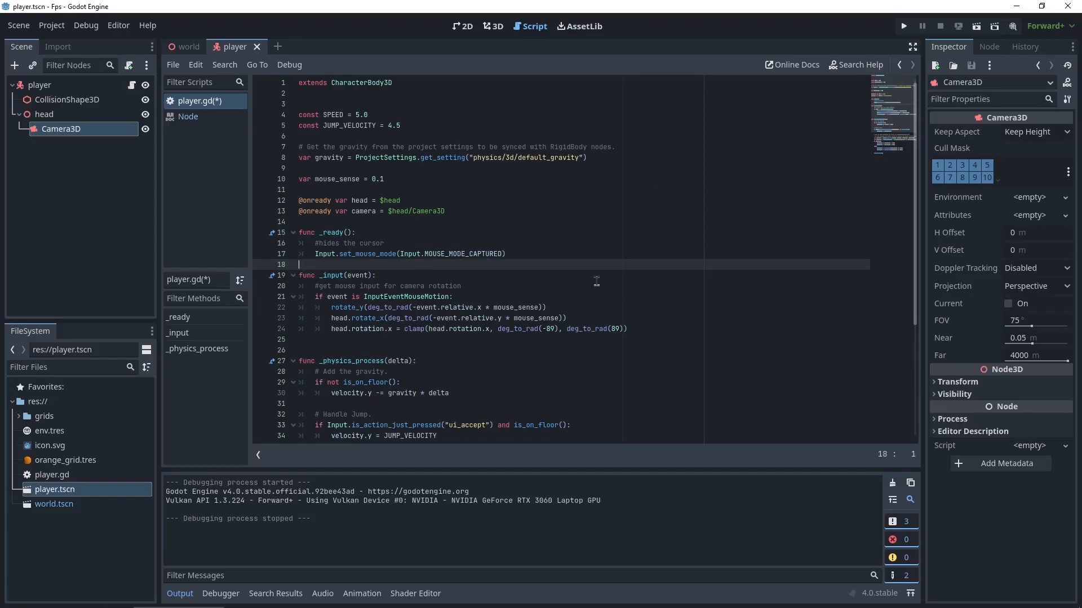
drag(298, 264, 417, 360)
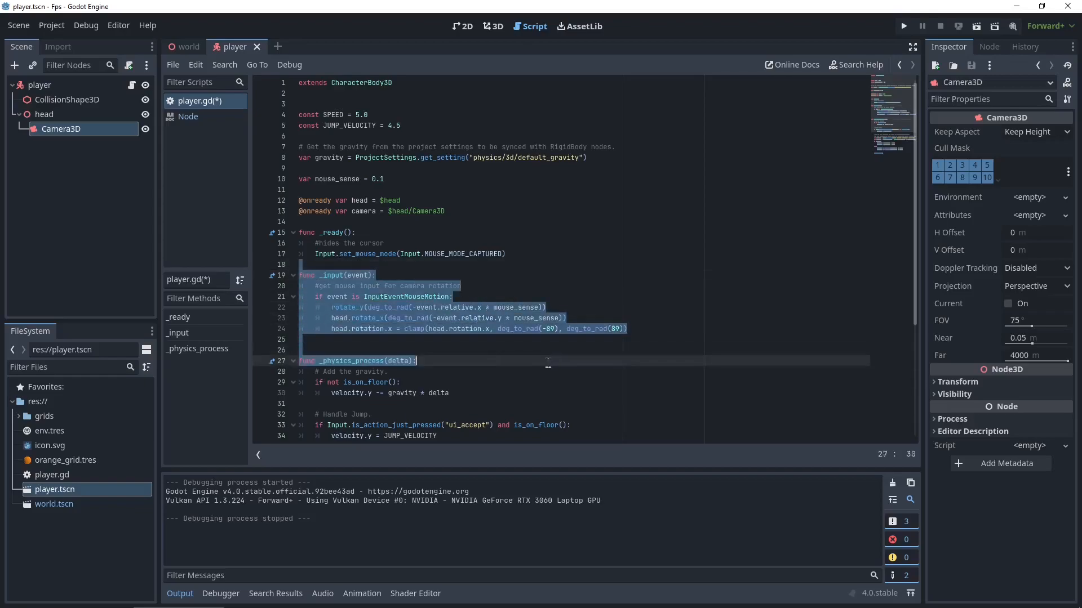
click(458, 307)
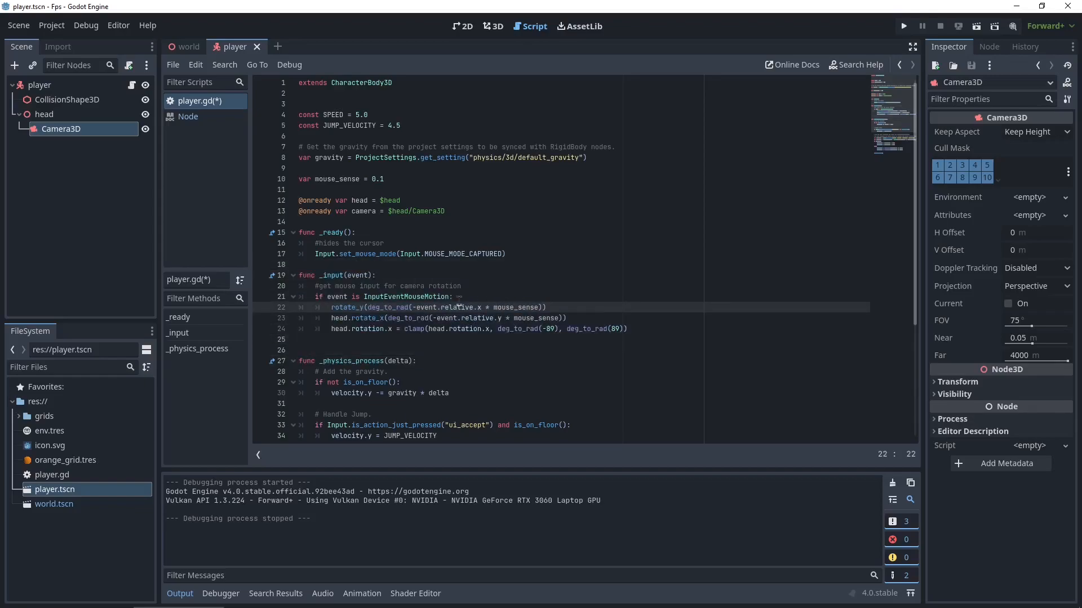
double_click(451, 307)
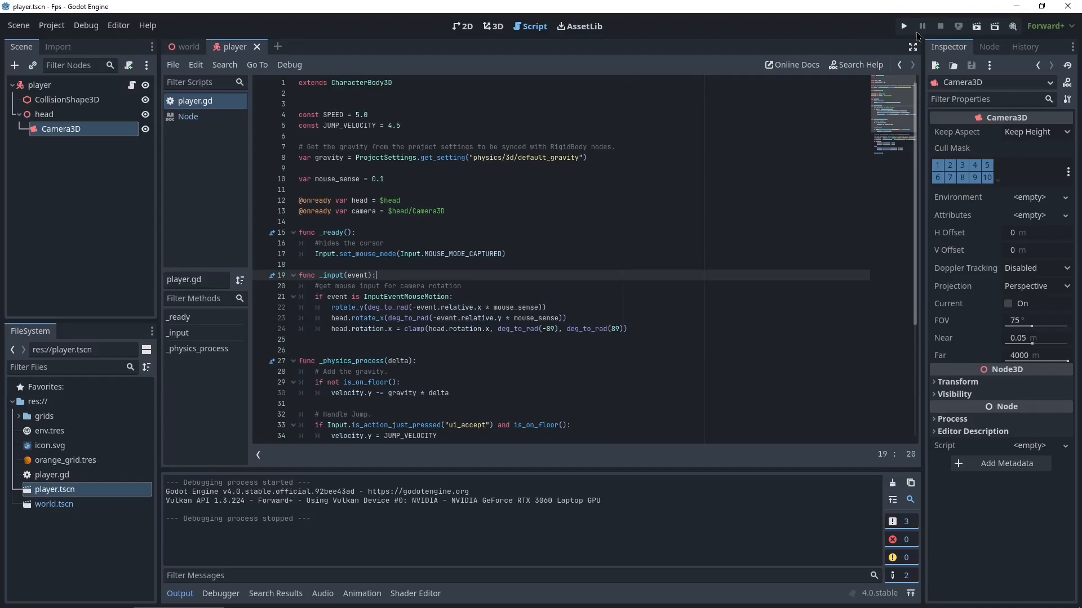
Run the project to test mouse look, then stop the game.
click(903, 26)
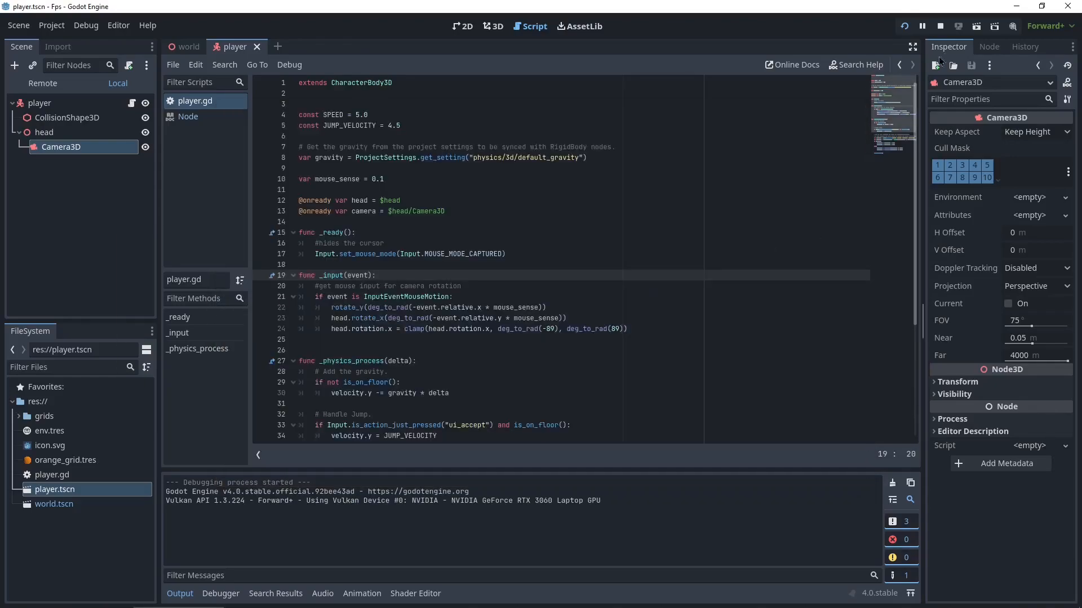
click(939, 27)
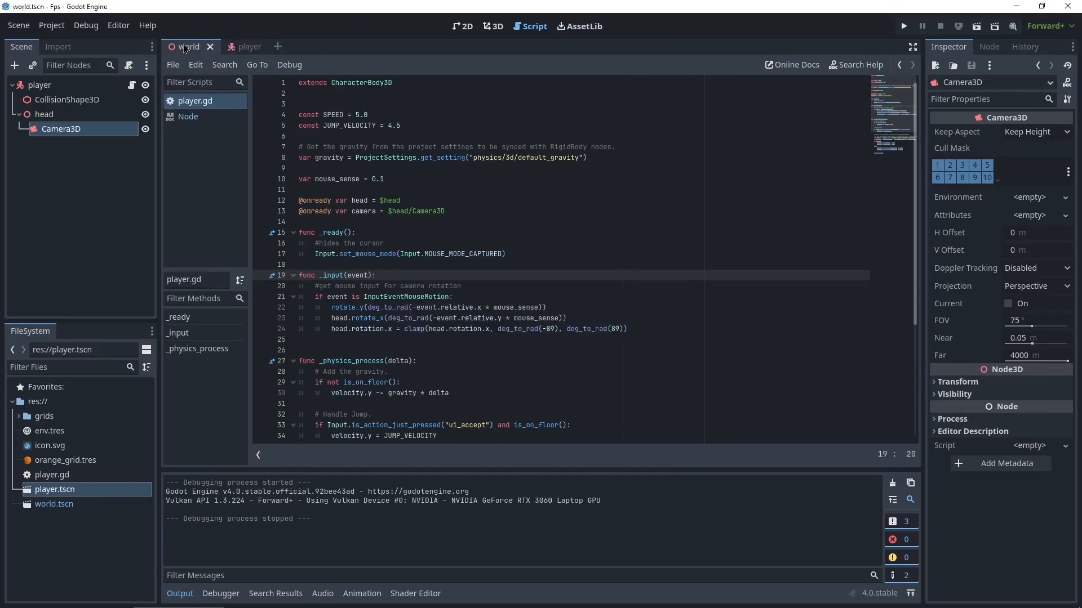
Add a DirectionalLight3D child node under the world root.
click(492, 27)
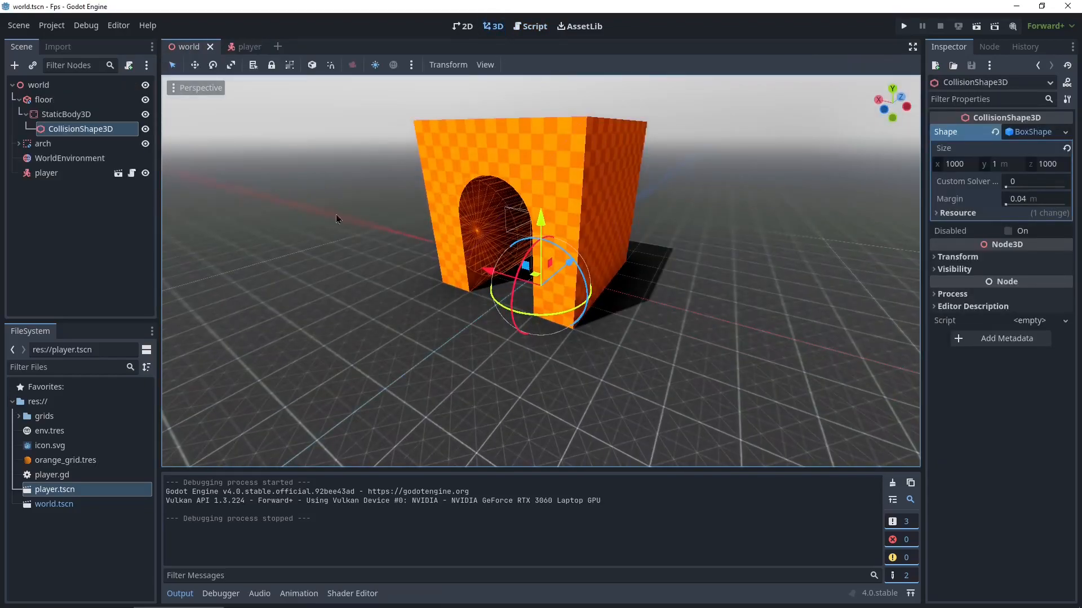
right_click(39, 84)
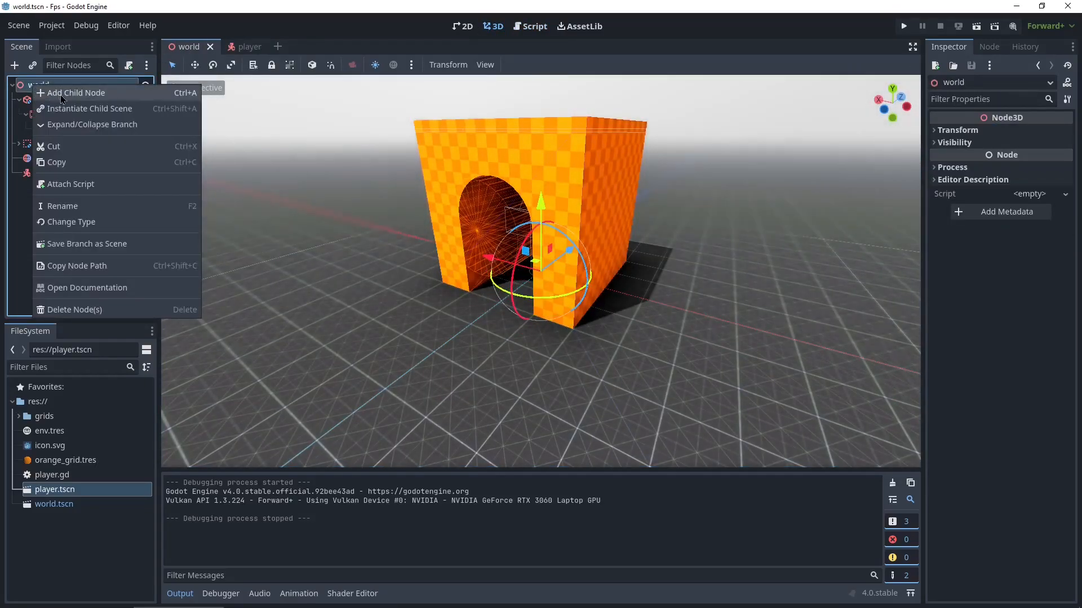
click(74, 92)
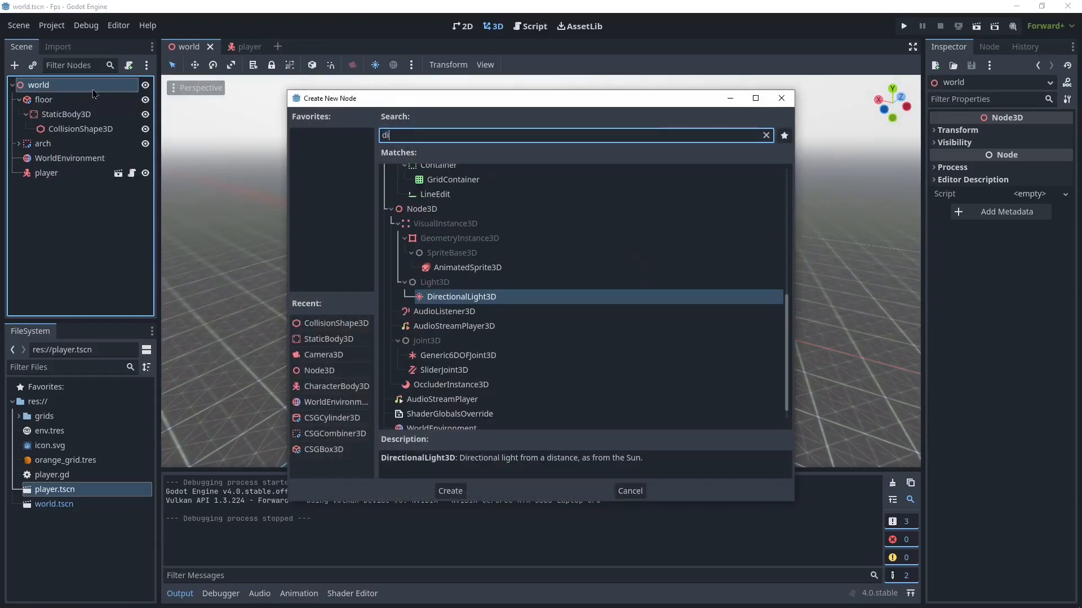
click(449, 490)
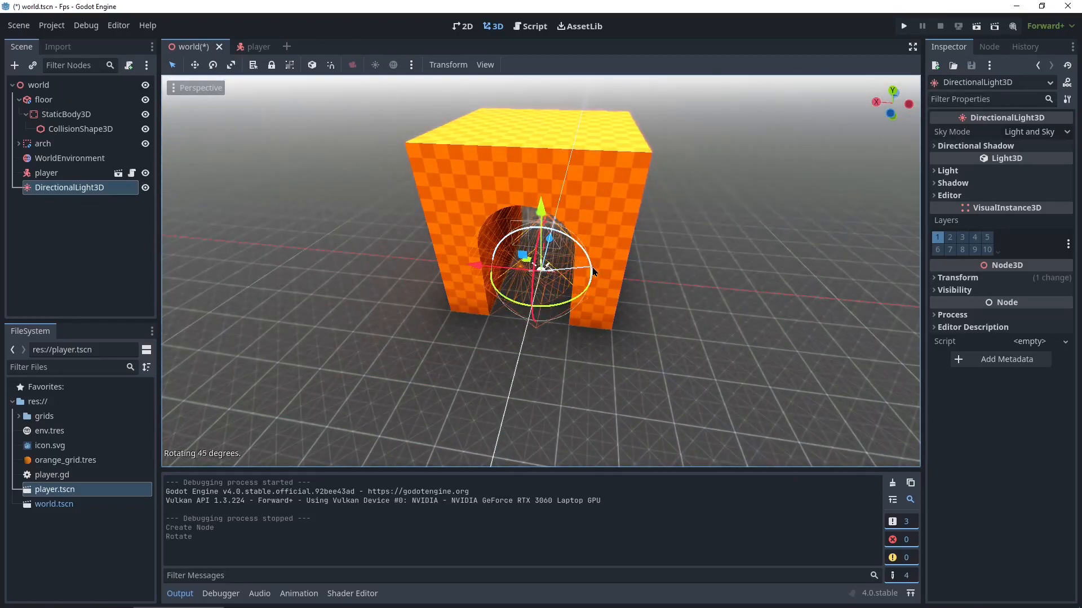
Tilt the sun light downward, enable its shadows, and run the game.
drag(593, 272, 573, 289)
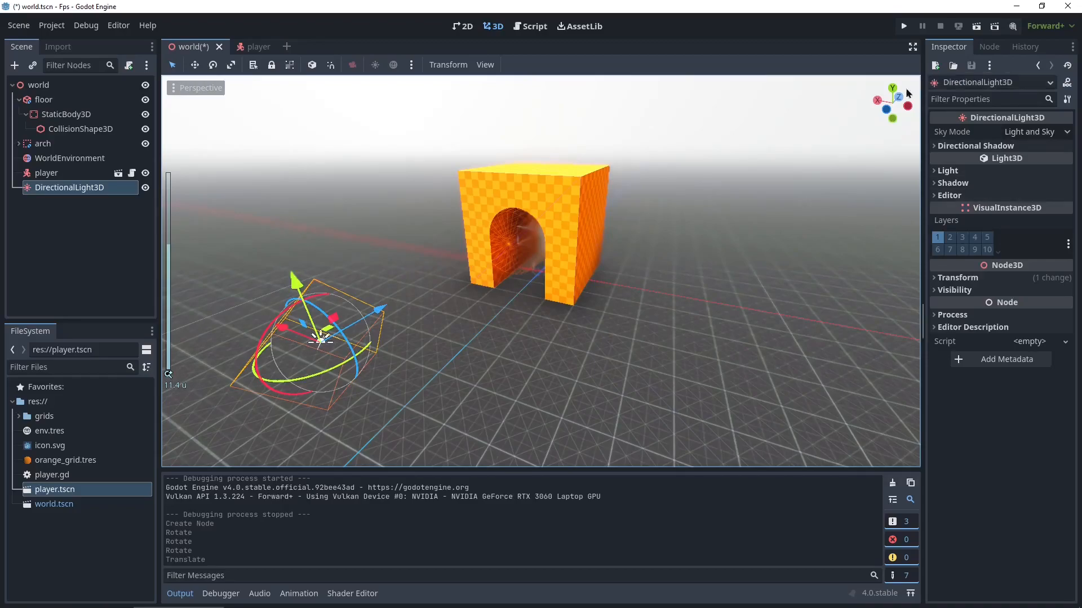
click(952, 182)
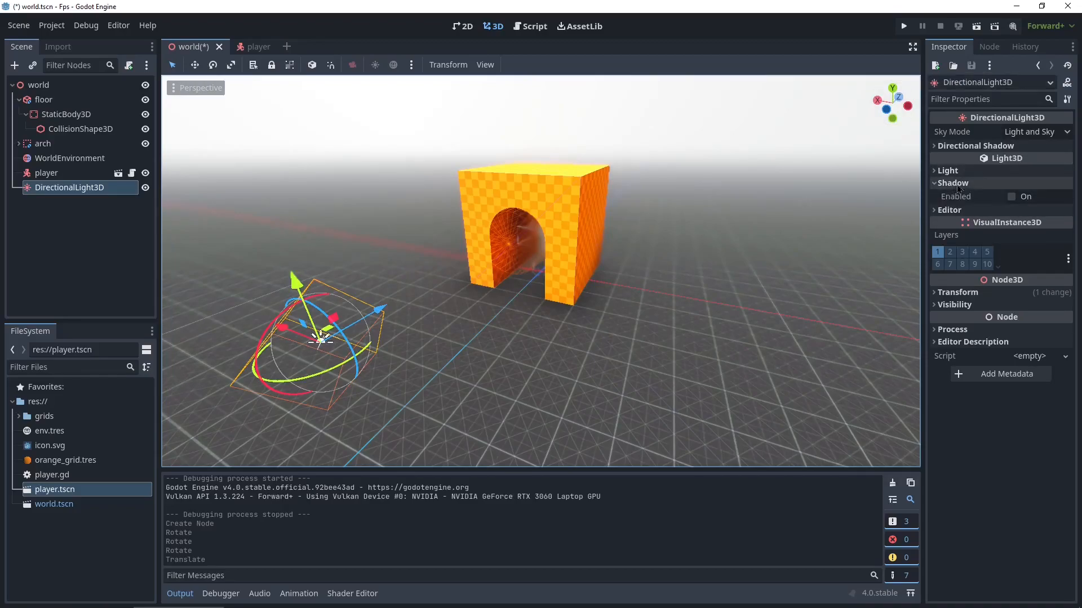
click(1011, 197)
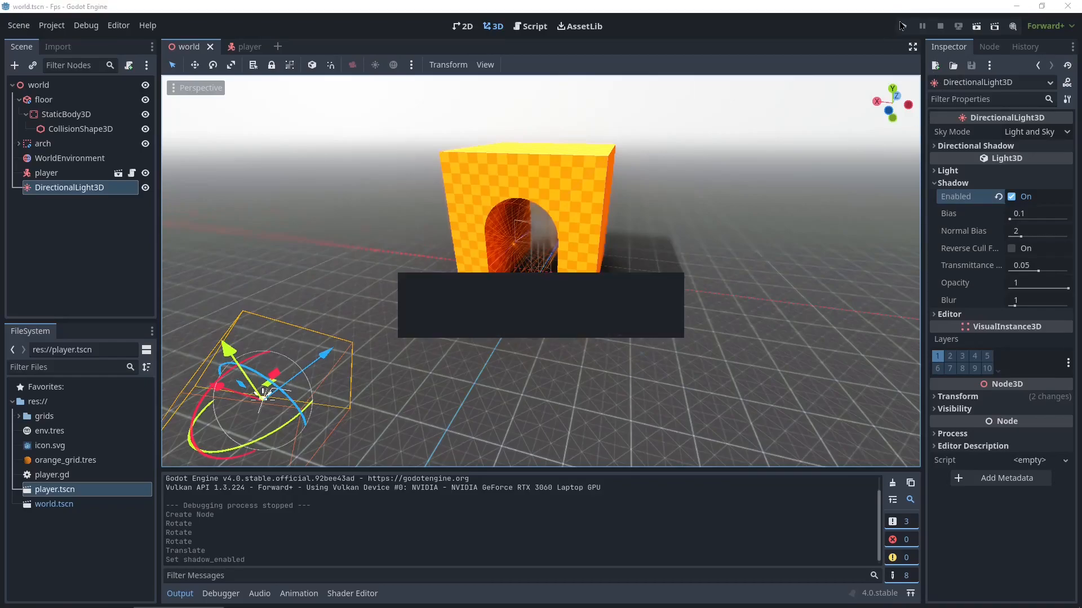
click(901, 25)
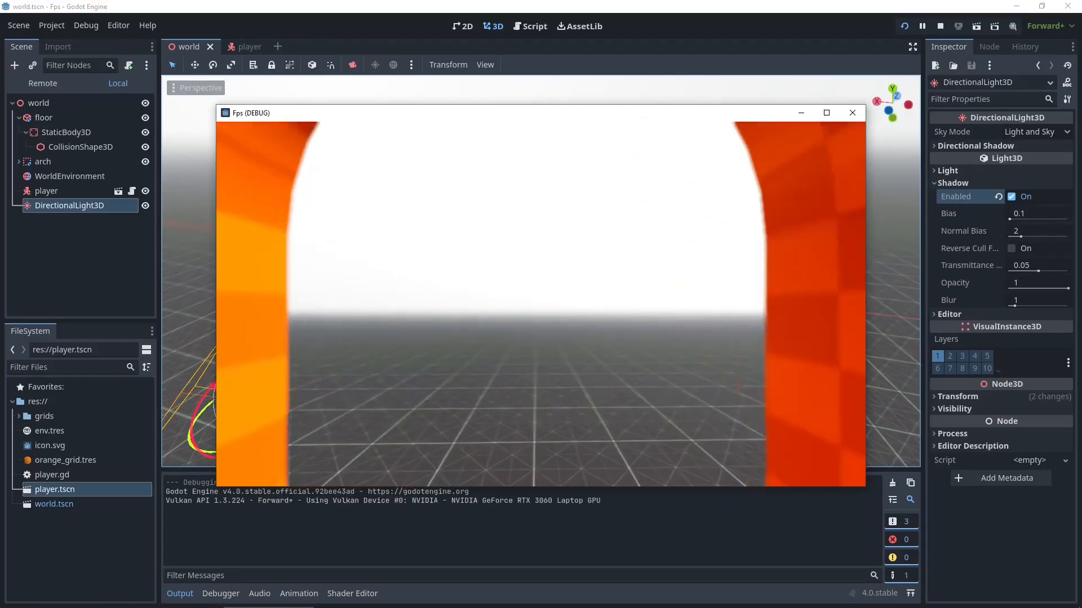